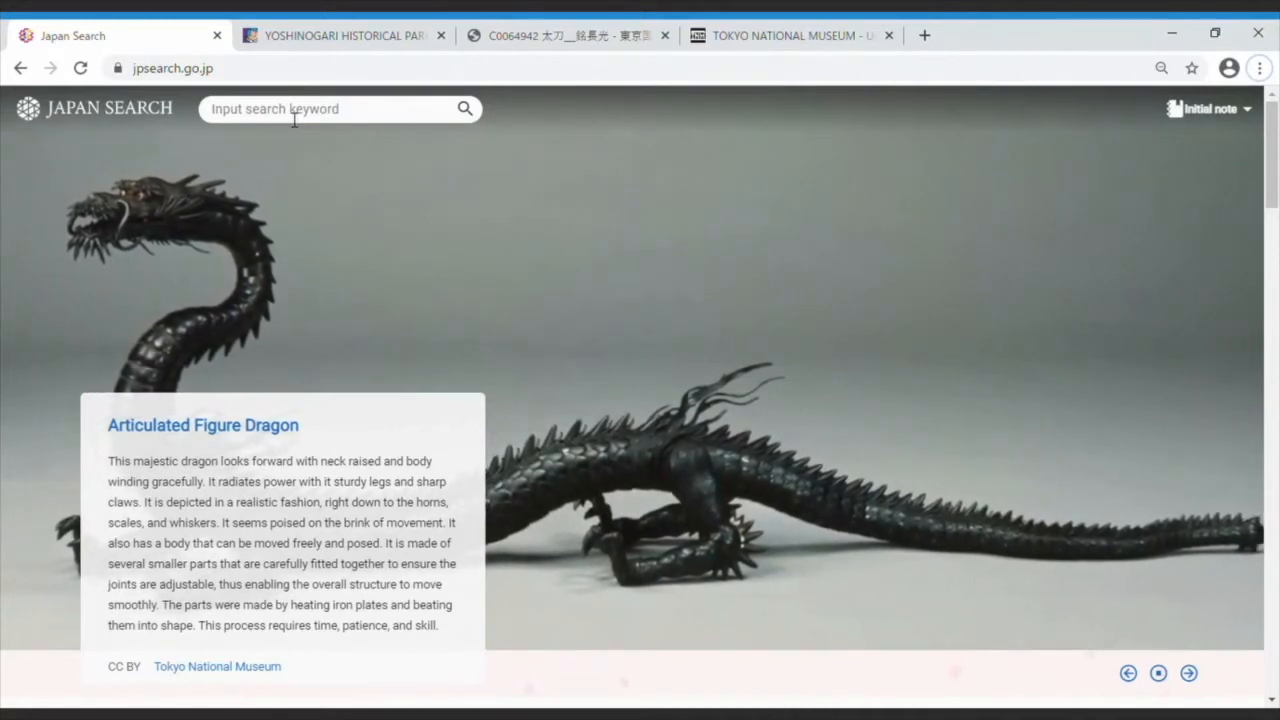
# Run a cross search for 埴輪, returning 3,255 hits of clay figure items.
pyautogui.click(320, 108)
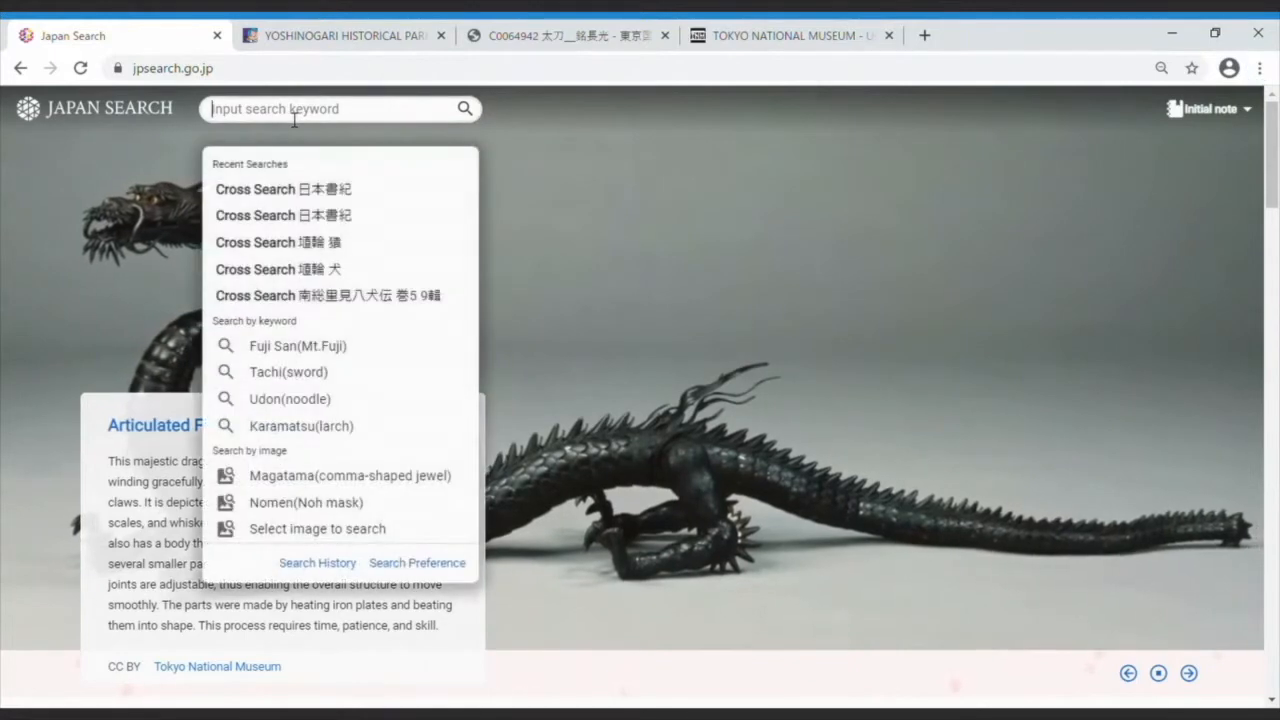
pyautogui.write('埴輪')
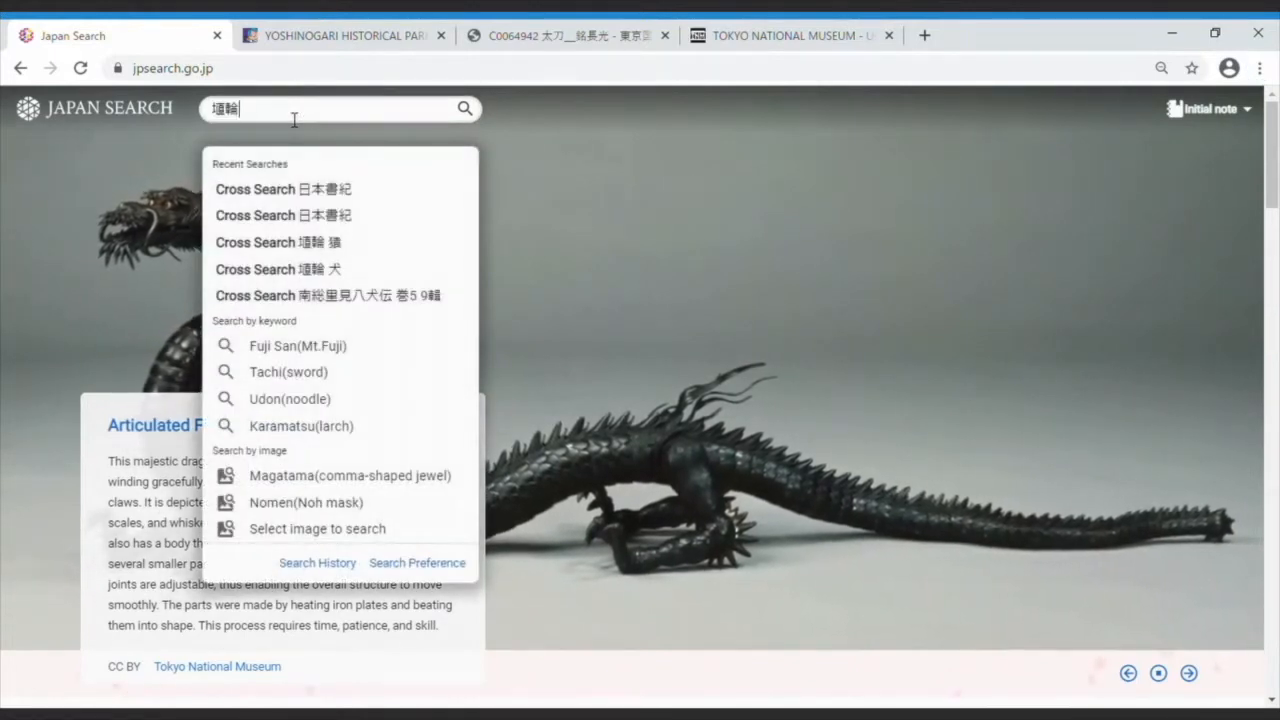
pyautogui.click(464, 108)
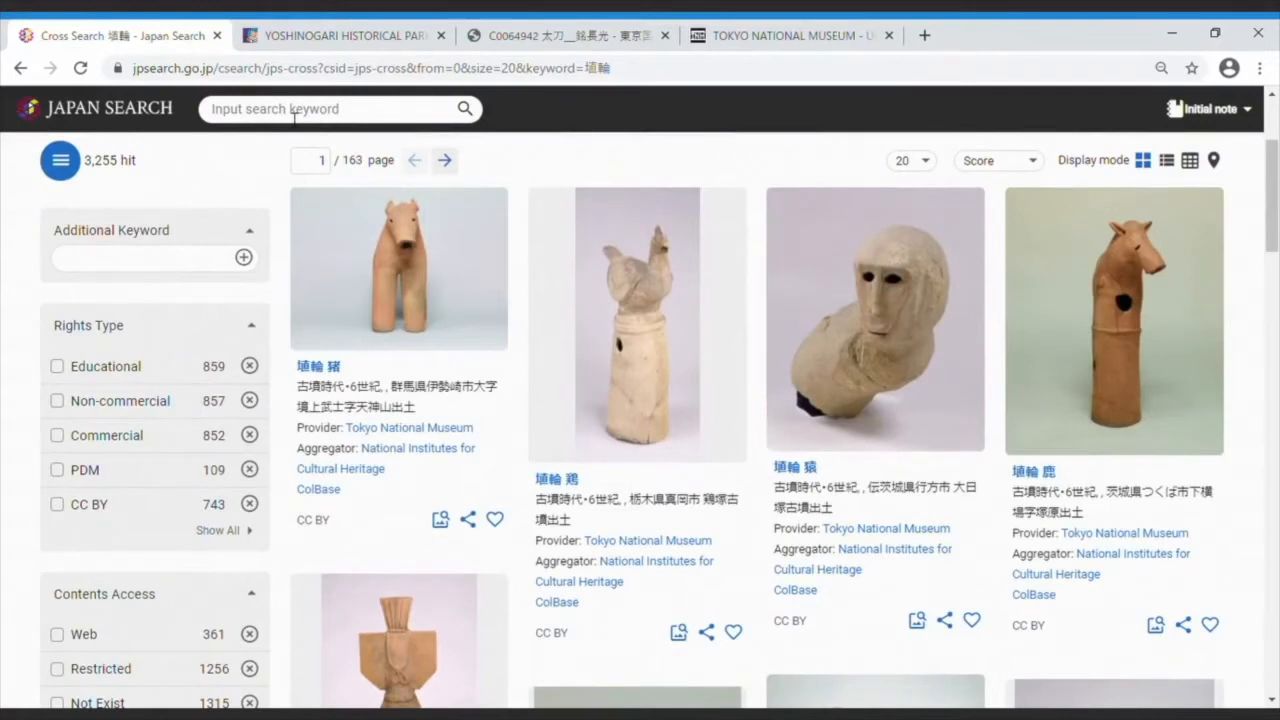
# Add the boar, chicken, monkey and deer haniwa figures to the note via their heart icons.
pyautogui.scroll(-3)
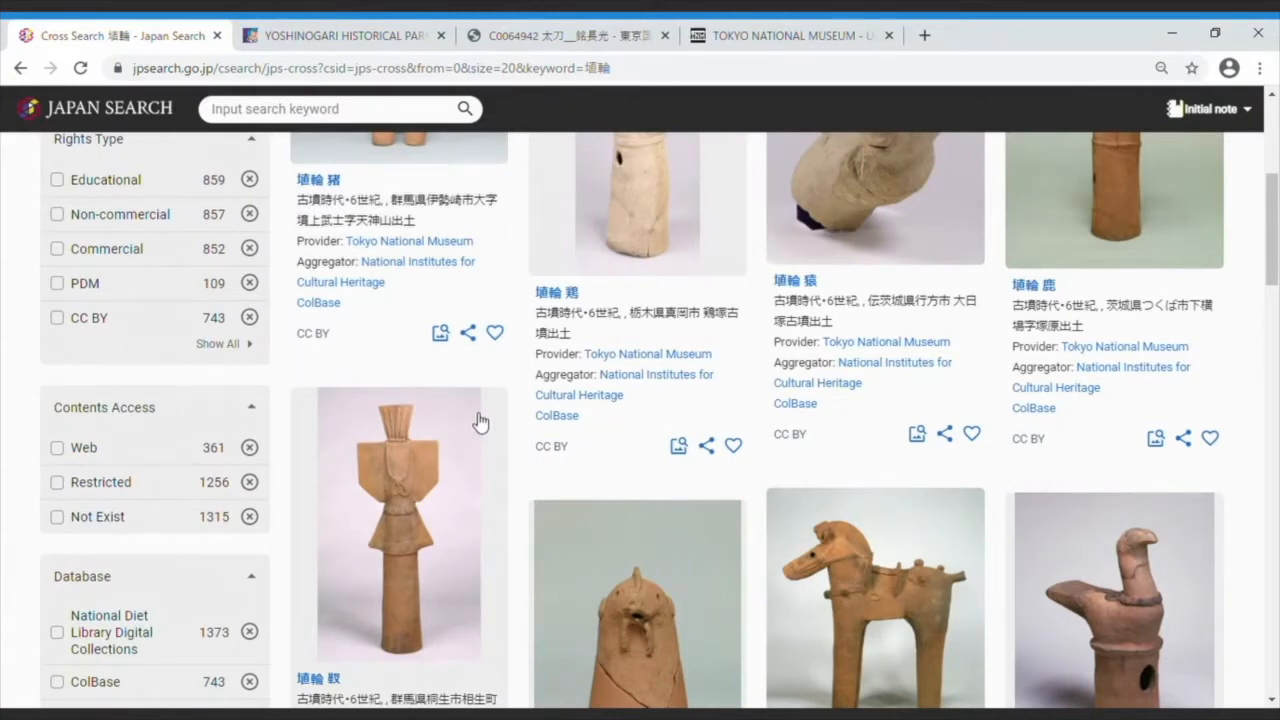
pyautogui.click(496, 332)
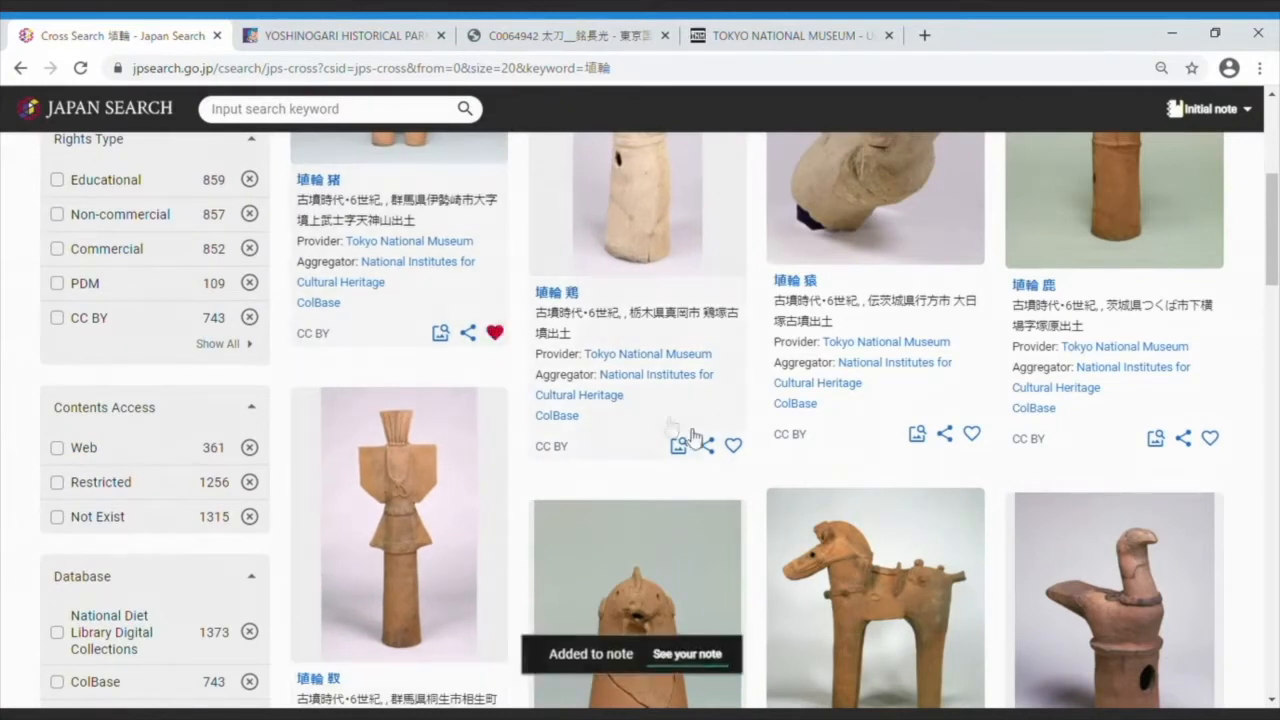
pyautogui.click(972, 436)
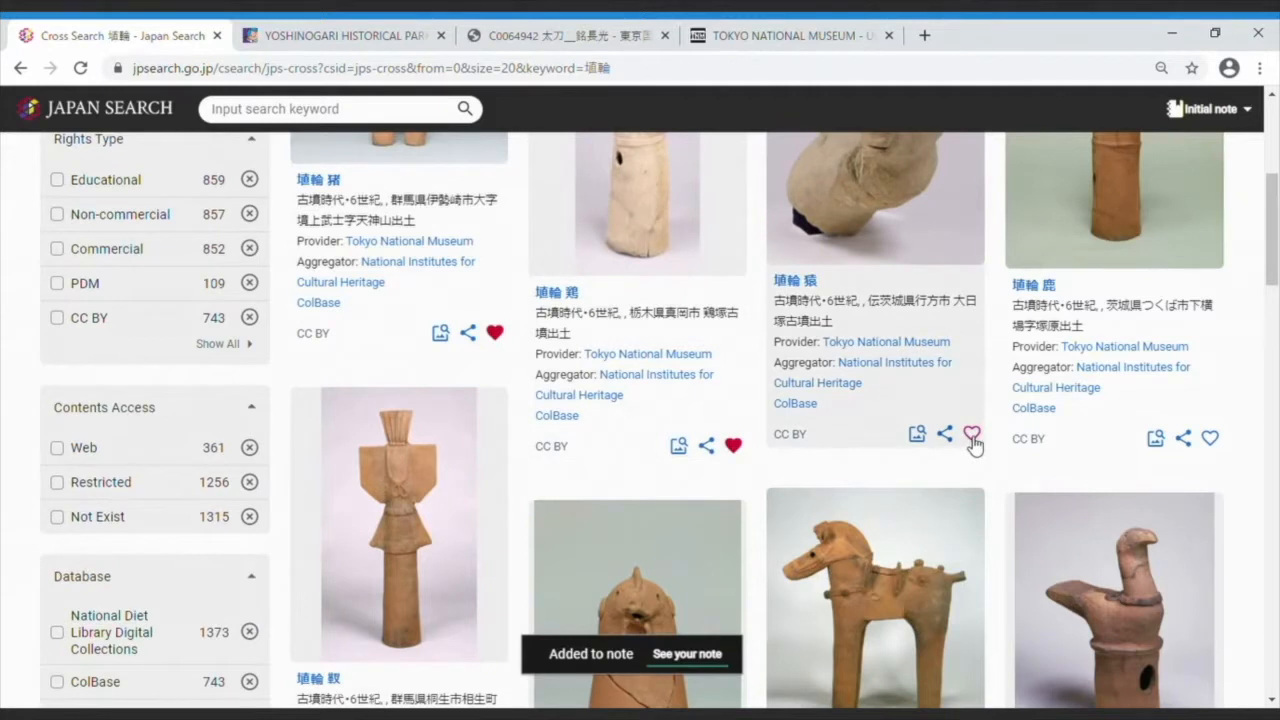
pyautogui.click(1212, 436)
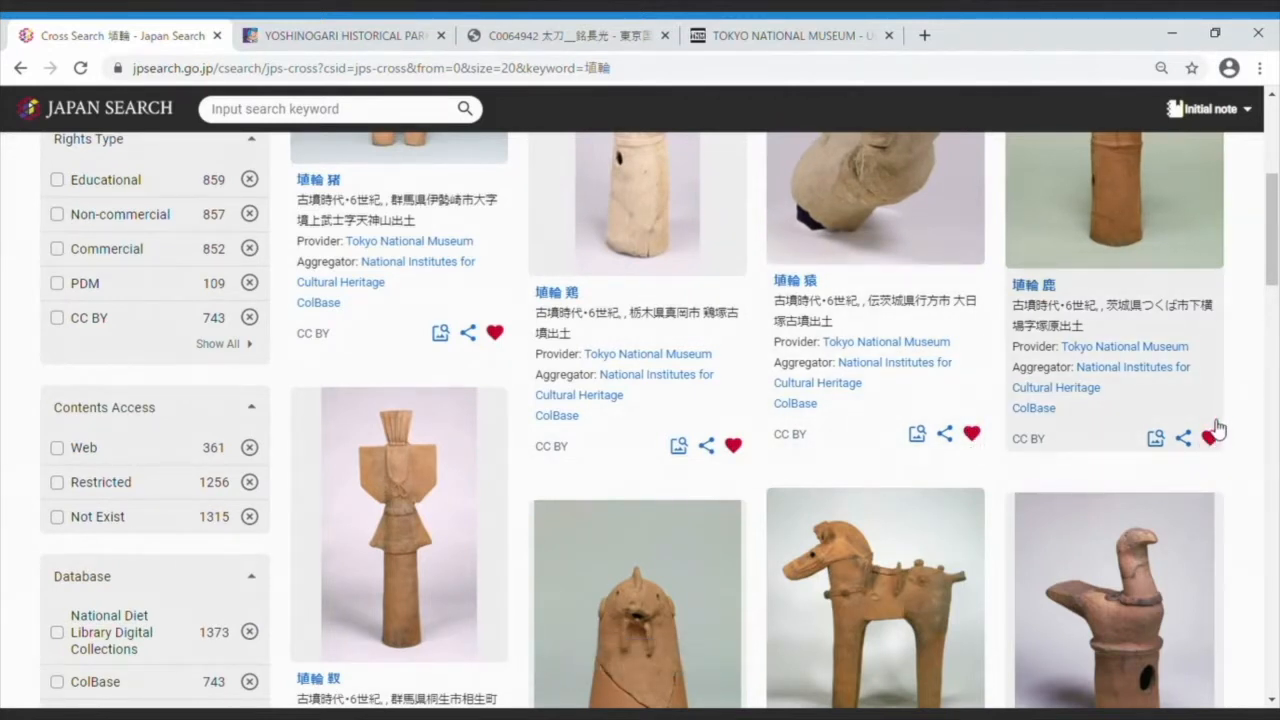
pyautogui.click(1208, 436)
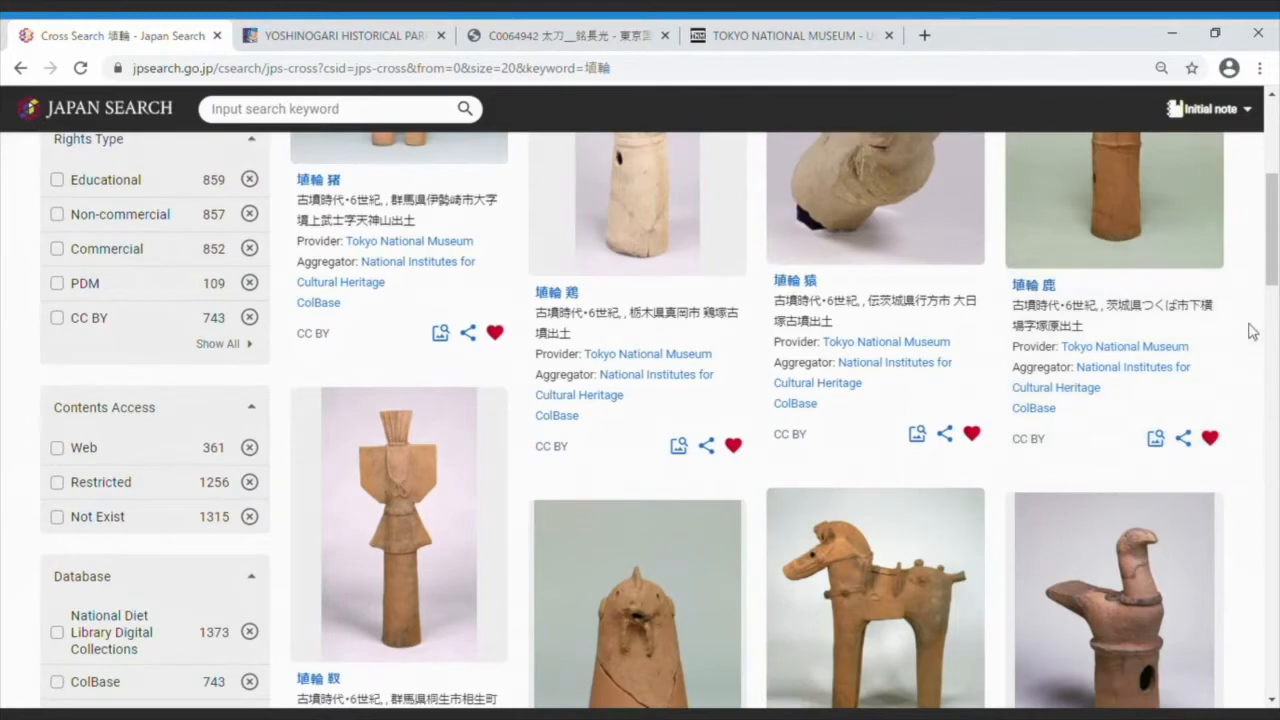
# Save the whole 埴輪 cross search result set into the note with 'Note Search Result'.
pyautogui.scroll(-3)
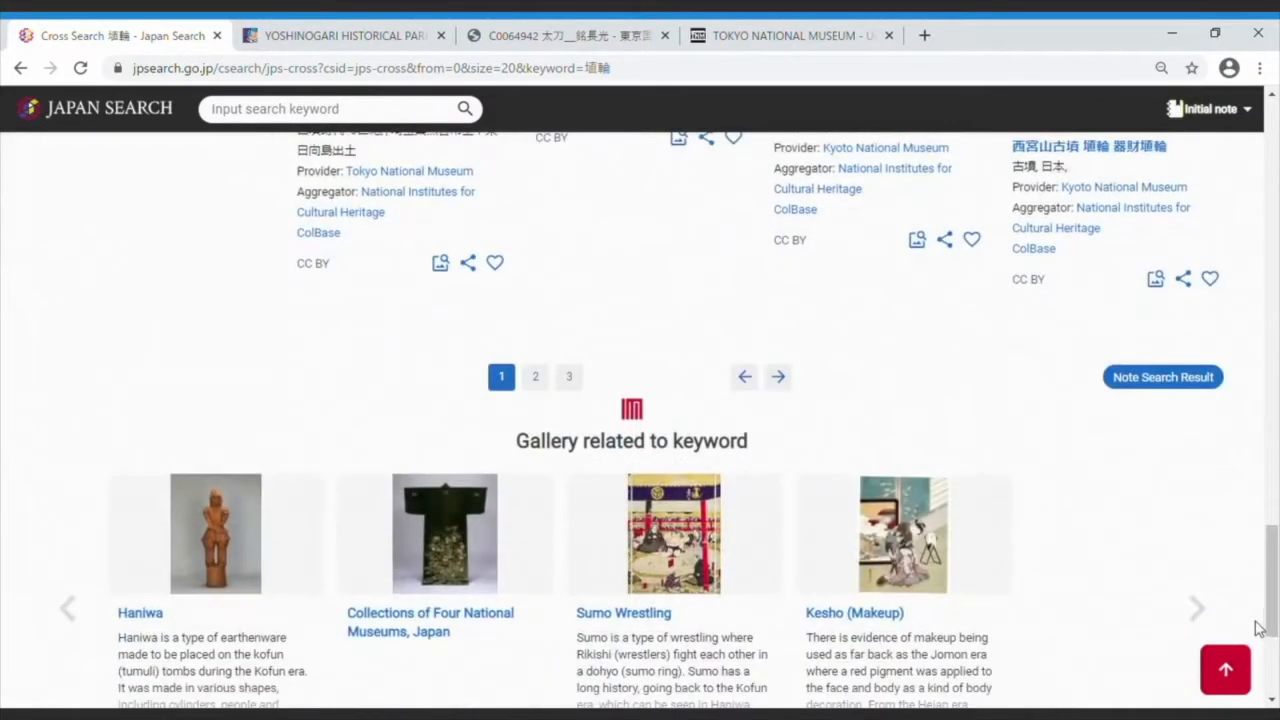
pyautogui.moveTo(1164, 376)
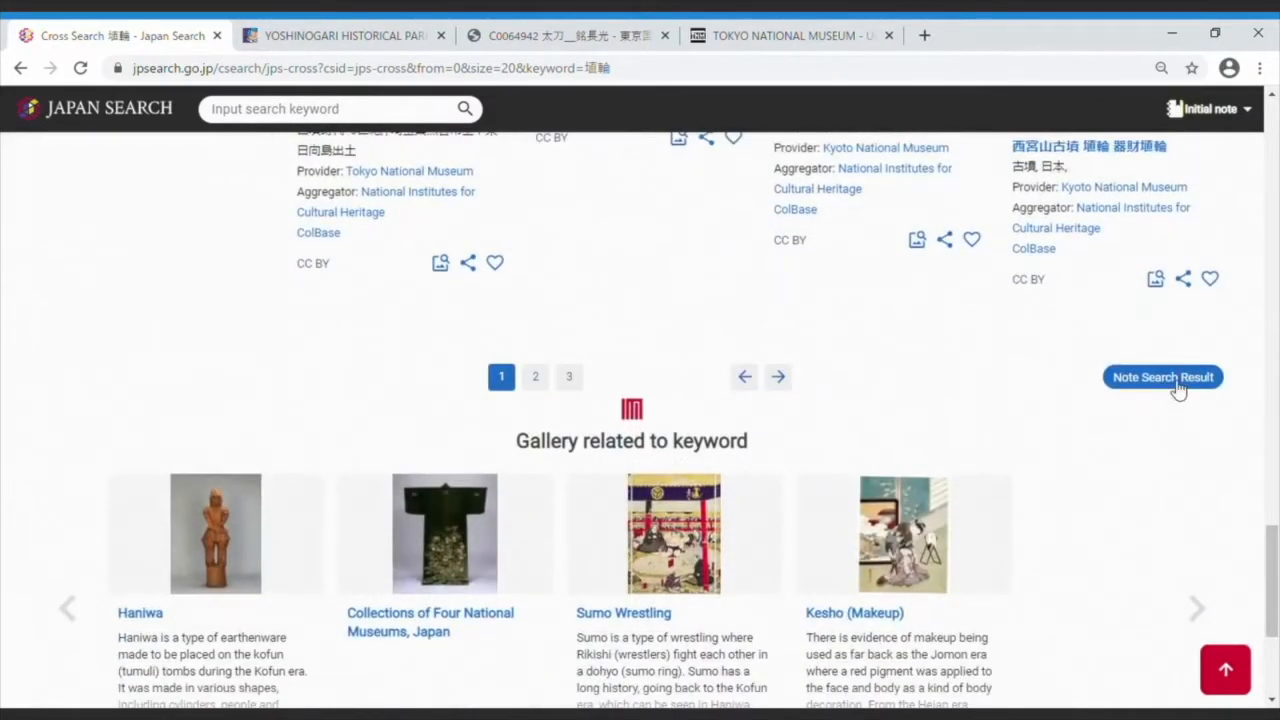
pyautogui.click(1162, 376)
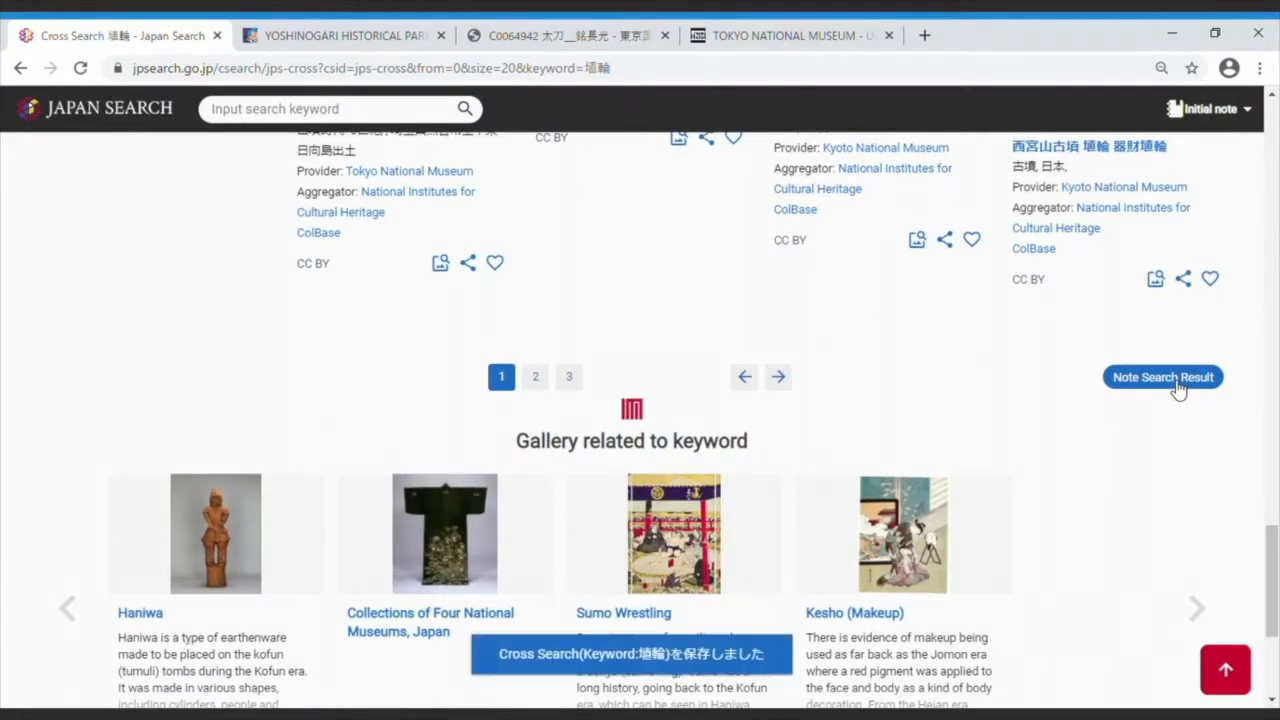
pyautogui.moveTo(1104, 420)
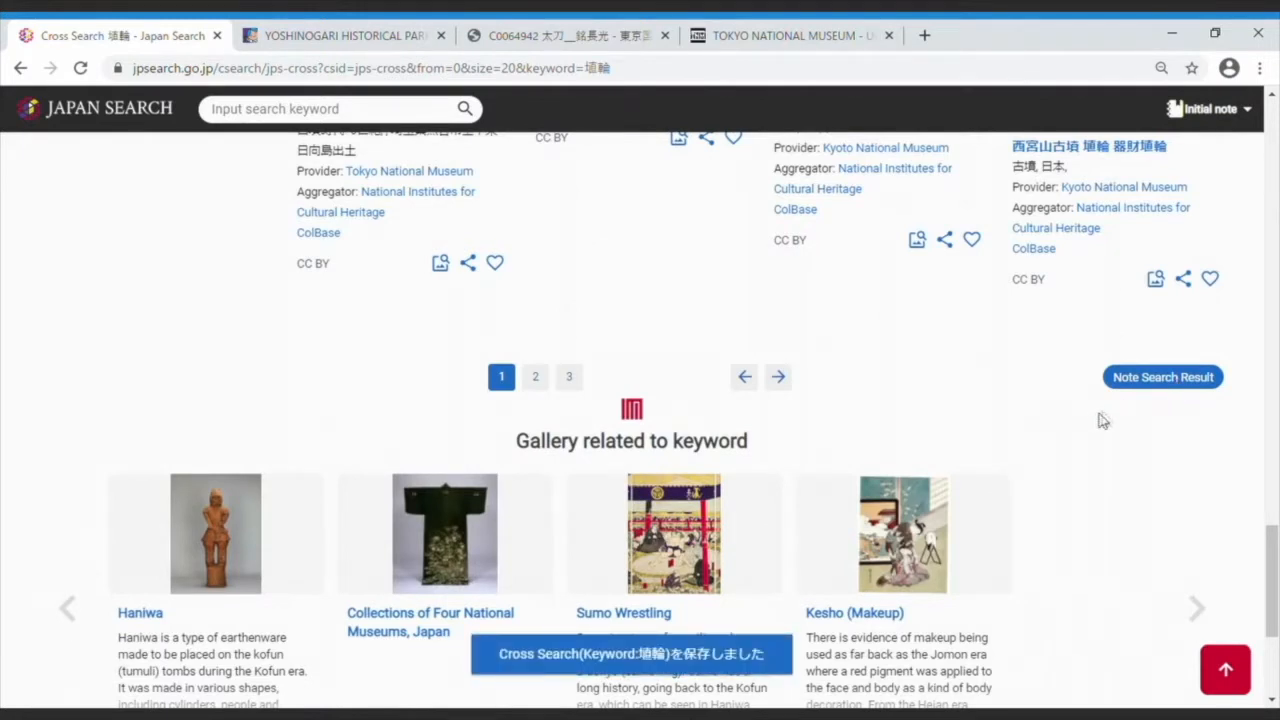
pyautogui.moveTo(1238, 128)
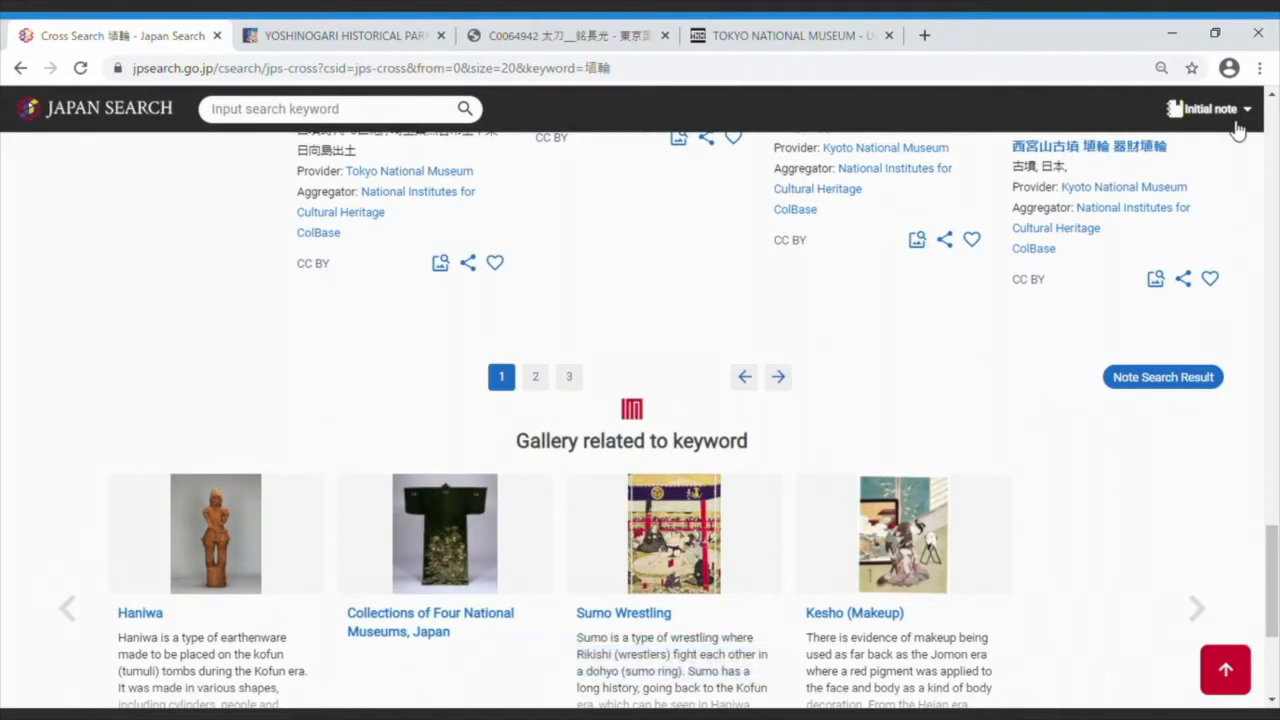
# Open the Initial note from the notes dropdown and review its favourites list and saved 埴輪 search.
pyautogui.click(1212, 108)
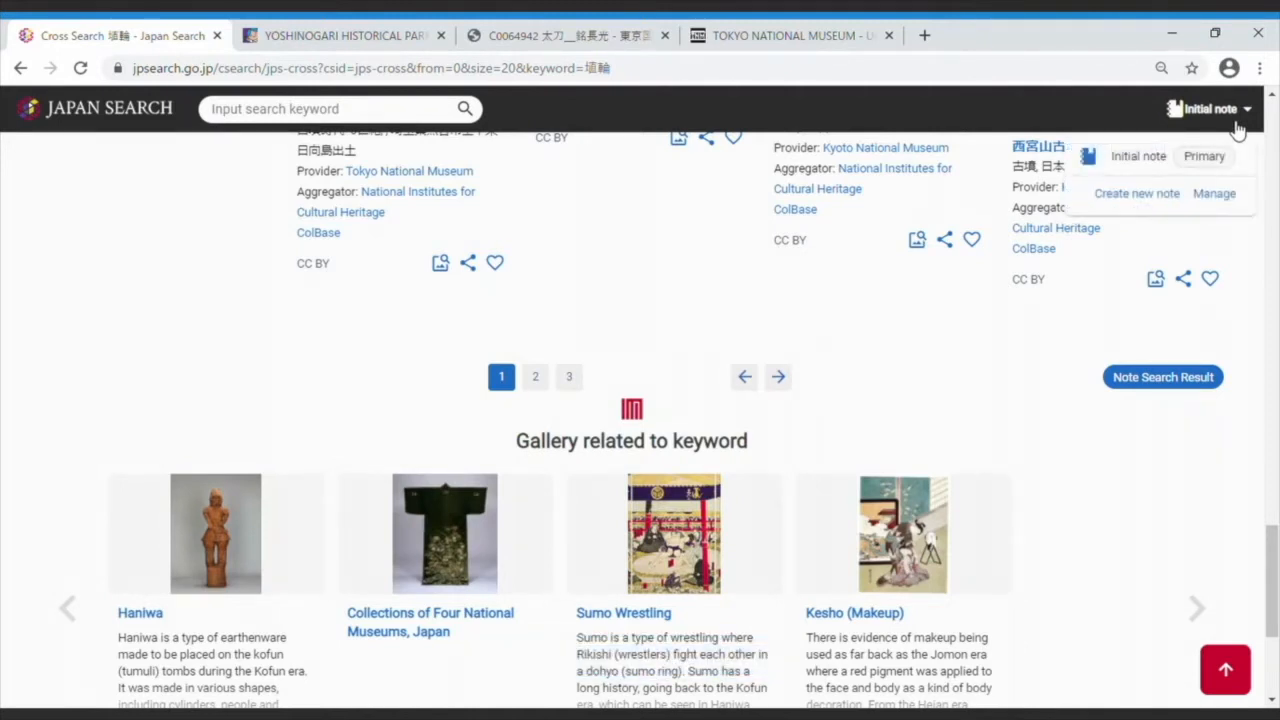
pyautogui.moveTo(1150, 156)
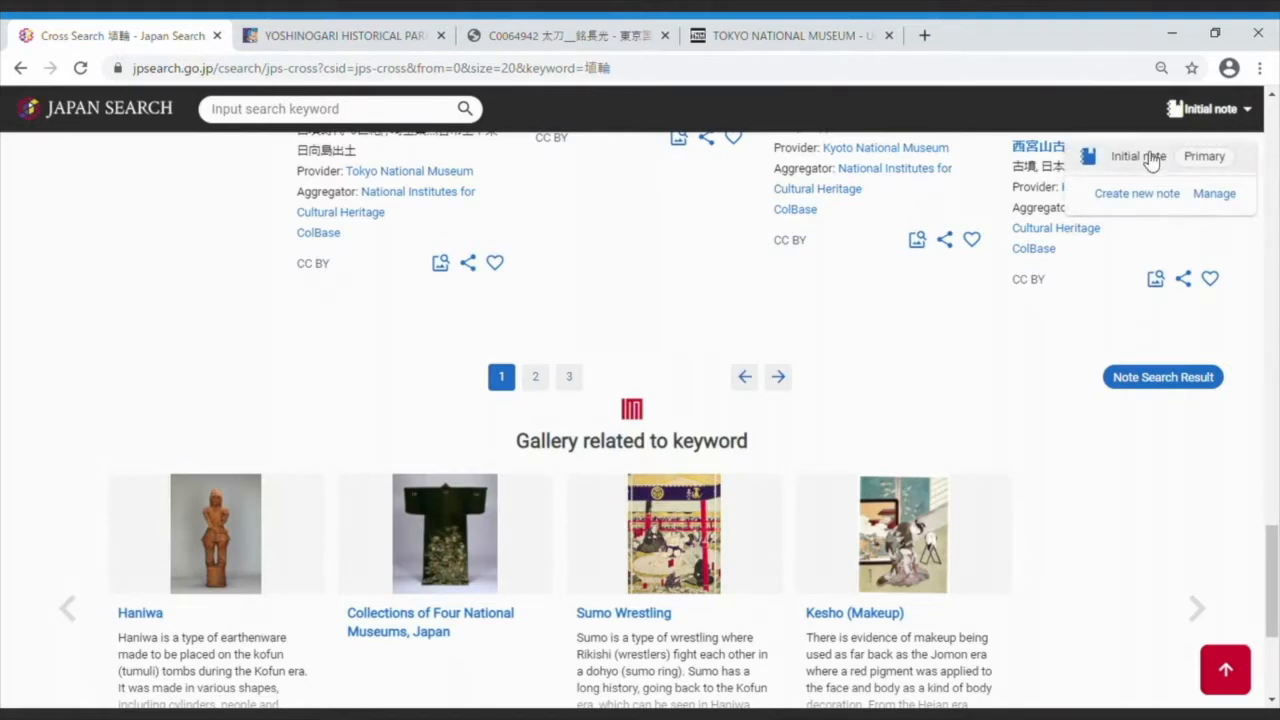
pyautogui.click(1136, 156)
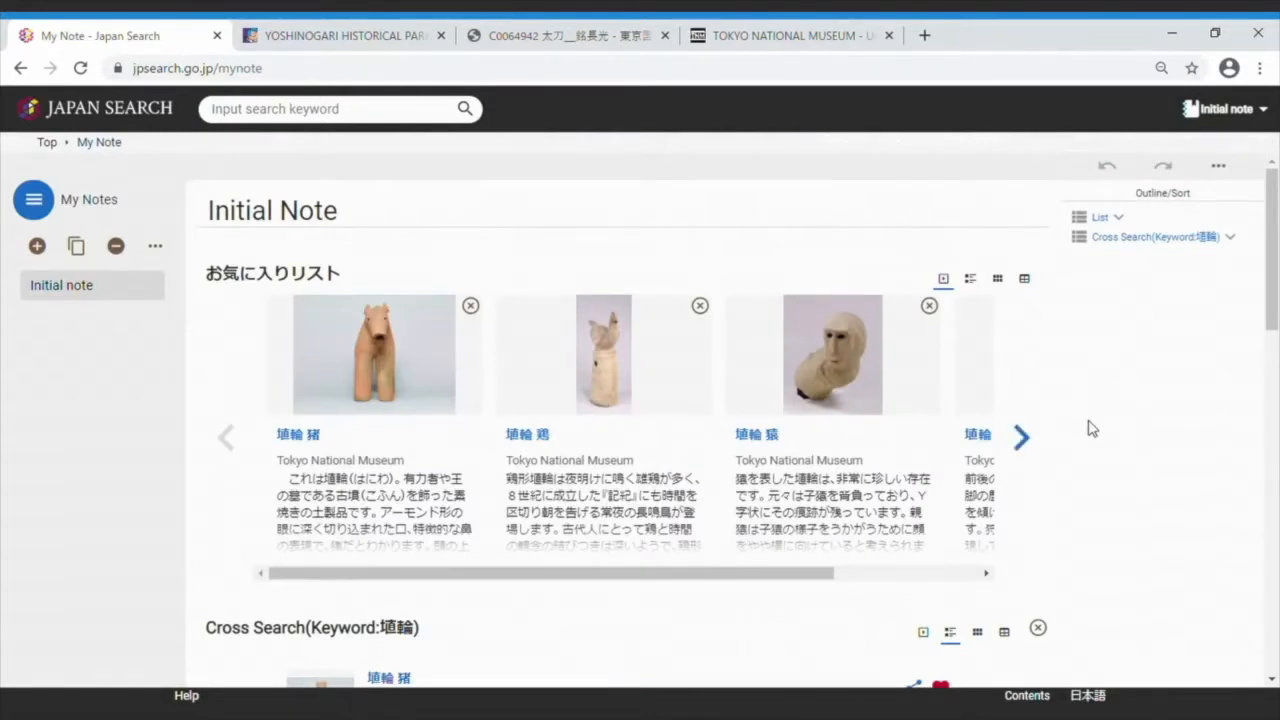
pyautogui.moveTo(1184, 400)
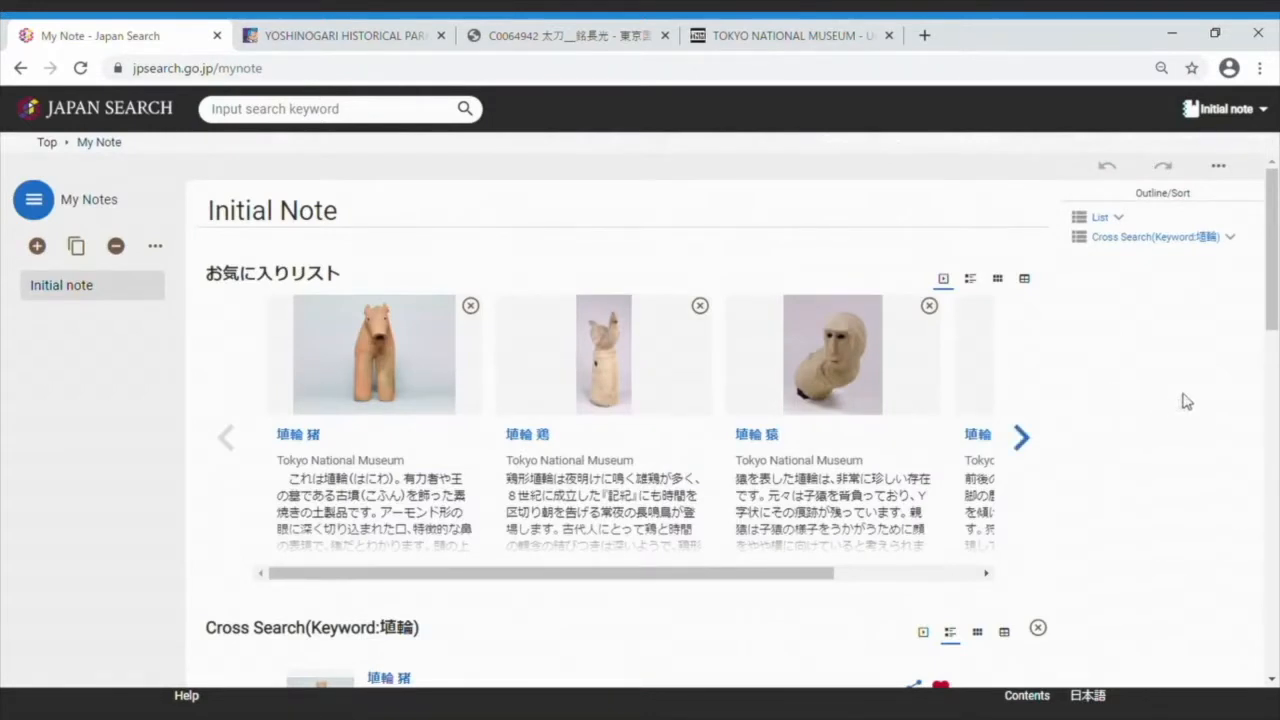
pyautogui.scroll(-3)
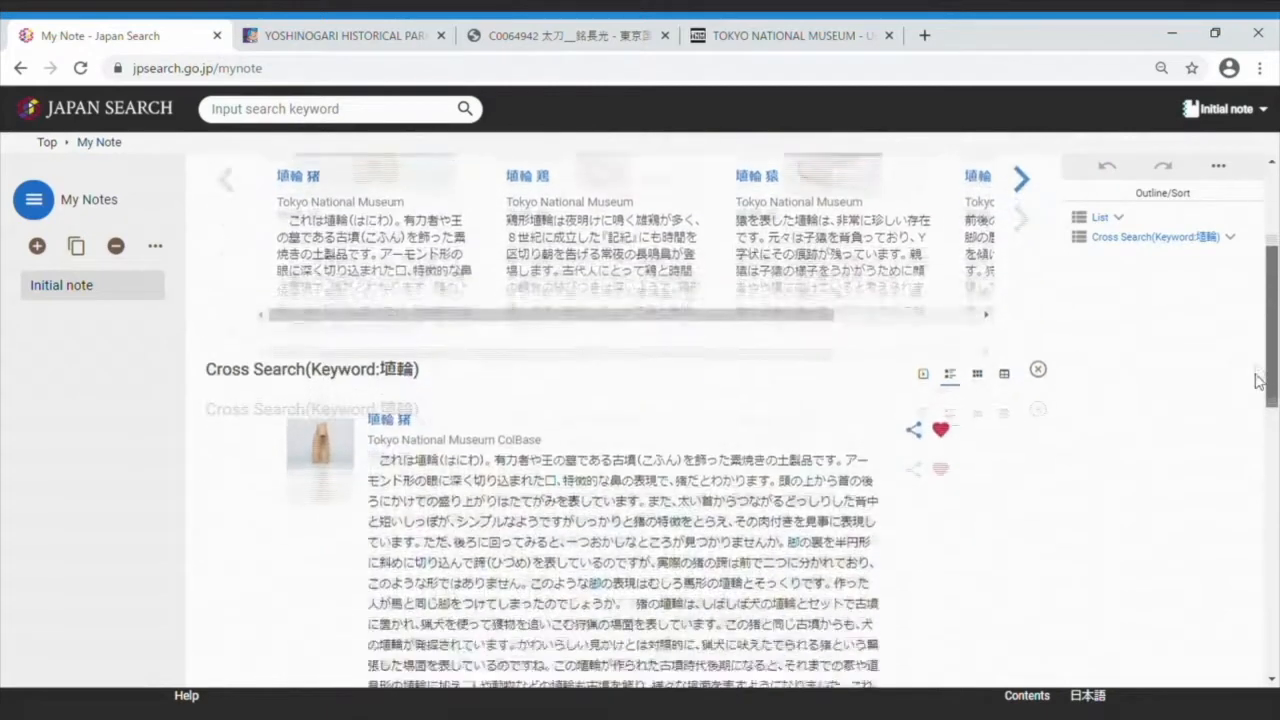
pyautogui.scroll(-3)
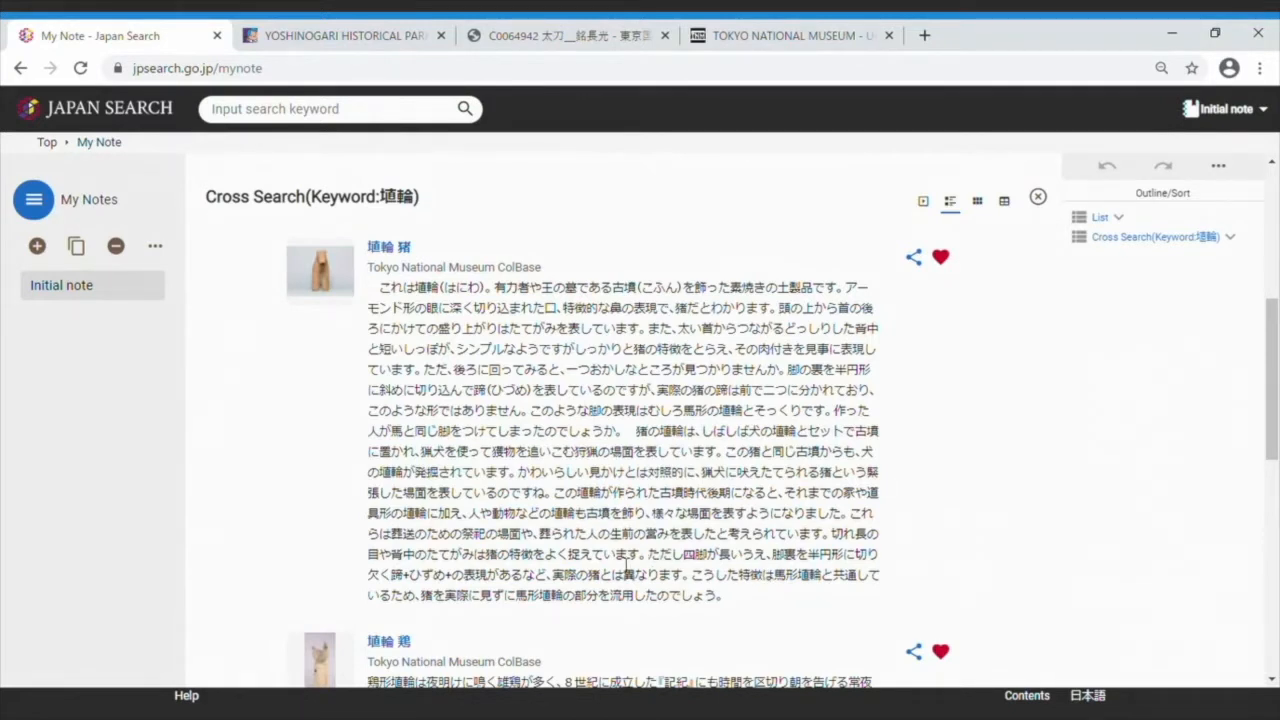
pyautogui.moveTo(1220, 170)
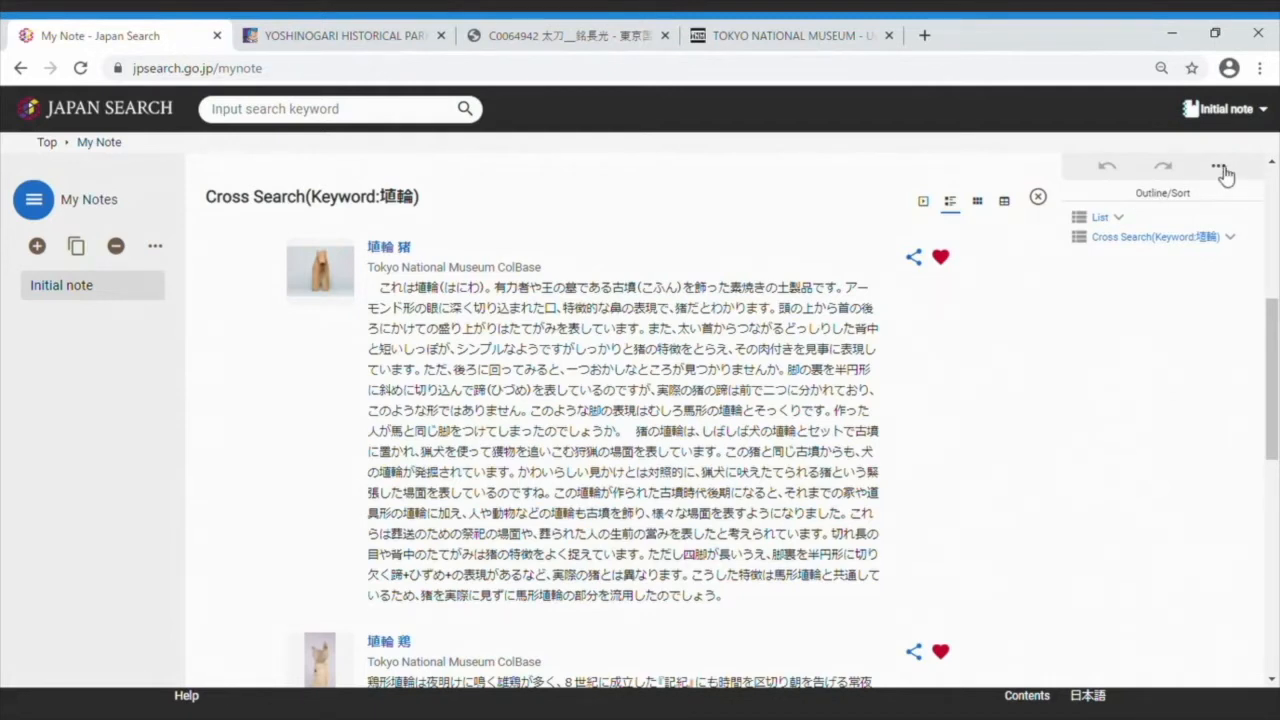
pyautogui.click(1214, 164)
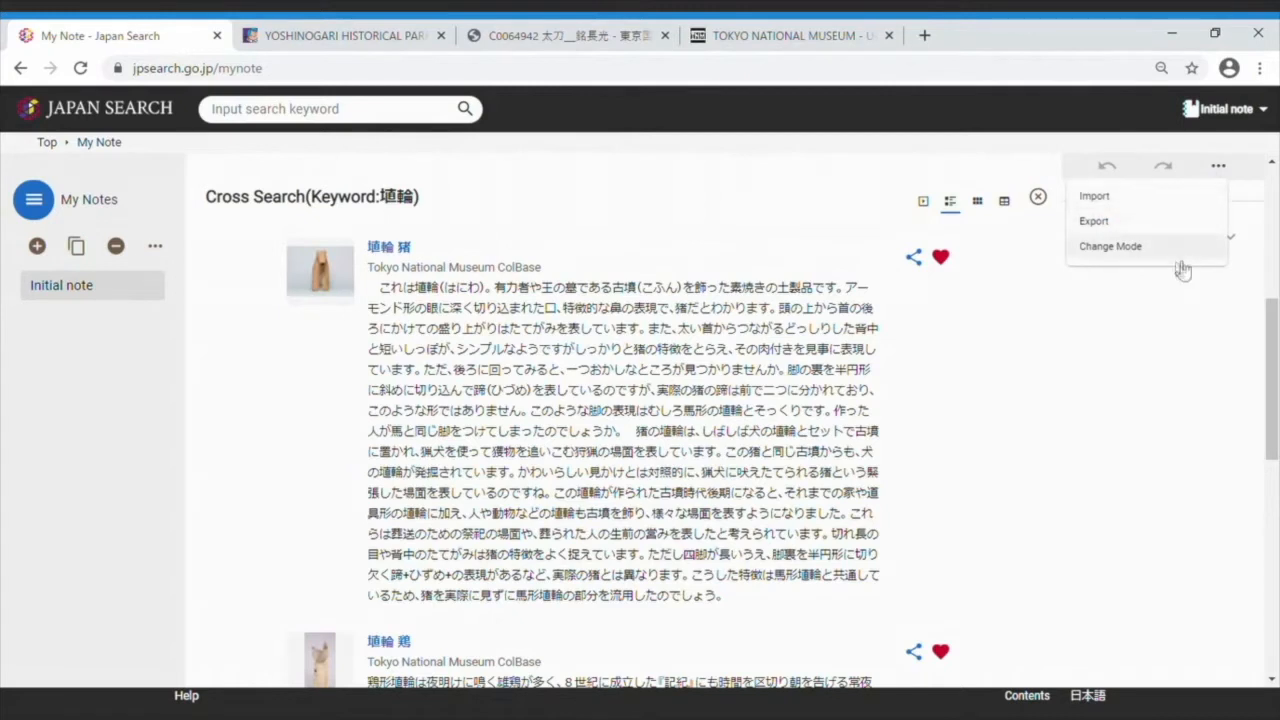
pyautogui.moveTo(1176, 250)
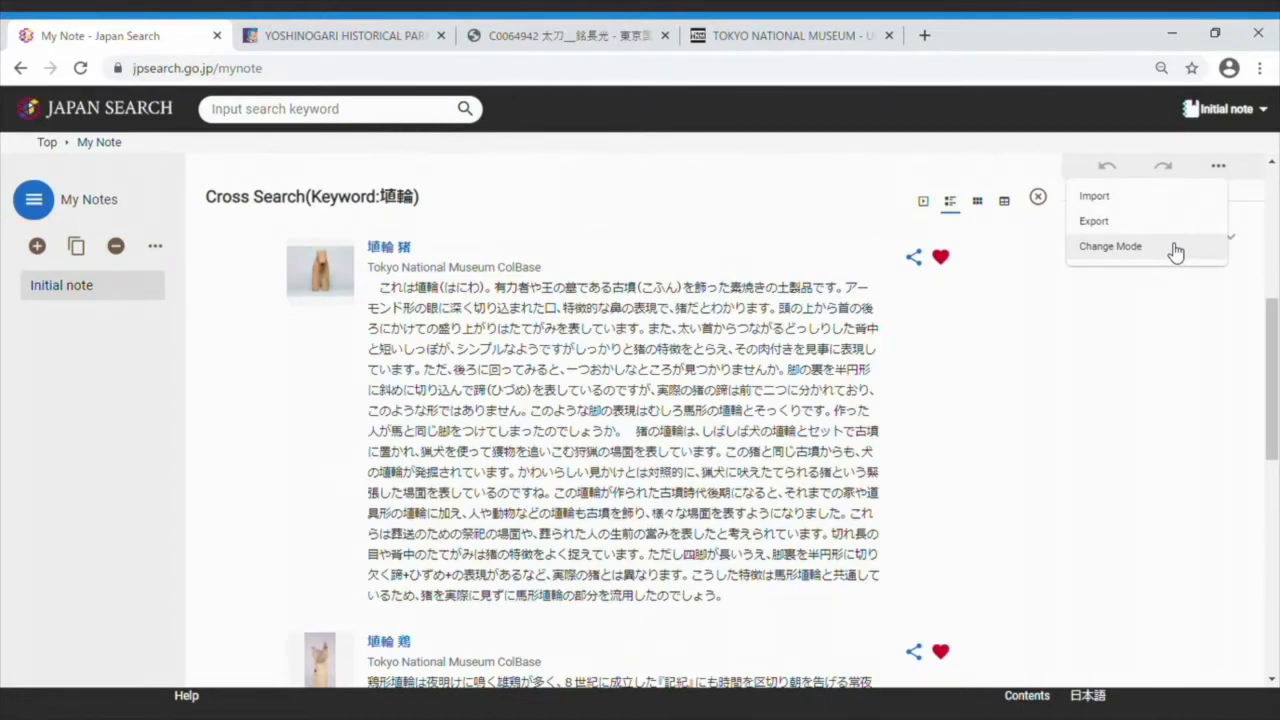
pyautogui.click(1110, 246)
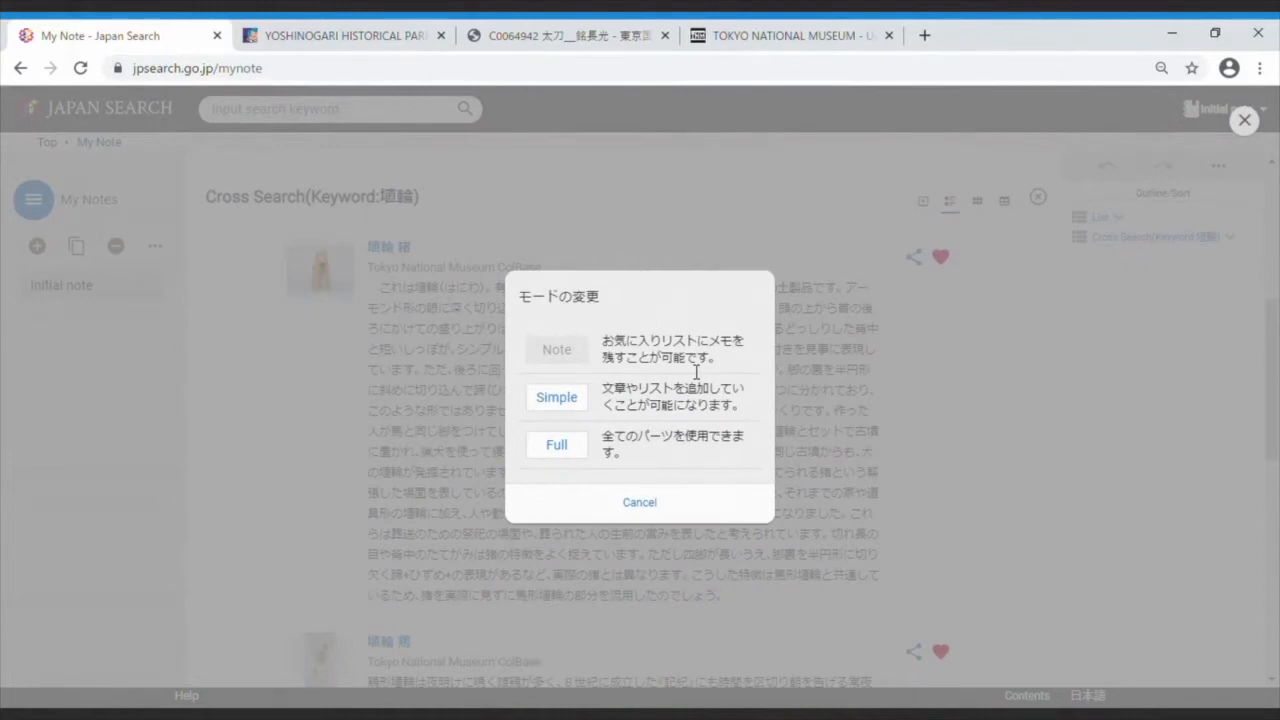
pyautogui.moveTo(676, 502)
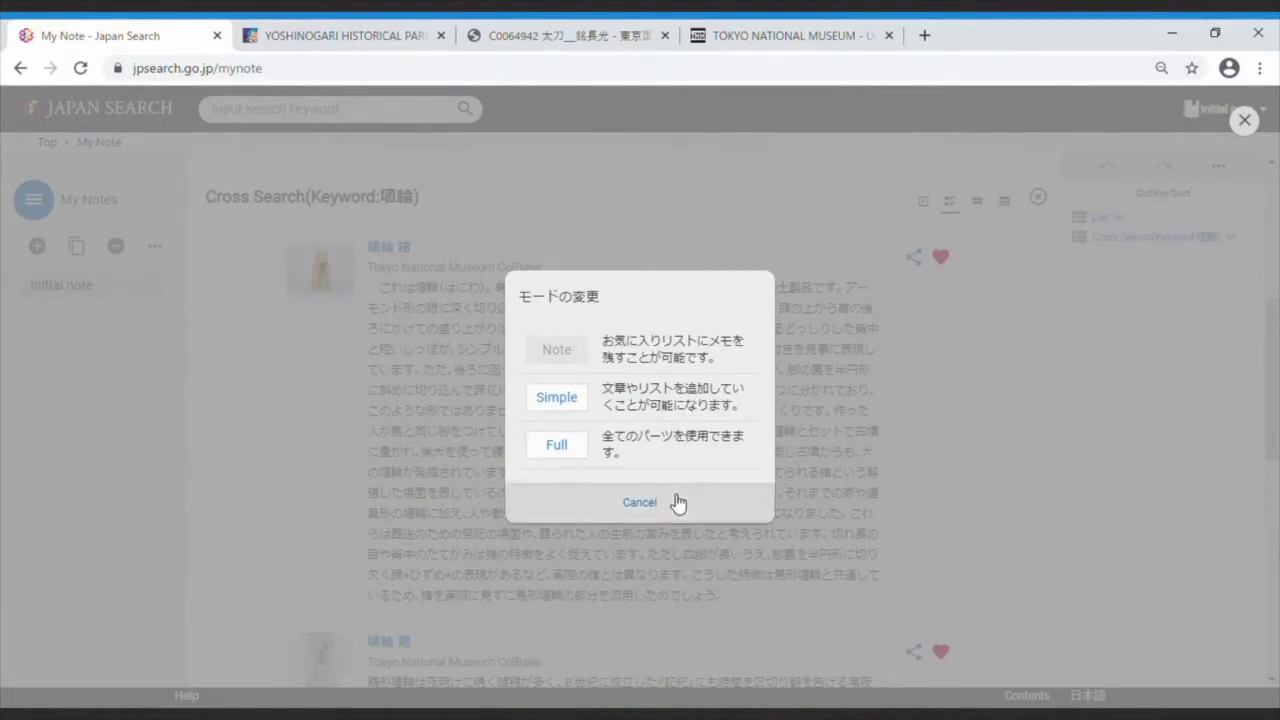
pyautogui.click(640, 502)
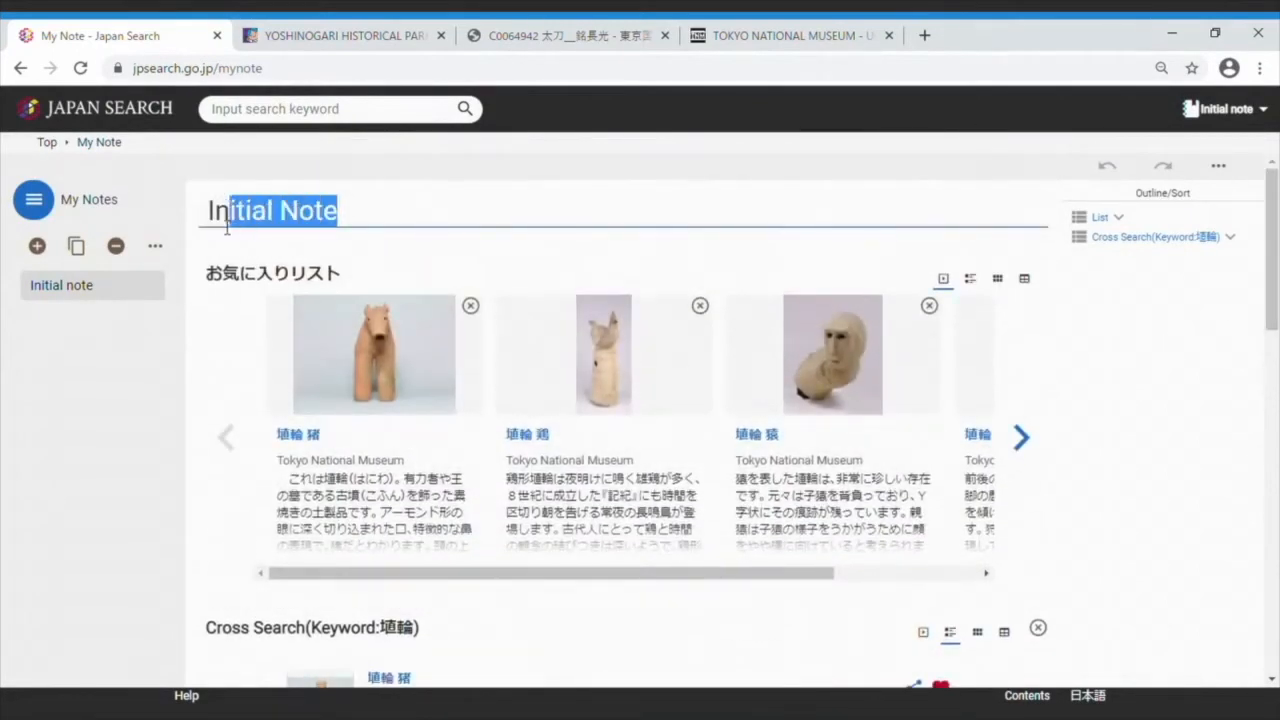
# Title the note 'Note of haniwa', show favourites as detailed entries and add 'note' memos.
pyautogui.write('Note of haniwa')
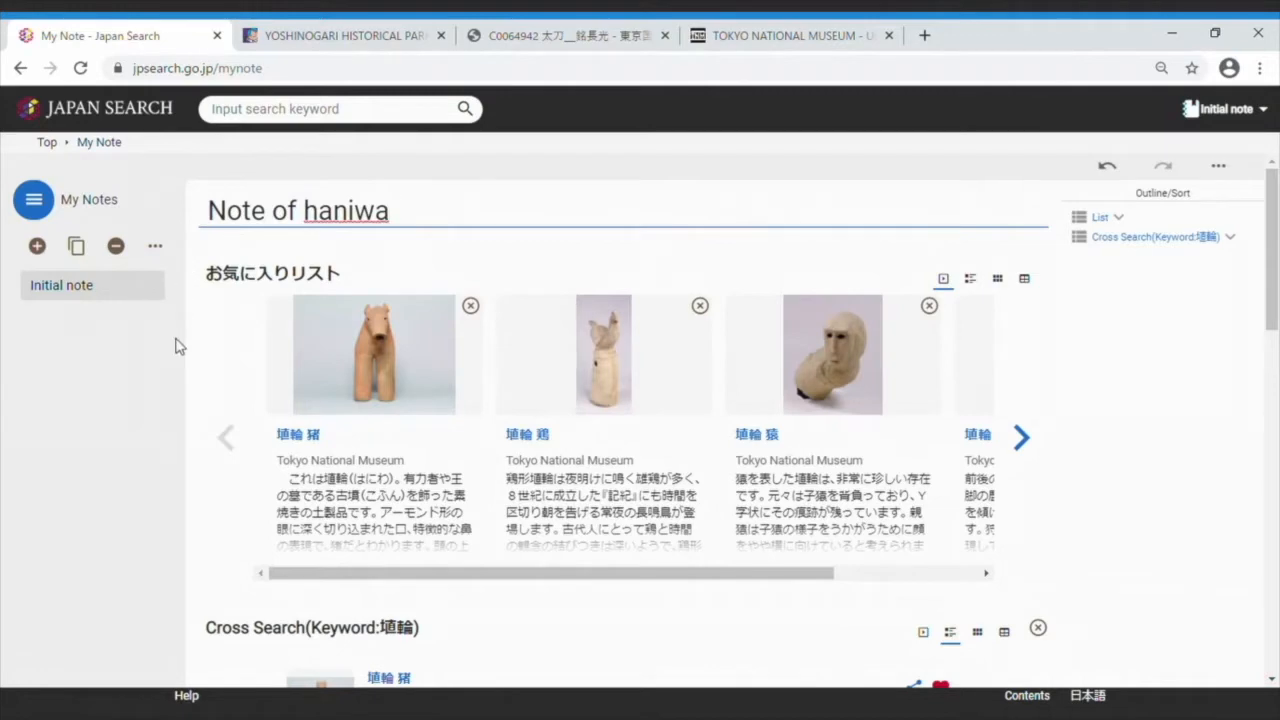
pyautogui.scroll(-3)
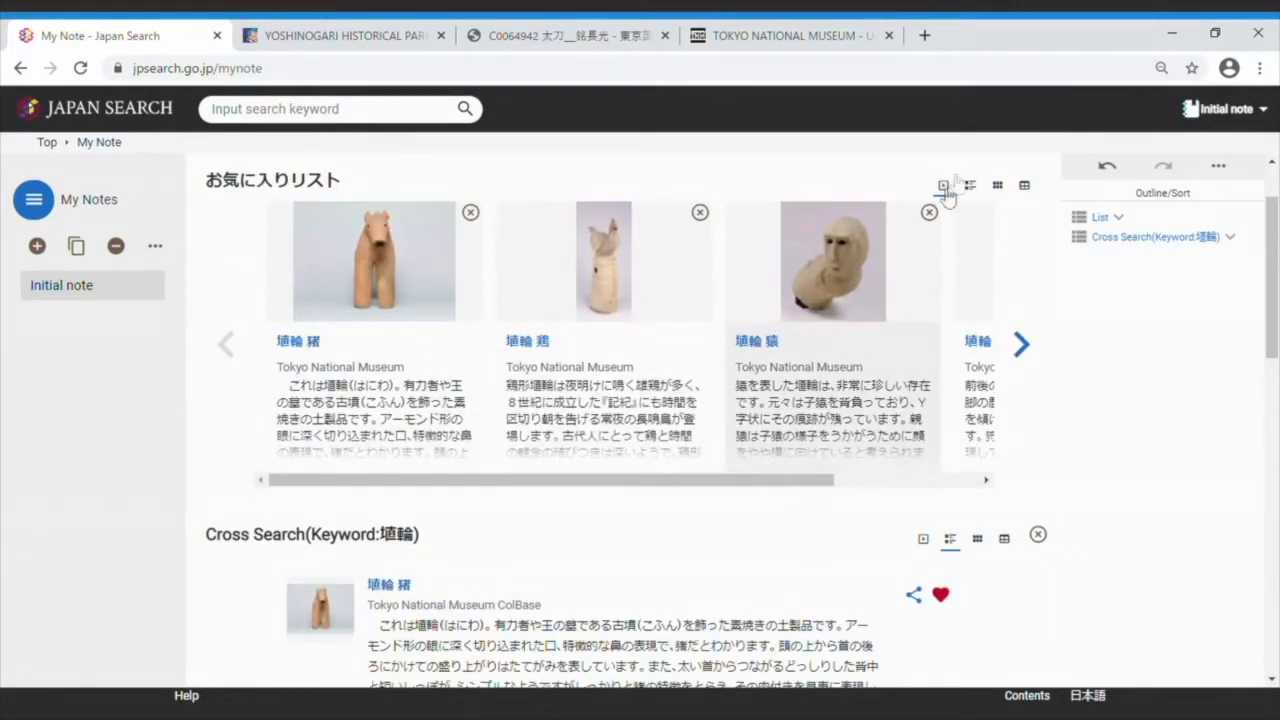
pyautogui.click(970, 184)
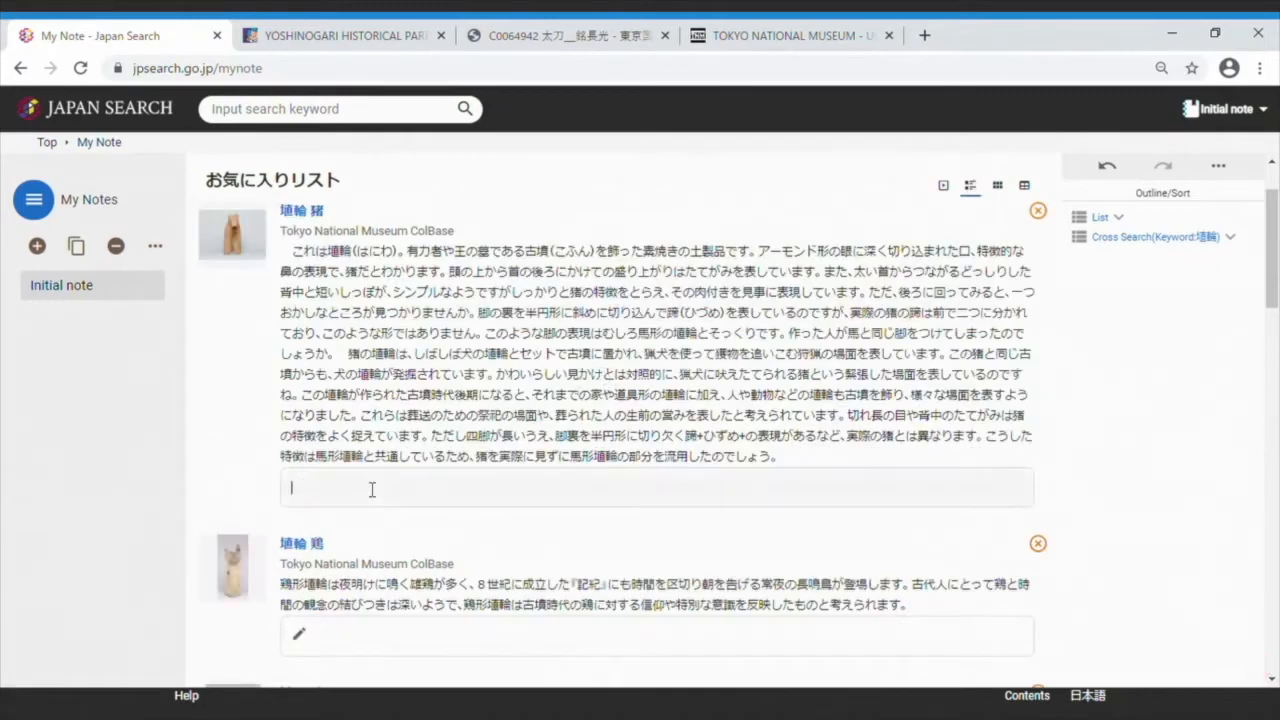
pyautogui.write('note')
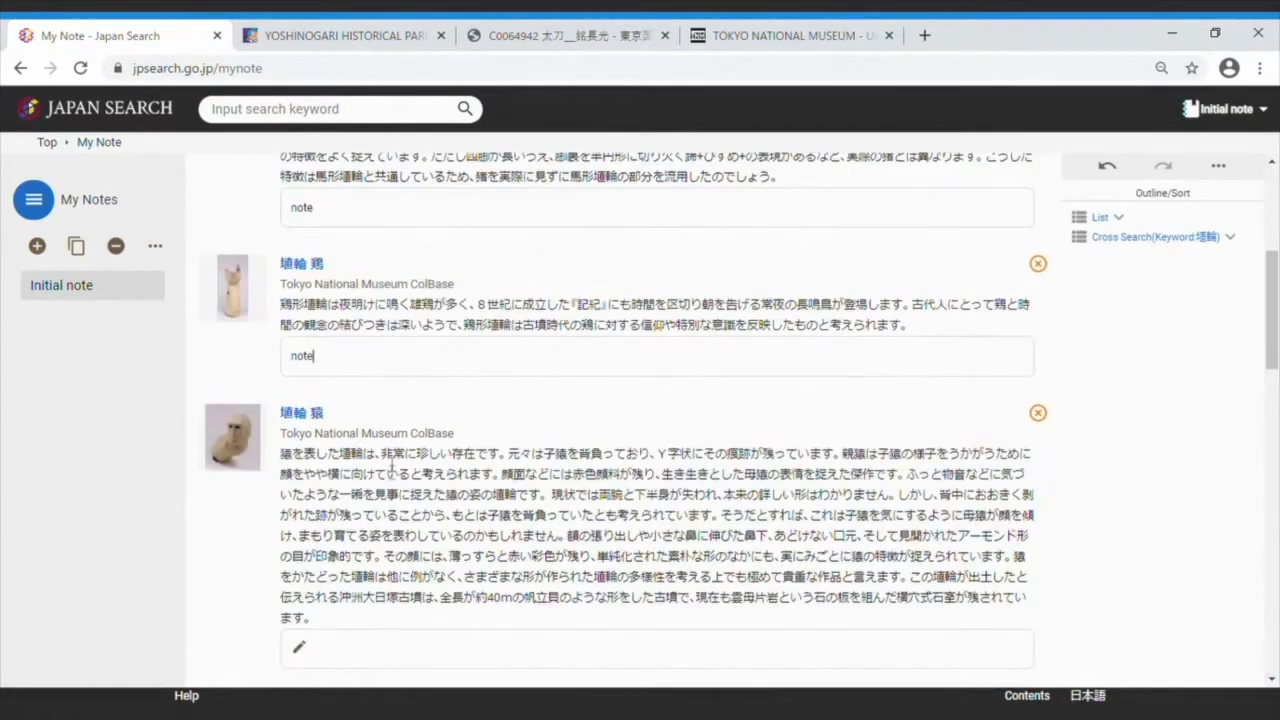
pyautogui.scroll(-3)
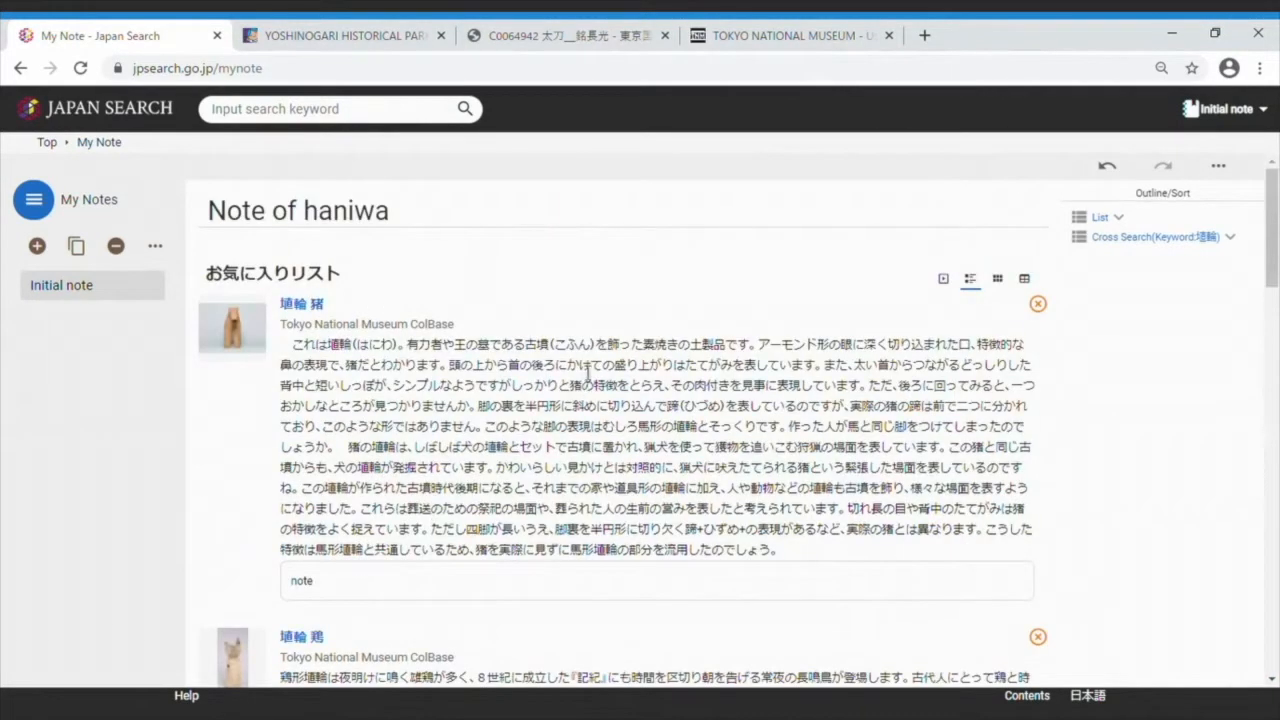
pyautogui.moveTo(942, 280)
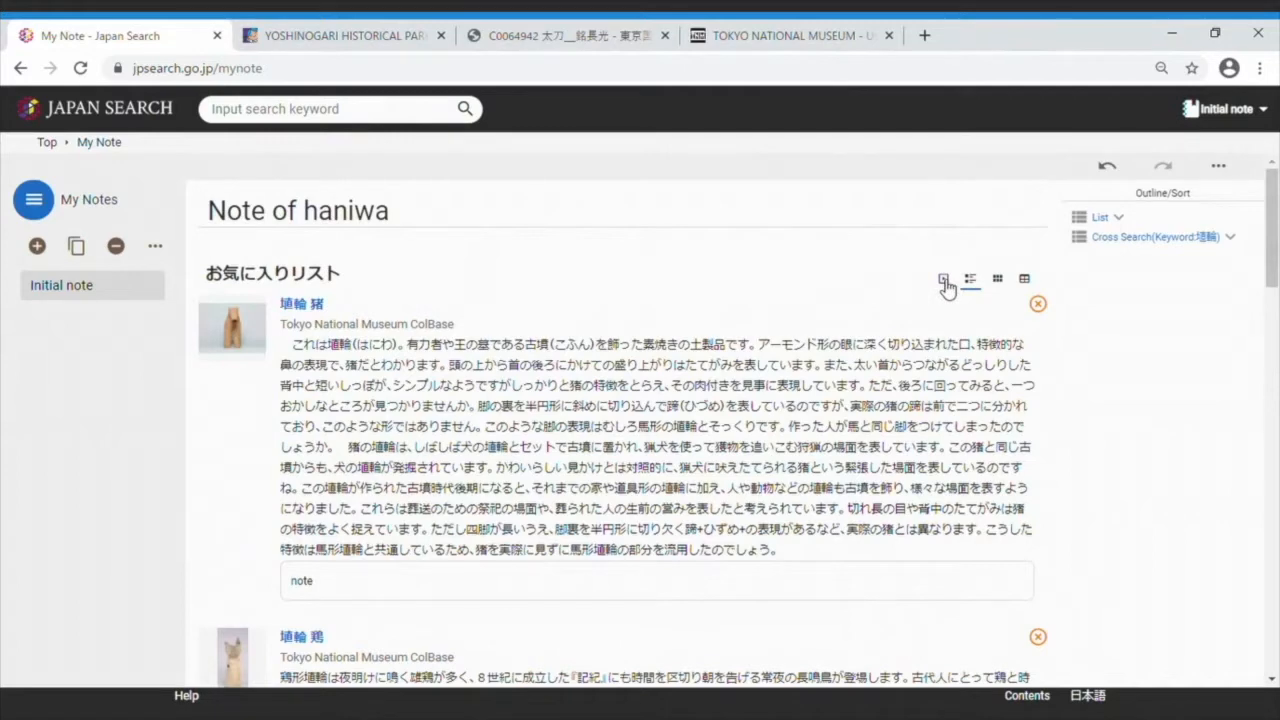
# Cycle the favourites through carousel, grid, table and detail layouts, settle on grid, and expand the List outline.
pyautogui.click(972, 280)
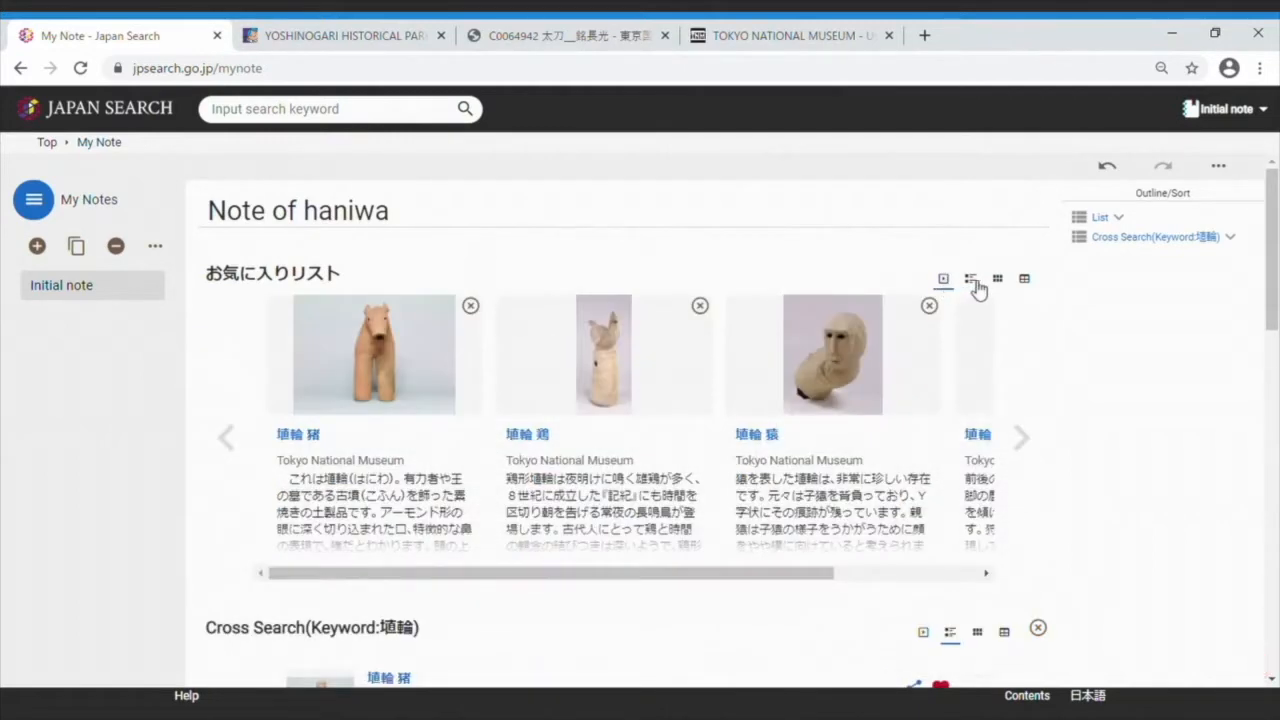
pyautogui.click(1000, 278)
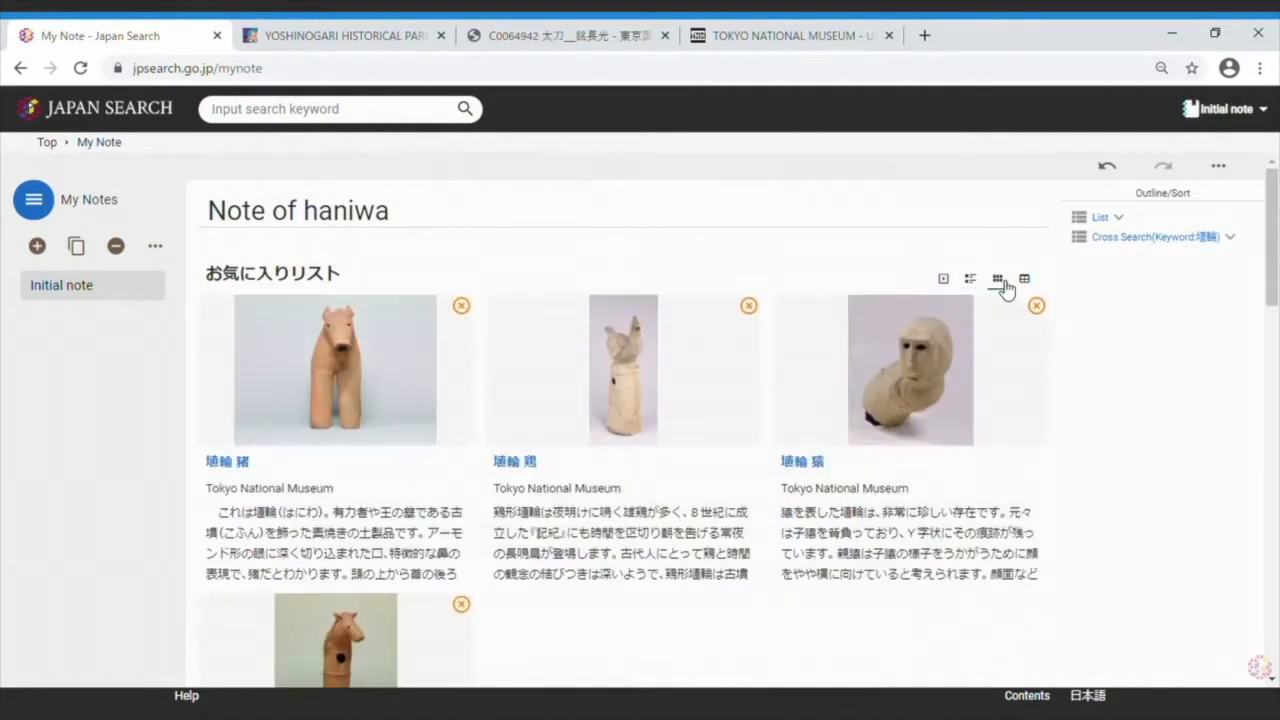
pyautogui.click(1026, 280)
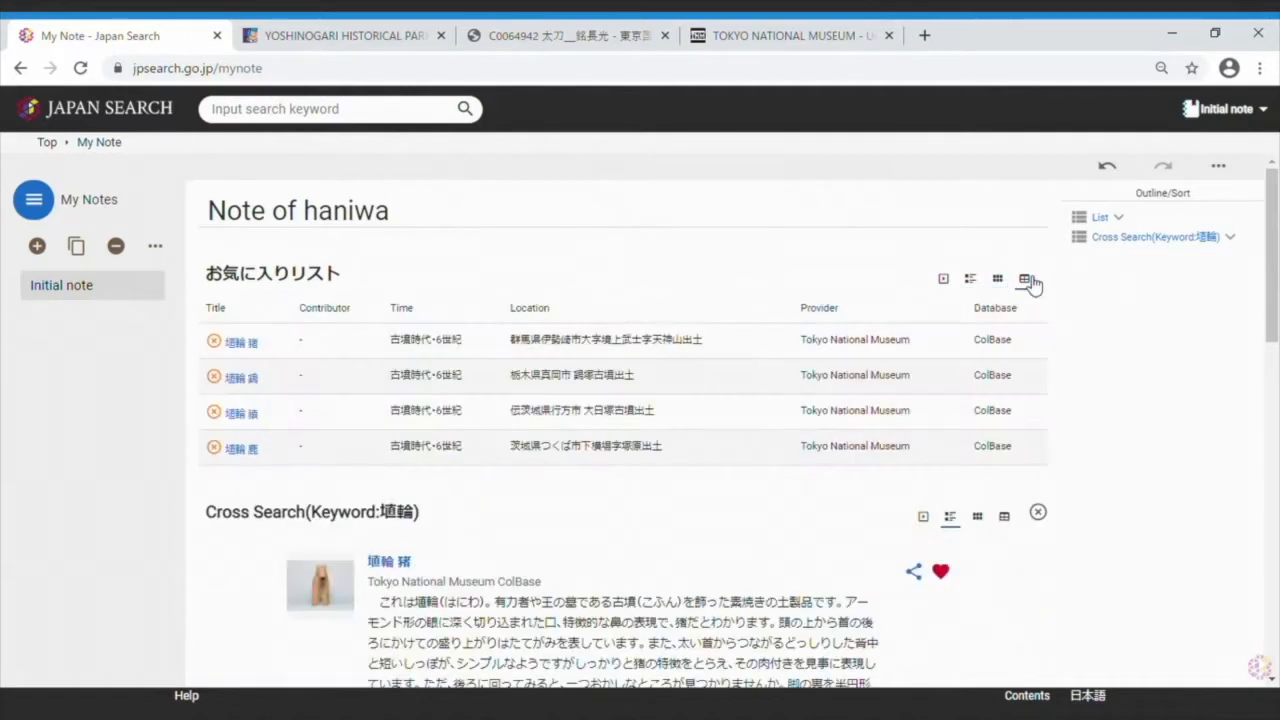
pyautogui.click(970, 278)
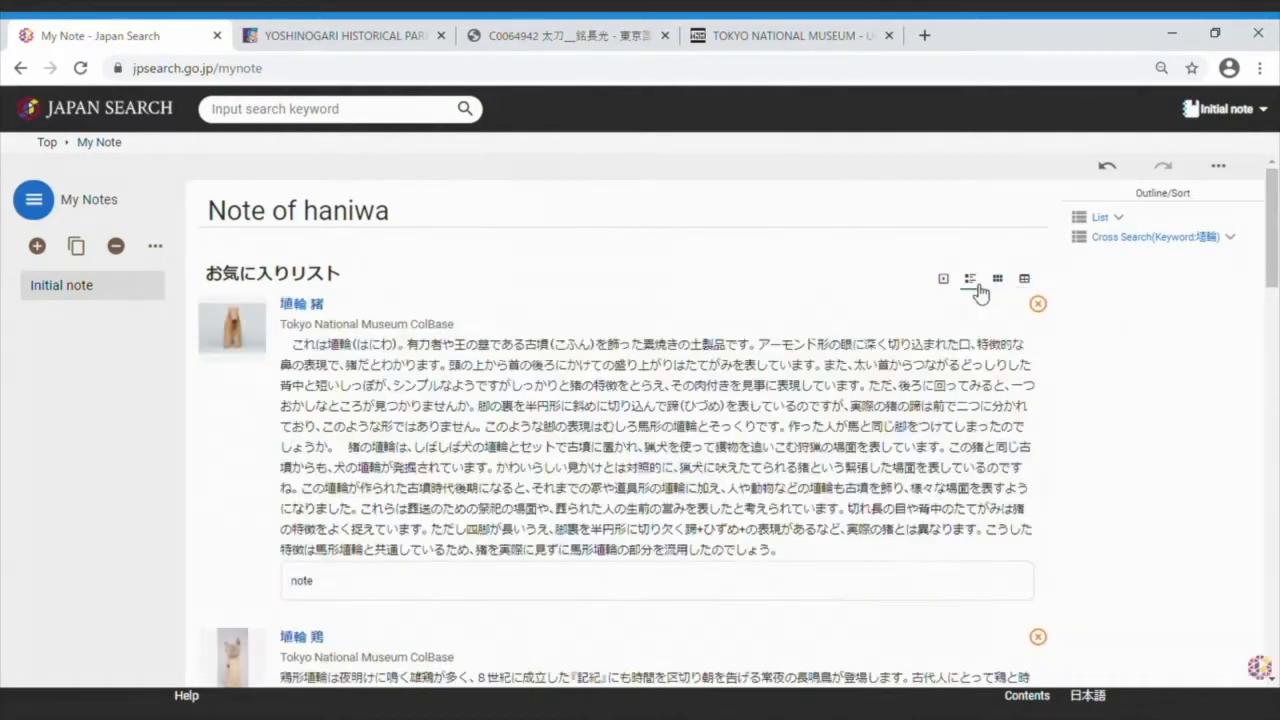
pyautogui.click(998, 278)
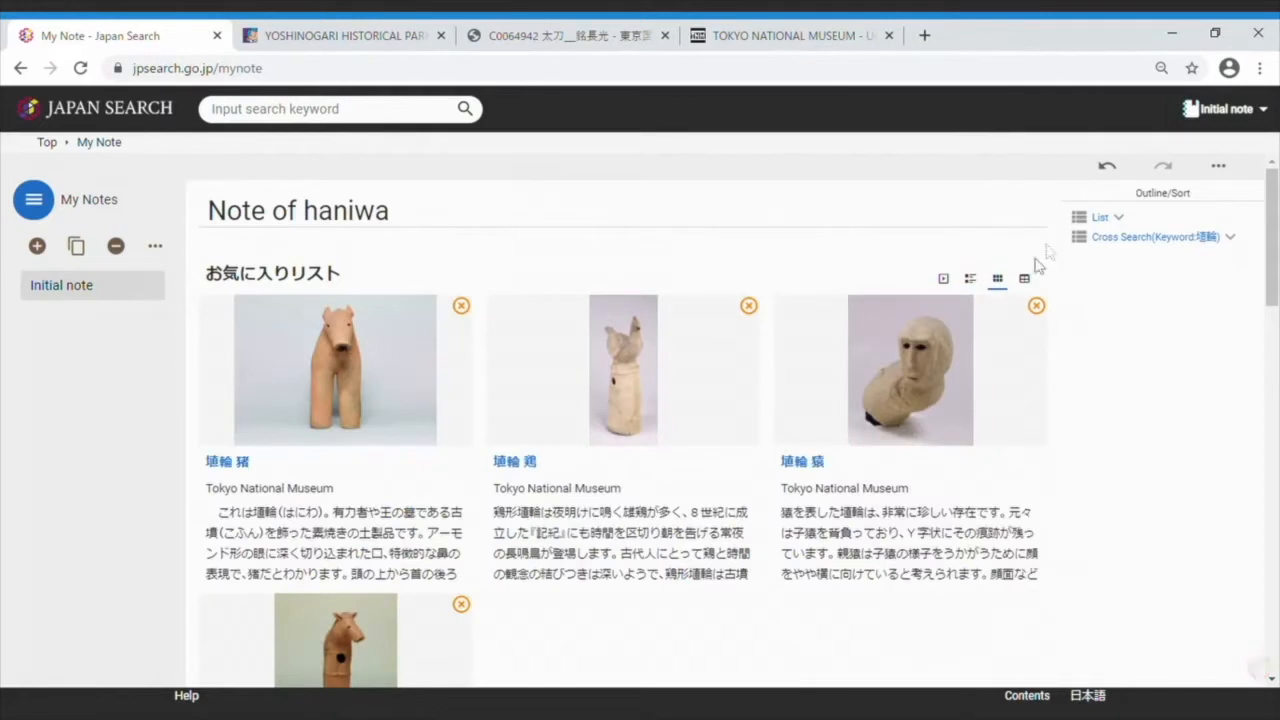
pyautogui.click(1124, 216)
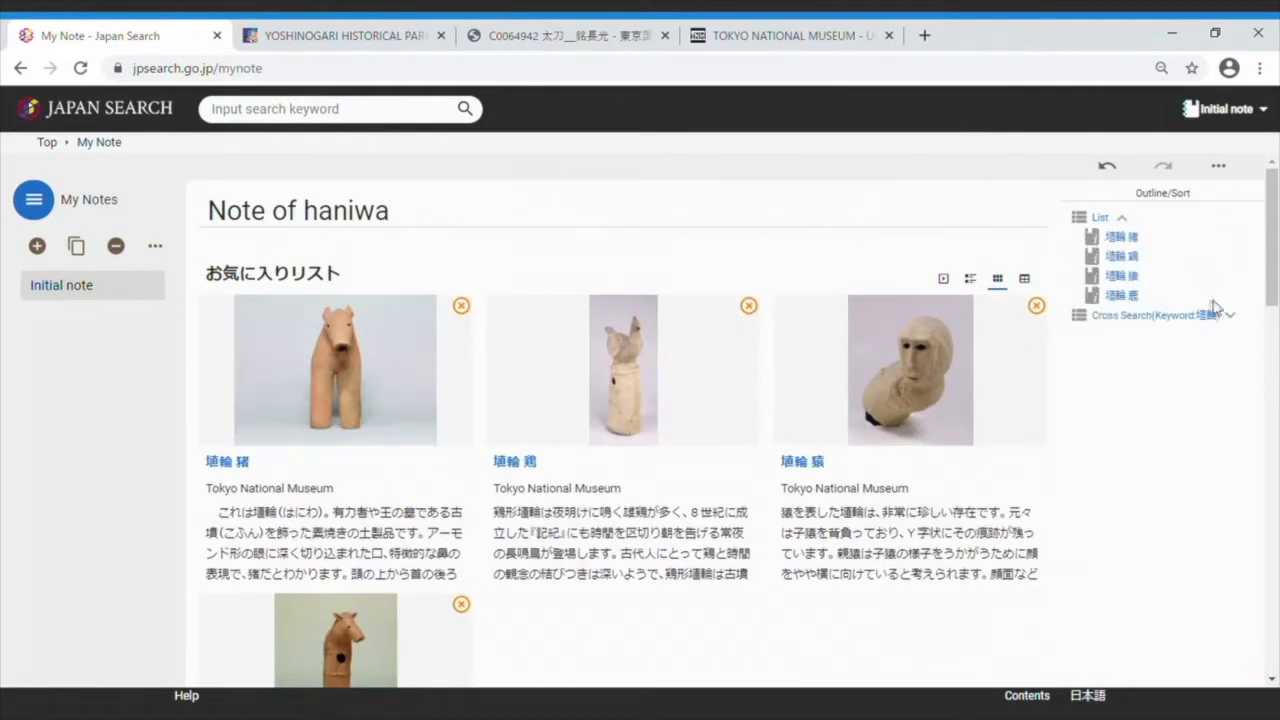
pyautogui.moveTo(1092, 256)
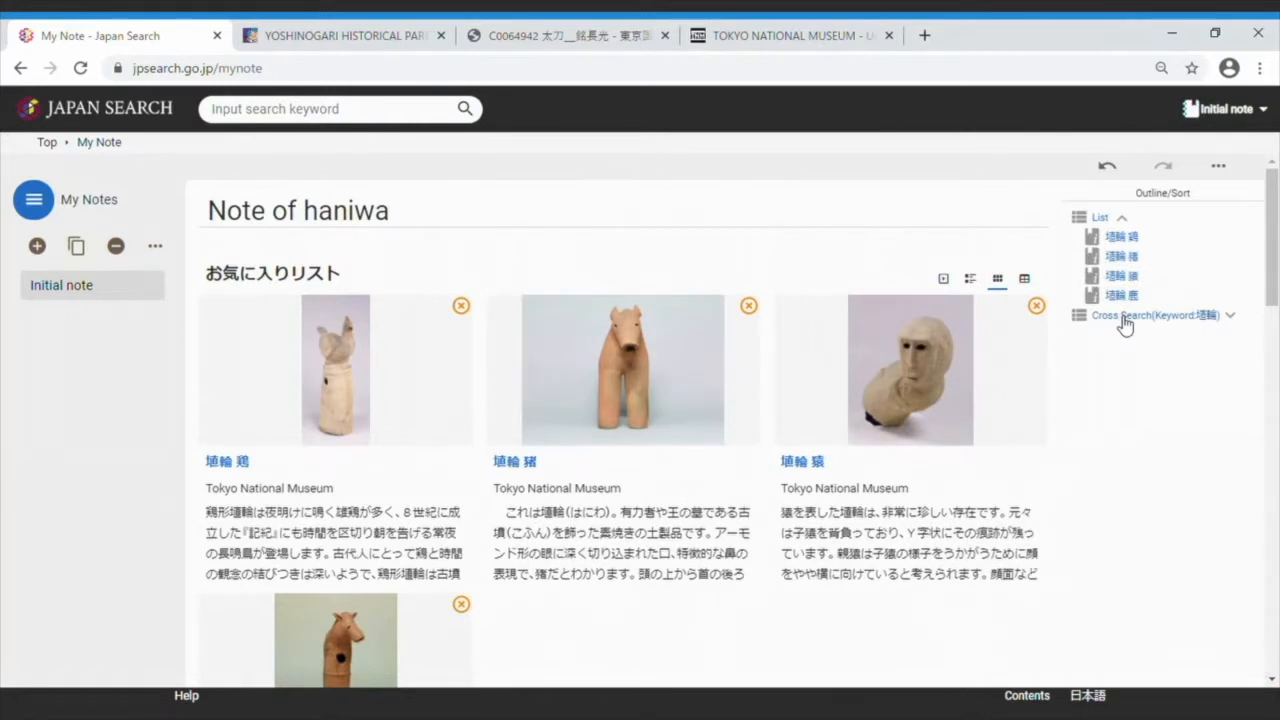
pyautogui.moveTo(1112, 318)
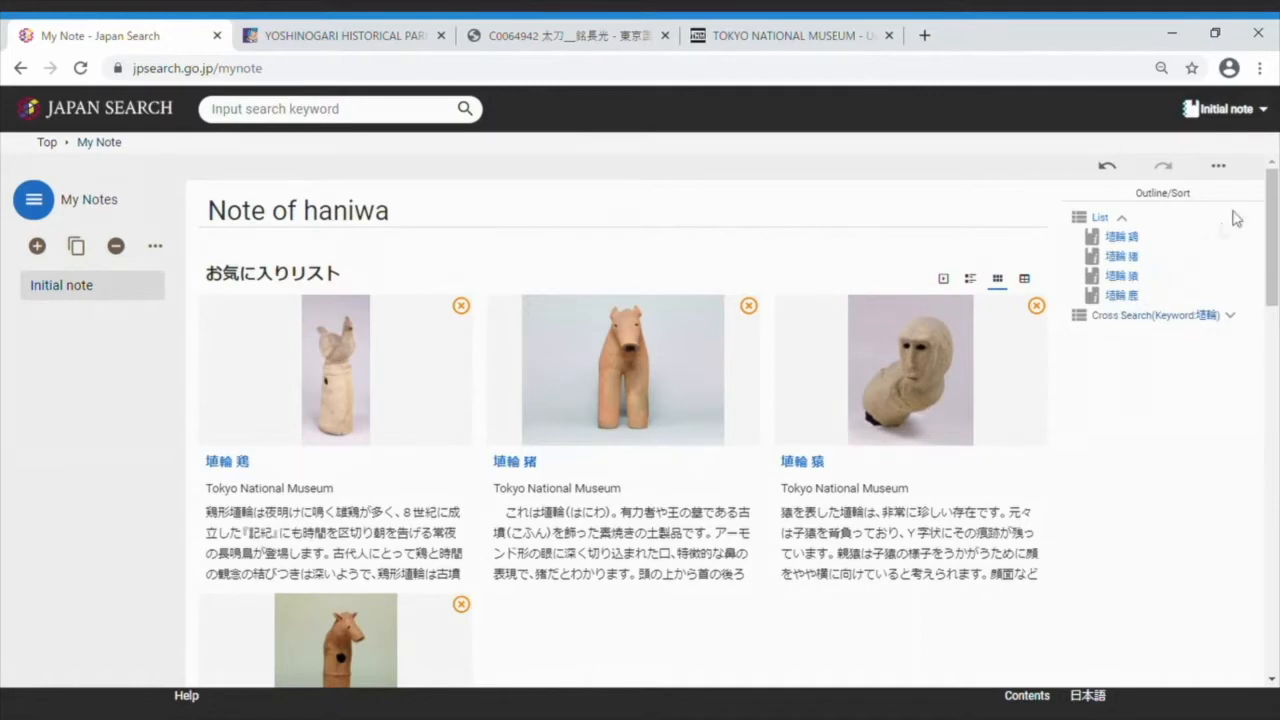
# Switch the note to editing mode via Change Mode and add a new empty list block.
pyautogui.click(1216, 166)
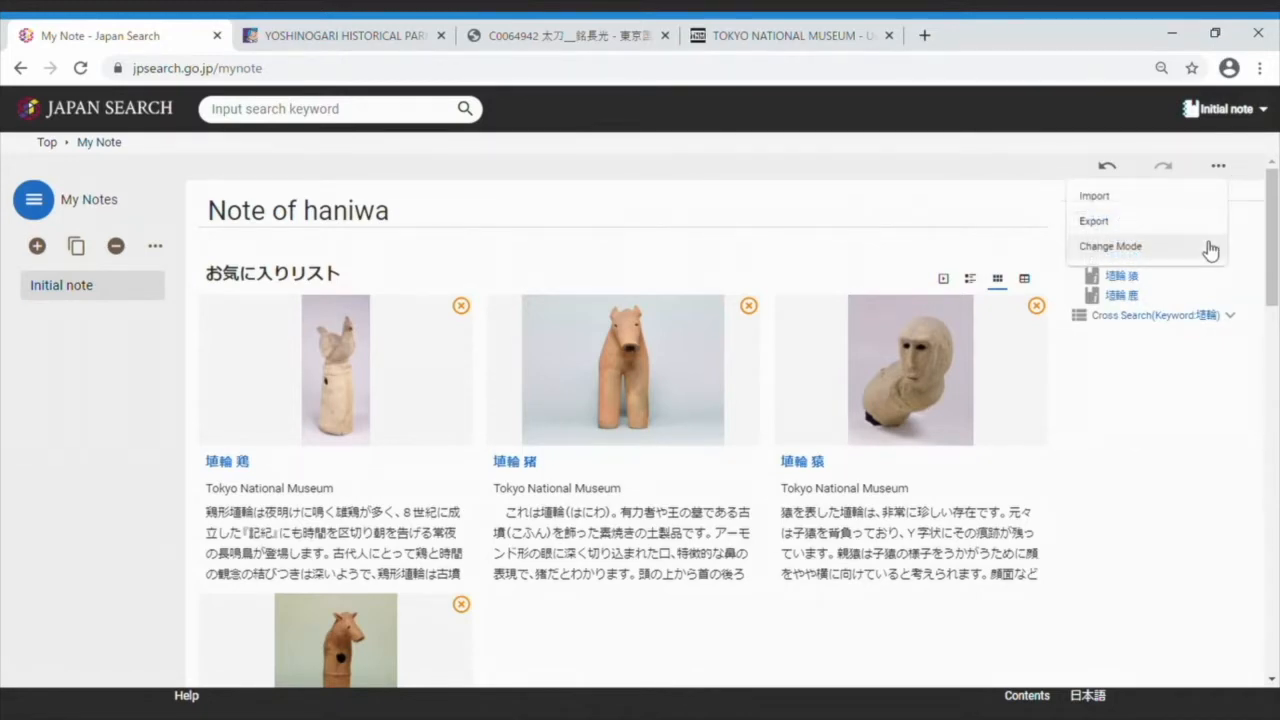
pyautogui.click(1110, 246)
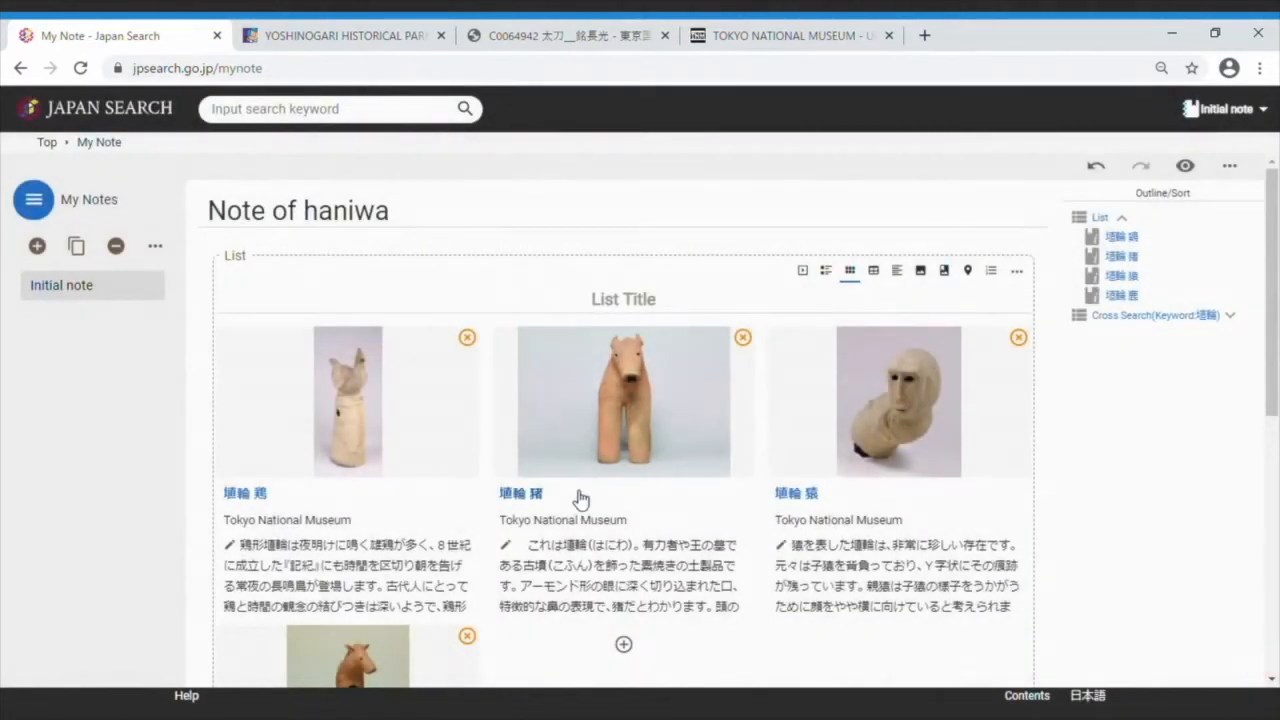
pyautogui.scroll(-3)
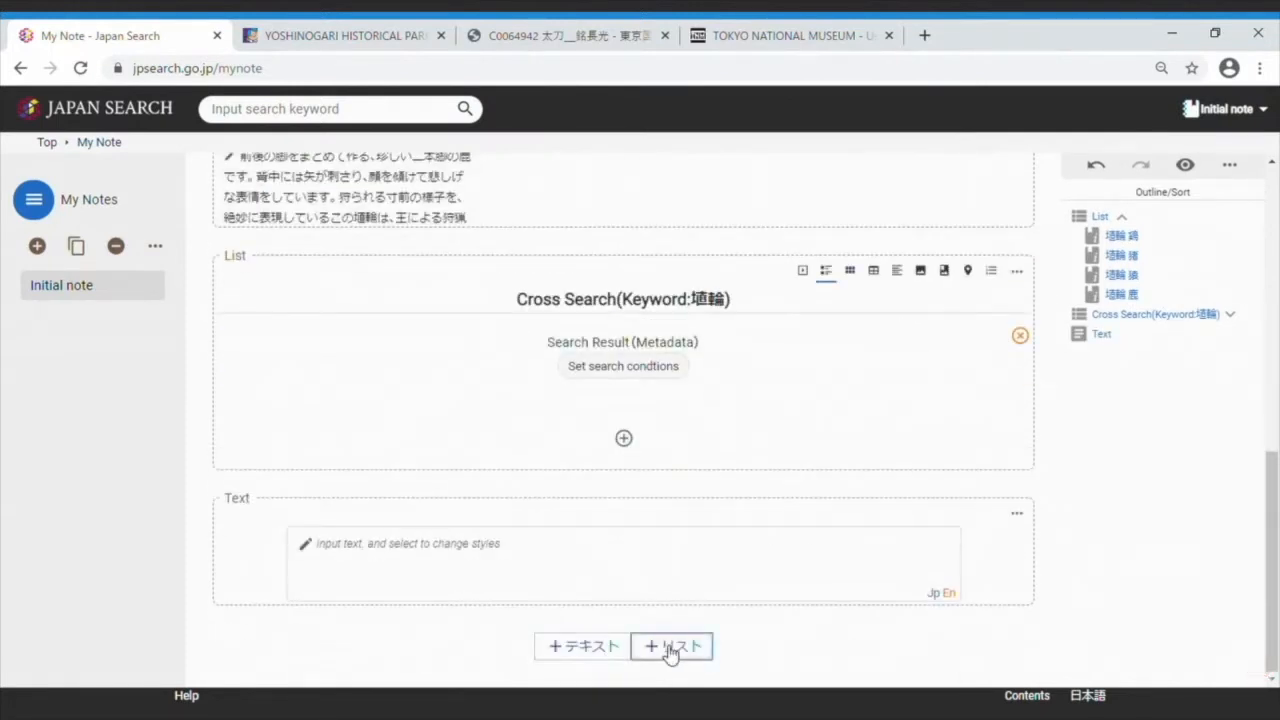
pyautogui.click(672, 646)
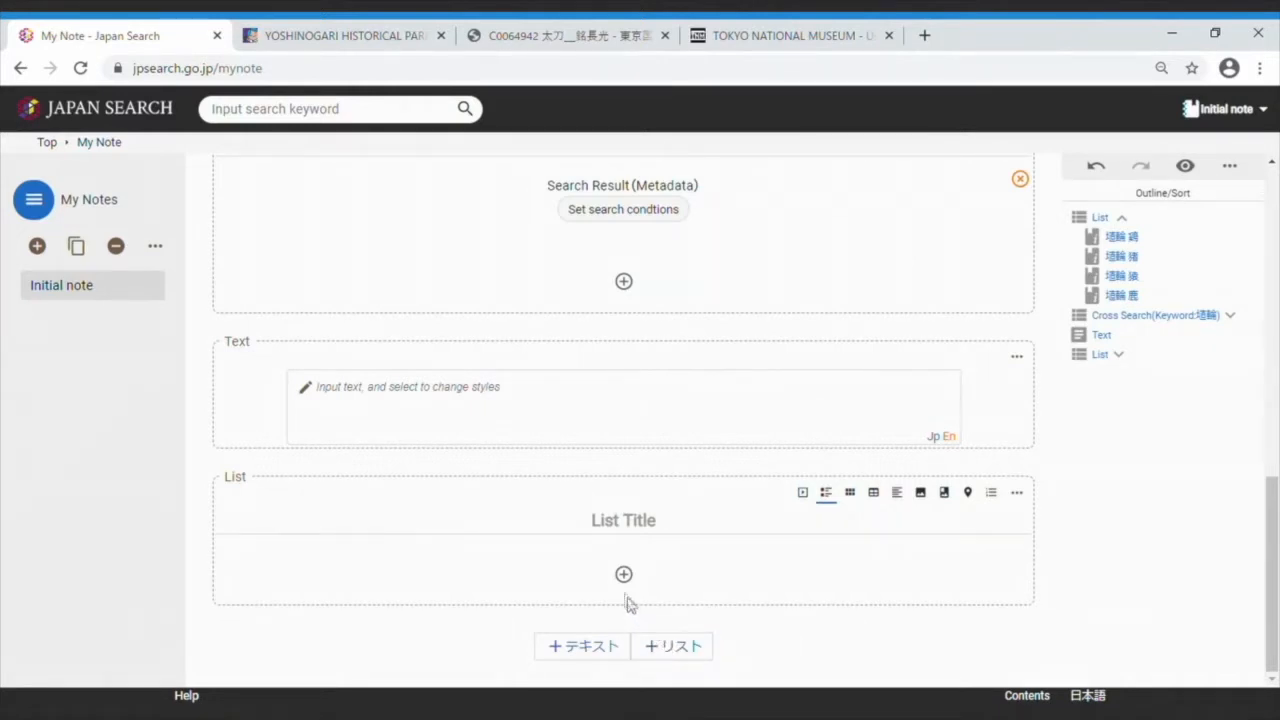
# Name the text block テキスト and write 'text text text', partly italicised.
pyautogui.click(568, 408)
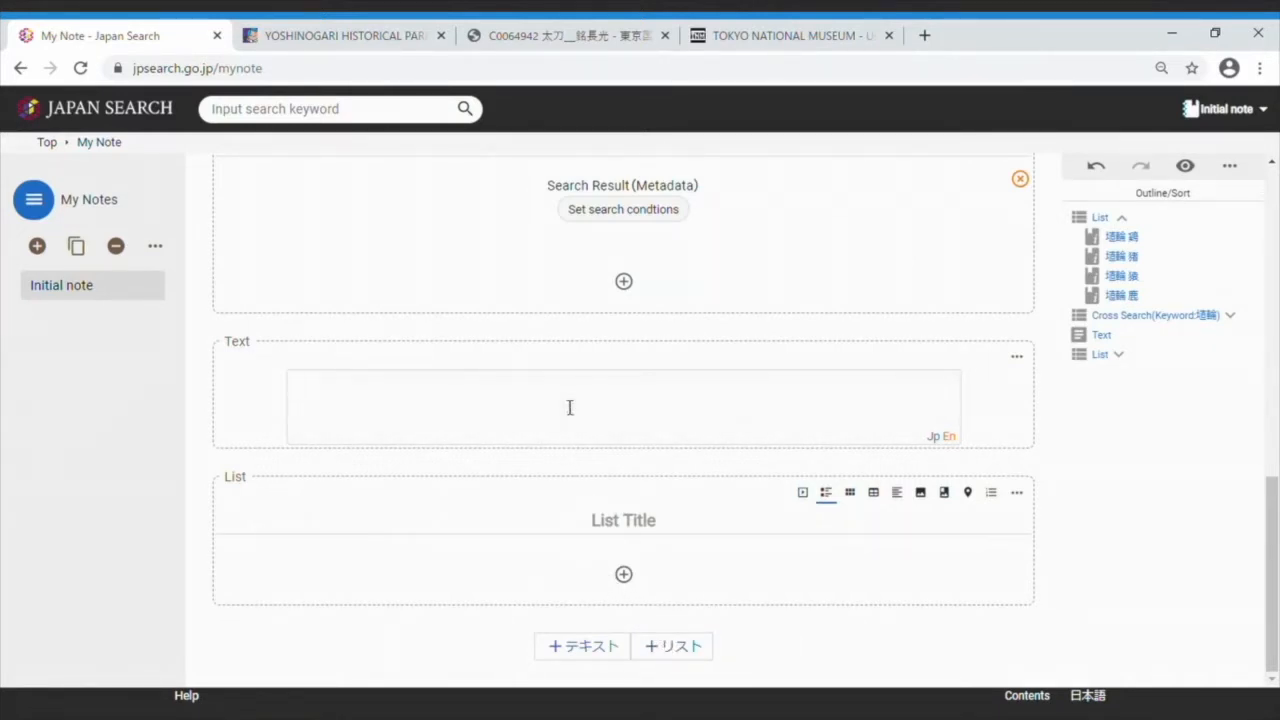
pyautogui.write('テキスト')
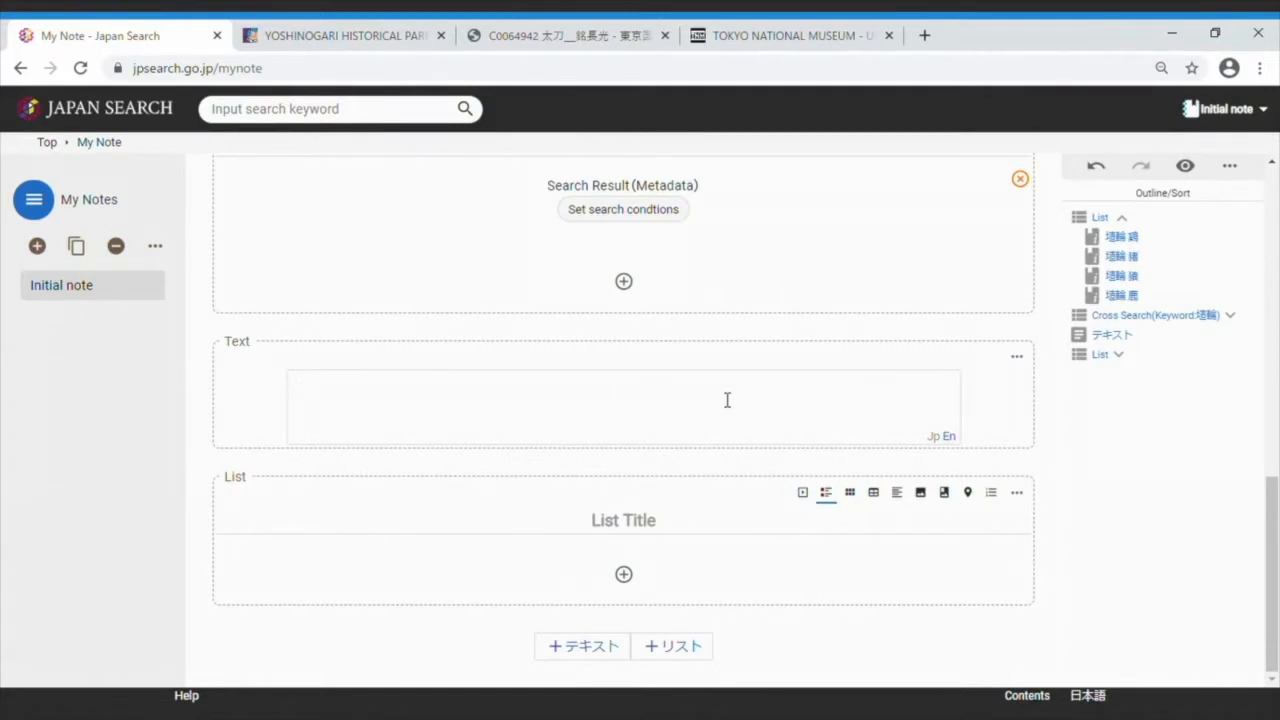
pyautogui.write('text text text')
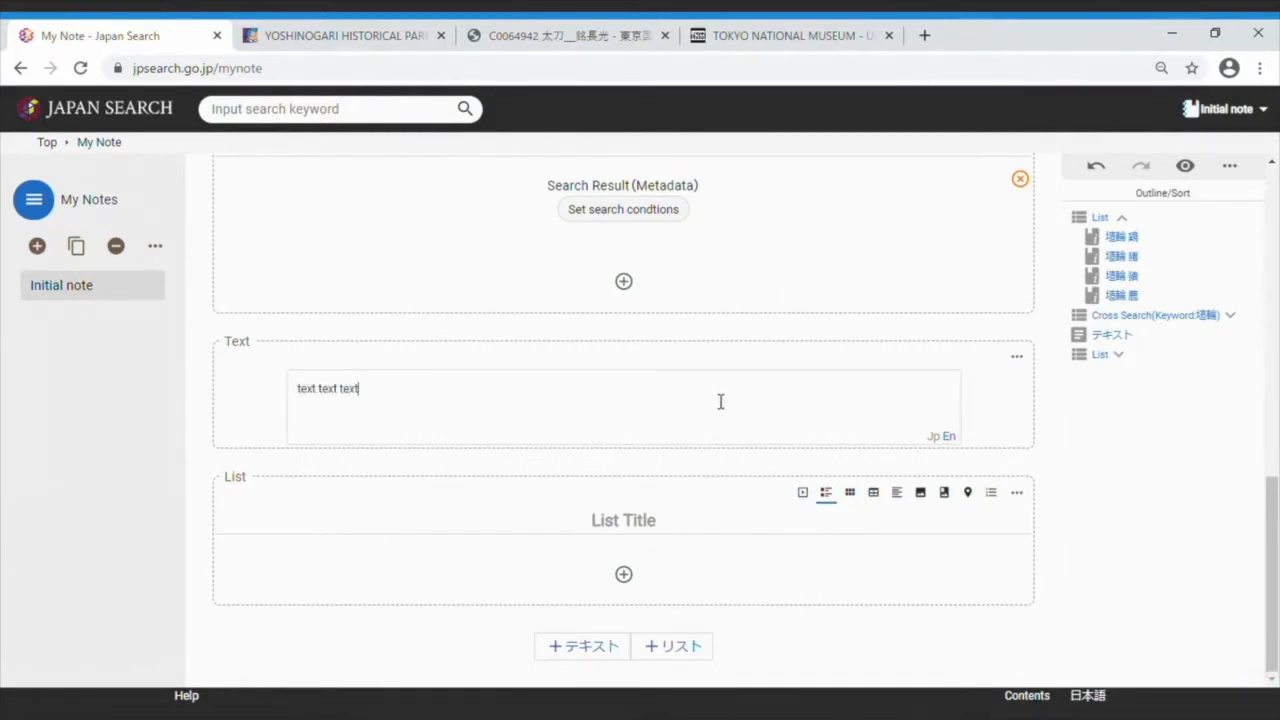
pyautogui.moveTo(412, 410)
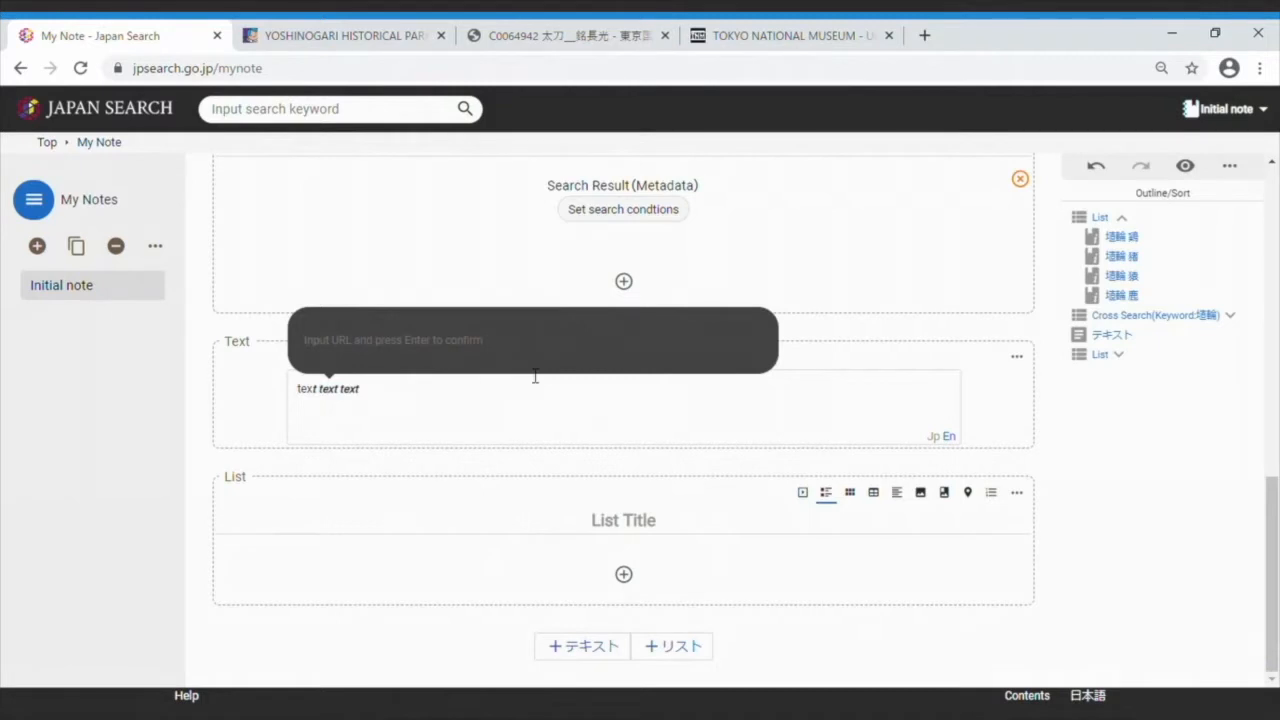
pyautogui.click(536, 406)
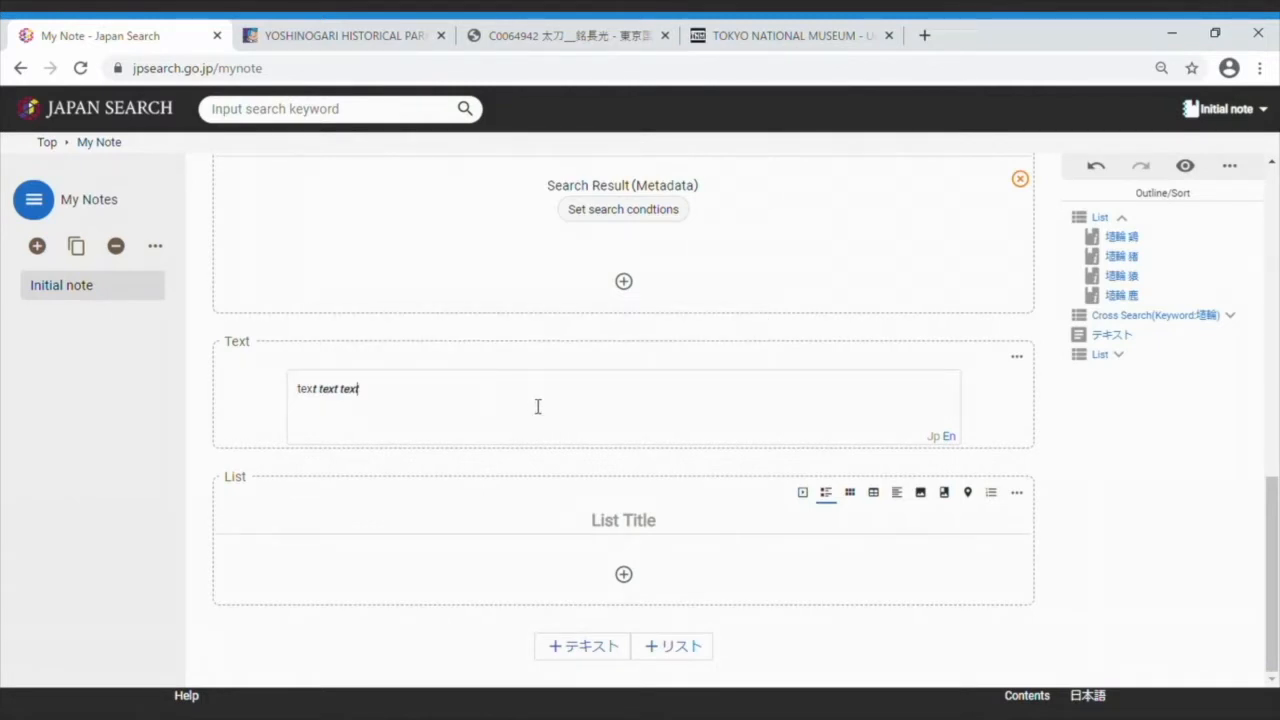
pyautogui.moveTo(558, 440)
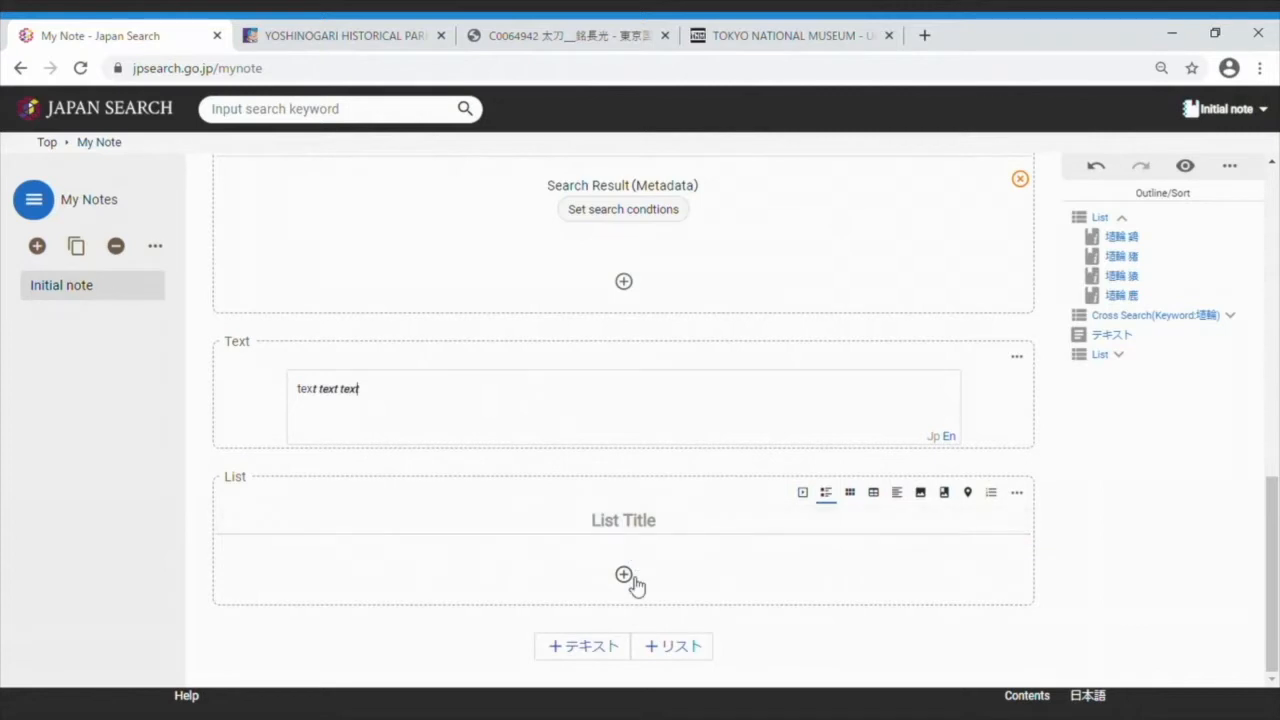
# Add four haniwa metadata records, including the dog and drum players, to the new list.
pyautogui.click(622, 574)
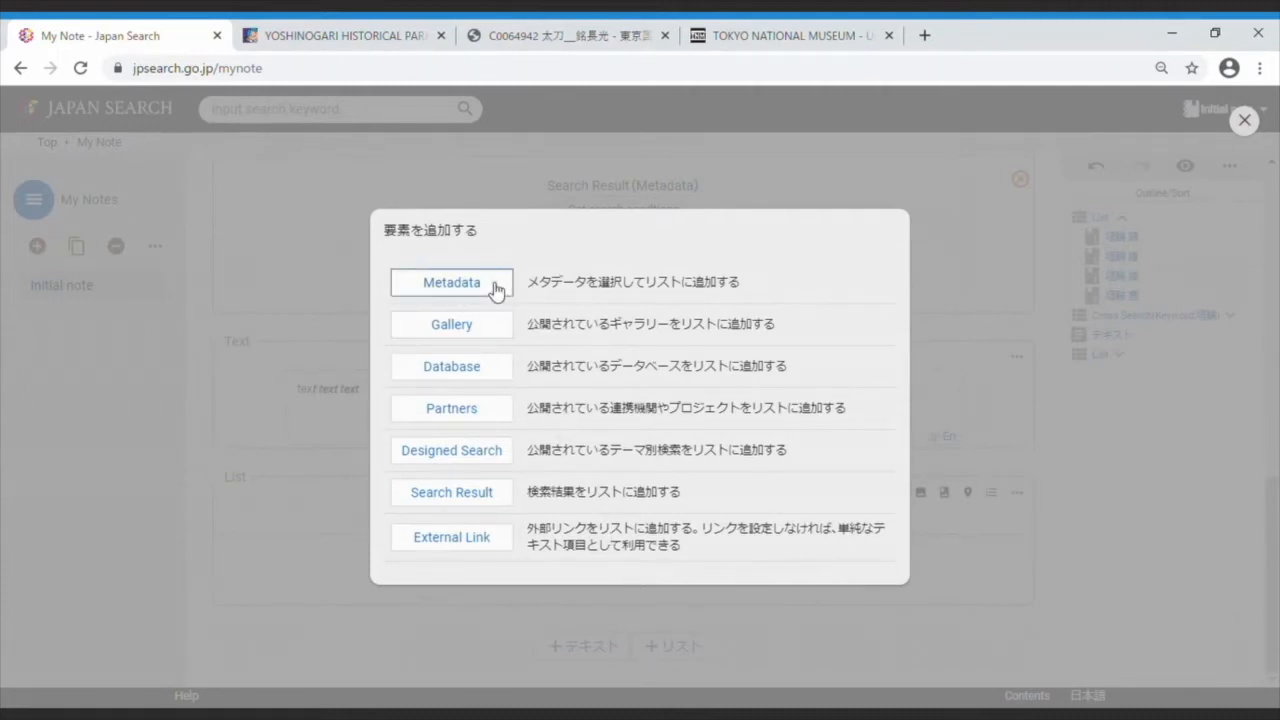
pyautogui.click(452, 282)
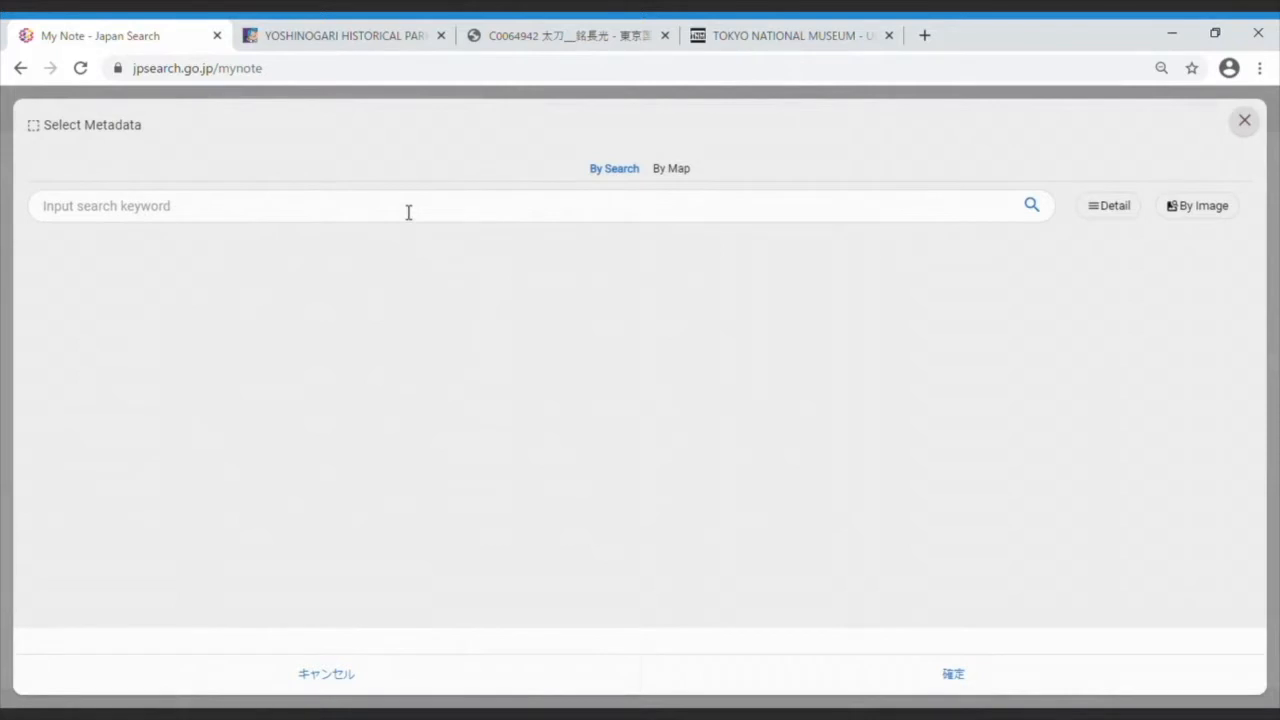
pyautogui.click(408, 212)
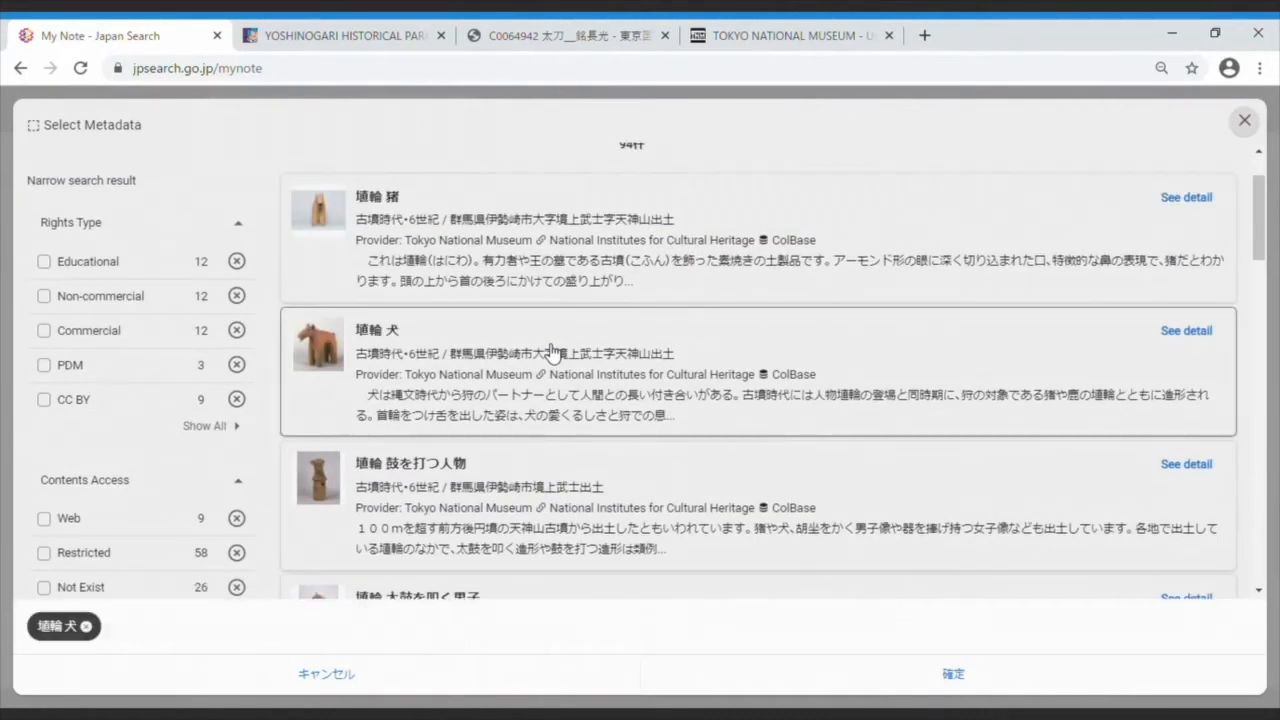
pyautogui.scroll(-3)
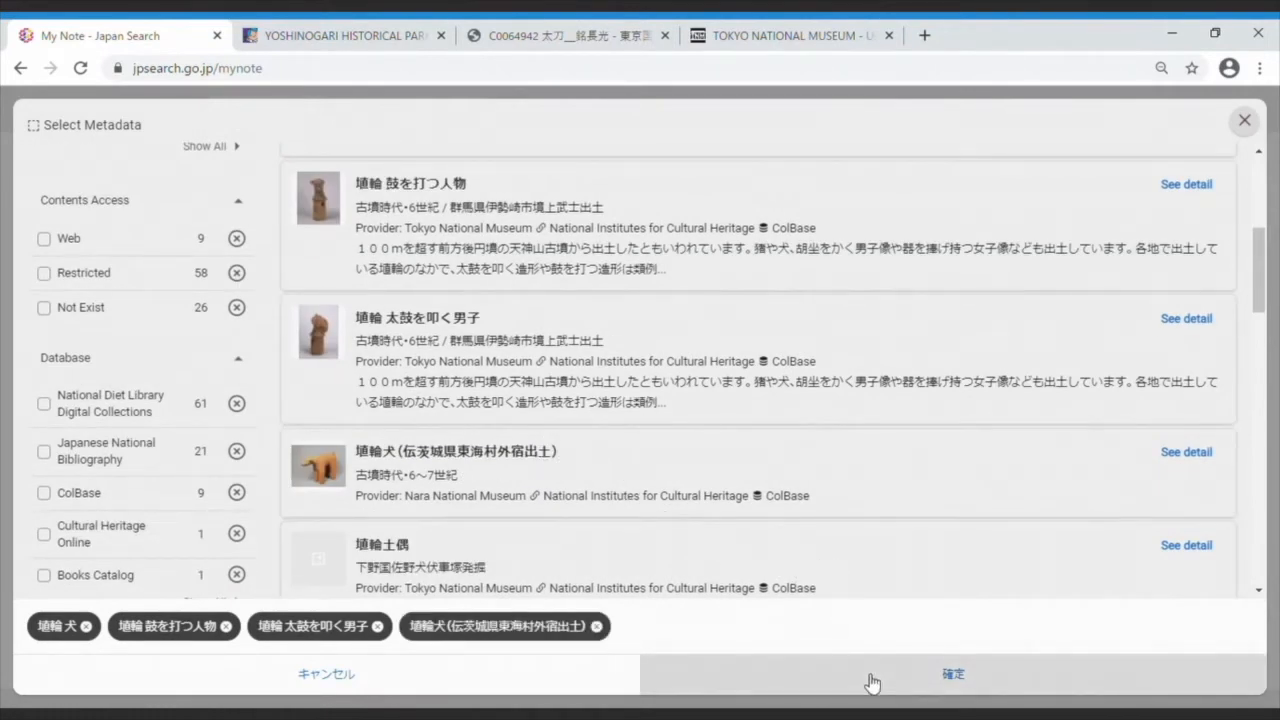
pyautogui.click(952, 674)
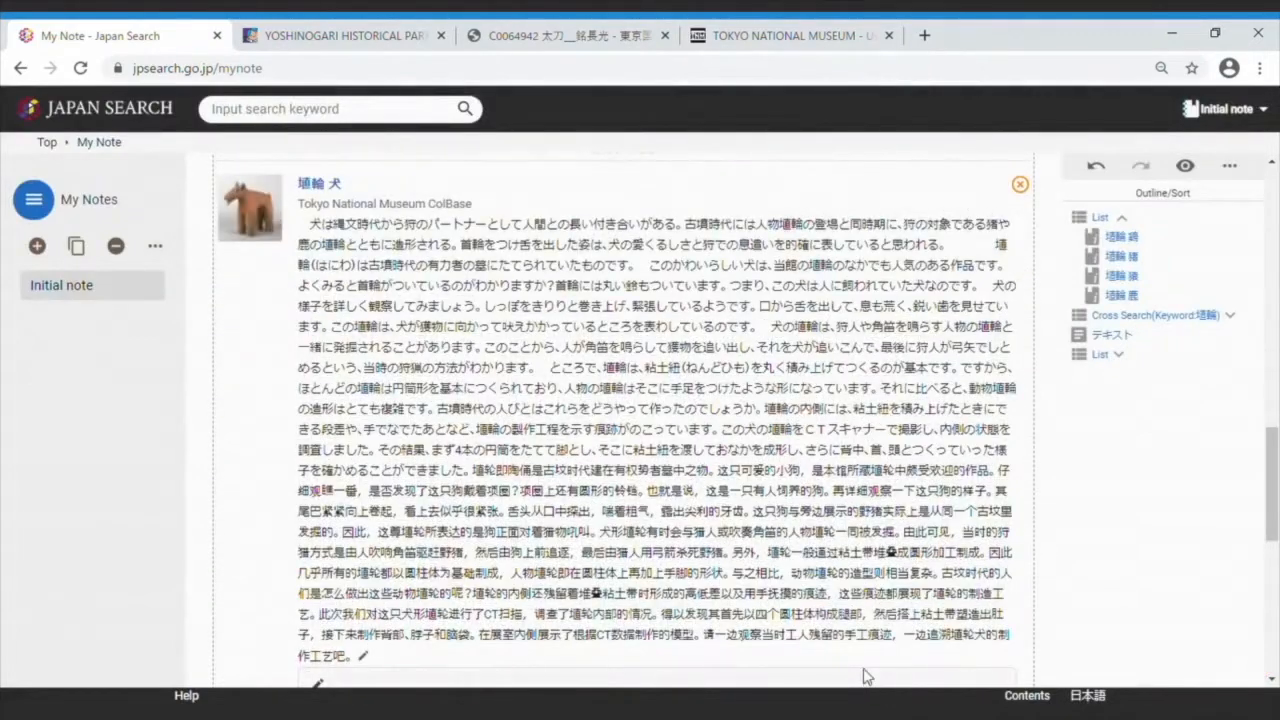
# Show the new haniwa list as an image card grid.
pyautogui.scroll(-3)
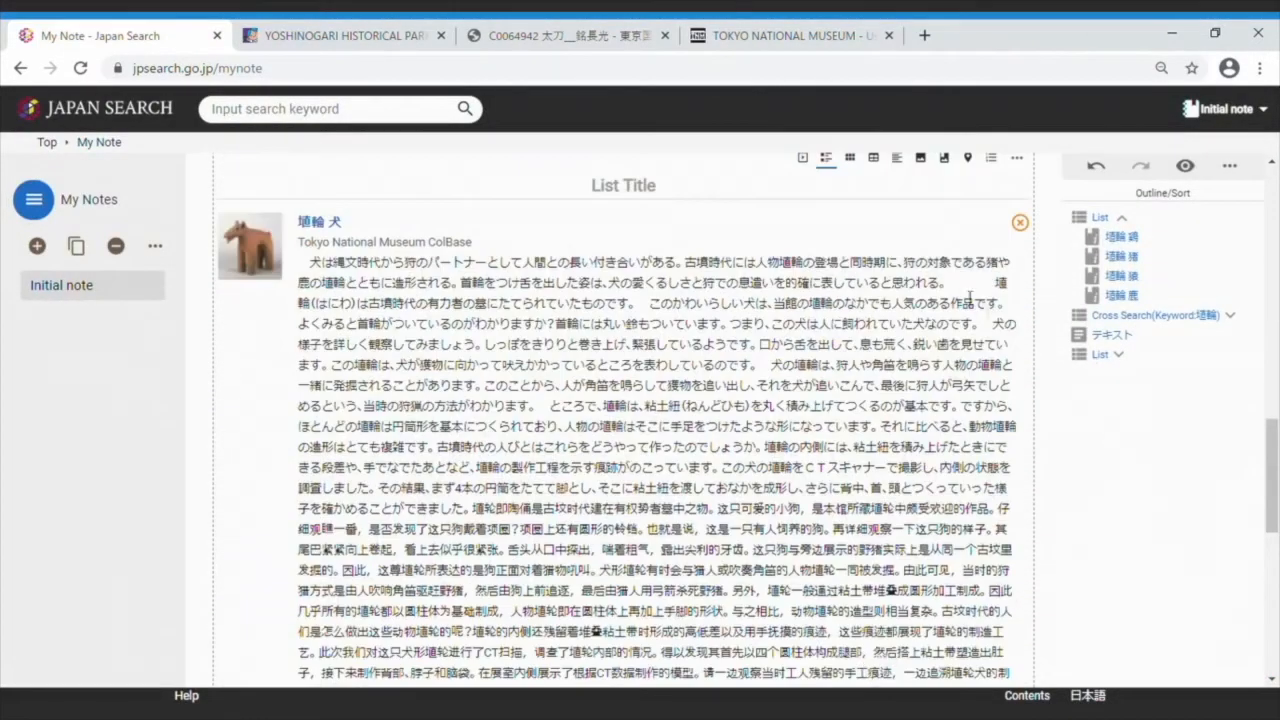
pyautogui.click(826, 156)
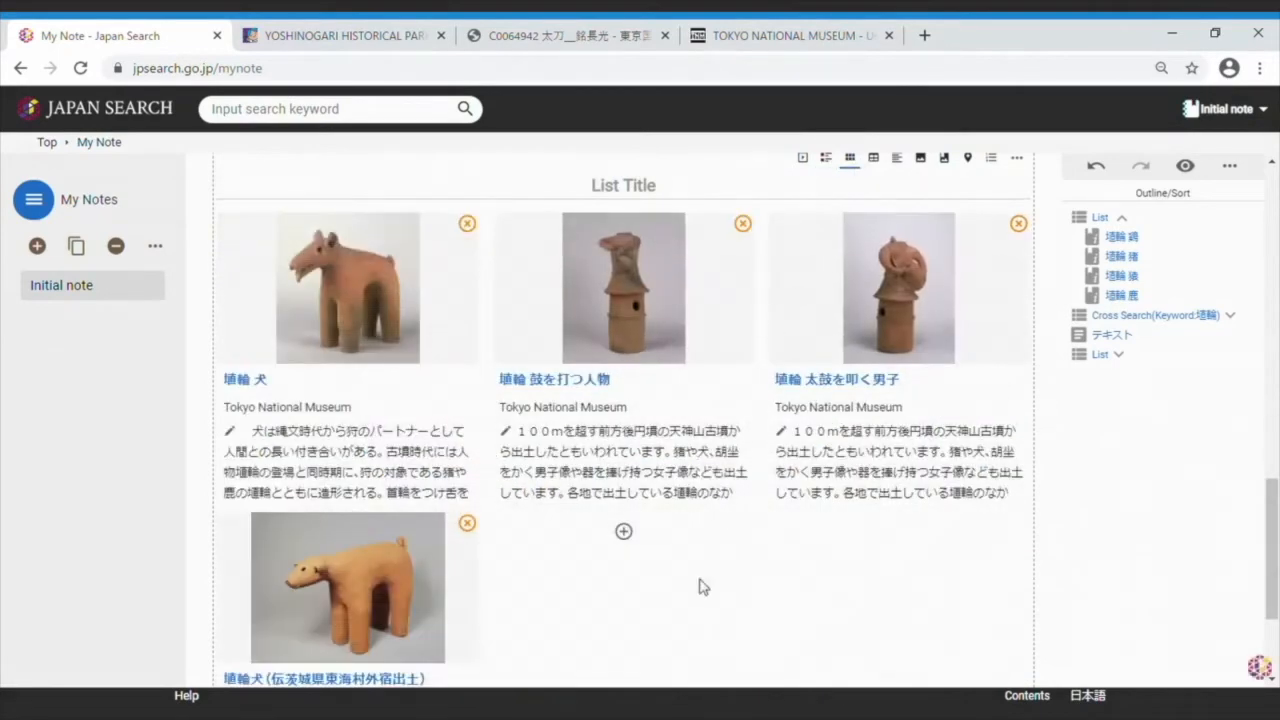
pyautogui.scroll(-3)
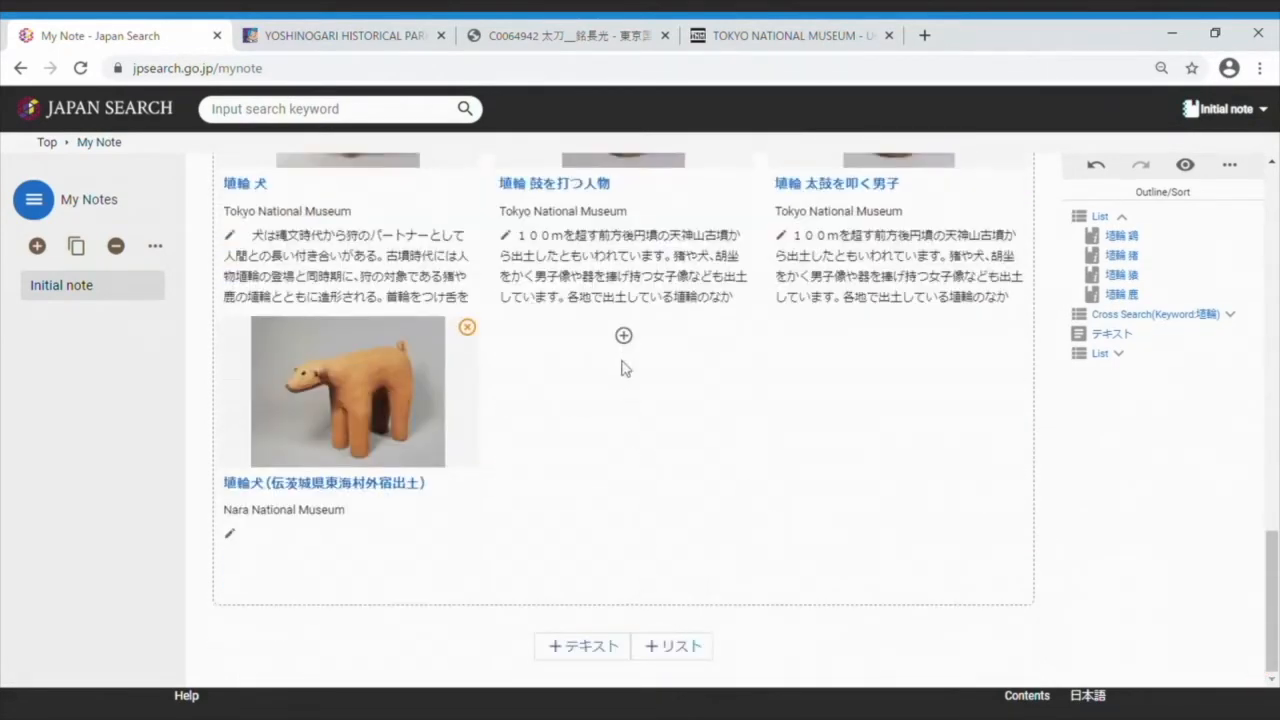
# Add a search-result element with the Nara National Museum 埴輪犬 to the haniwa list.
pyautogui.click(624, 336)
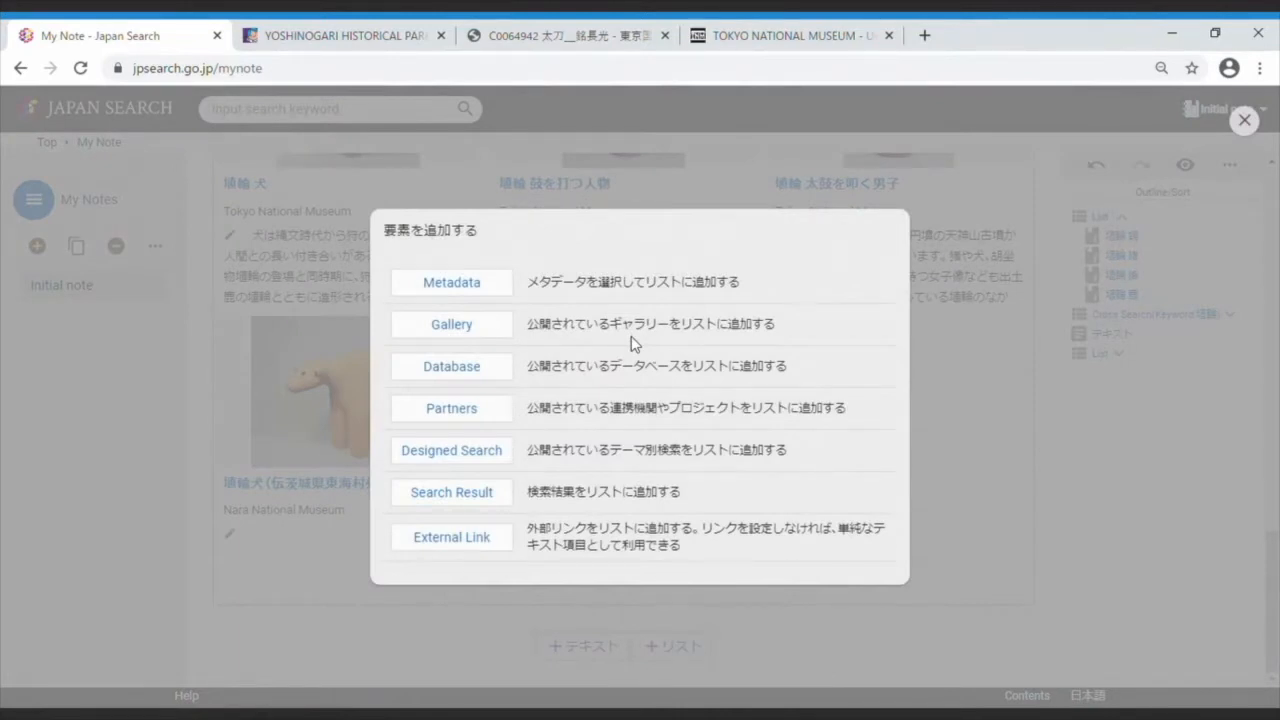
pyautogui.moveTo(602, 394)
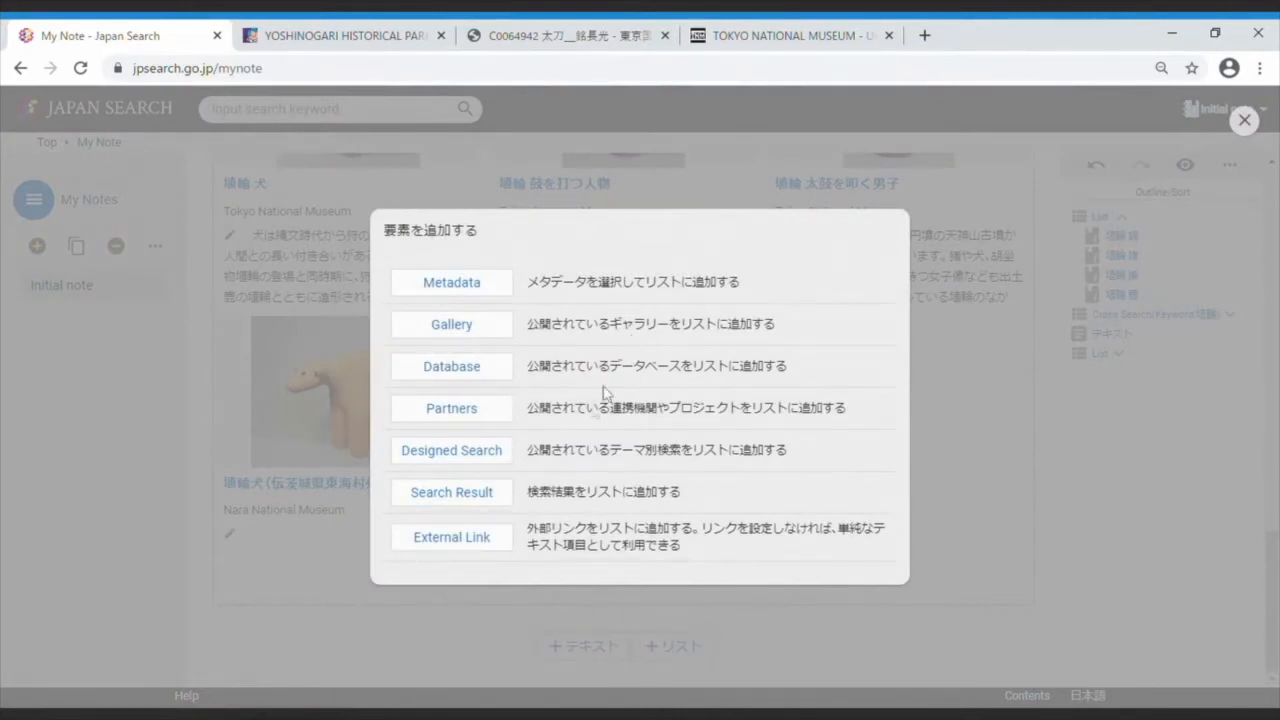
pyautogui.click(450, 492)
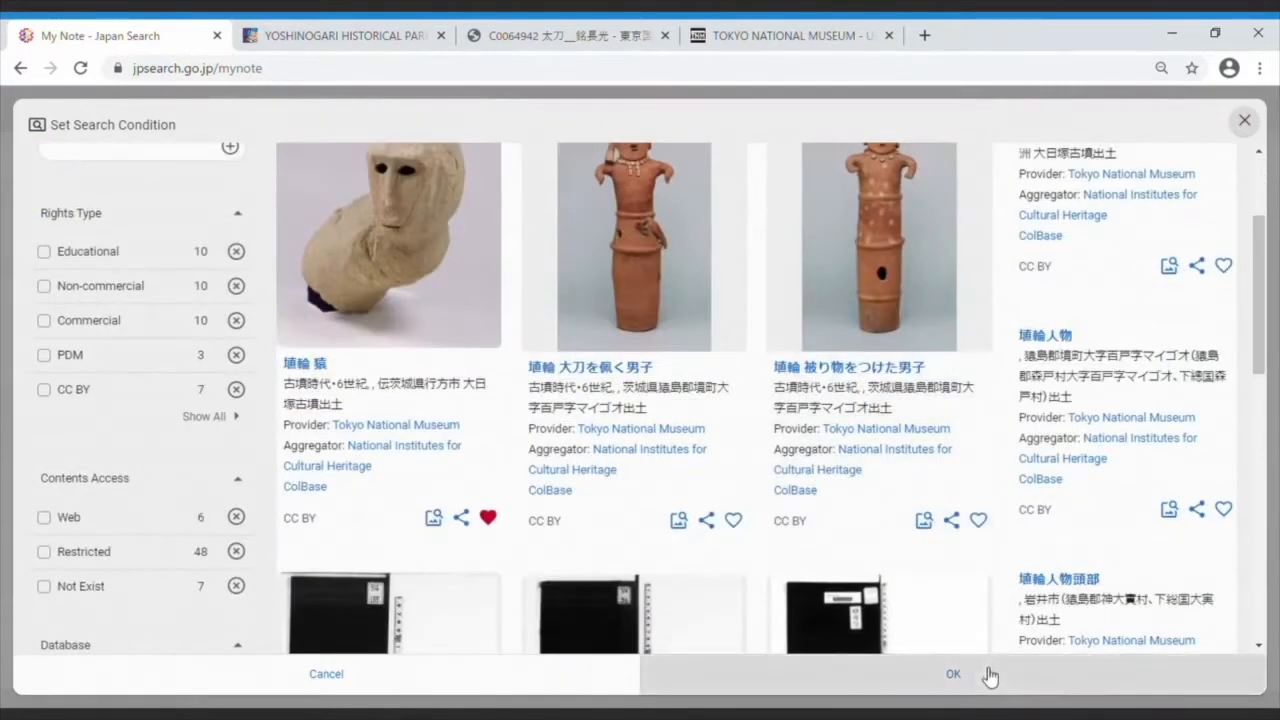
pyautogui.click(952, 674)
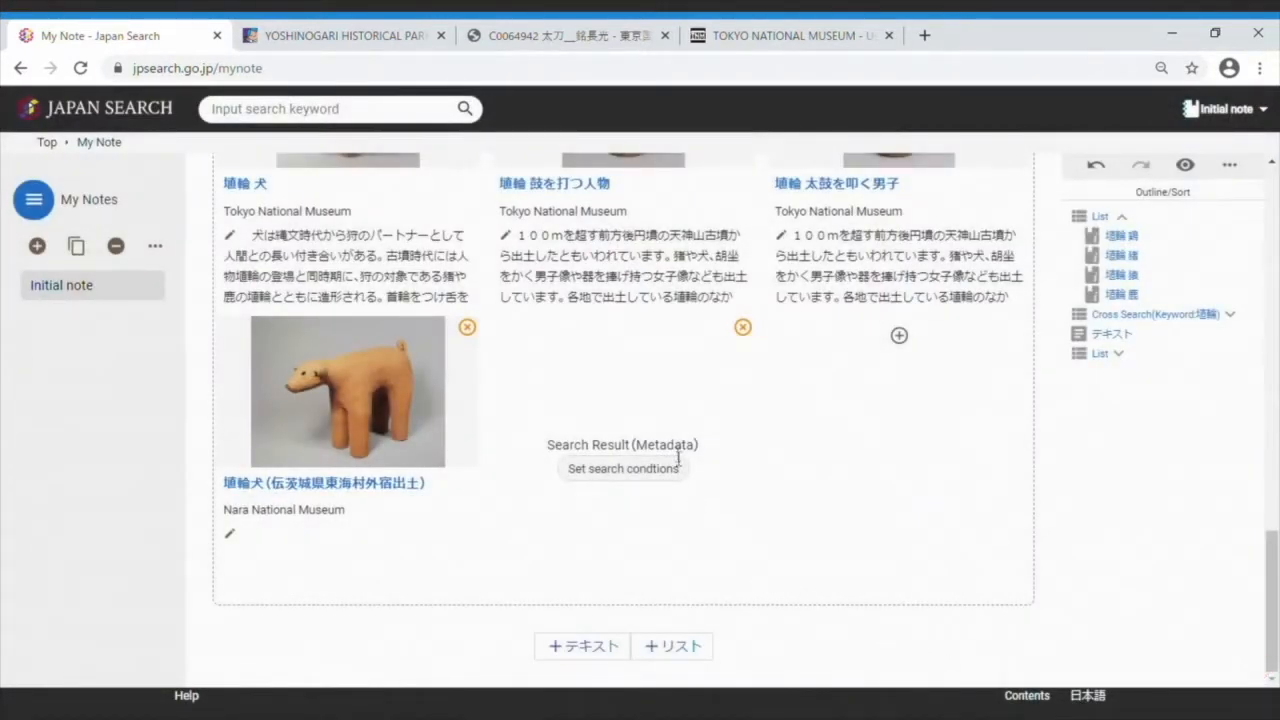
pyautogui.moveTo(704, 470)
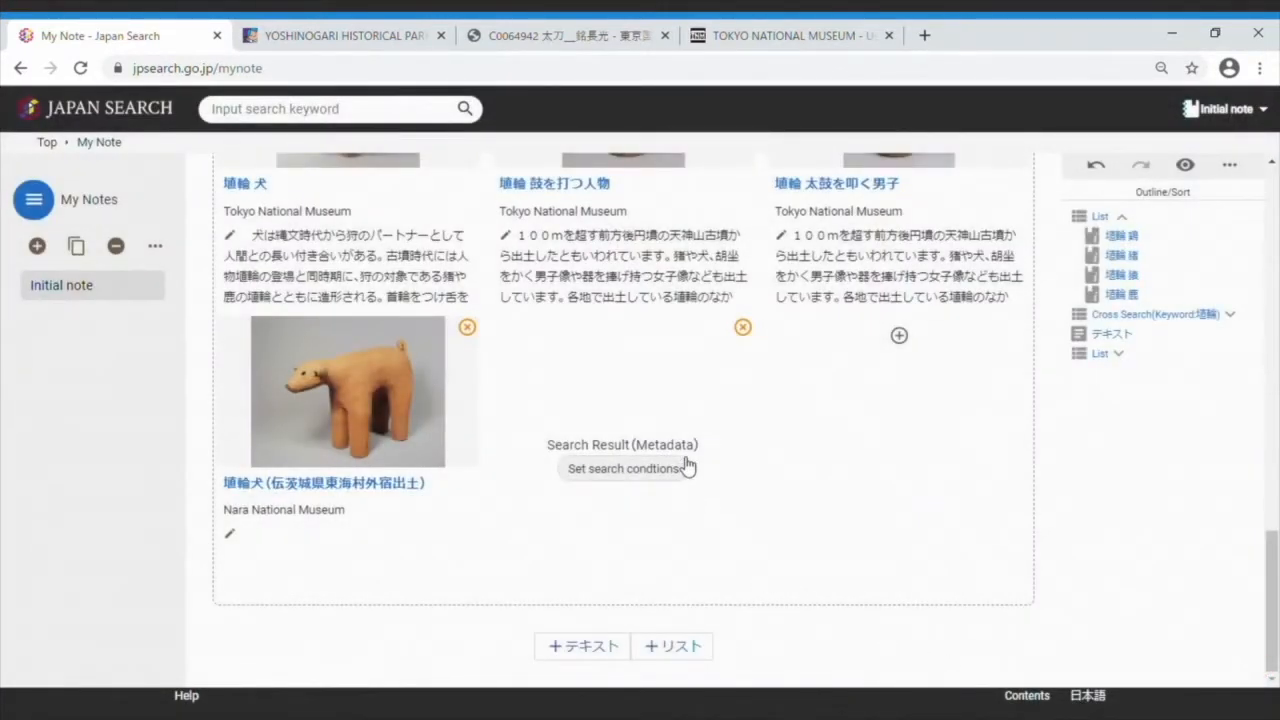
pyautogui.moveTo(816, 462)
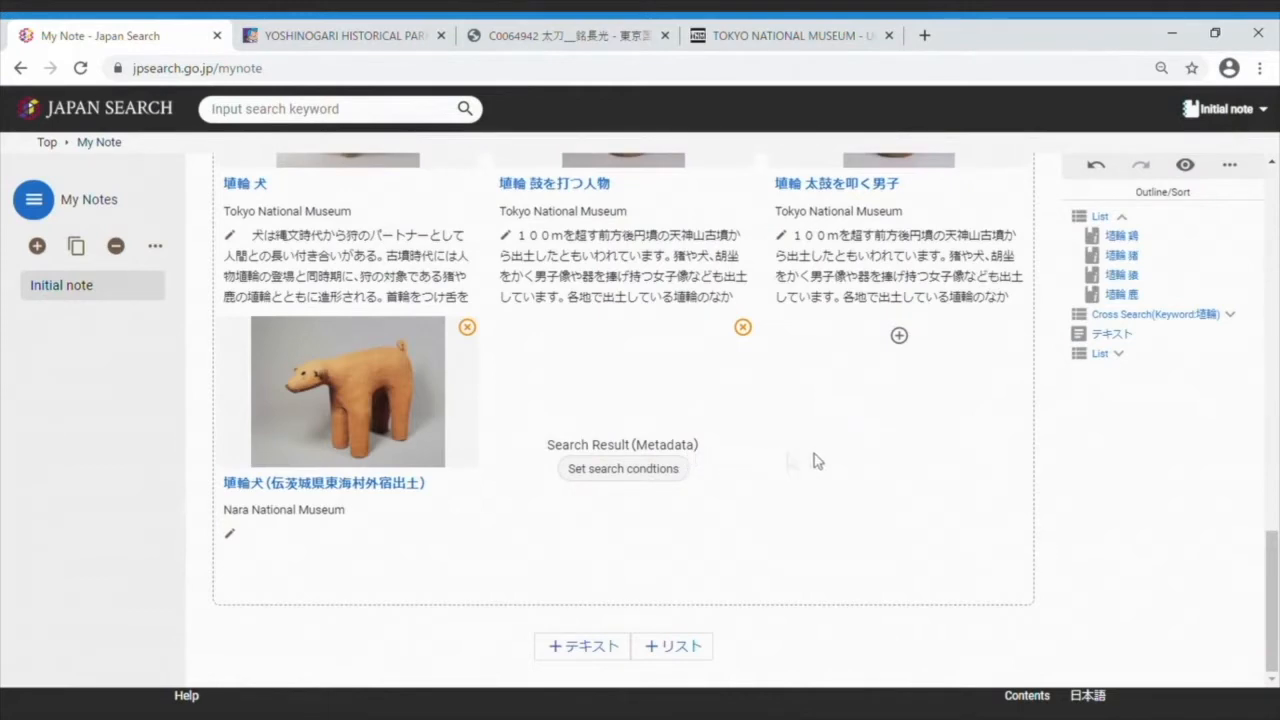
pyautogui.moveTo(898, 336)
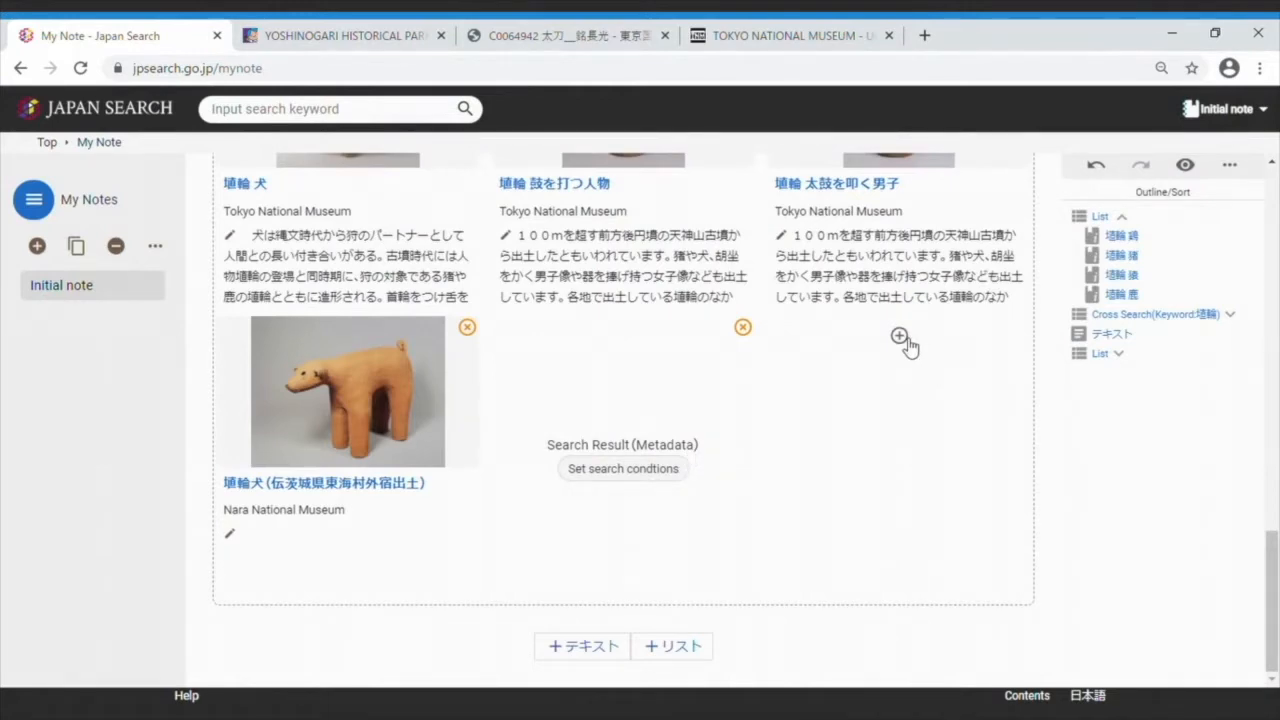
# Add an external link item titled 'Yoshinogari Historical Park' with its URL to the haniwa list.
pyautogui.click(900, 336)
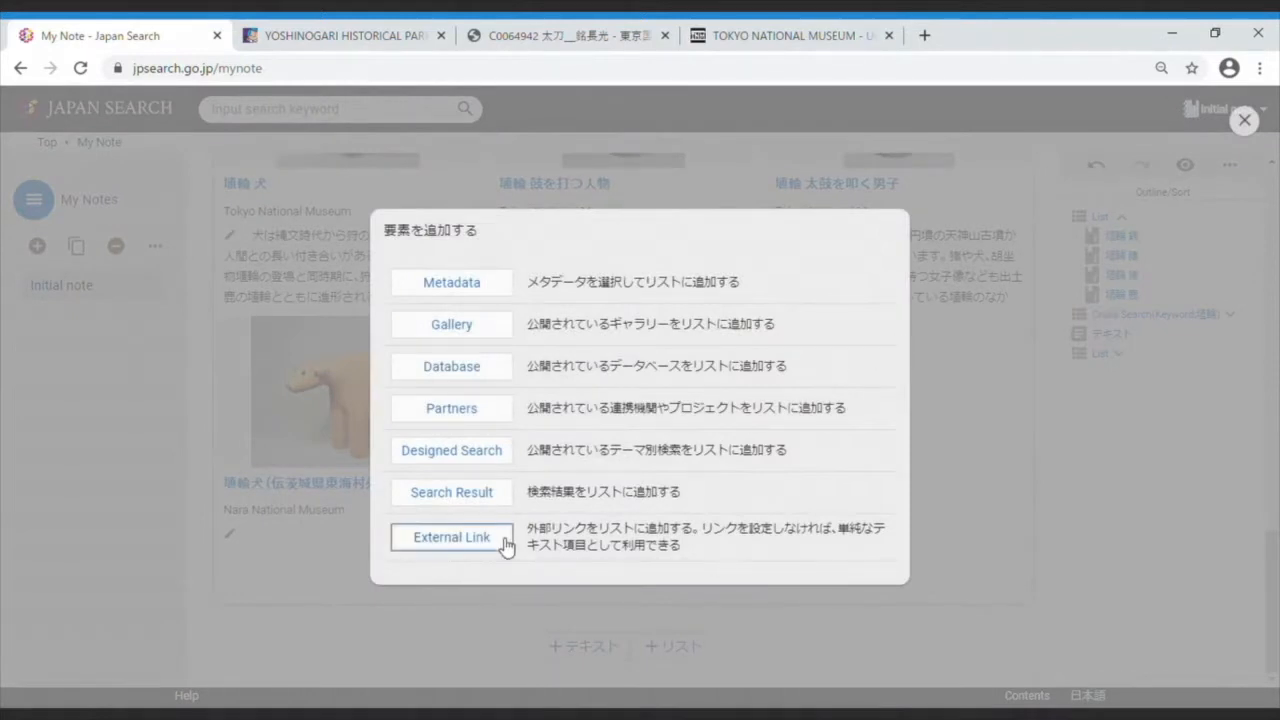
pyautogui.click(452, 536)
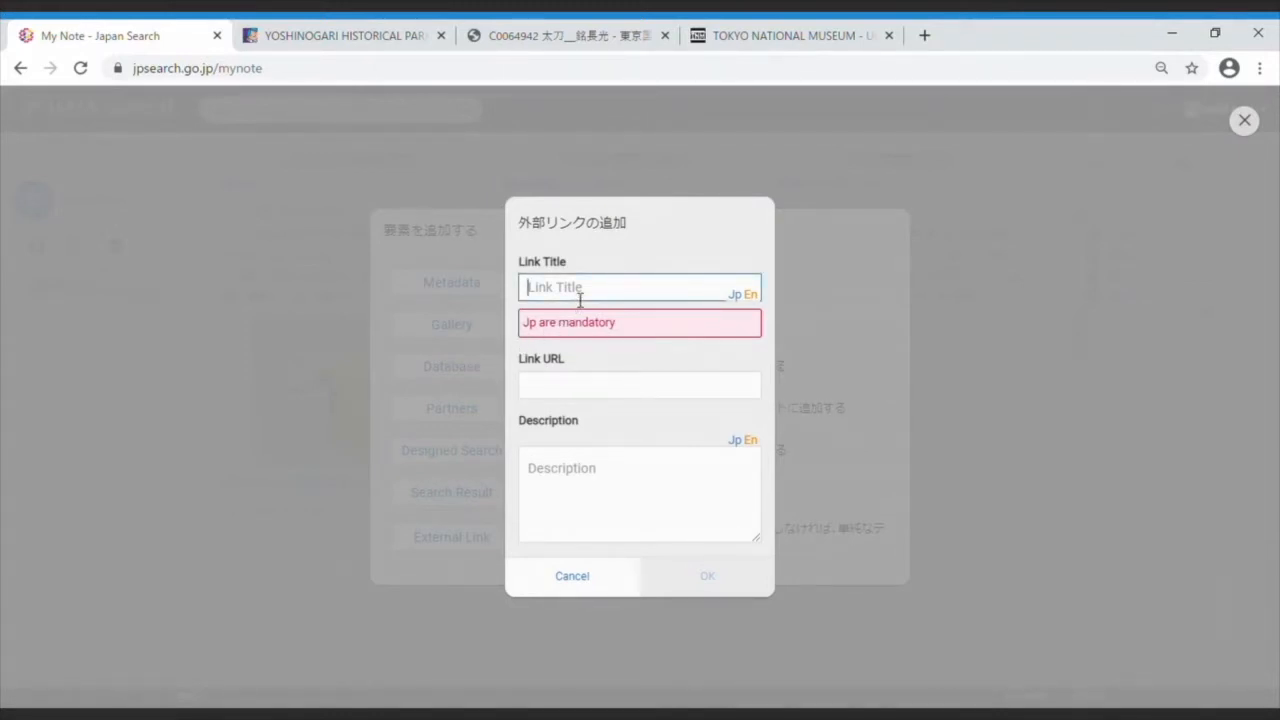
pyautogui.write('Yoshin')
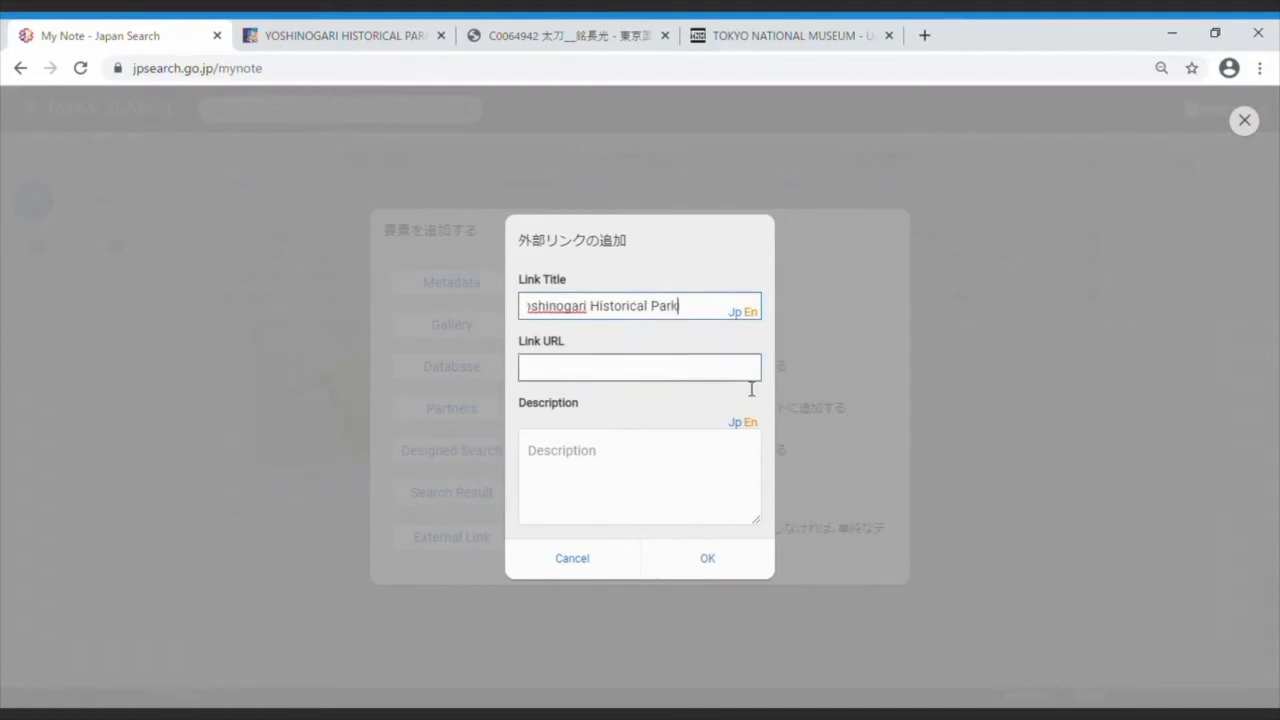
pyautogui.click(640, 368)
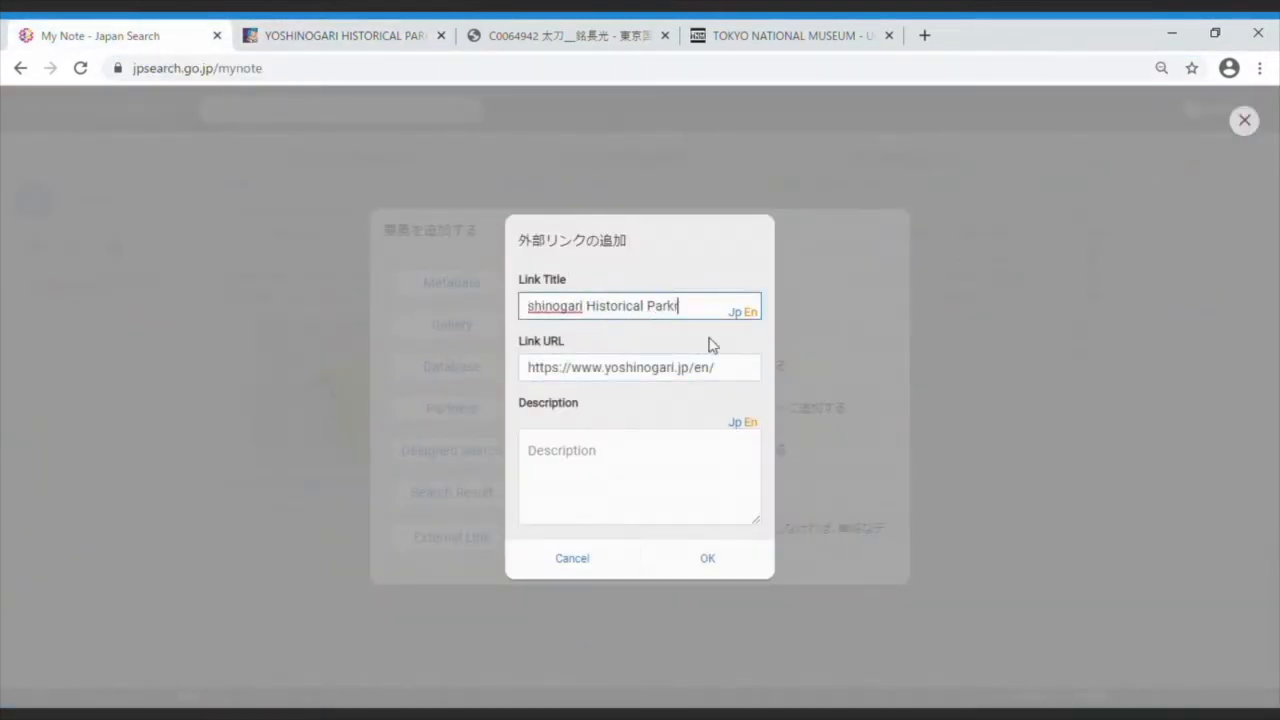
pyautogui.click(708, 558)
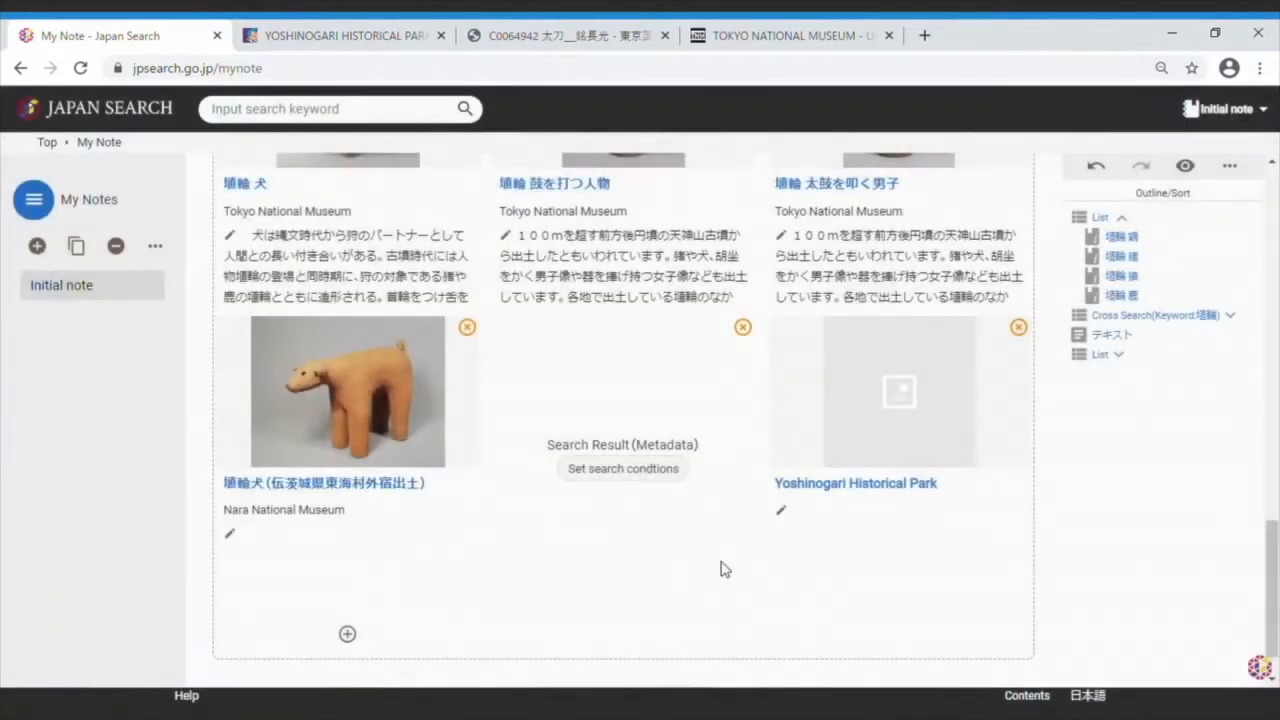
pyautogui.moveTo(890, 504)
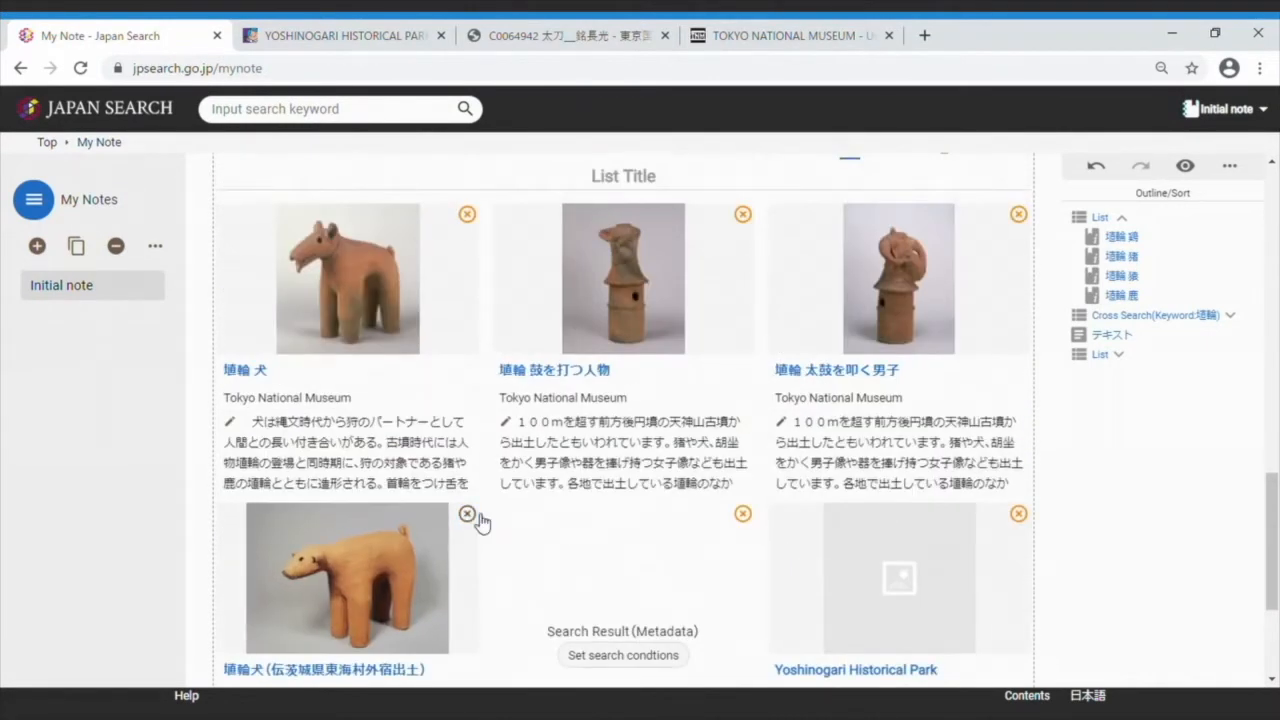
pyautogui.click(468, 514)
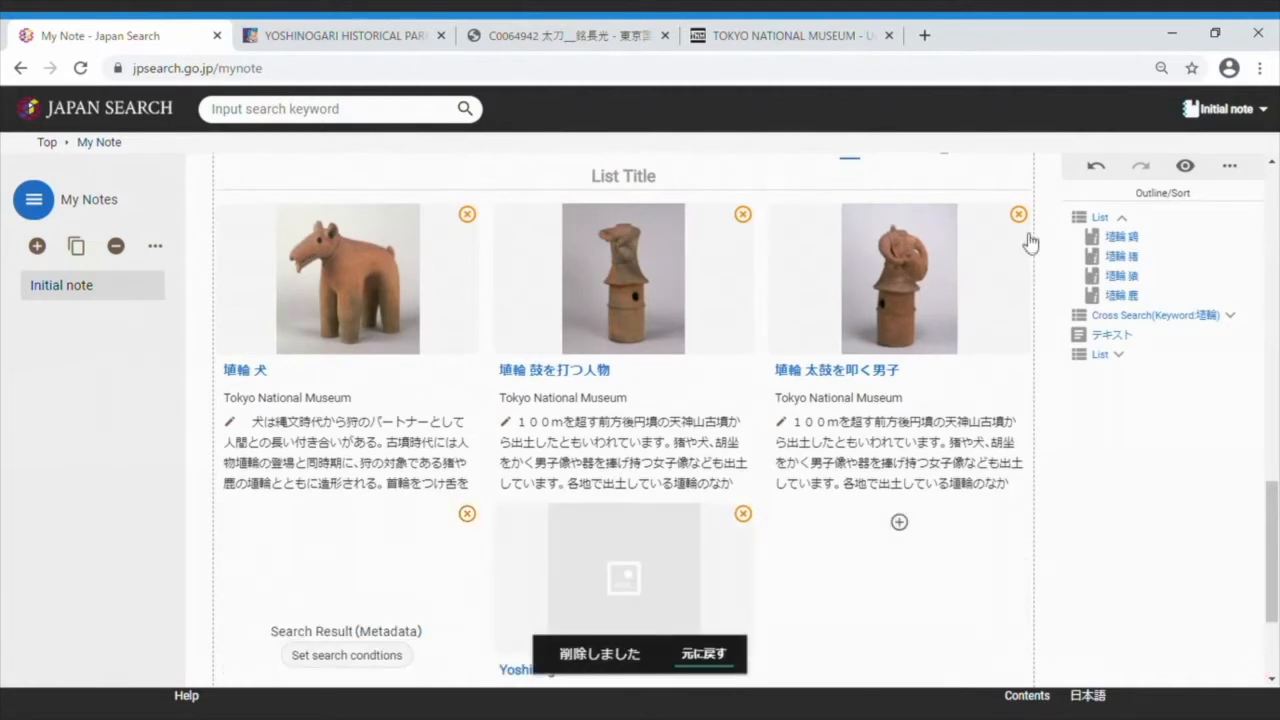
pyautogui.click(1020, 214)
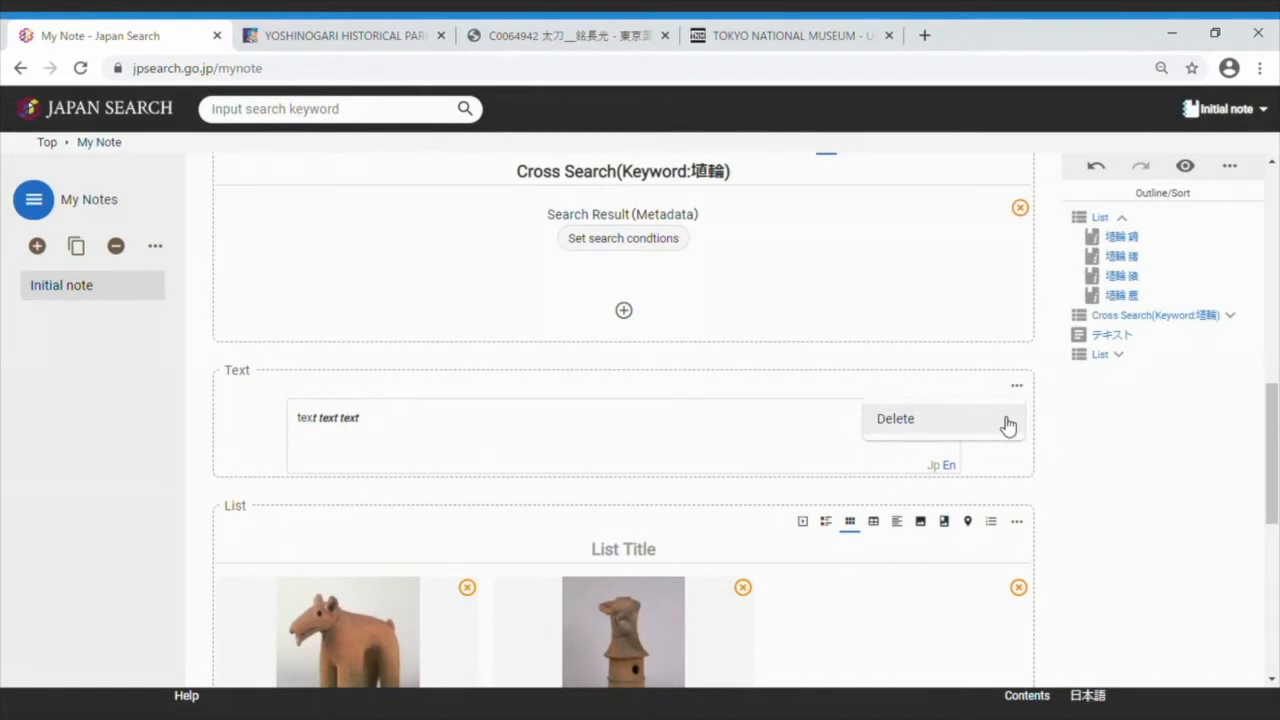
pyautogui.click(896, 420)
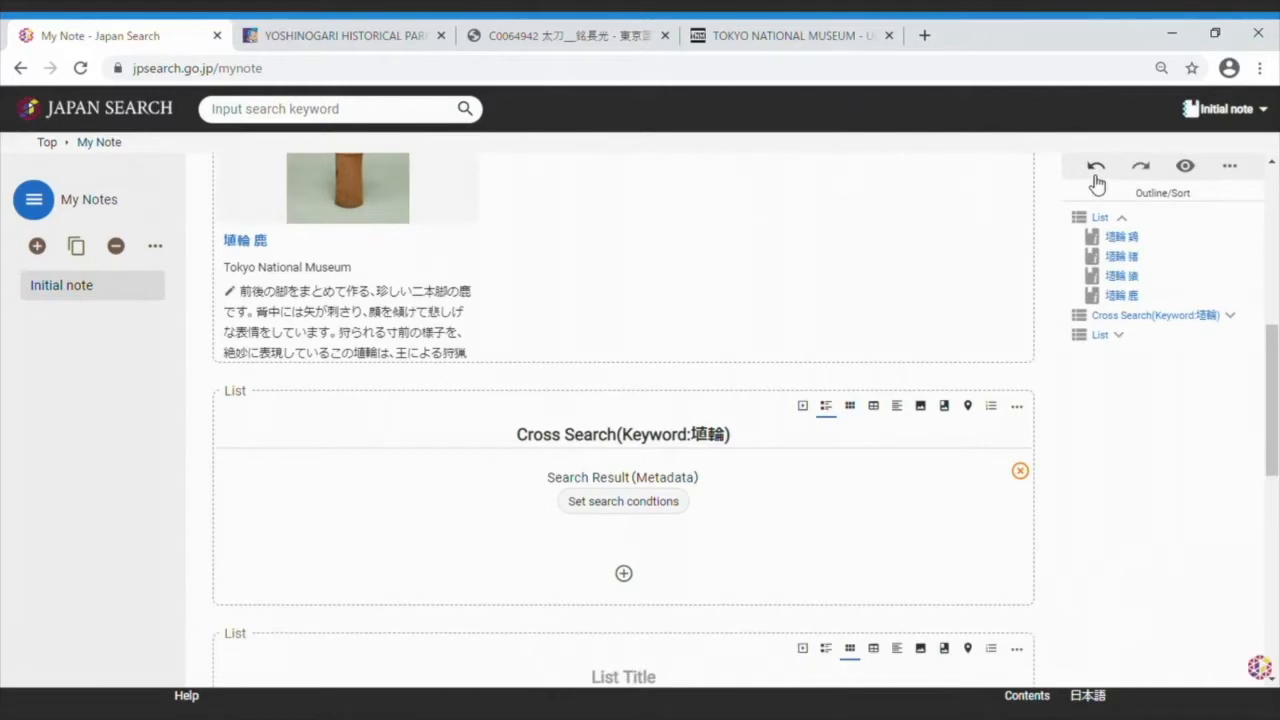
pyautogui.scroll(-3)
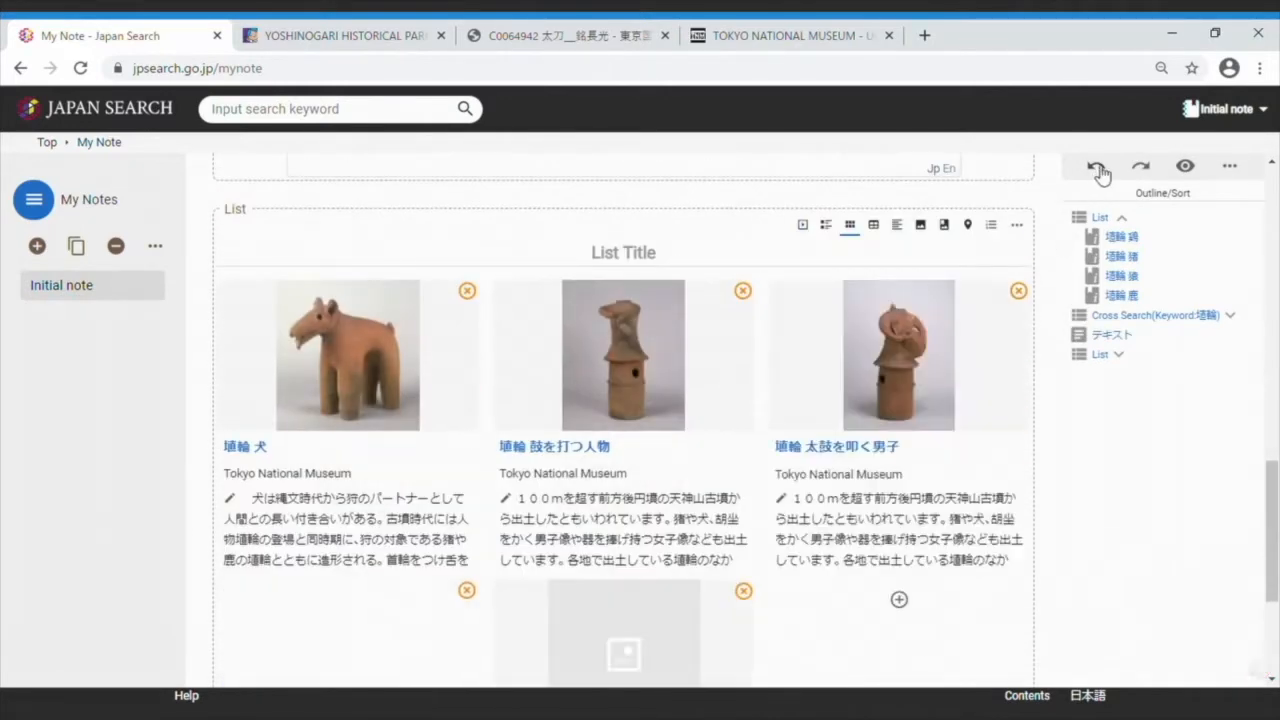
pyautogui.scroll(-3)
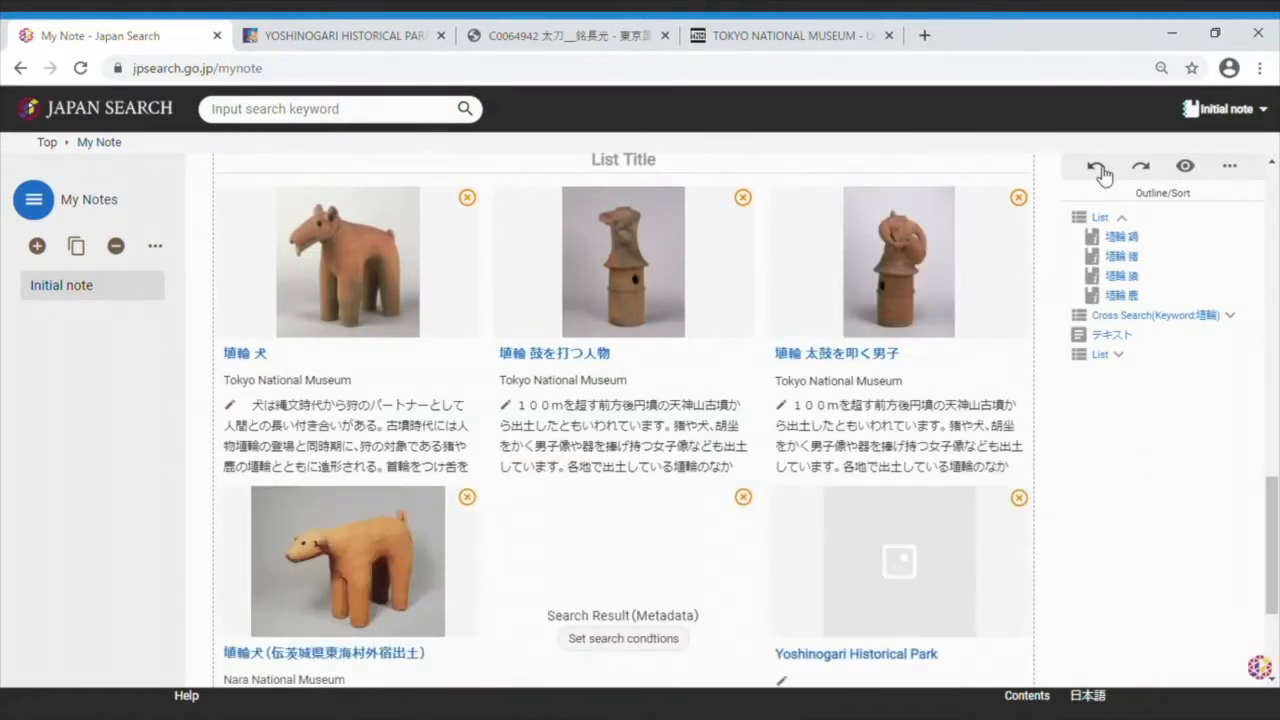
pyautogui.moveTo(1088, 176)
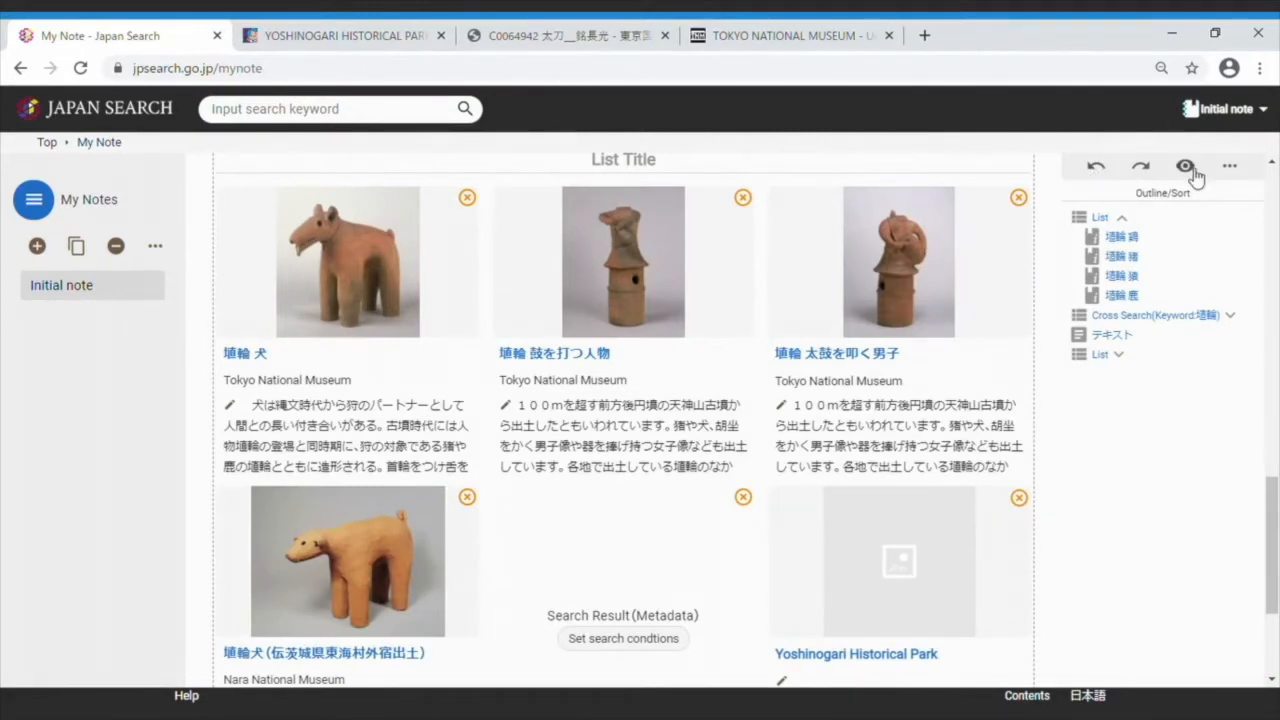
pyautogui.click(1182, 164)
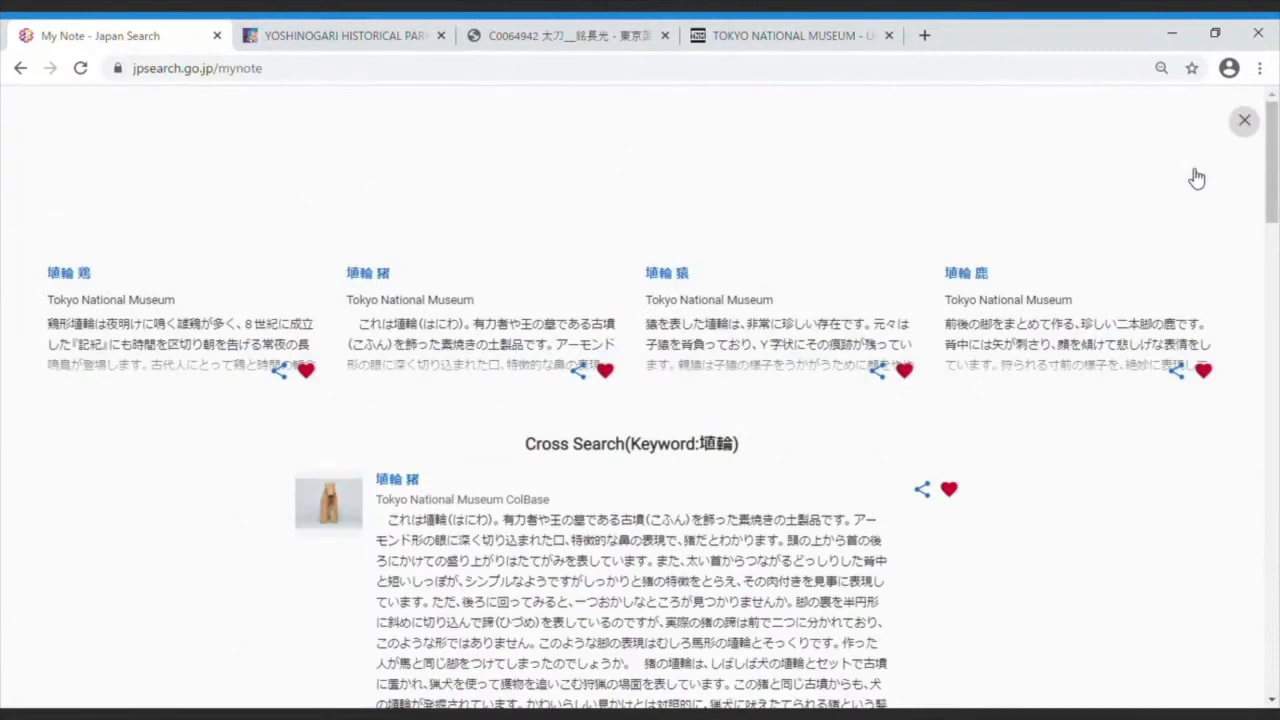
pyautogui.scroll(-3)
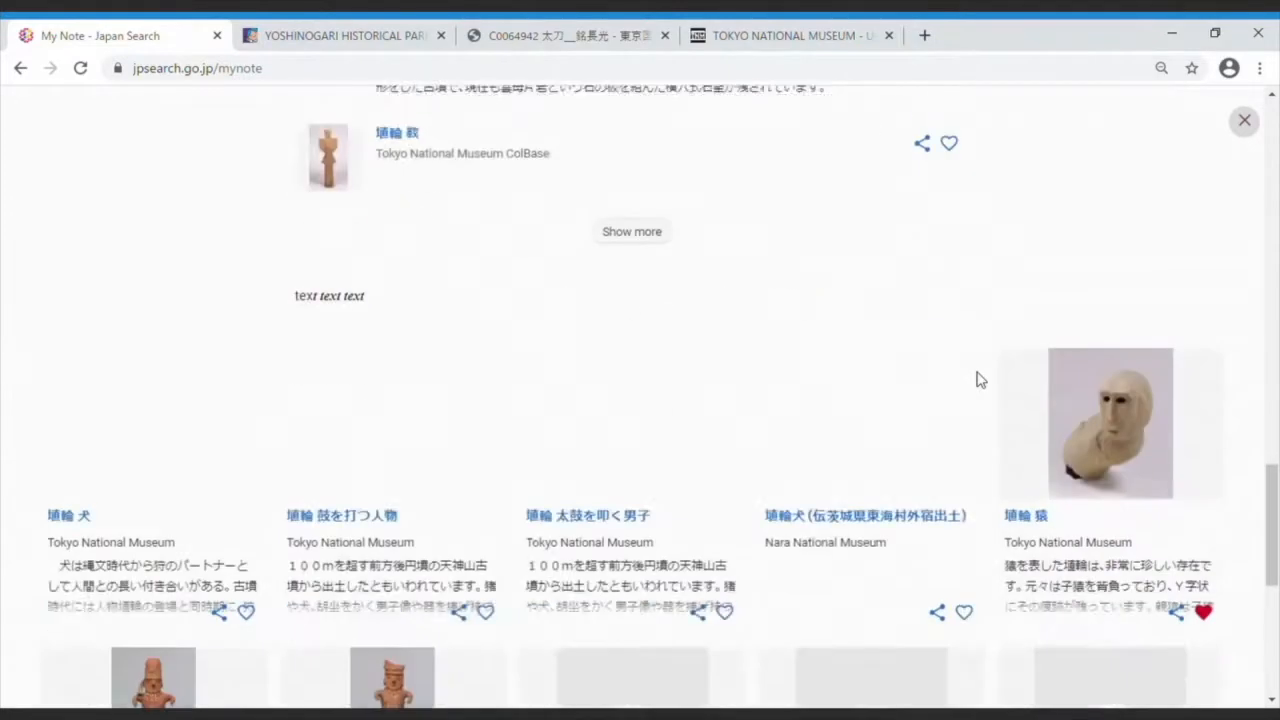
pyautogui.scroll(-3)
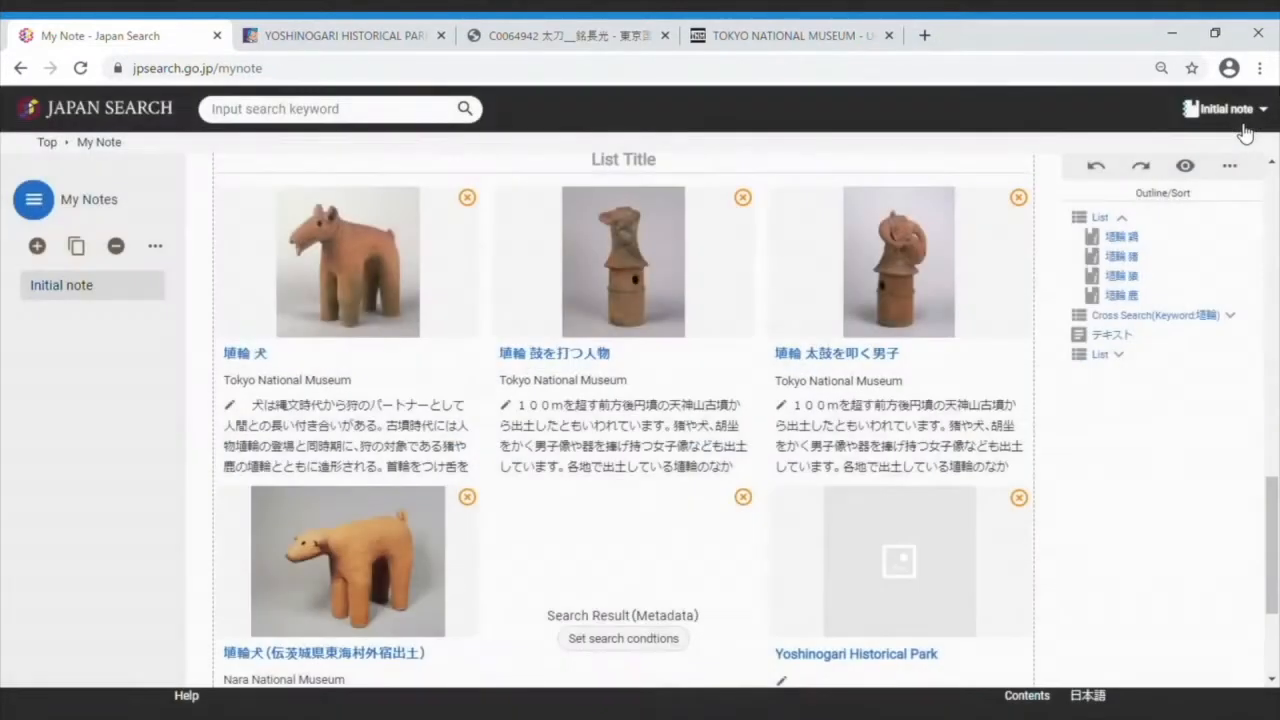
pyautogui.scroll(-3)
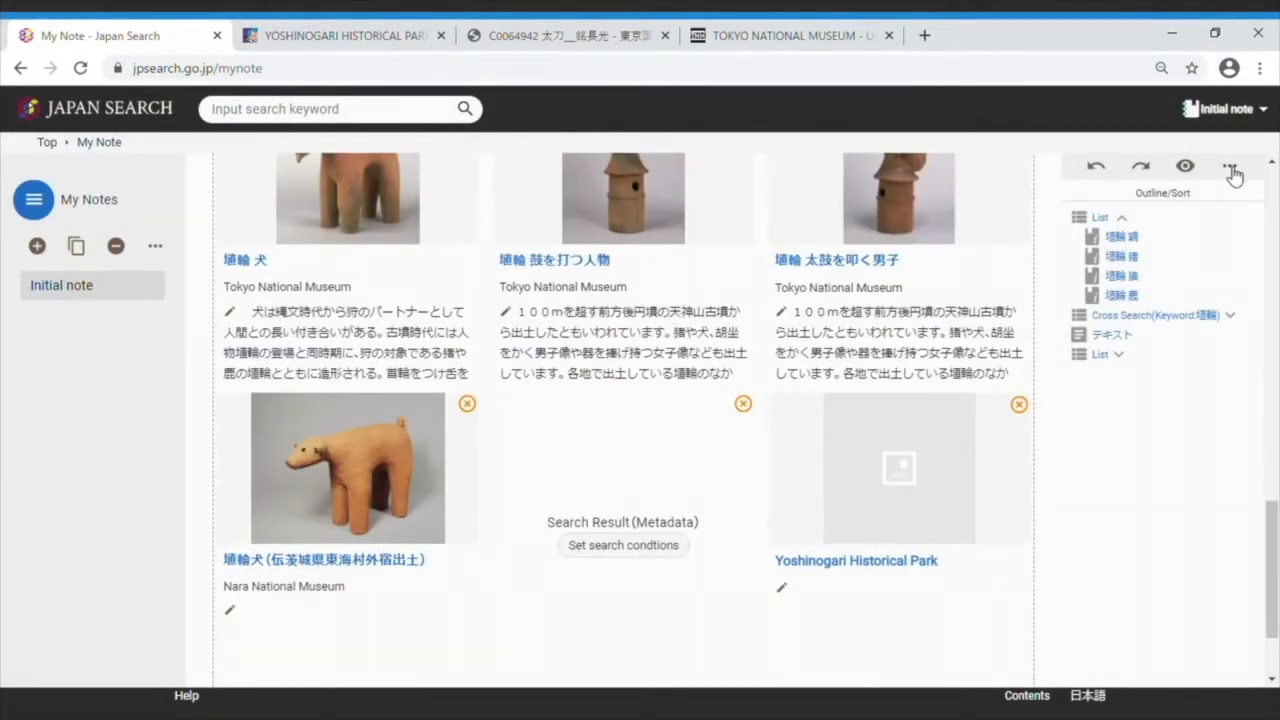
# Switch the note to Full mode.
pyautogui.click(1228, 166)
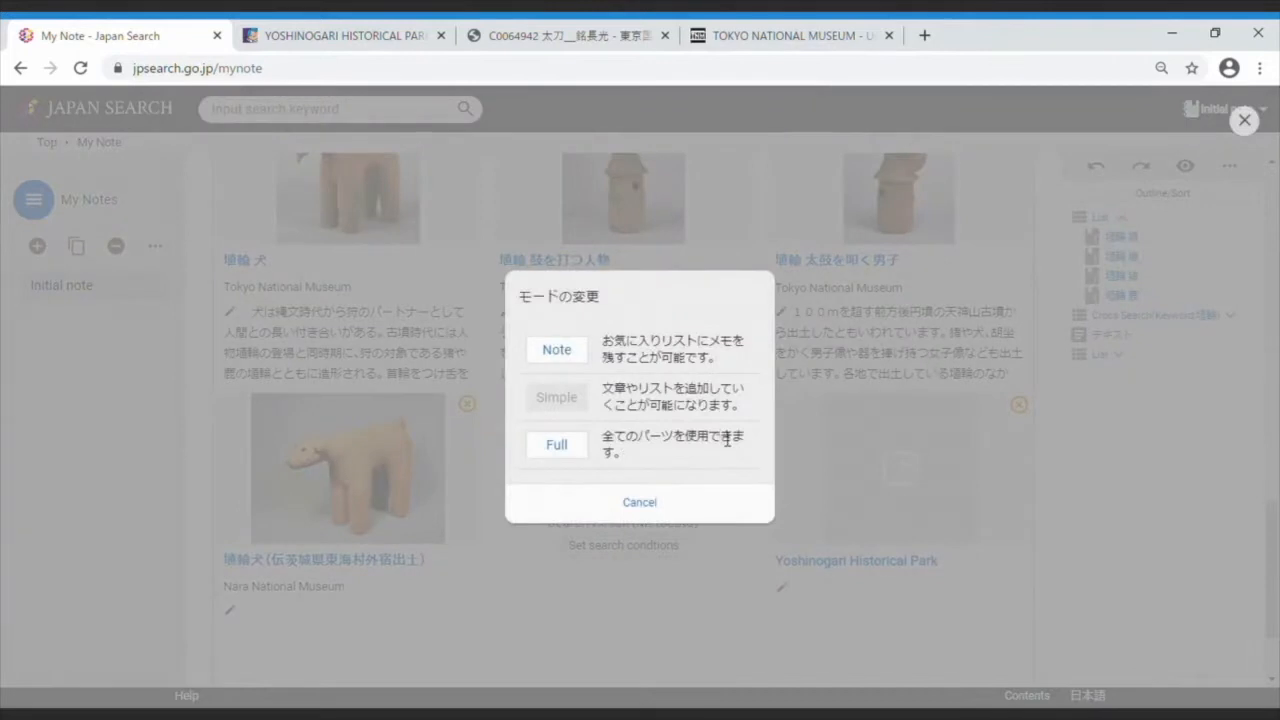
pyautogui.click(640, 502)
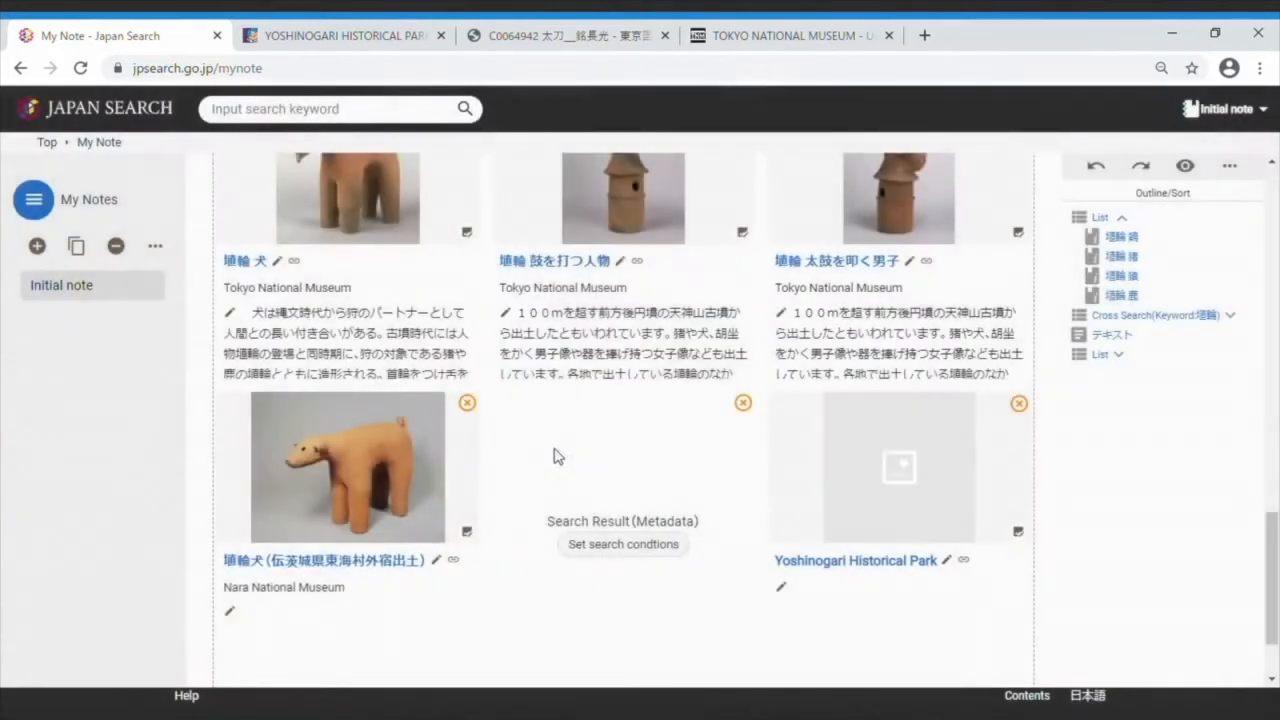
pyautogui.scroll(-3)
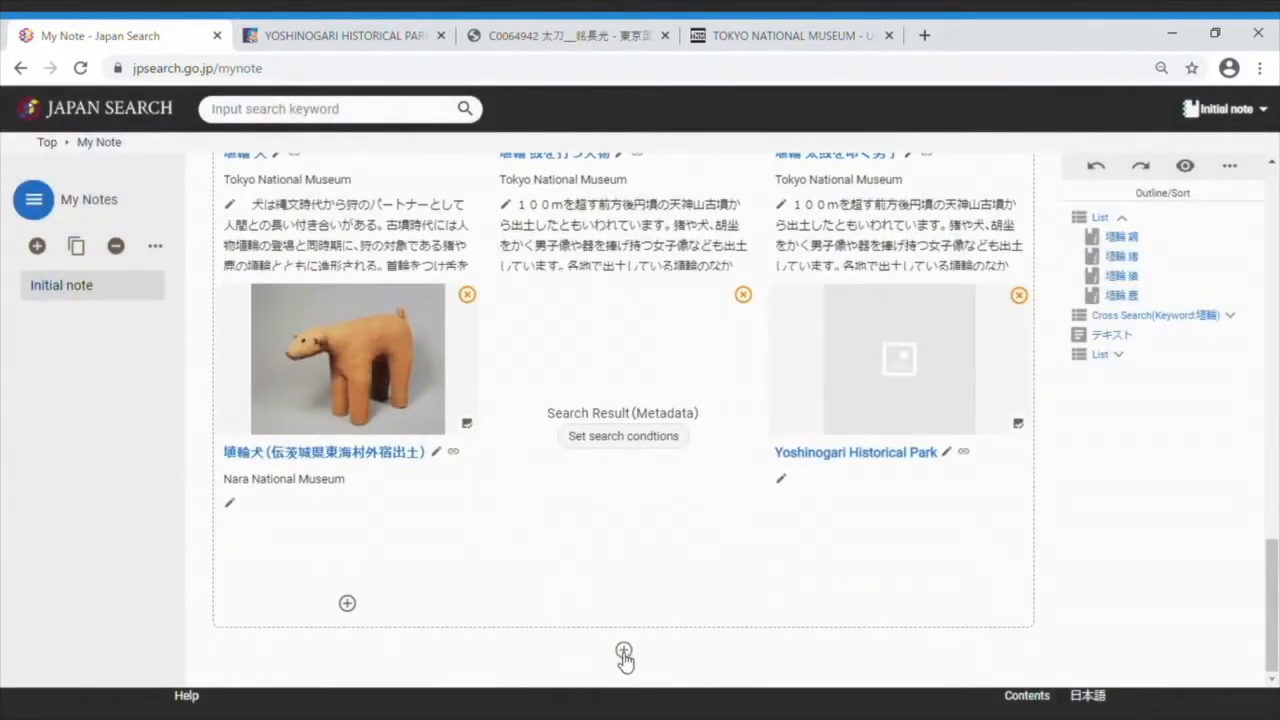
# Add a new empty Image part below the list.
pyautogui.click(620, 650)
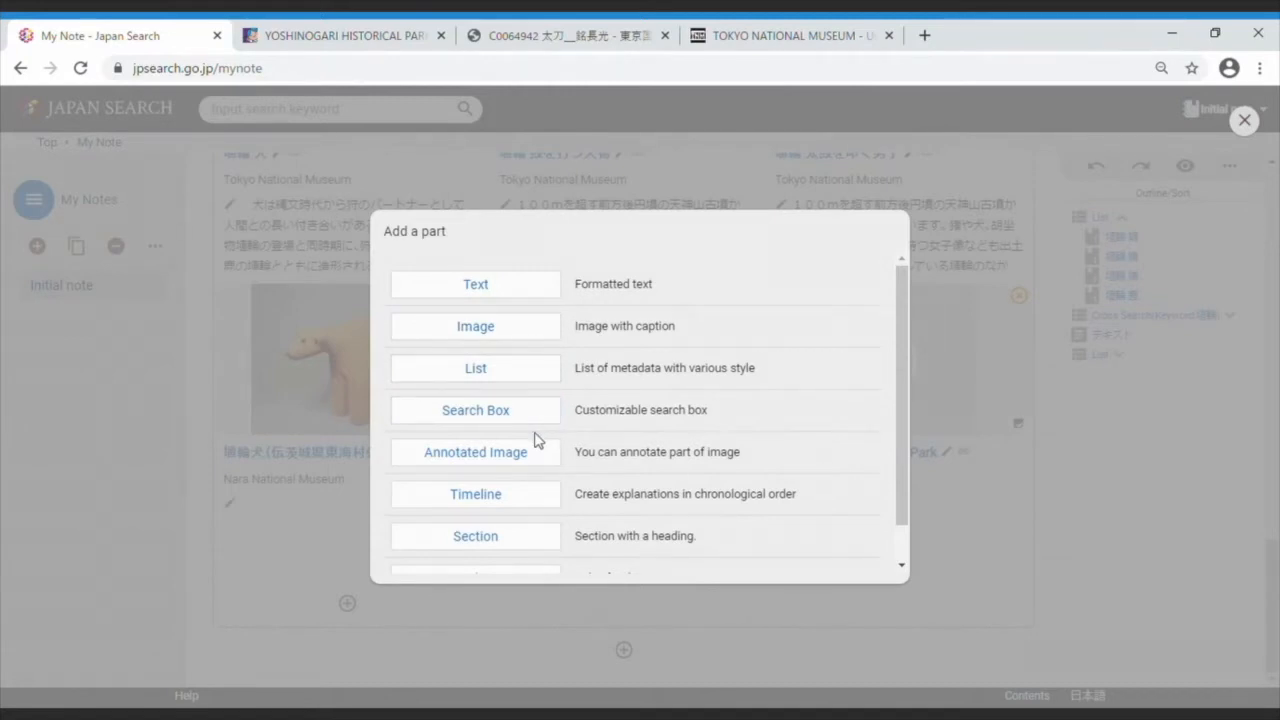
pyautogui.scroll(-3)
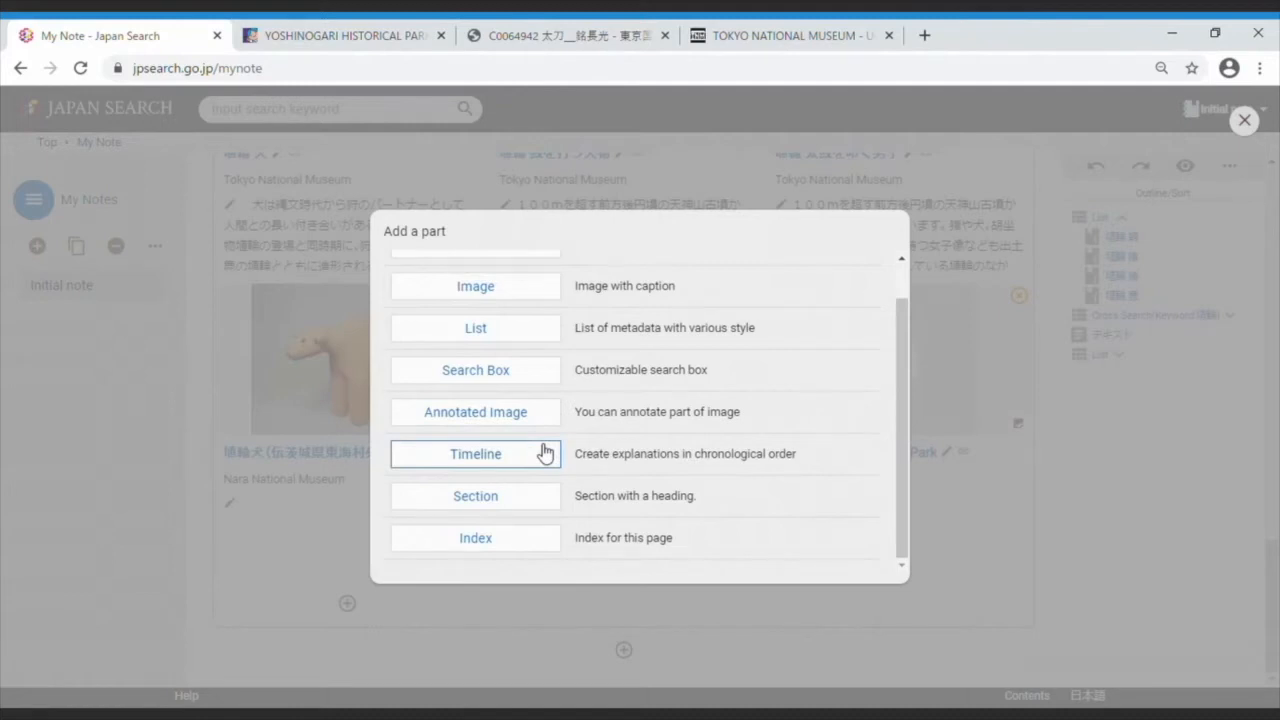
pyautogui.moveTo(544, 476)
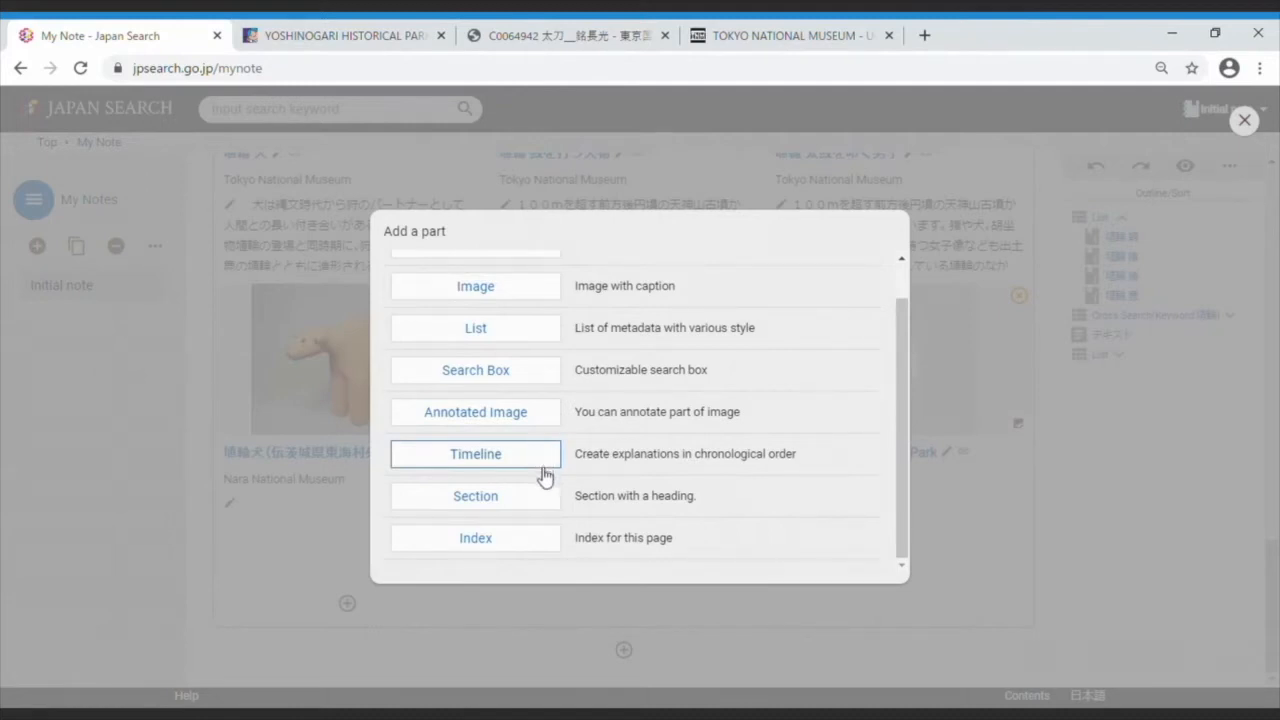
pyautogui.moveTo(536, 544)
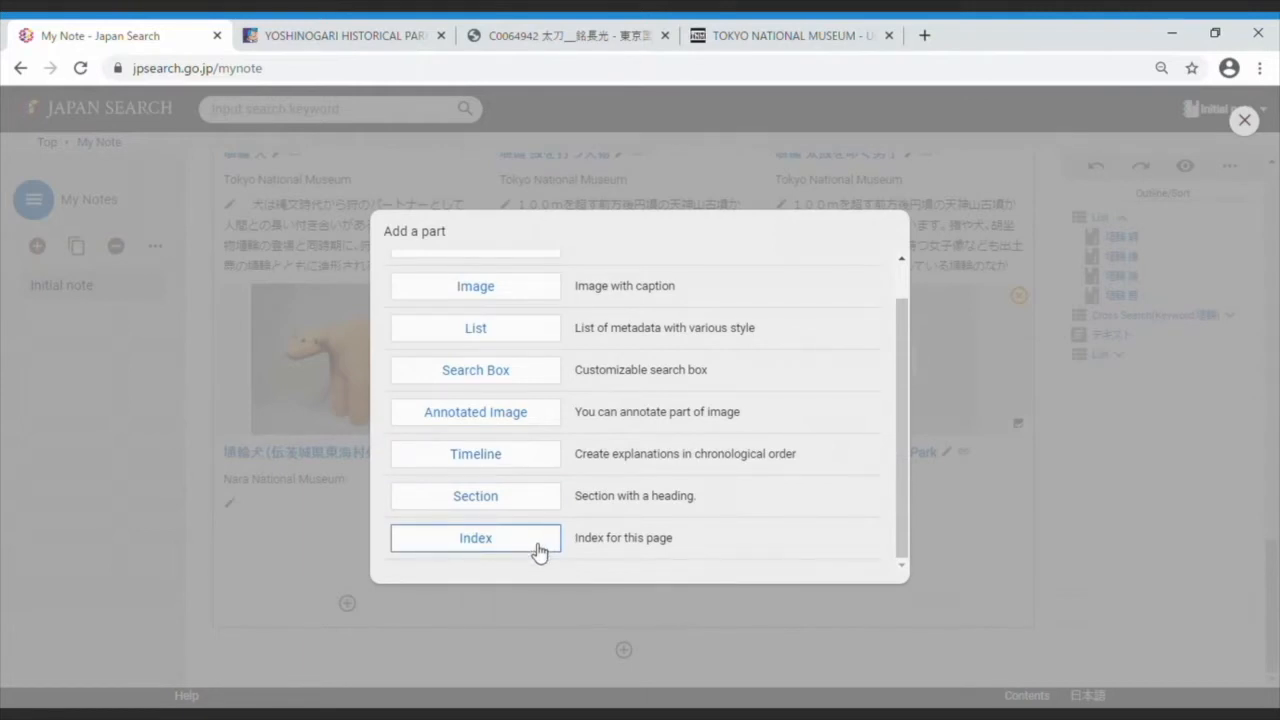
pyautogui.moveTo(542, 552)
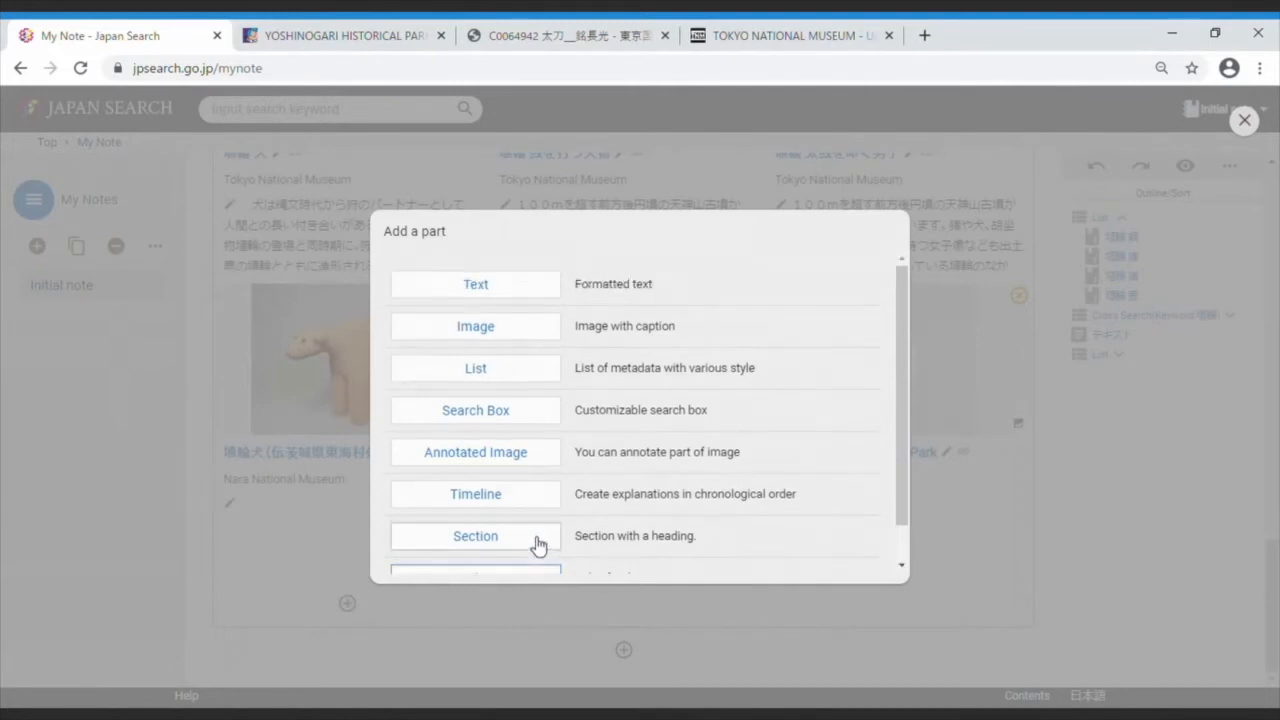
pyautogui.moveTo(544, 340)
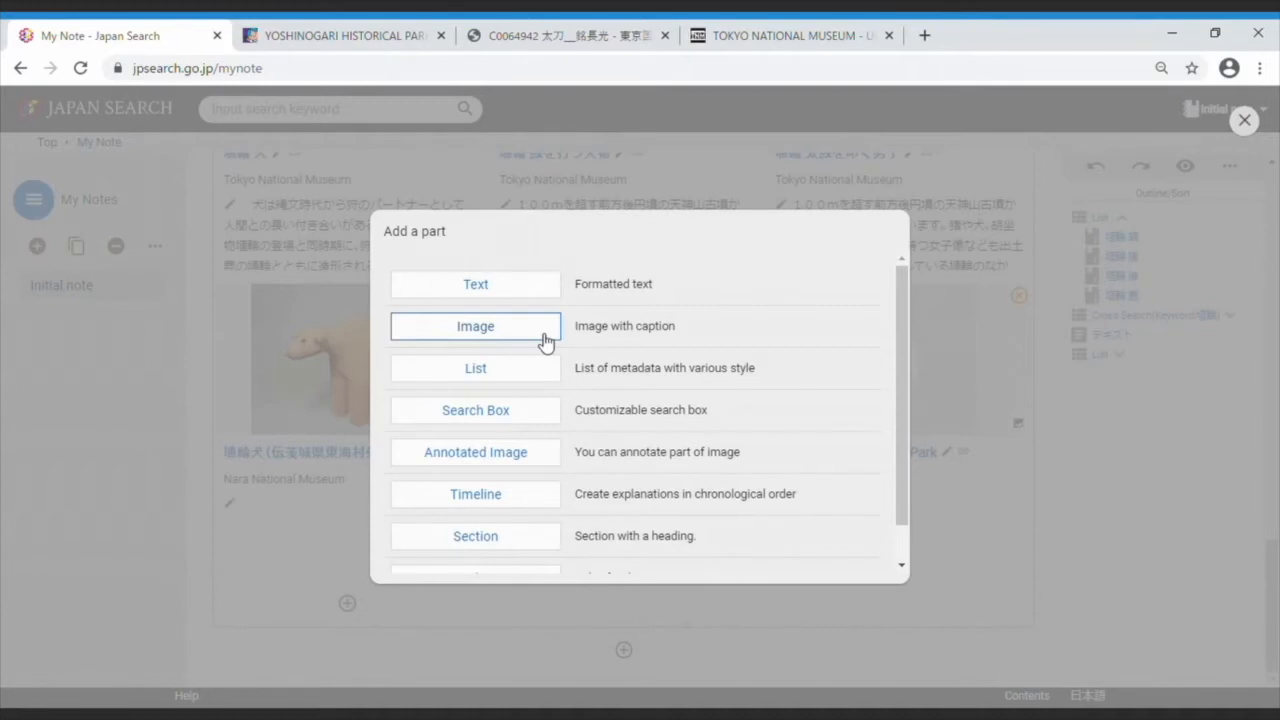
pyautogui.click(476, 326)
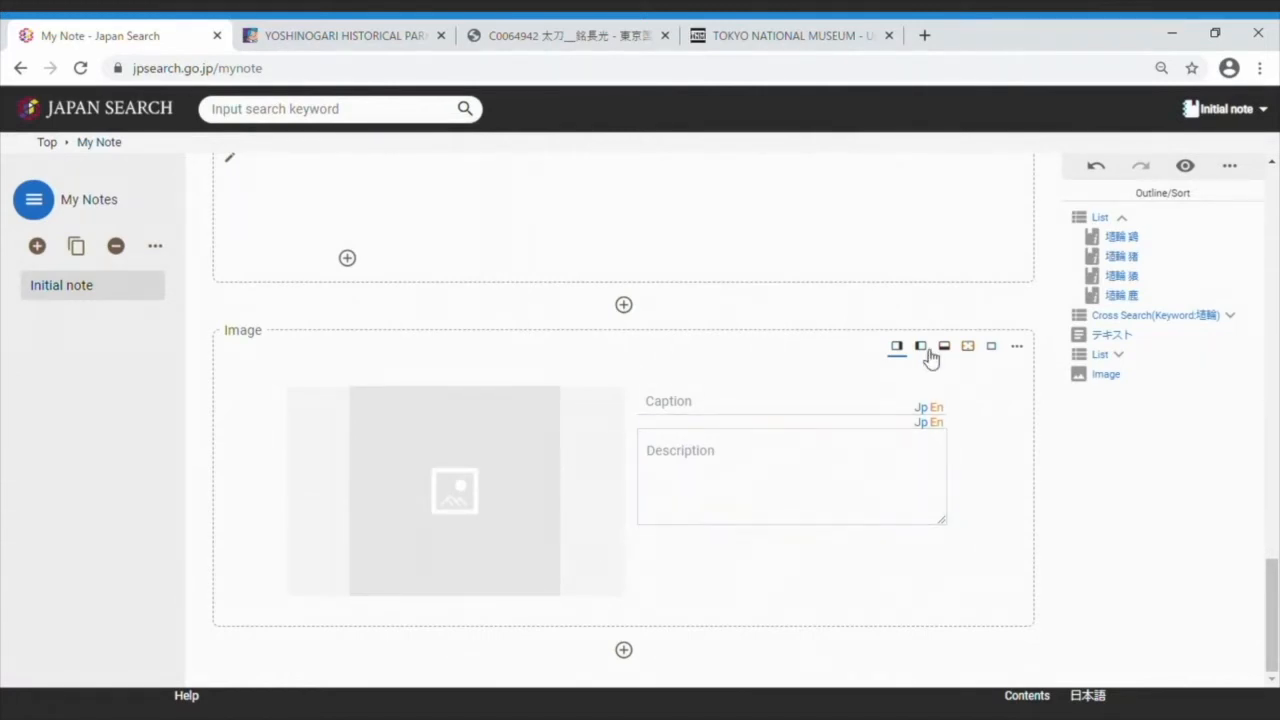
pyautogui.click(968, 346)
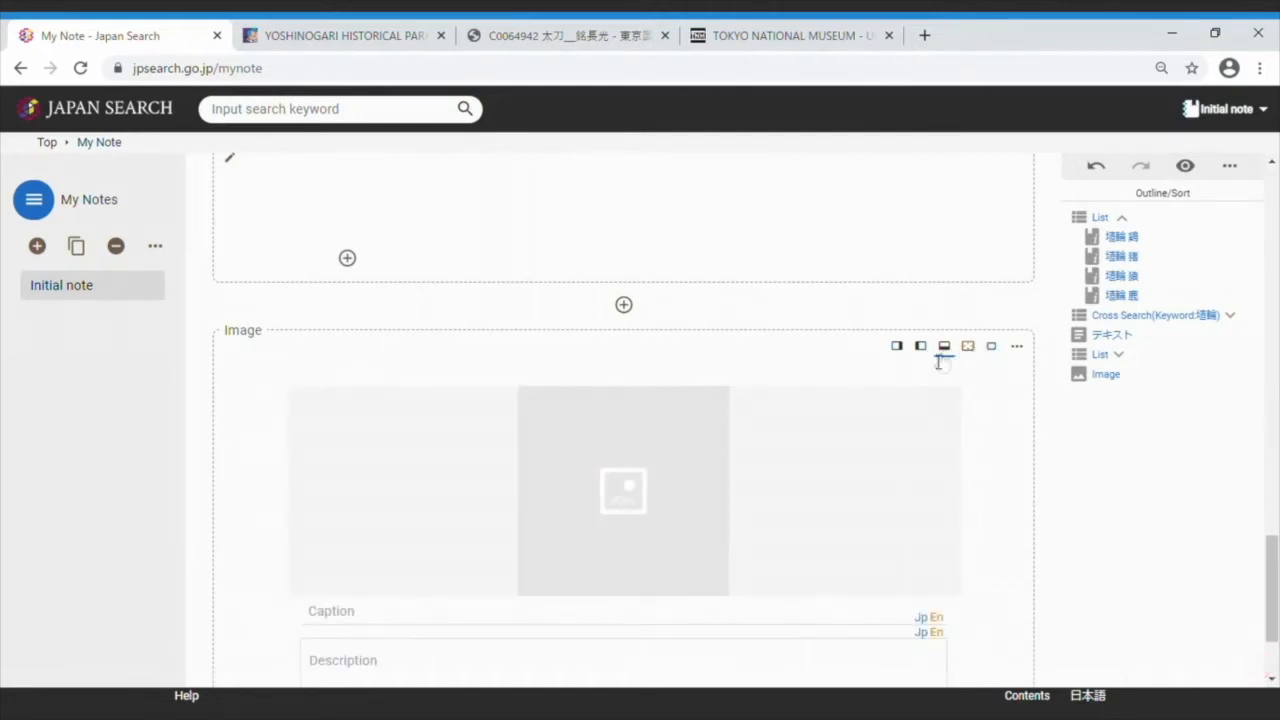
pyautogui.click(896, 346)
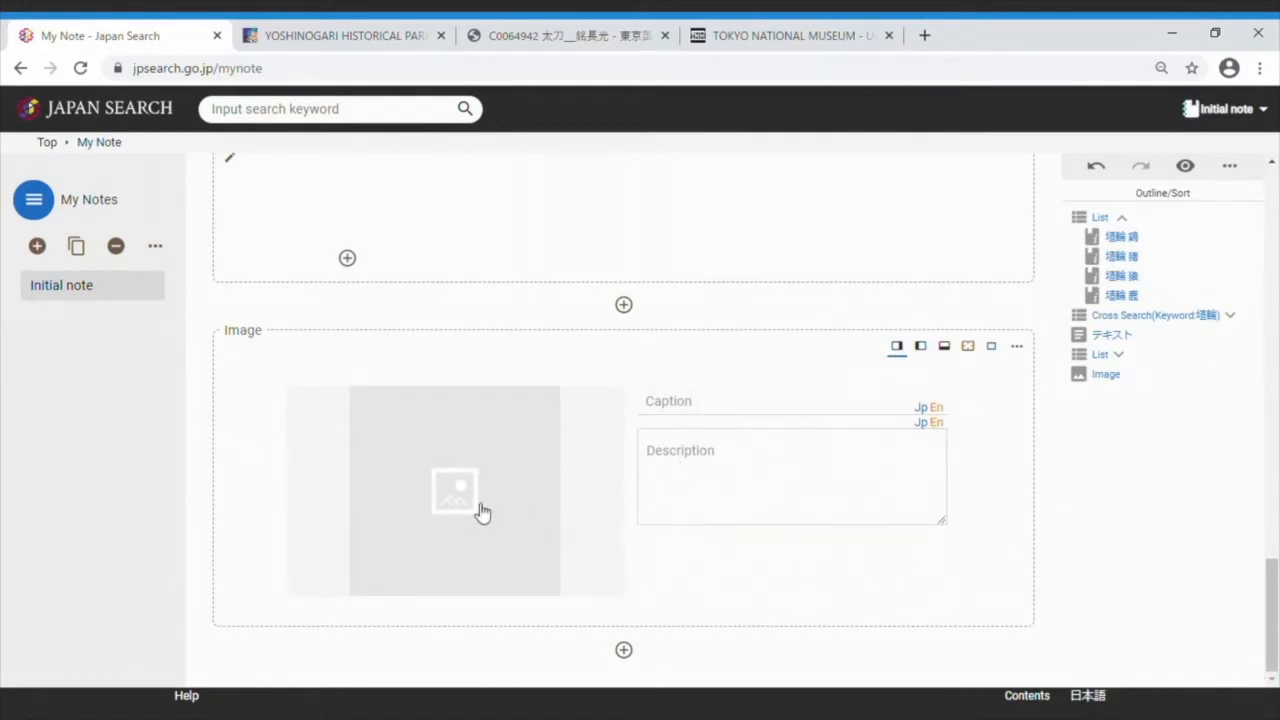
# Start selecting a picture for the Image part, choosing to supply it by URL.
pyautogui.click(456, 504)
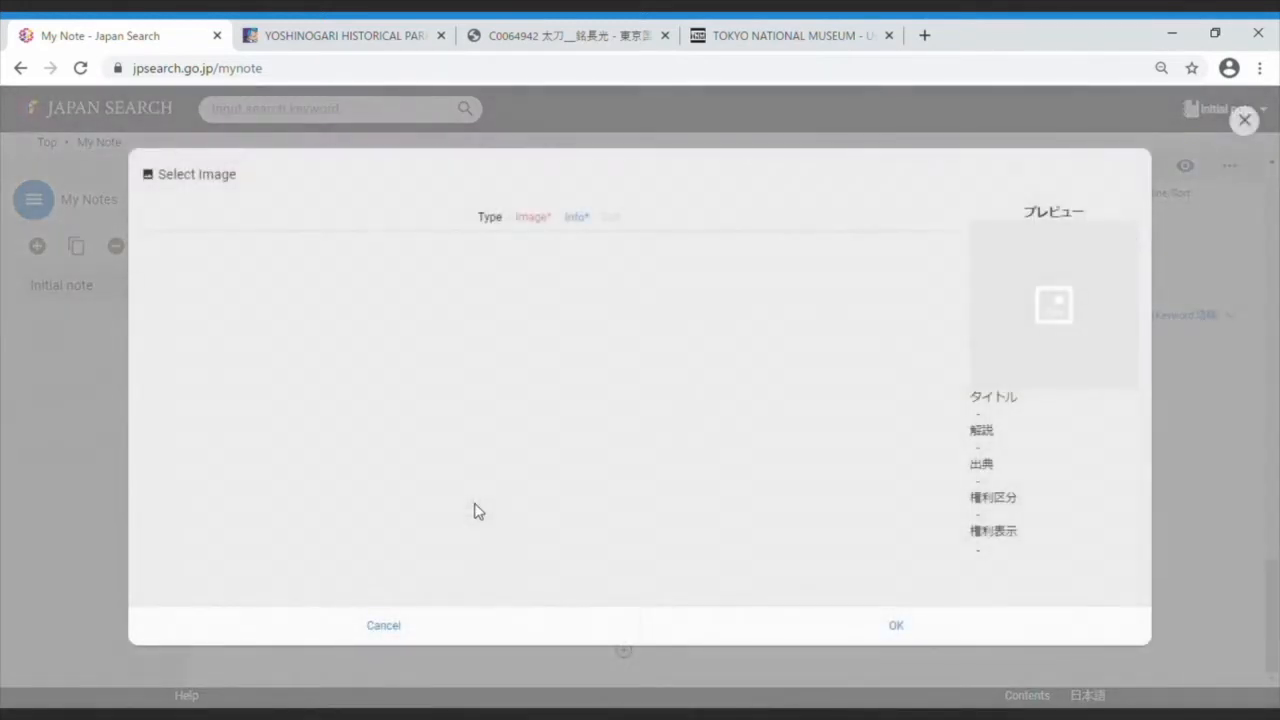
pyautogui.click(532, 216)
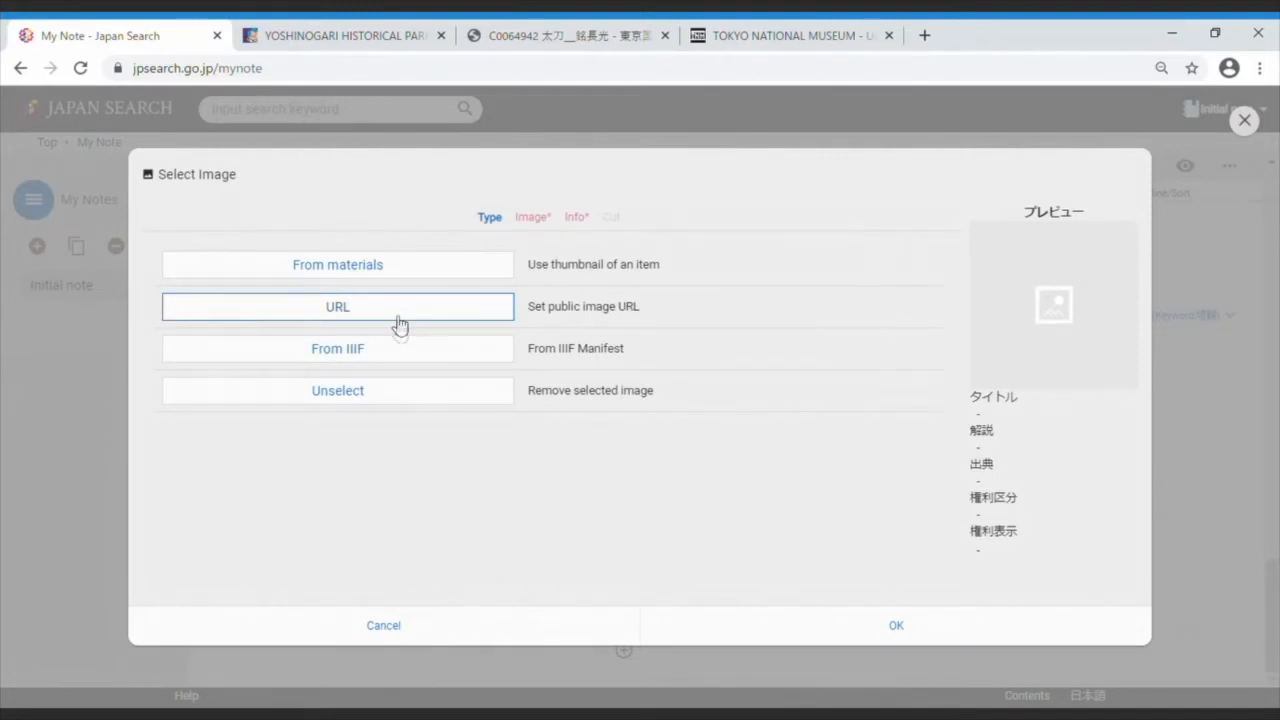
pyautogui.moveTo(390, 358)
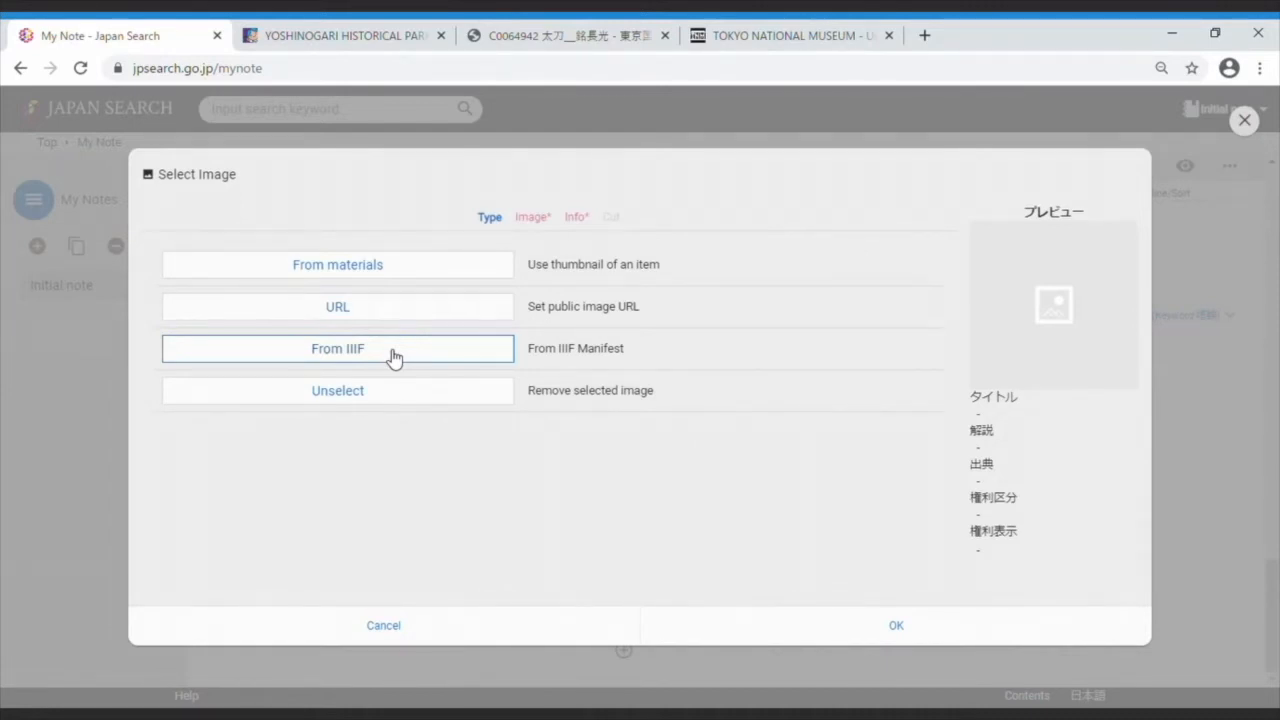
pyautogui.moveTo(396, 336)
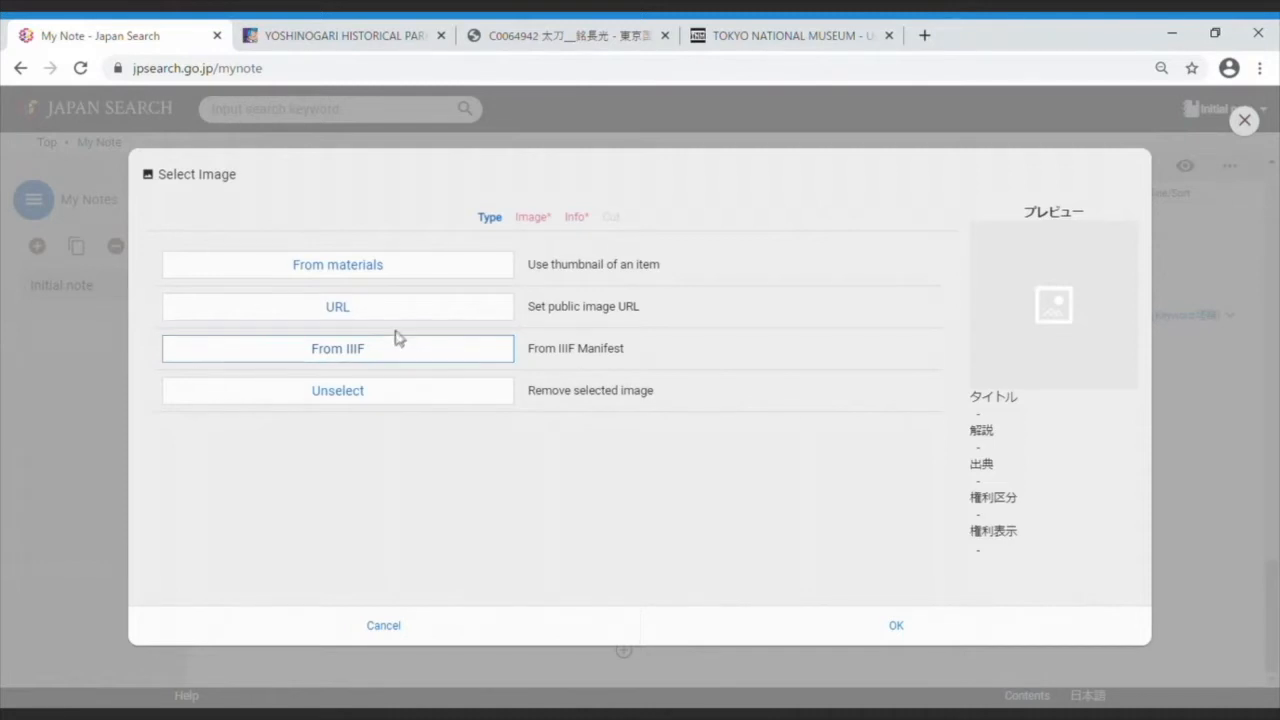
pyautogui.moveTo(404, 316)
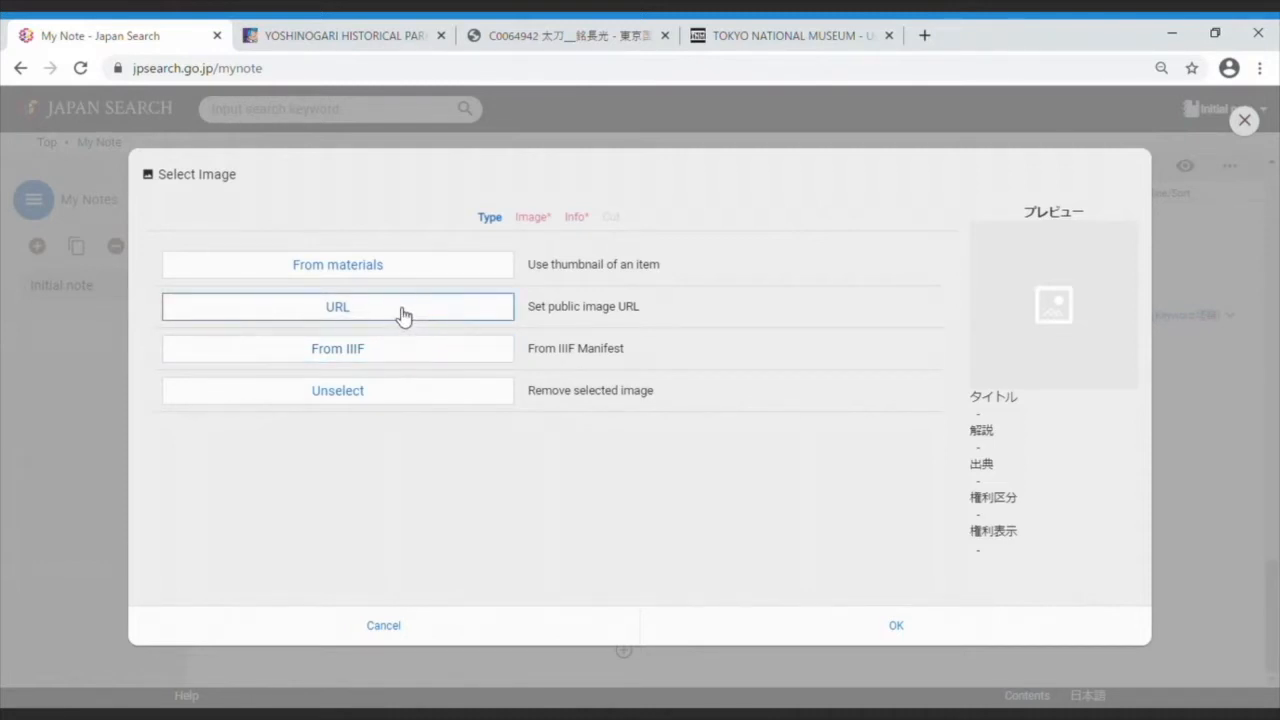
pyautogui.click(336, 306)
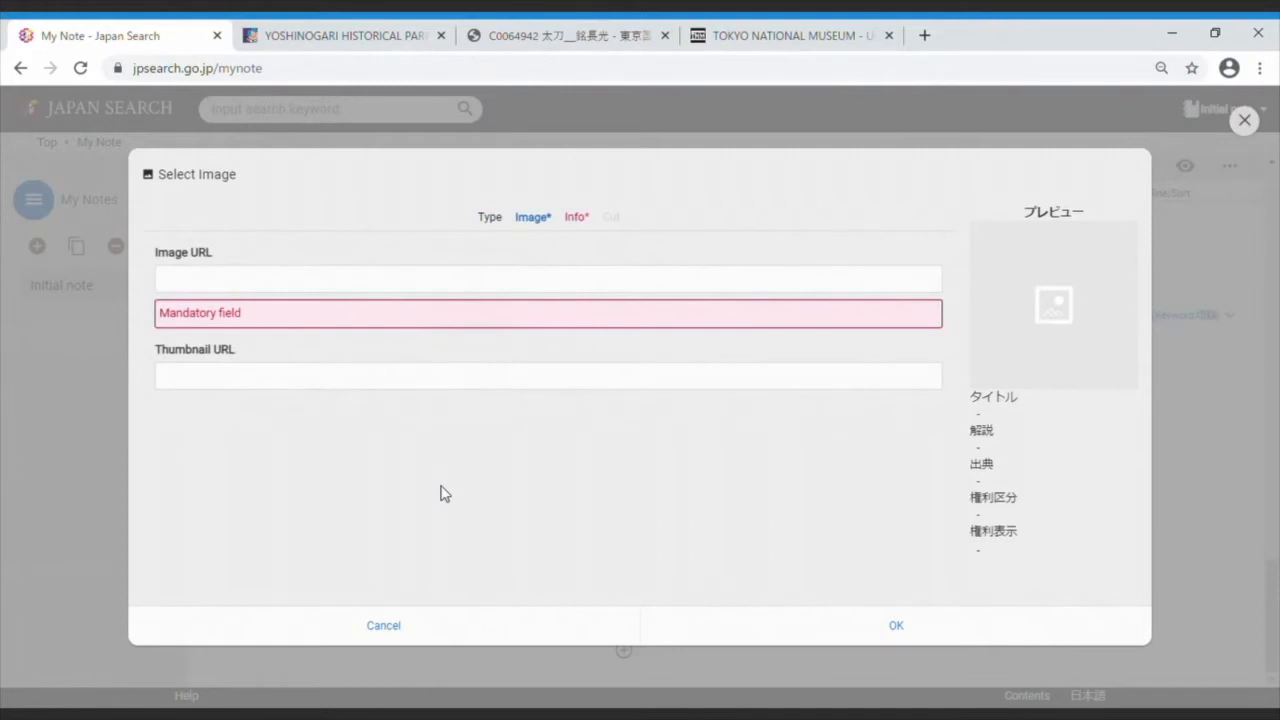
pyautogui.click(570, 36)
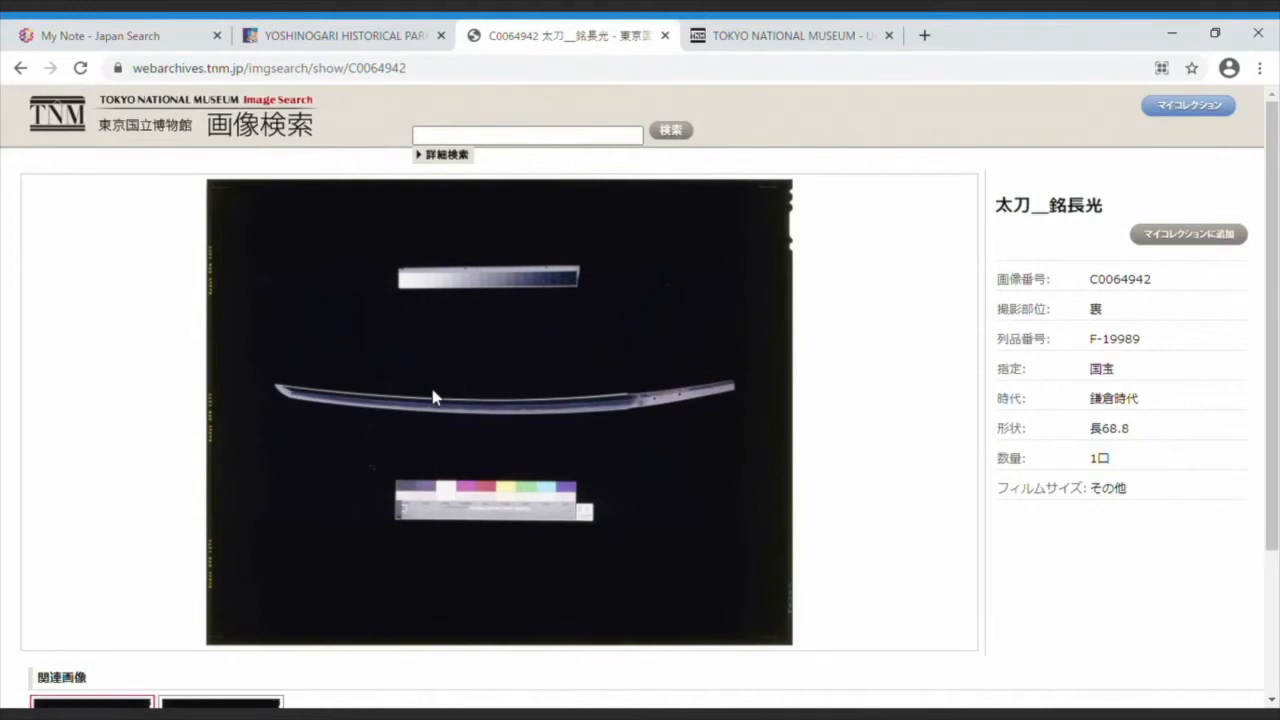
pyautogui.moveTo(228, 168)
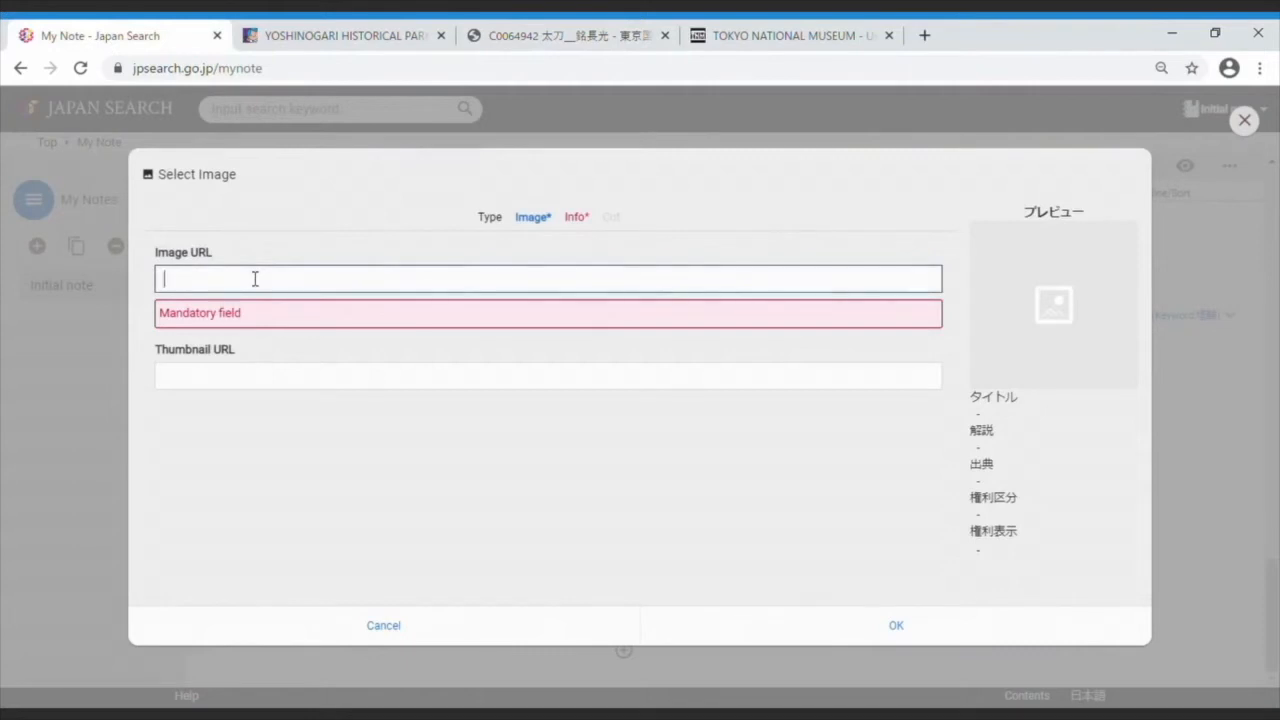
pyautogui.write('https://image.tnm.jp/image/1024/C0064942.jpg')
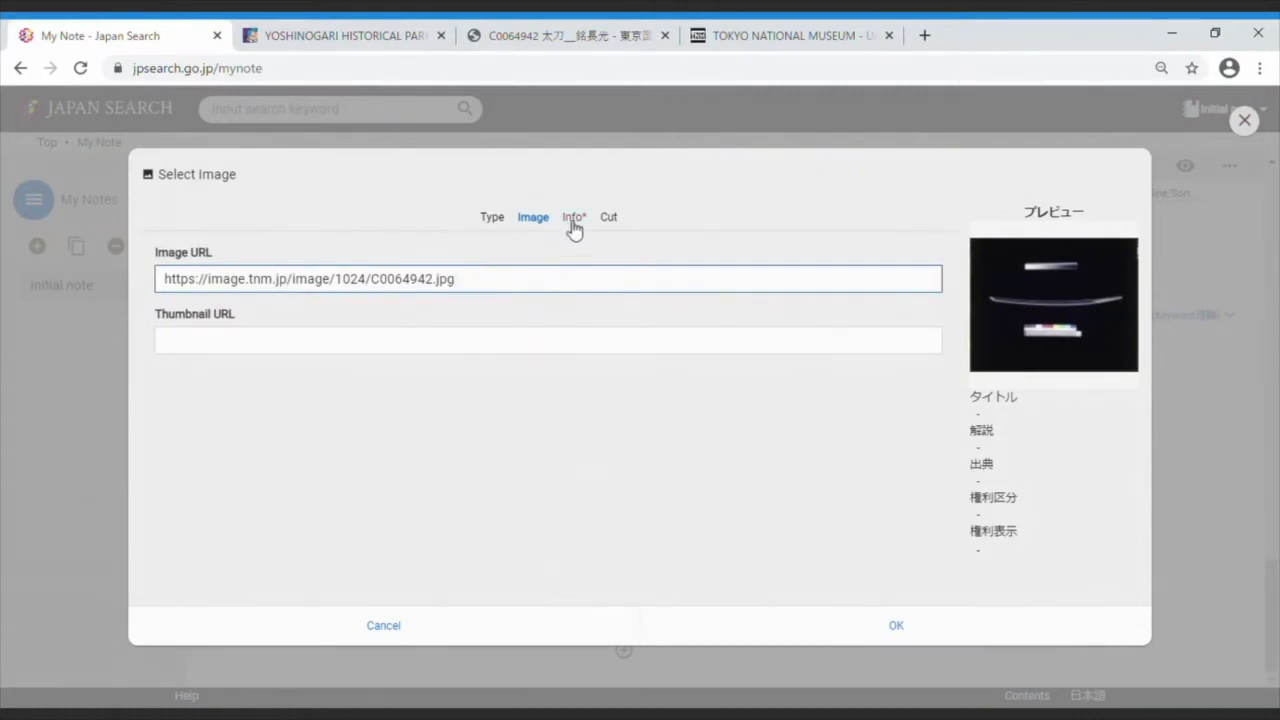
# In the image's Info fields, enter the title 太刀 銘 長光.
pyautogui.click(572, 216)
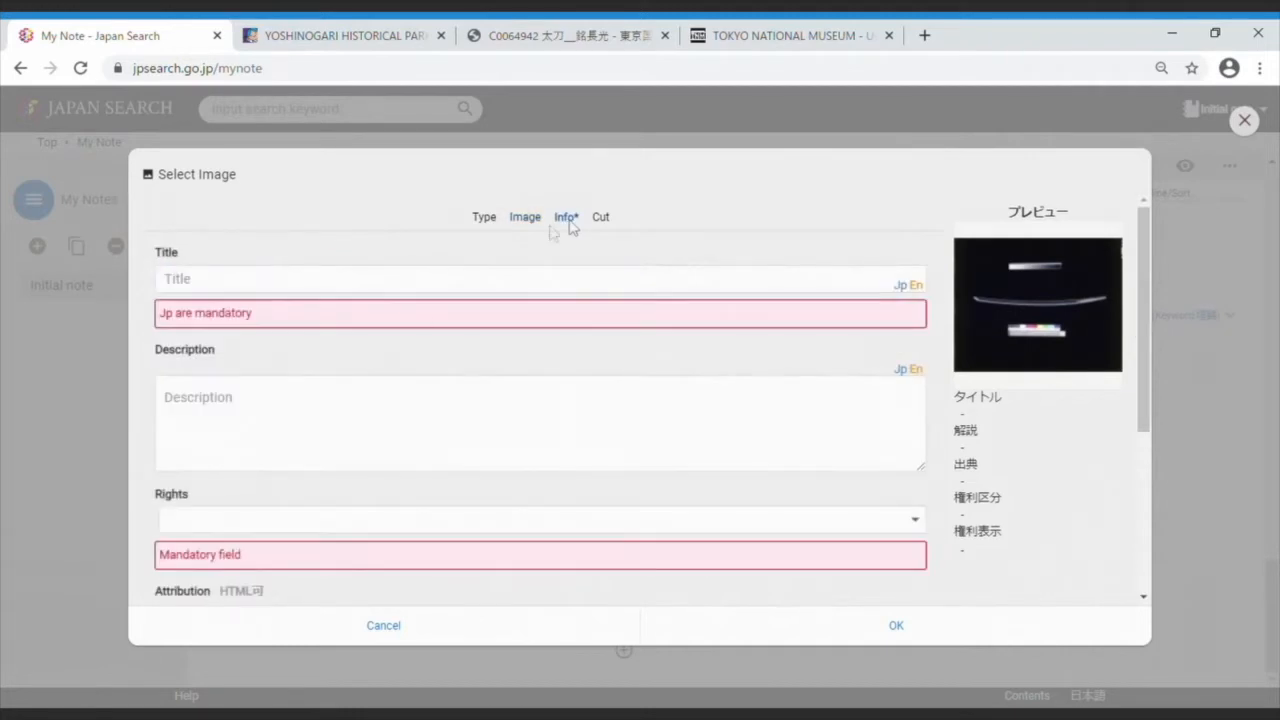
pyautogui.scroll(-3)
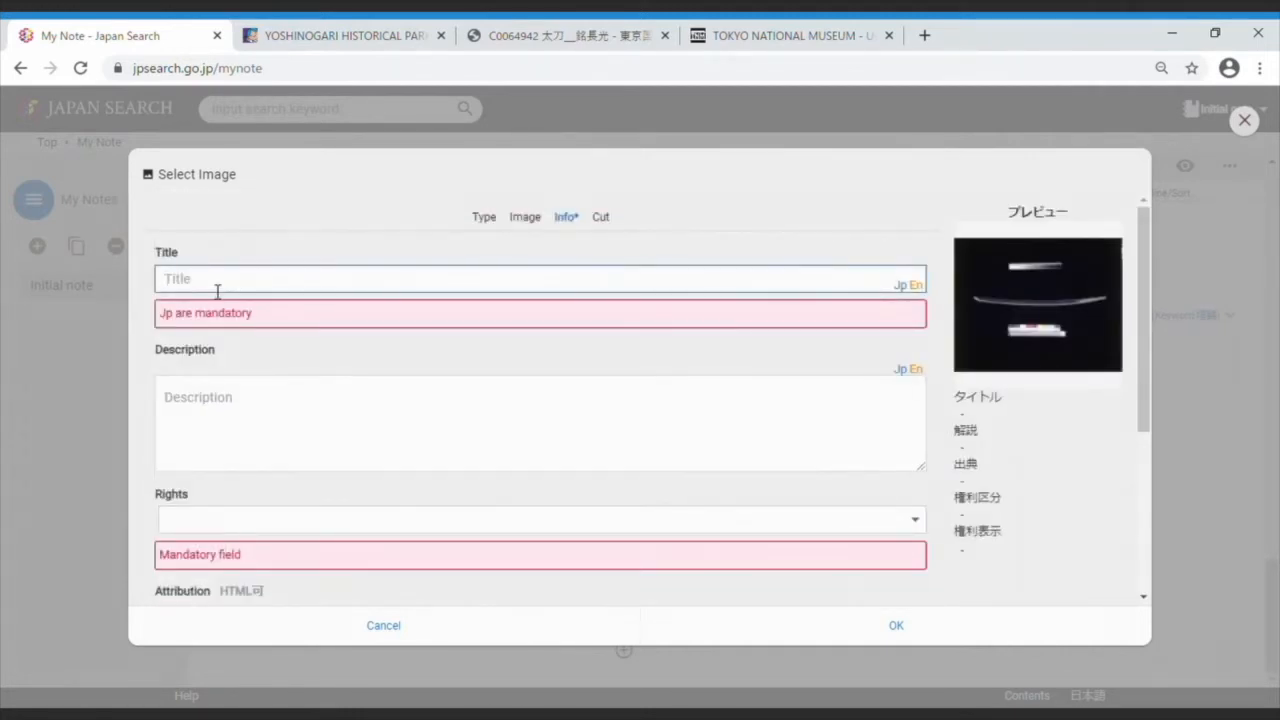
pyautogui.write('太刀\u3000銘')
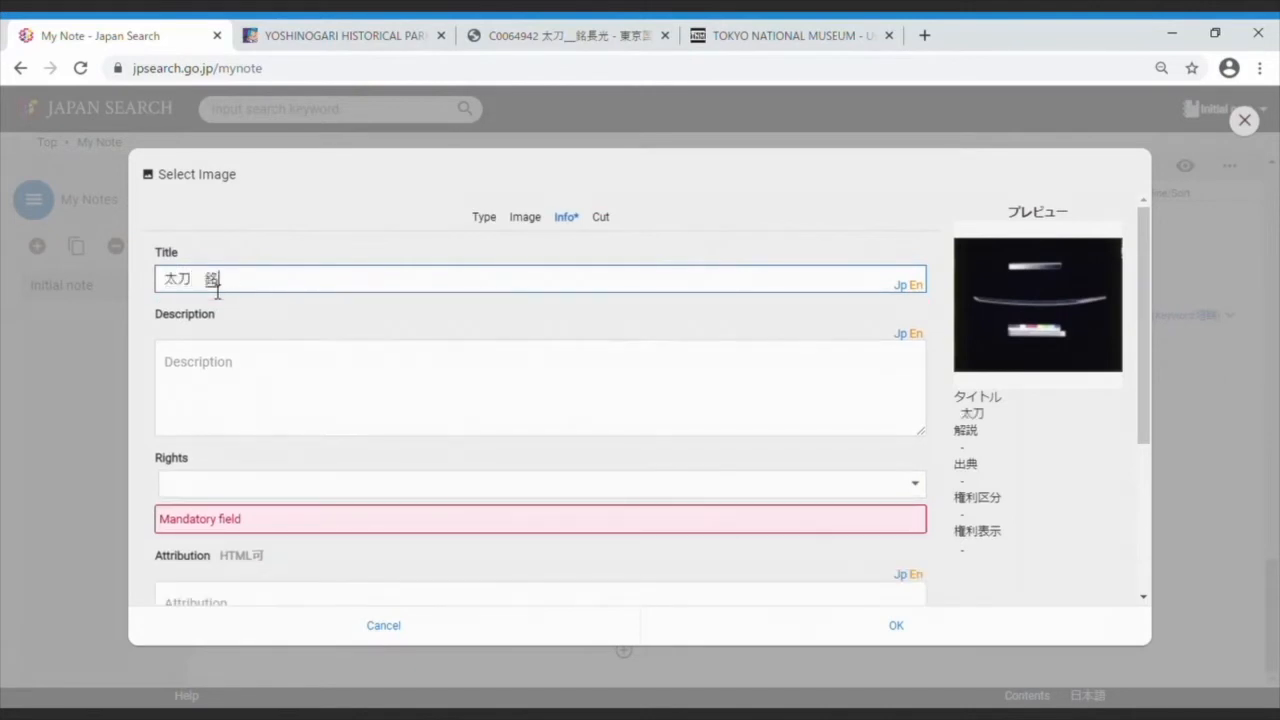
pyautogui.write('長光')
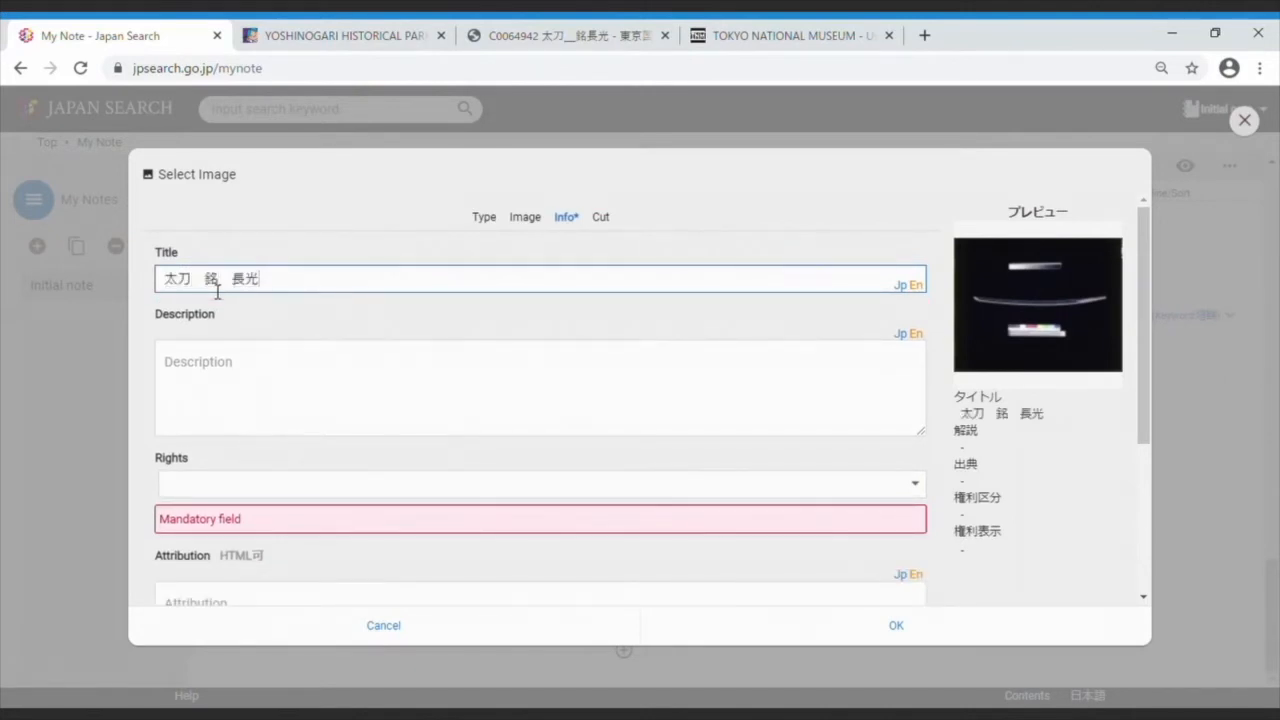
# Enter the source as Tokyo National Museum Image Search.
pyautogui.scroll(-3)
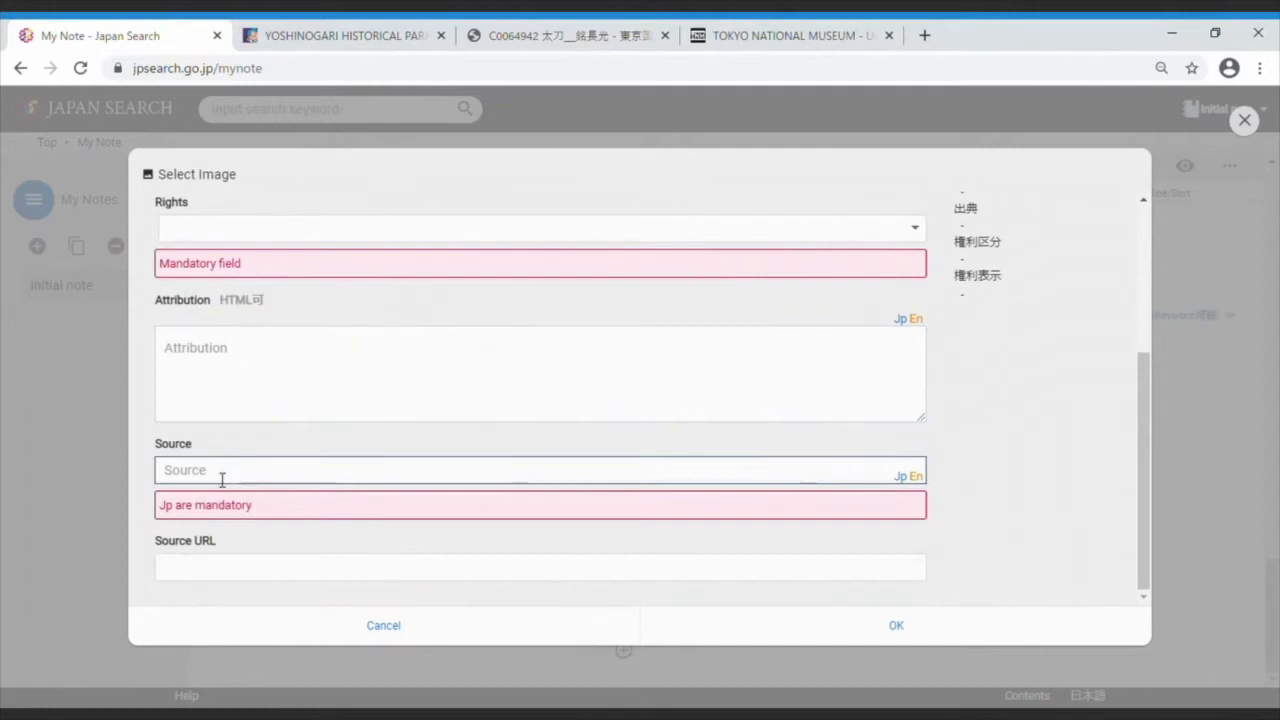
pyautogui.write('Tokyo')
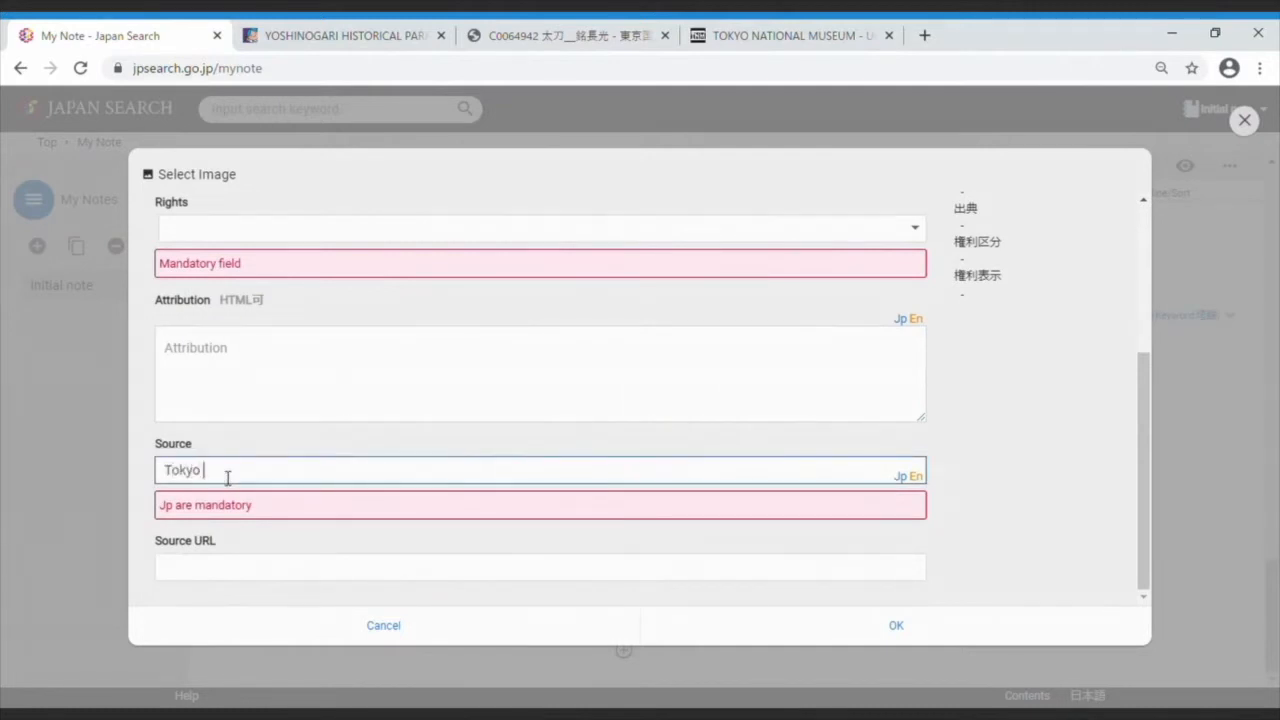
pyautogui.write('National')
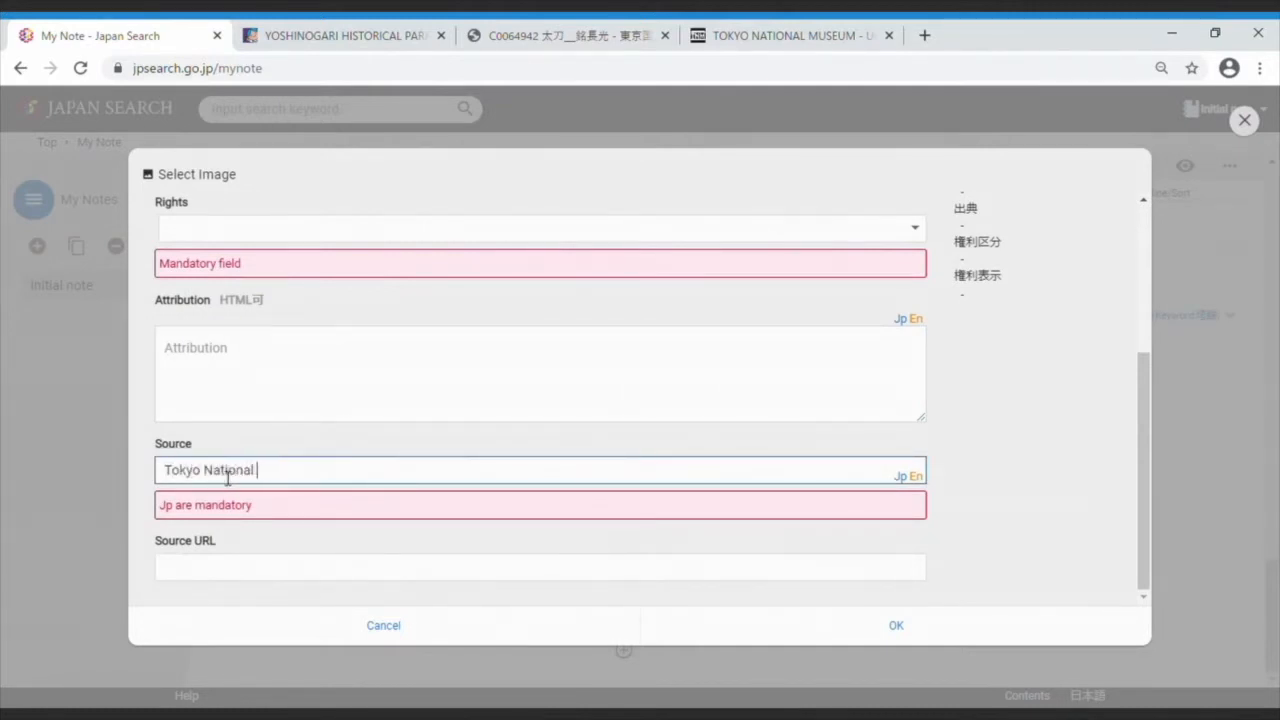
pyautogui.write('Museum Image')
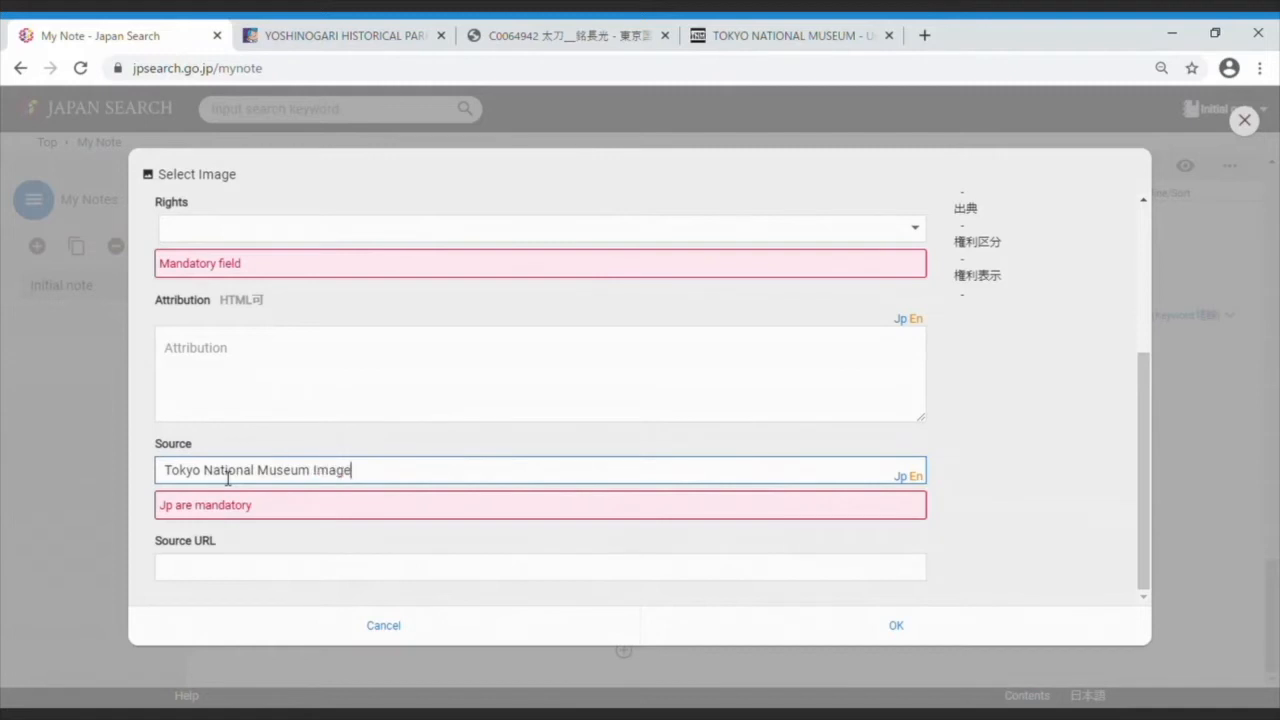
pyautogui.write('Search')
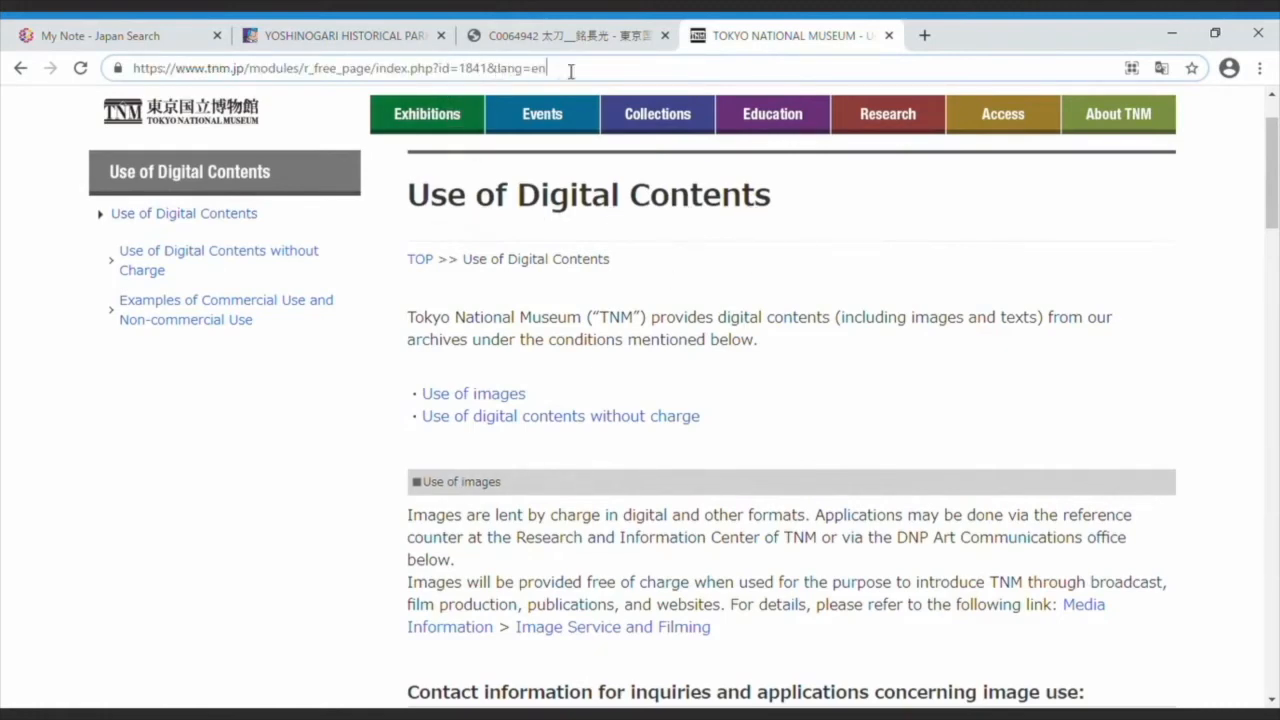
# Set rights to CC BY-NC with the TNM Use of Digital Contents page URL as attribution.
pyautogui.click(118, 36)
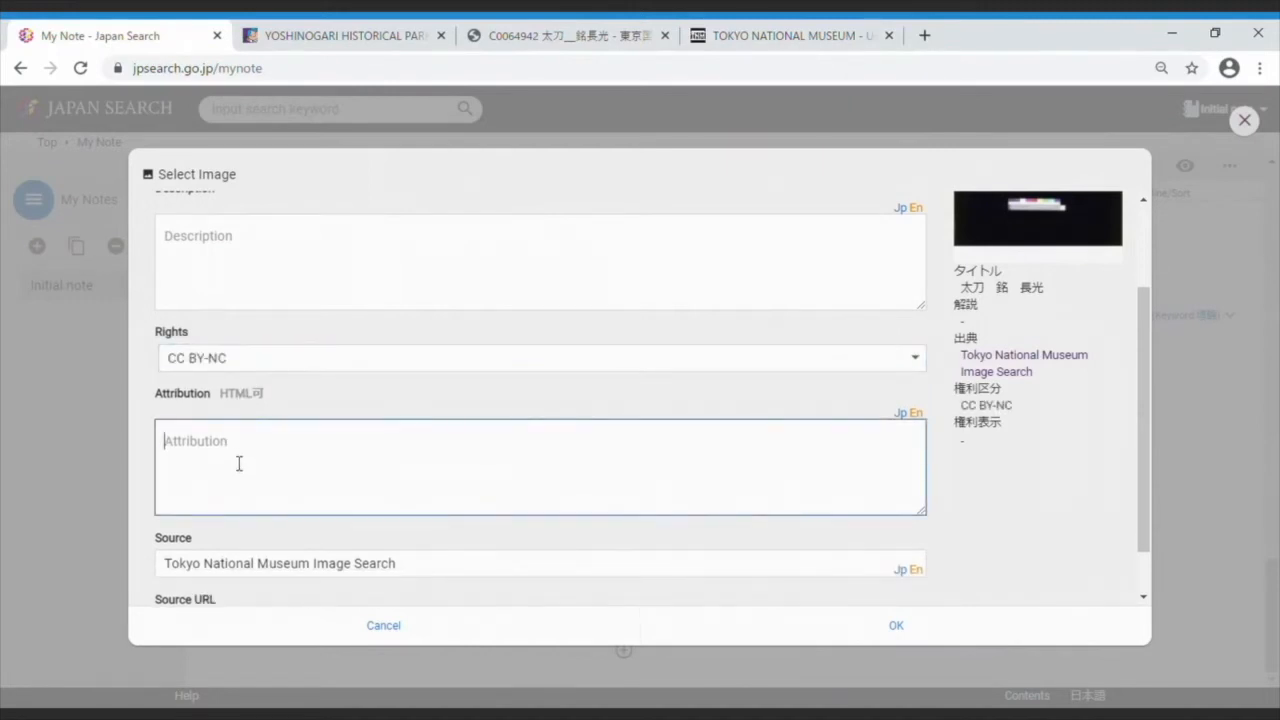
pyautogui.write('https://www.tnm.jp/modules/r_free_page/index.php?id=1841&lang=en')
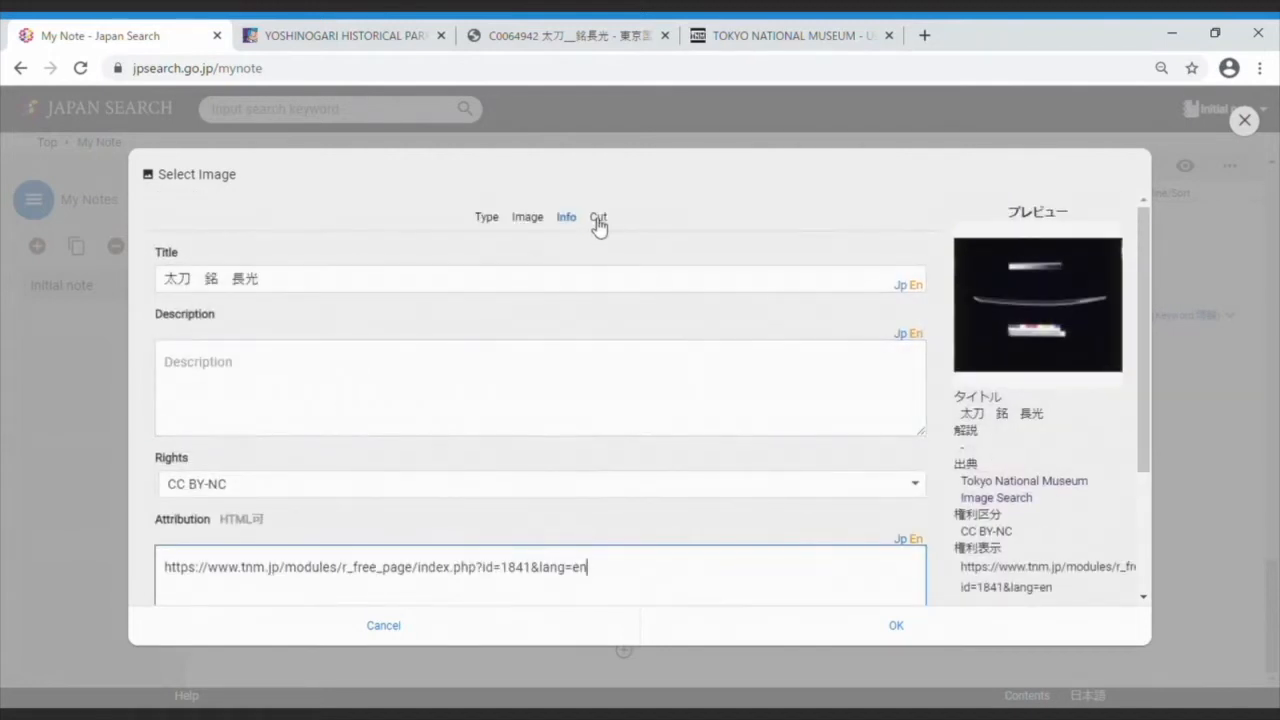
pyautogui.click(598, 216)
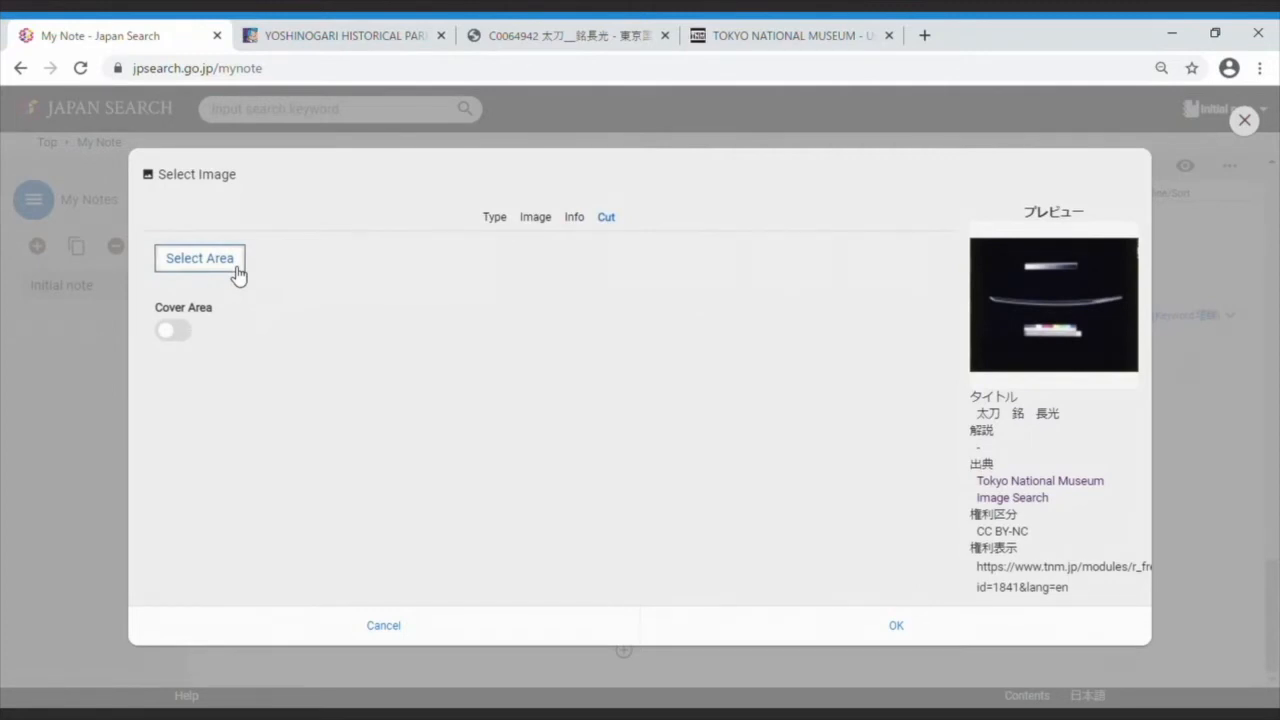
# Crop the photo with a free-ratio box around the sword blade and place it in the note.
pyautogui.click(200, 258)
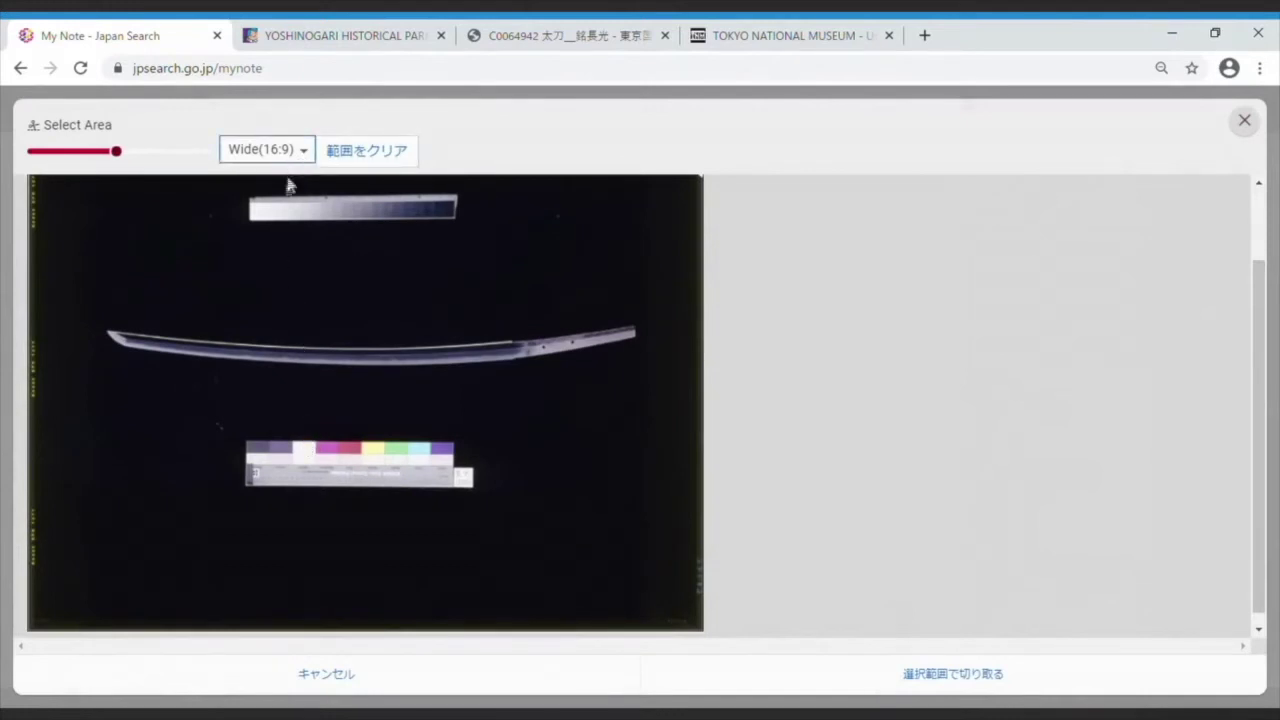
pyautogui.click(266, 148)
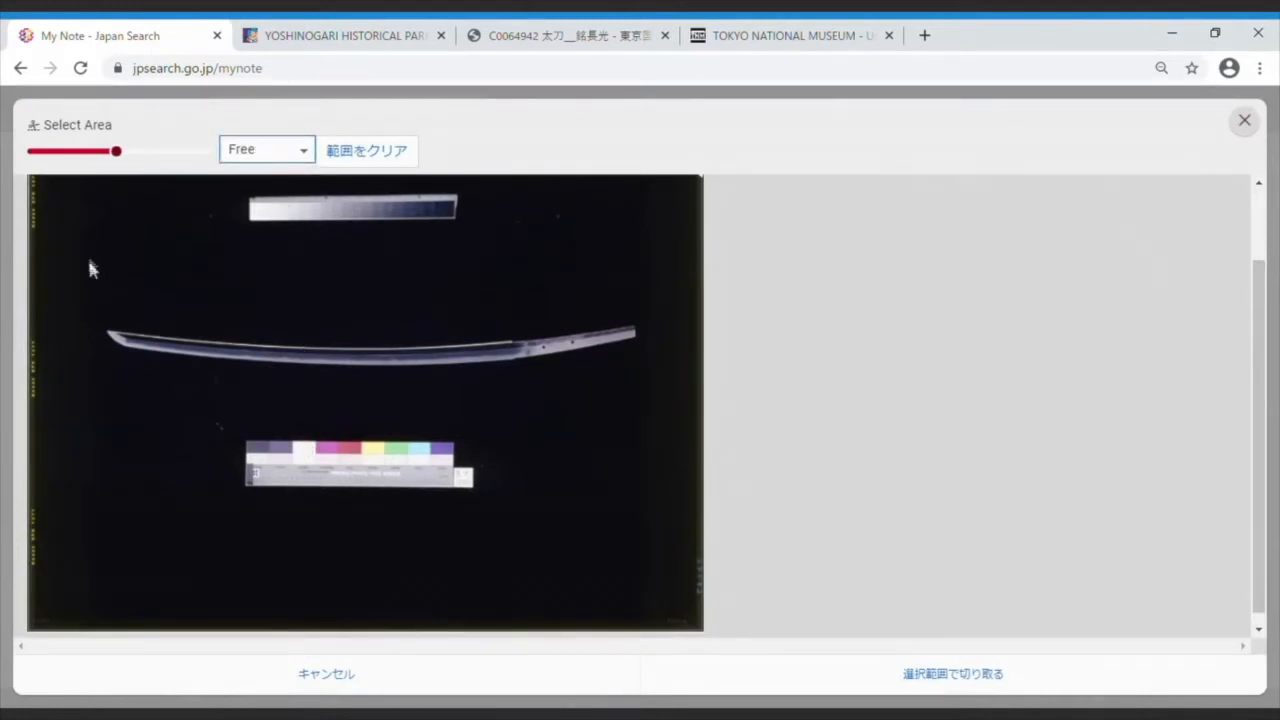
pyautogui.moveTo(80, 248); pyautogui.dragTo(652, 424)
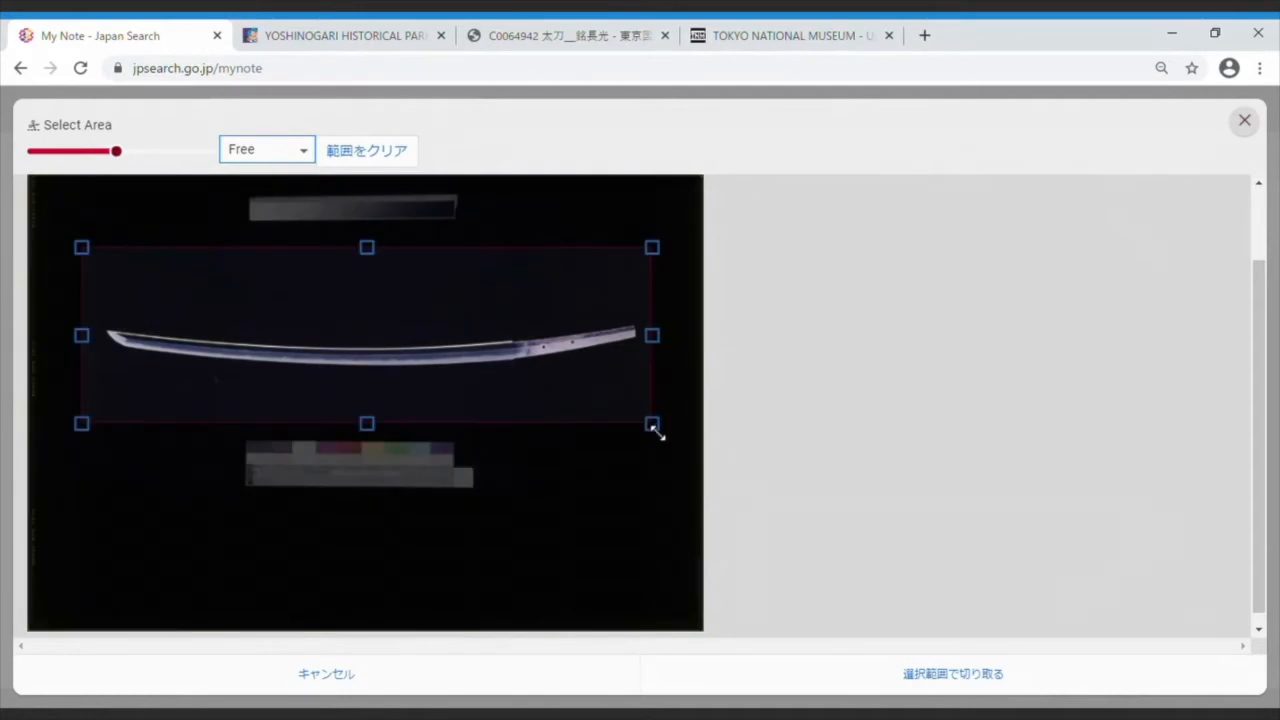
pyautogui.click(948, 674)
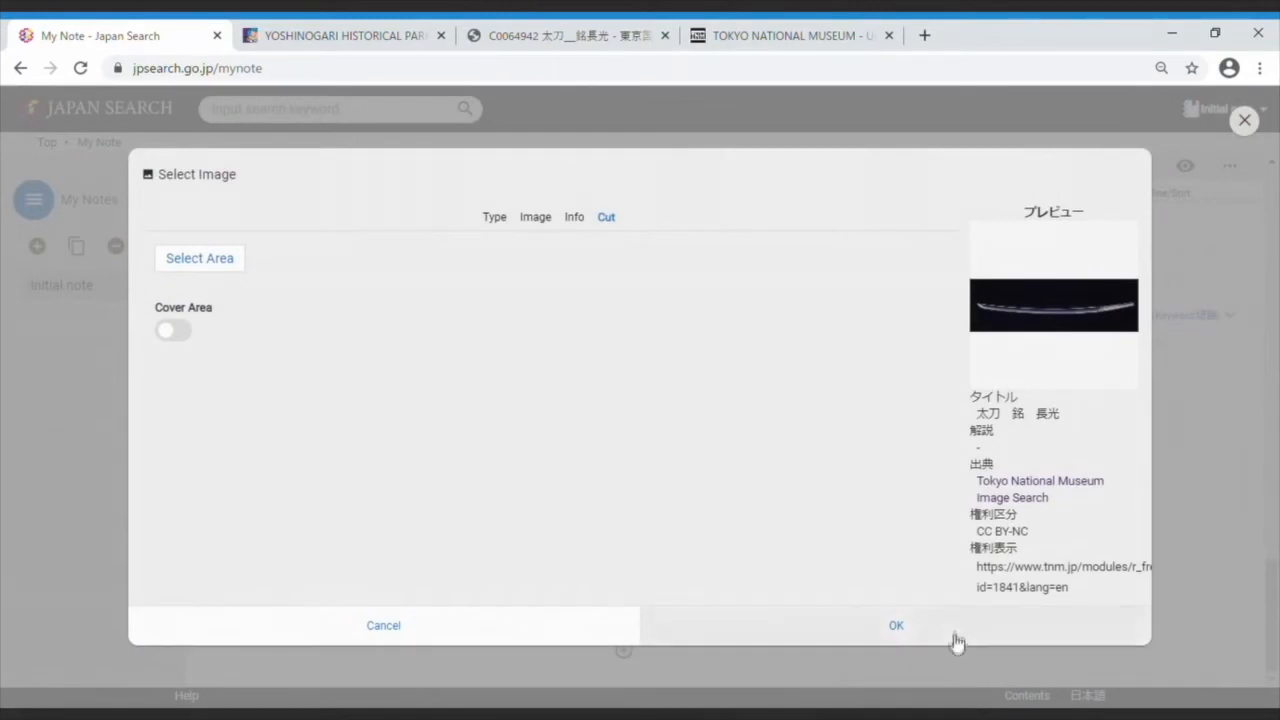
pyautogui.click(896, 626)
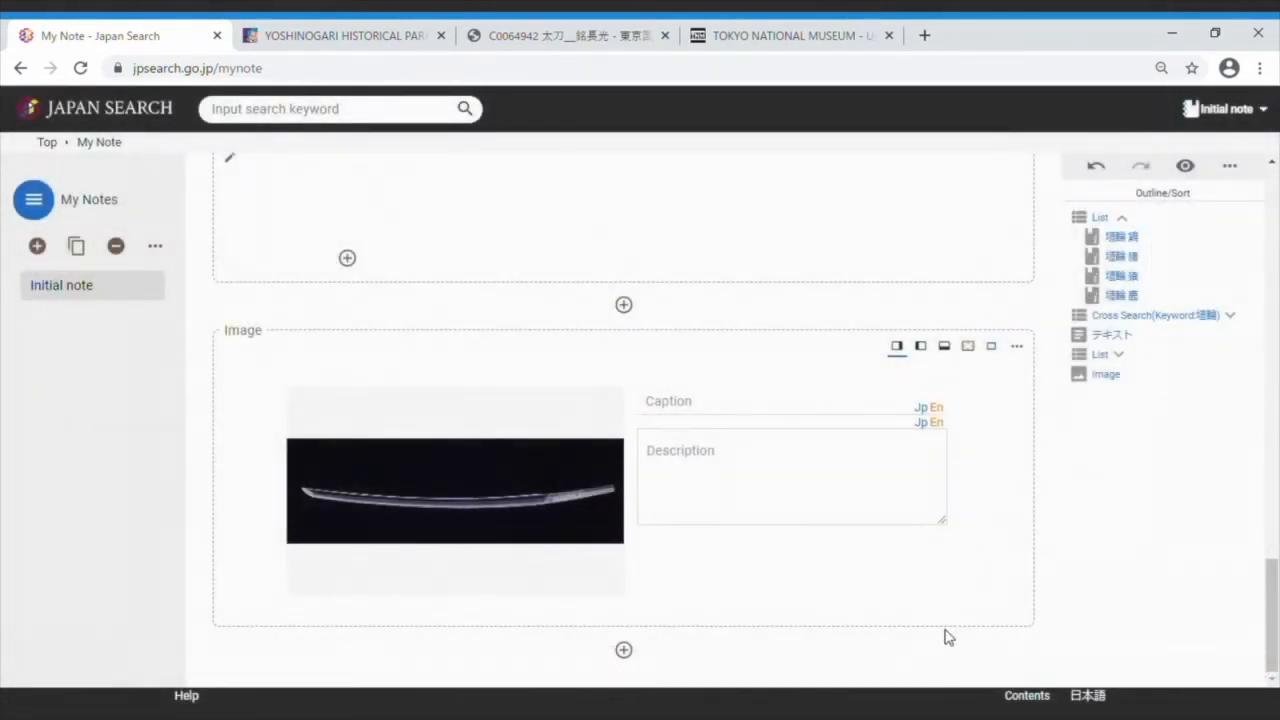
# Caption the image 太刀 銘 長光 and describe it as 長光作の太刀.
pyautogui.click(784, 400)
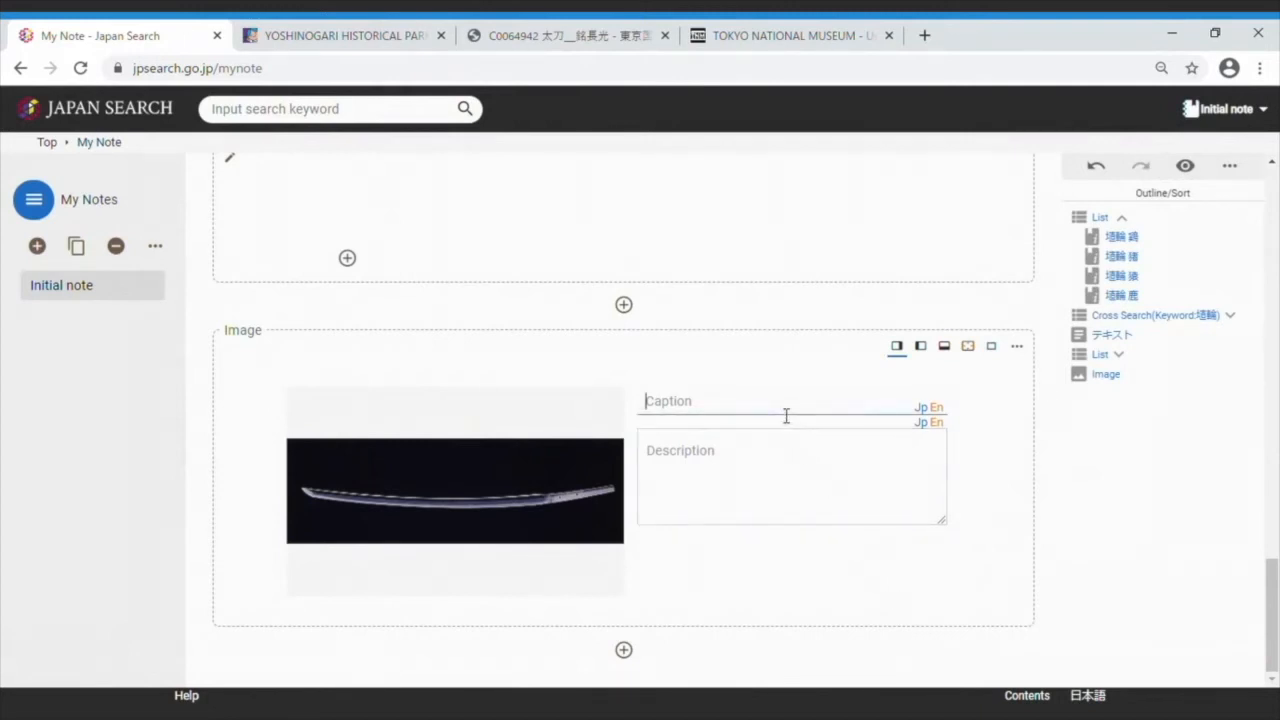
pyautogui.write('太刀 m')
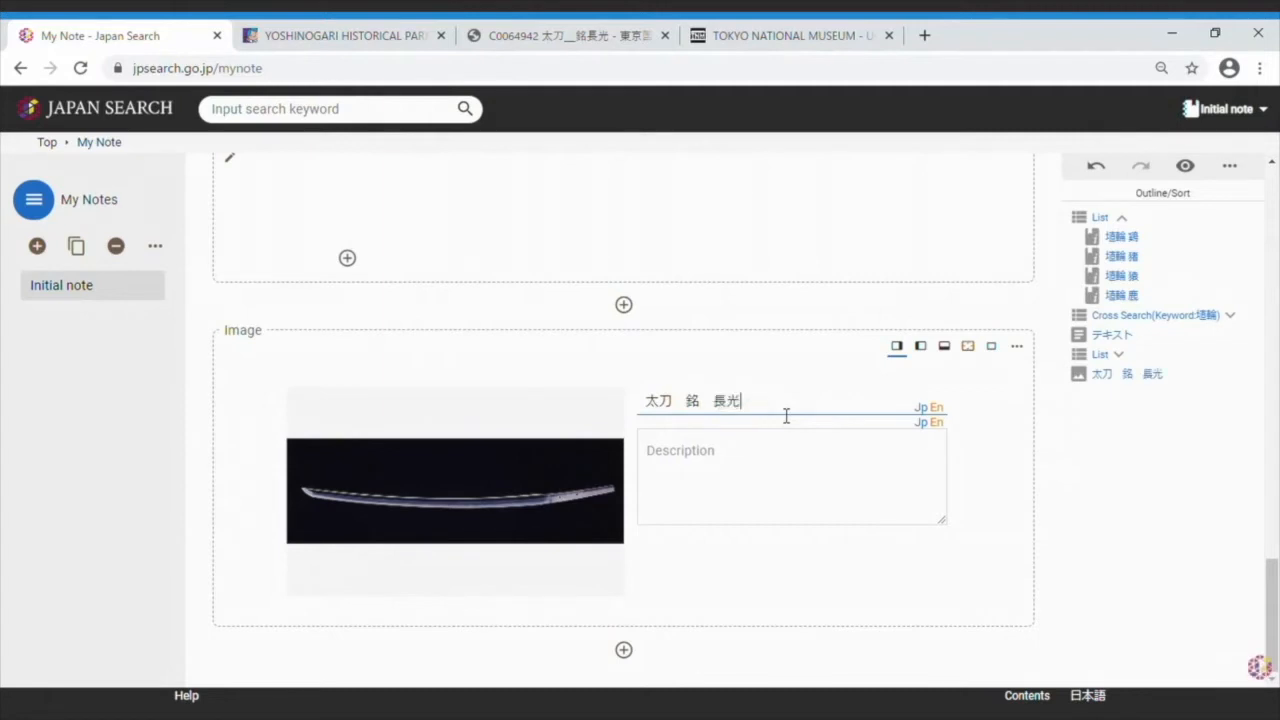
pyautogui.write('なが t')
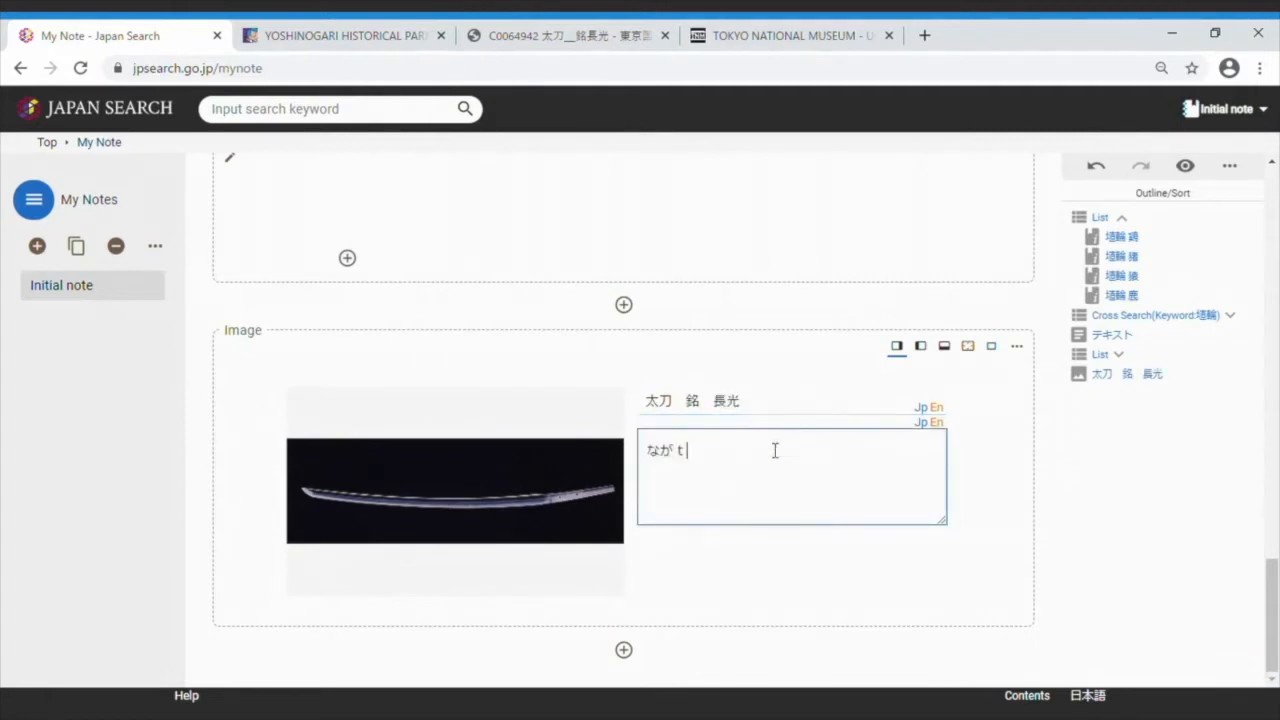
pyautogui.write('長光作の')
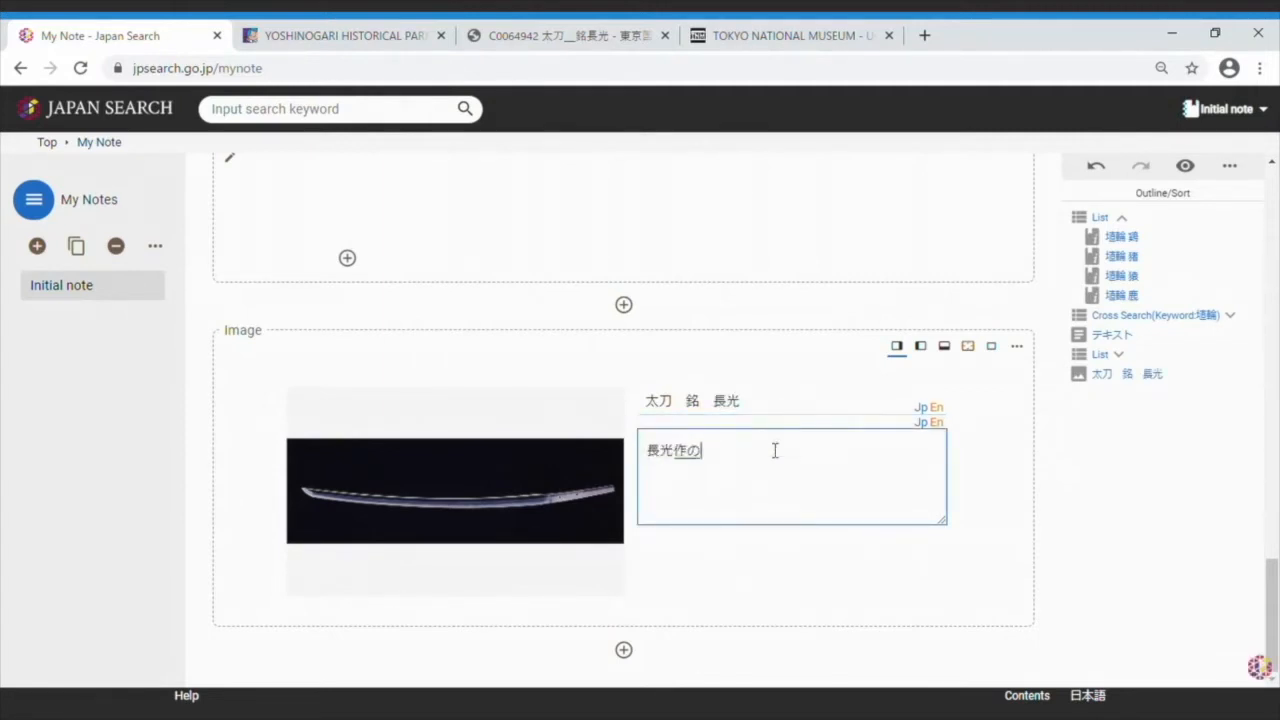
pyautogui.write('太刀')
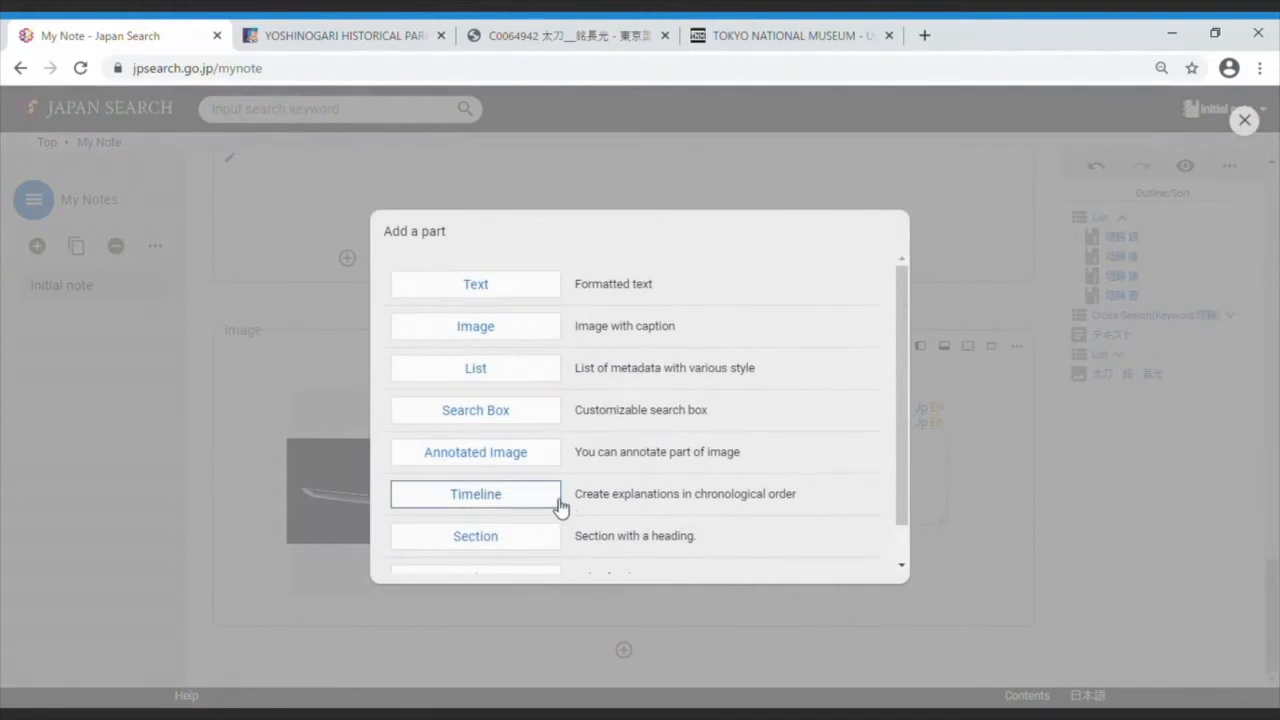
# Add a Timeline part and title it 'Kojiki and Nihon Shoki'.
pyautogui.click(476, 494)
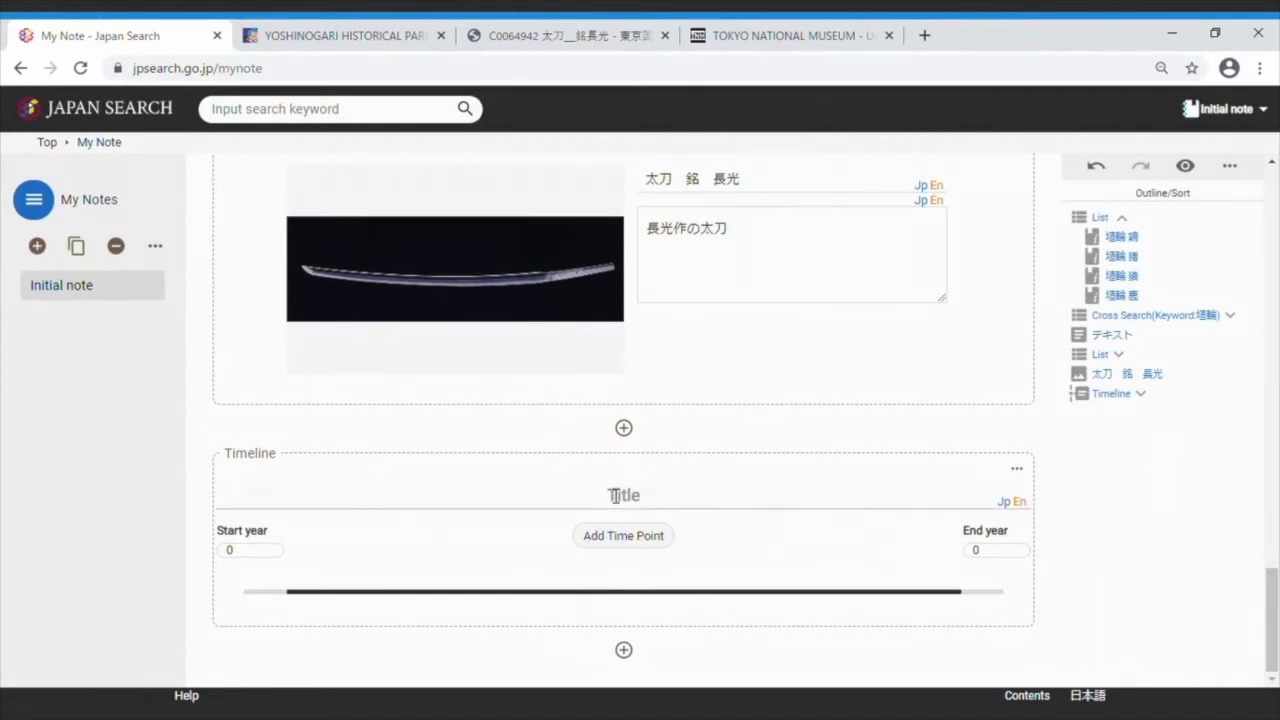
pyautogui.click(624, 496)
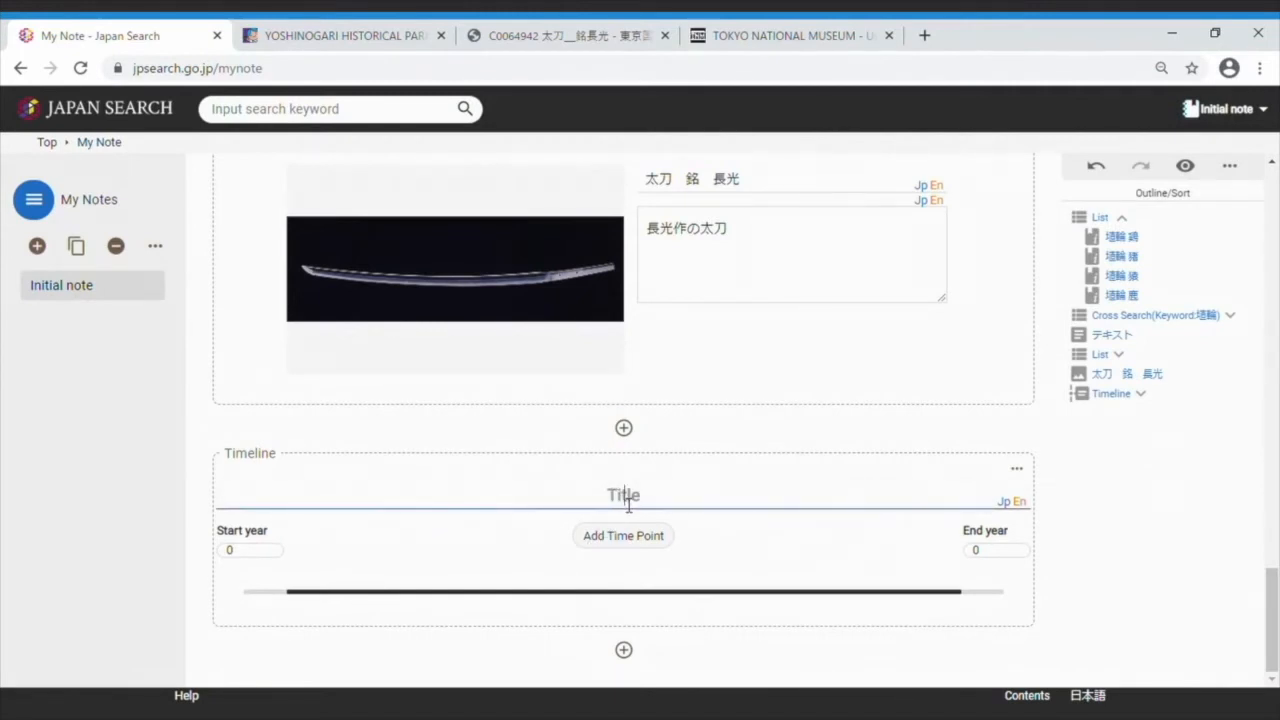
pyautogui.write('Kojiki a')
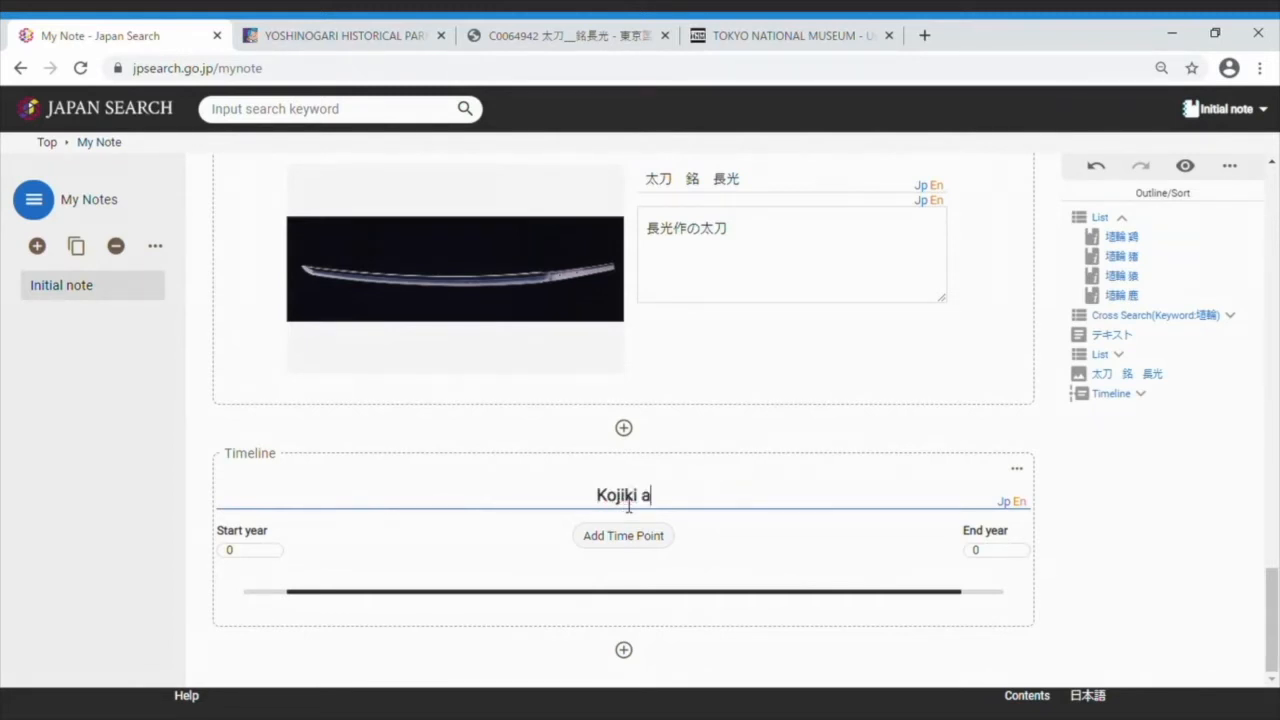
pyautogui.write('nd Nihon')
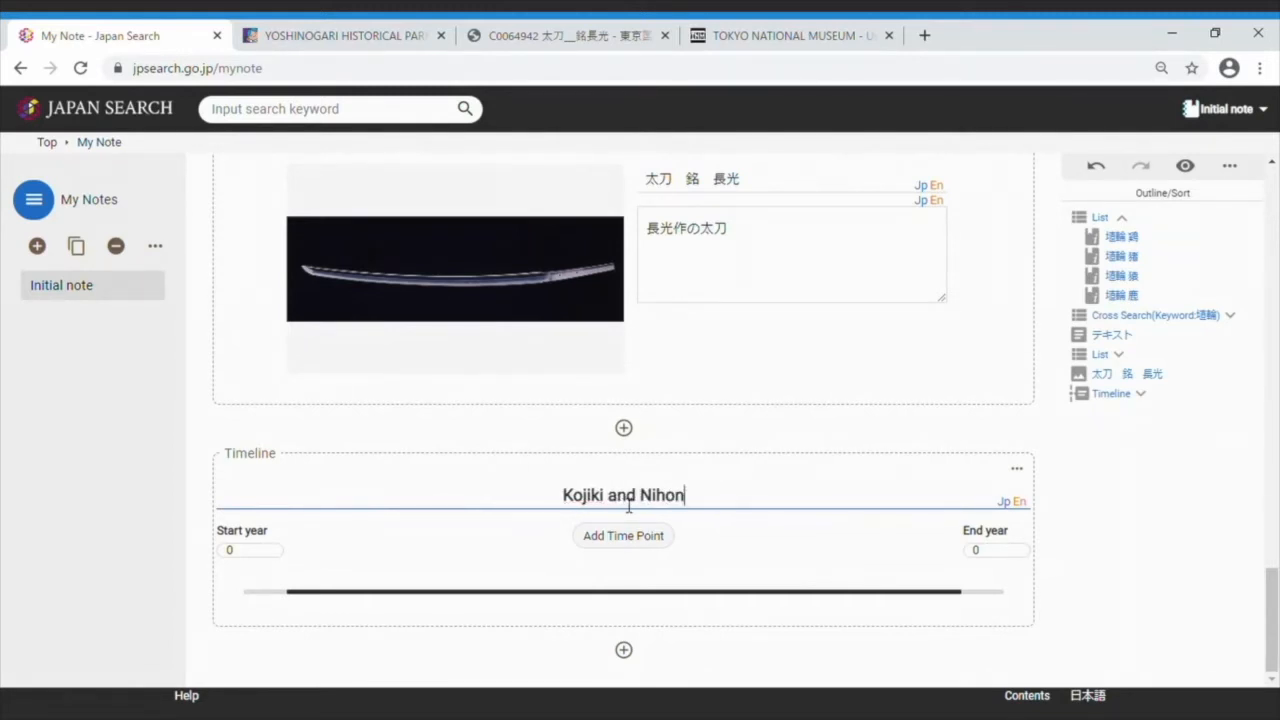
pyautogui.write('Shoki')
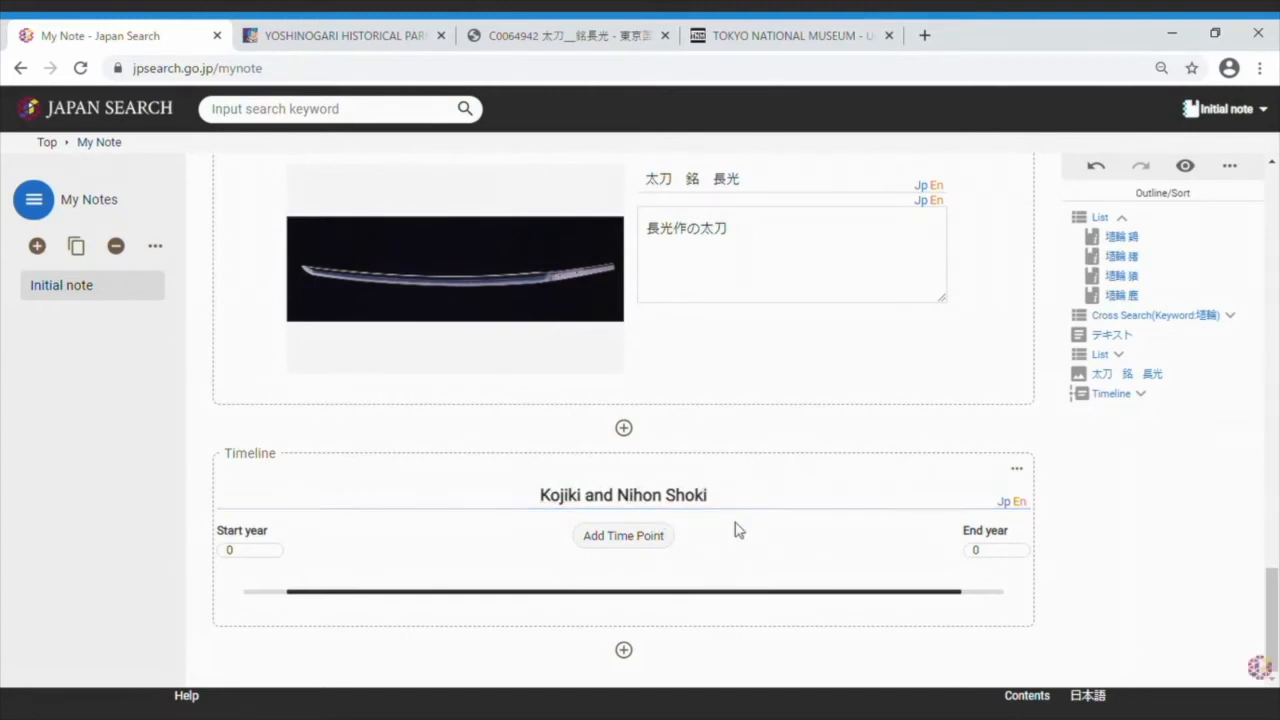
pyautogui.moveTo(760, 572)
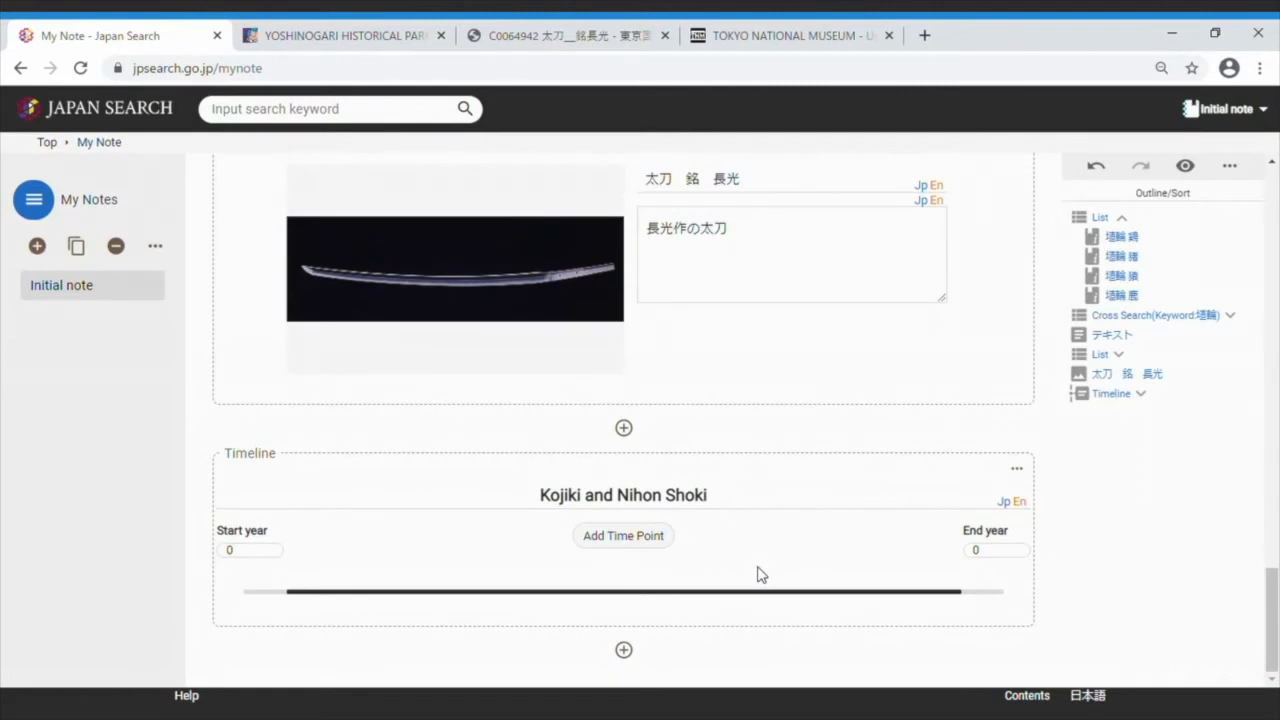
pyautogui.moveTo(204, 582)
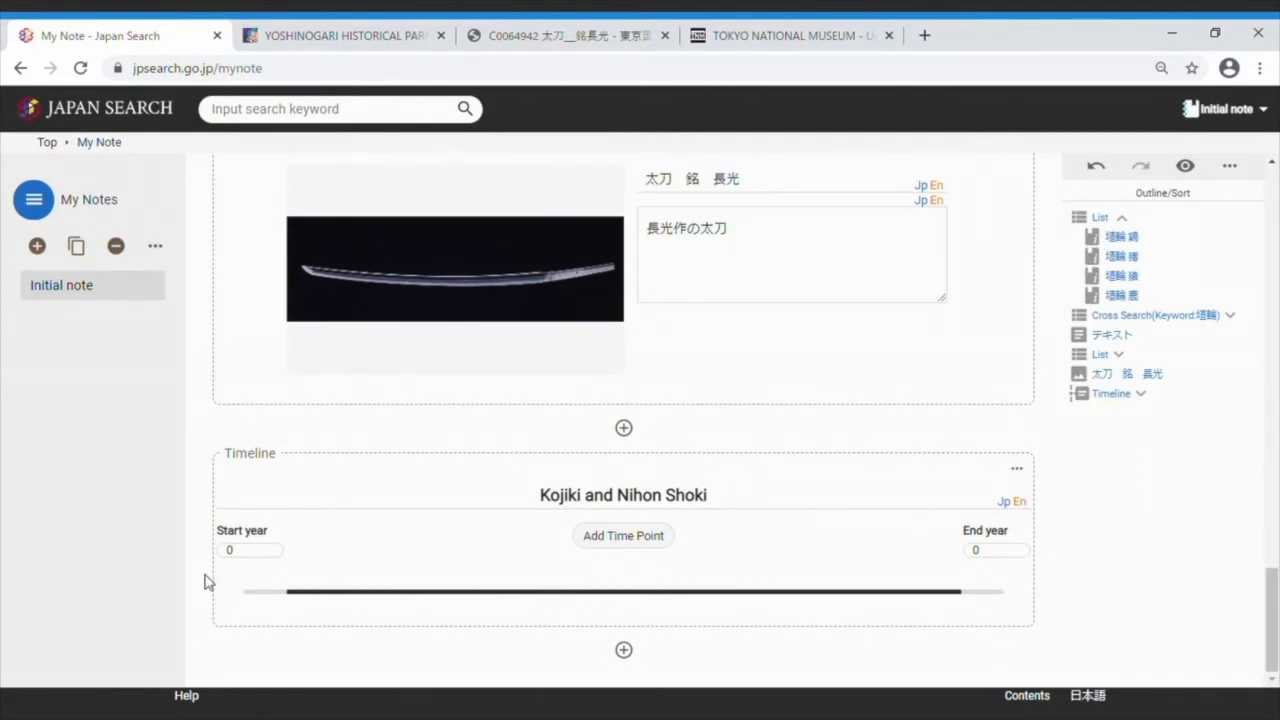
# Set the timeline's start year to 630 and end year to 810.
pyautogui.click(248, 550)
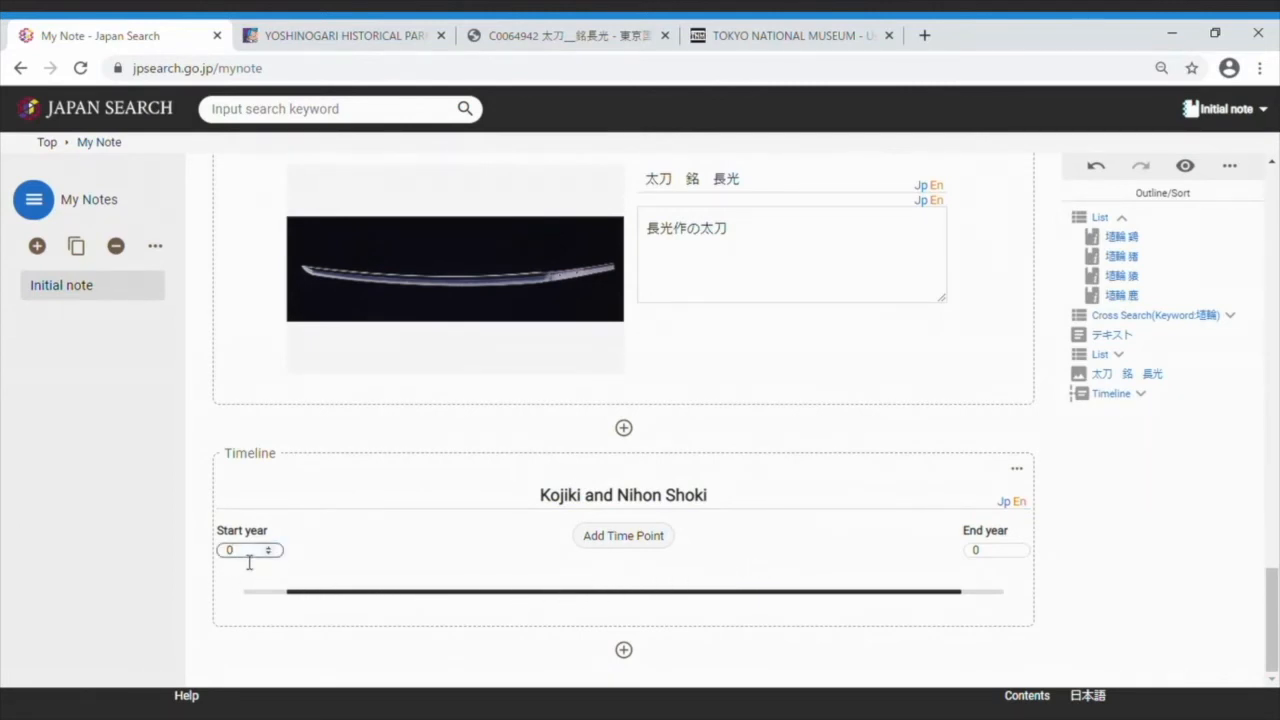
pyautogui.write('630')
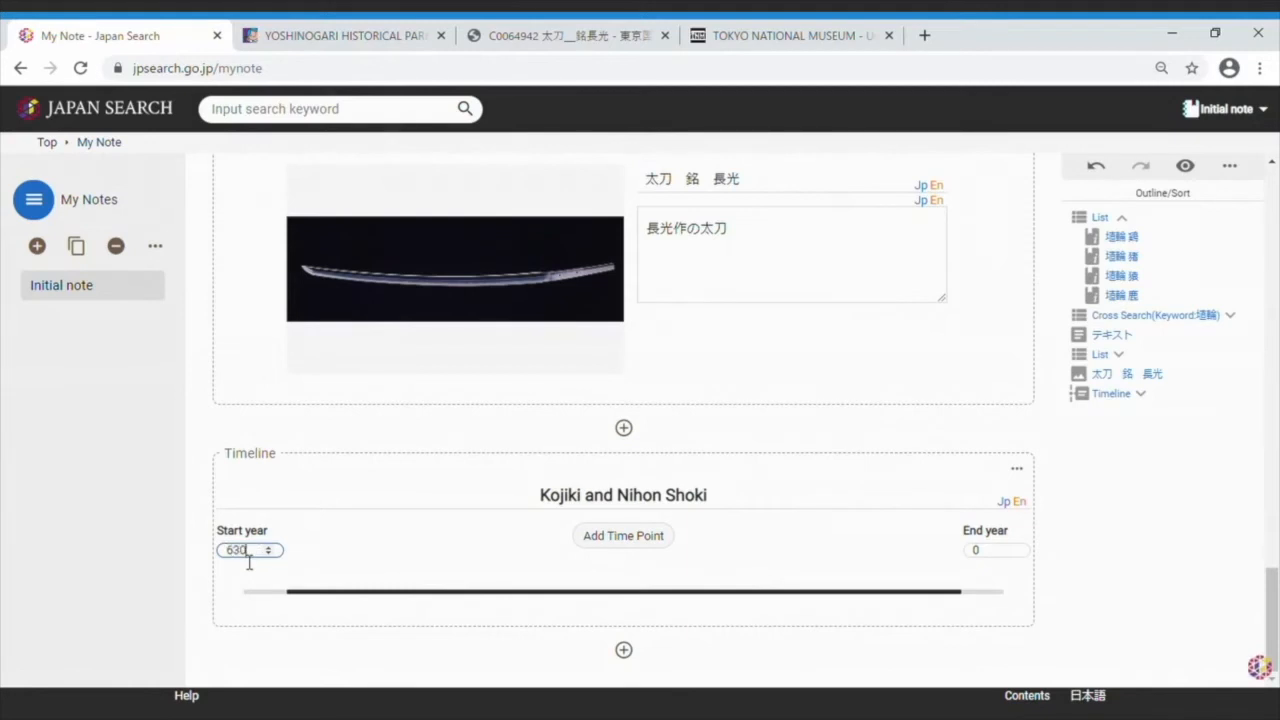
pyautogui.click(990, 550)
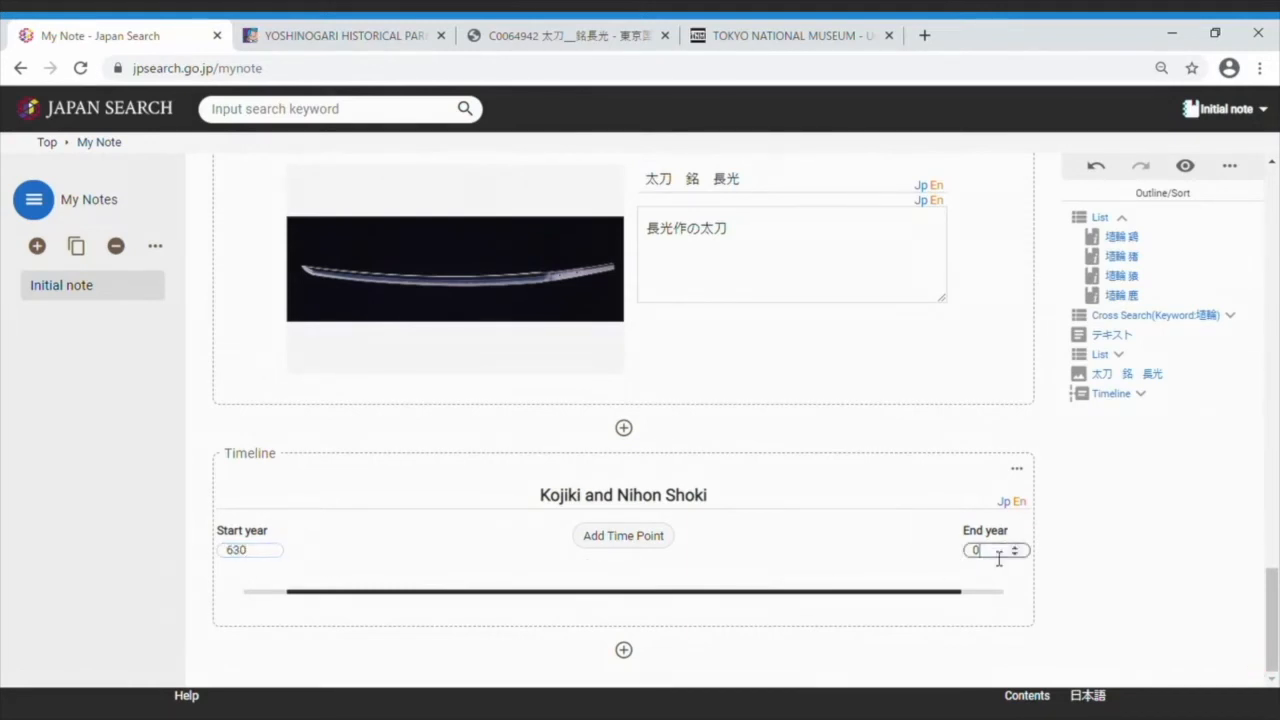
pyautogui.write('830')
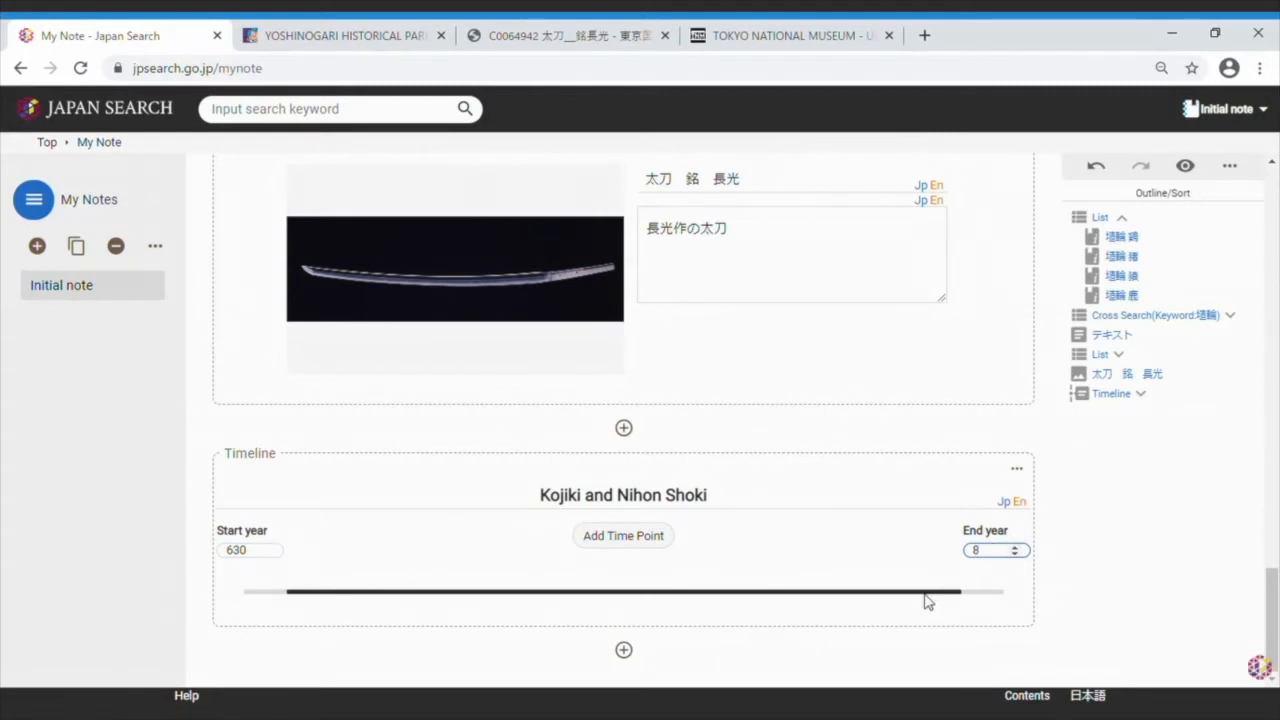
pyautogui.write('10')
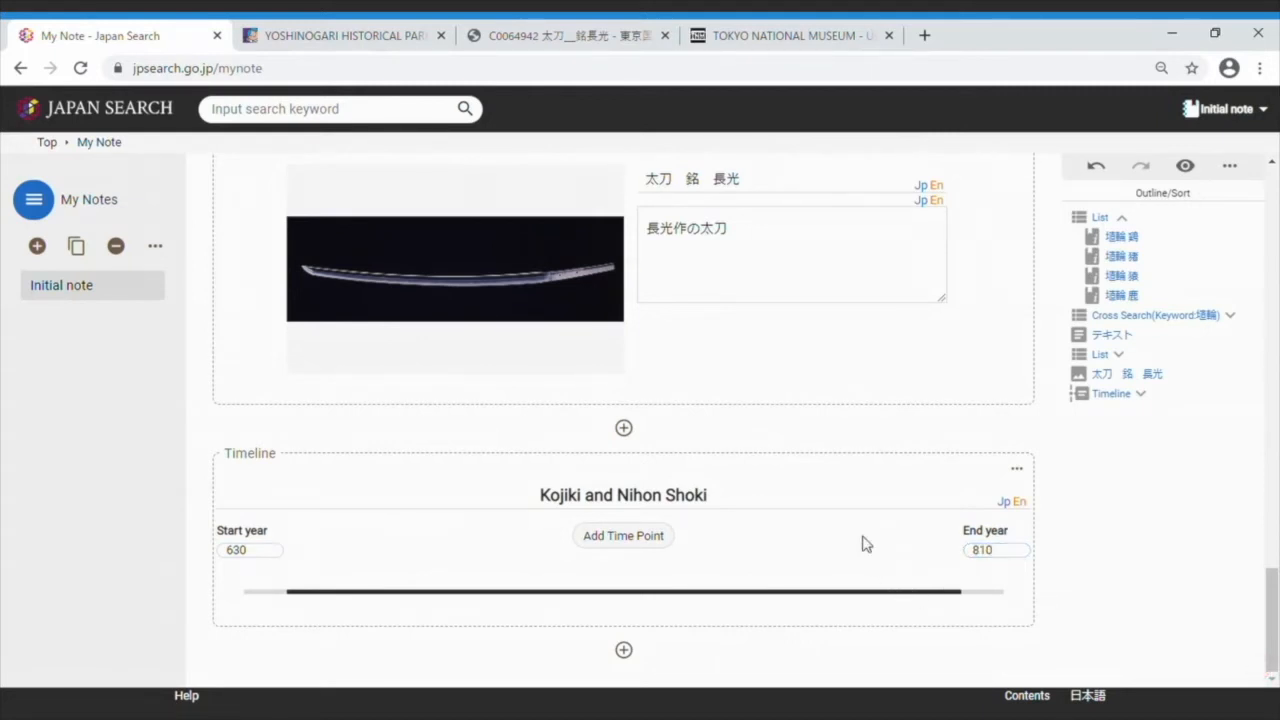
pyautogui.moveTo(640, 608)
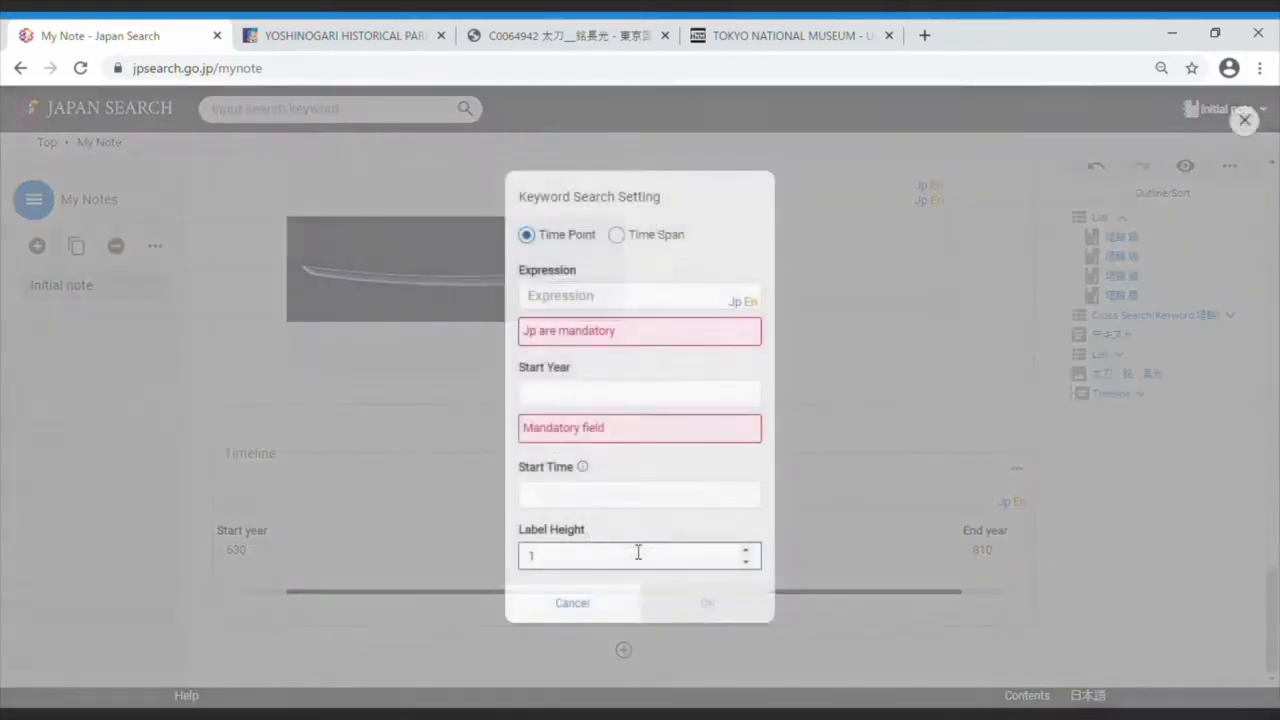
# Add a time point labelled 'Kojiki completed' at year 712.
pyautogui.click(640, 296)
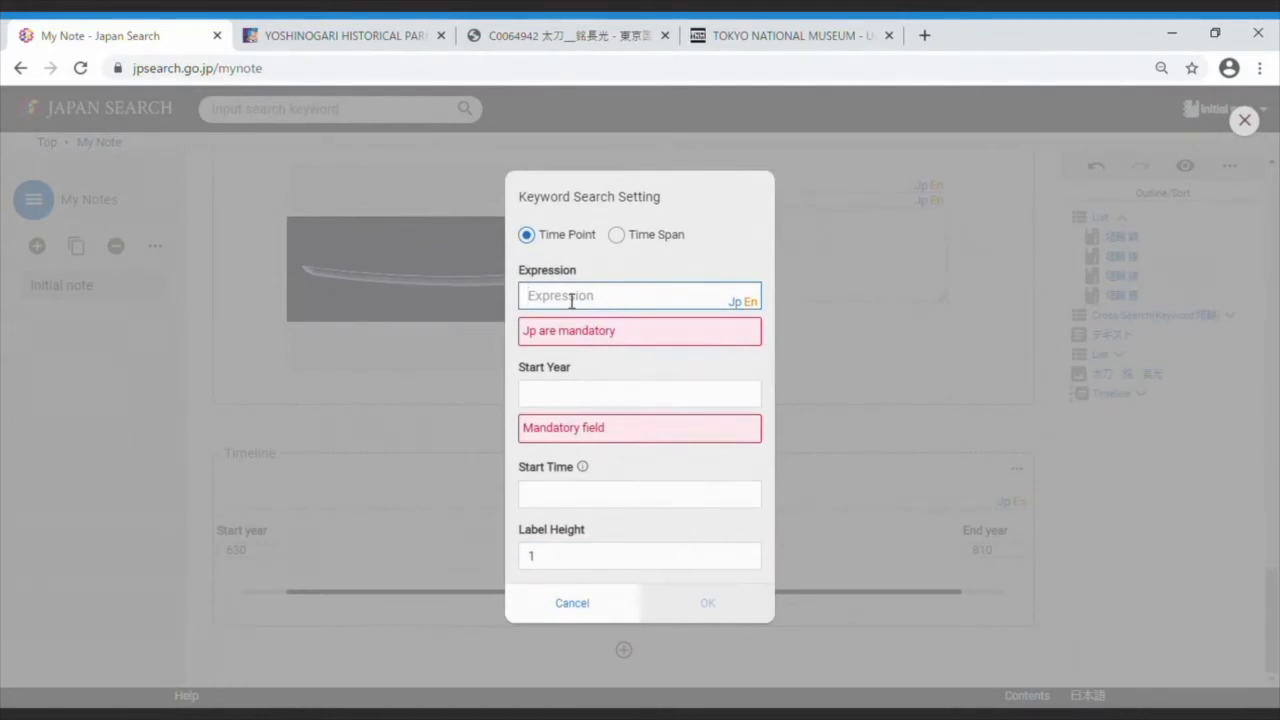
pyautogui.write('Kojiki completed')
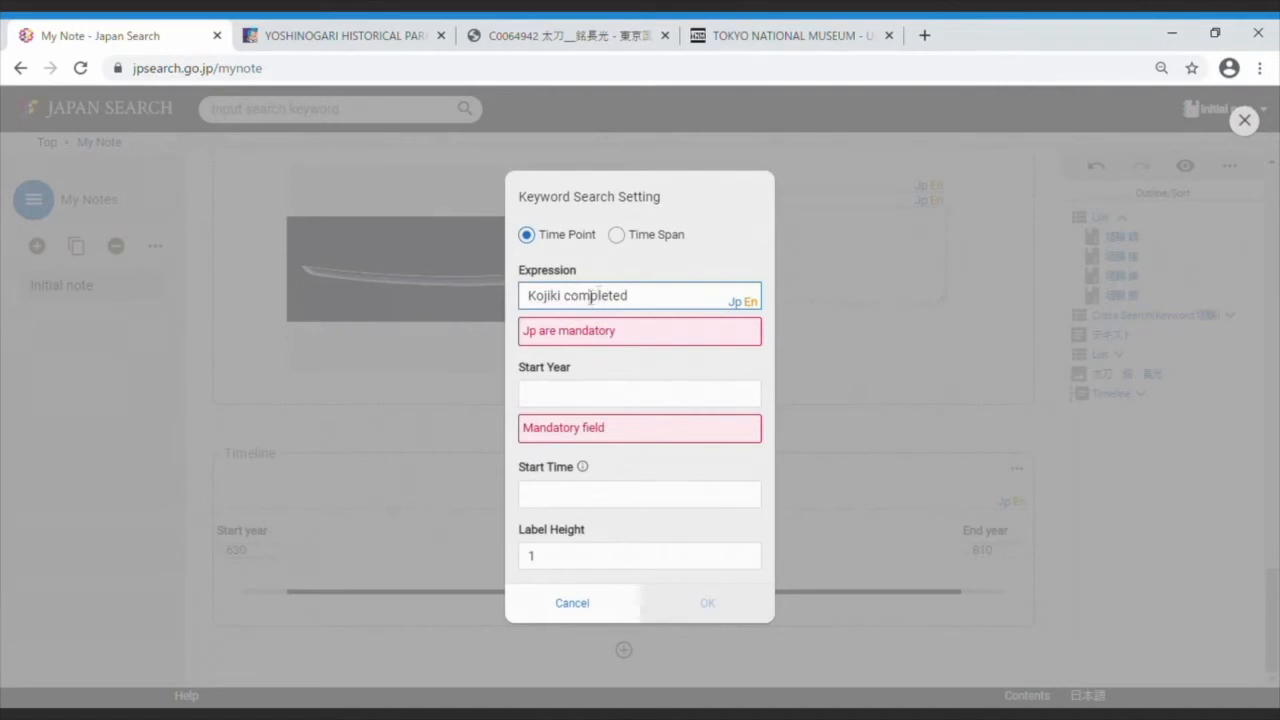
pyautogui.click(634, 392)
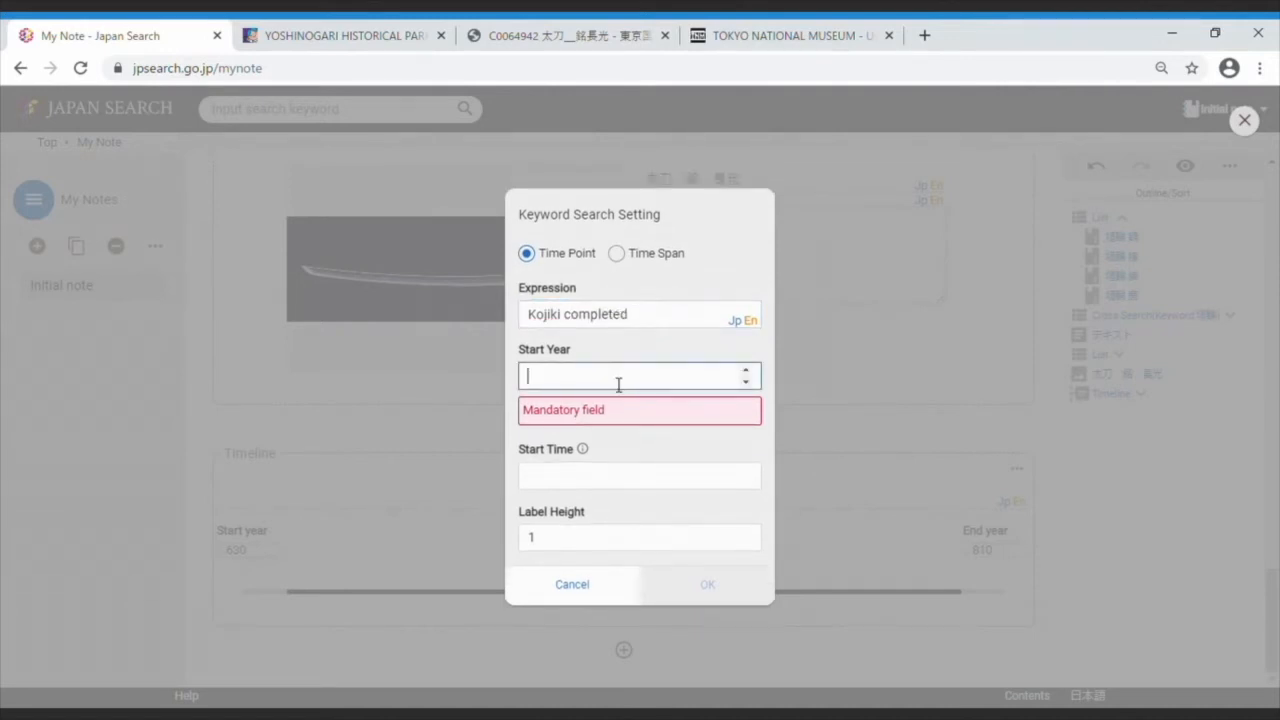
pyautogui.write('712')
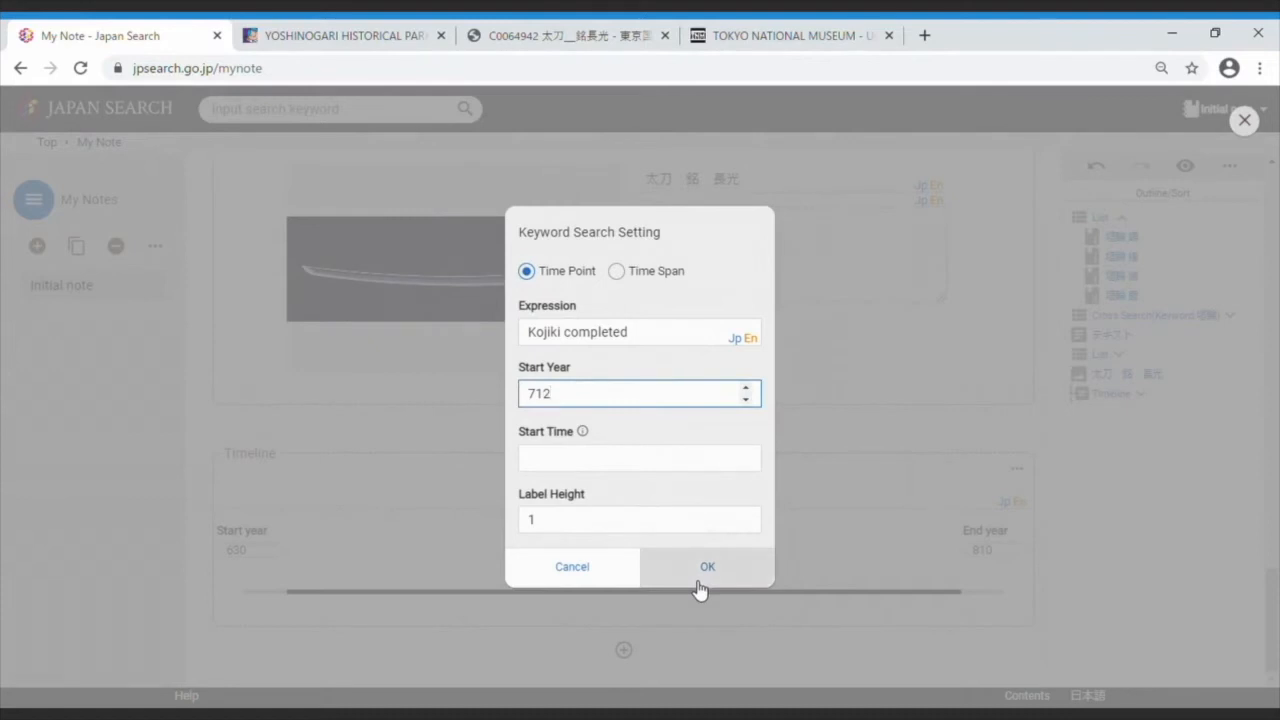
pyautogui.click(708, 568)
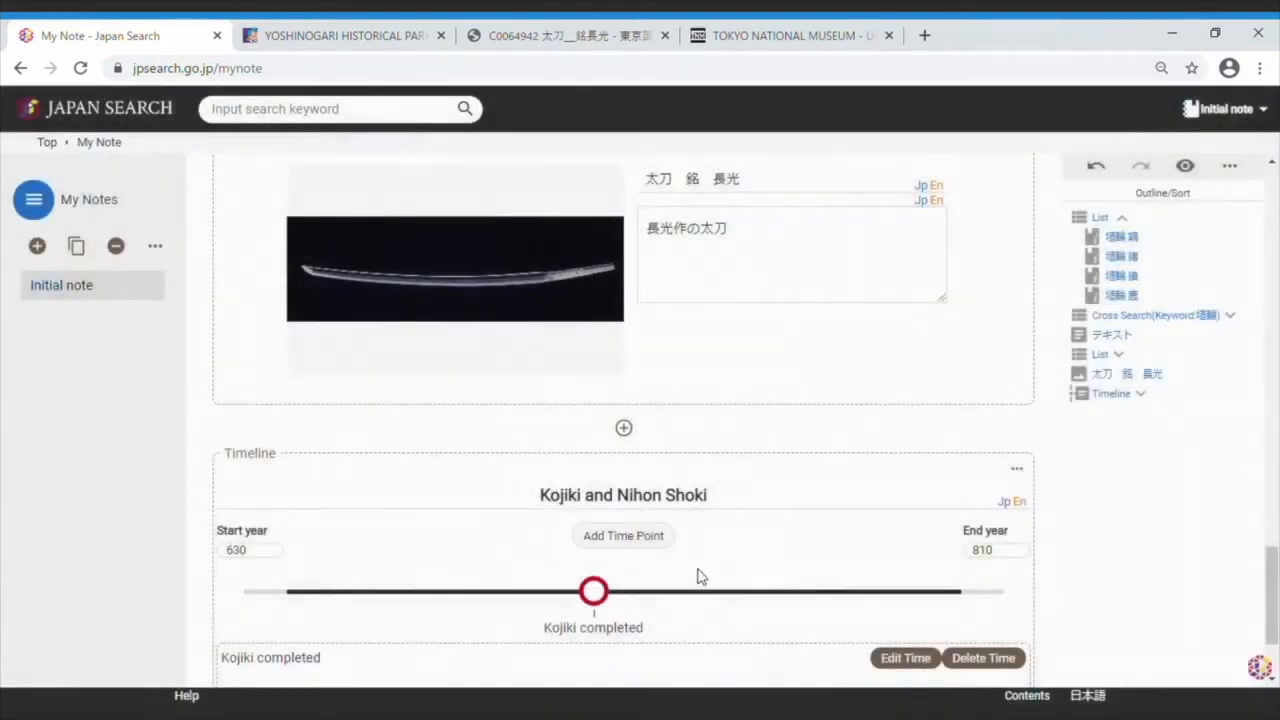
pyautogui.scroll(-3)
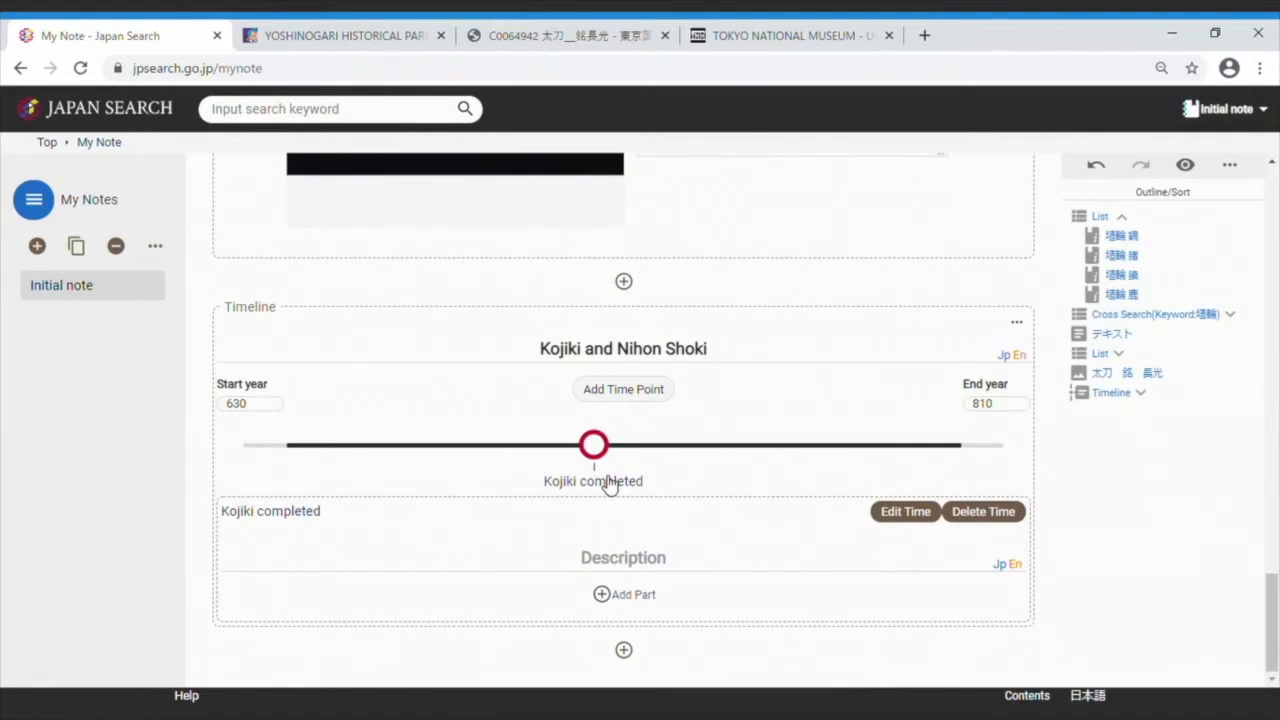
pyautogui.moveTo(582, 548)
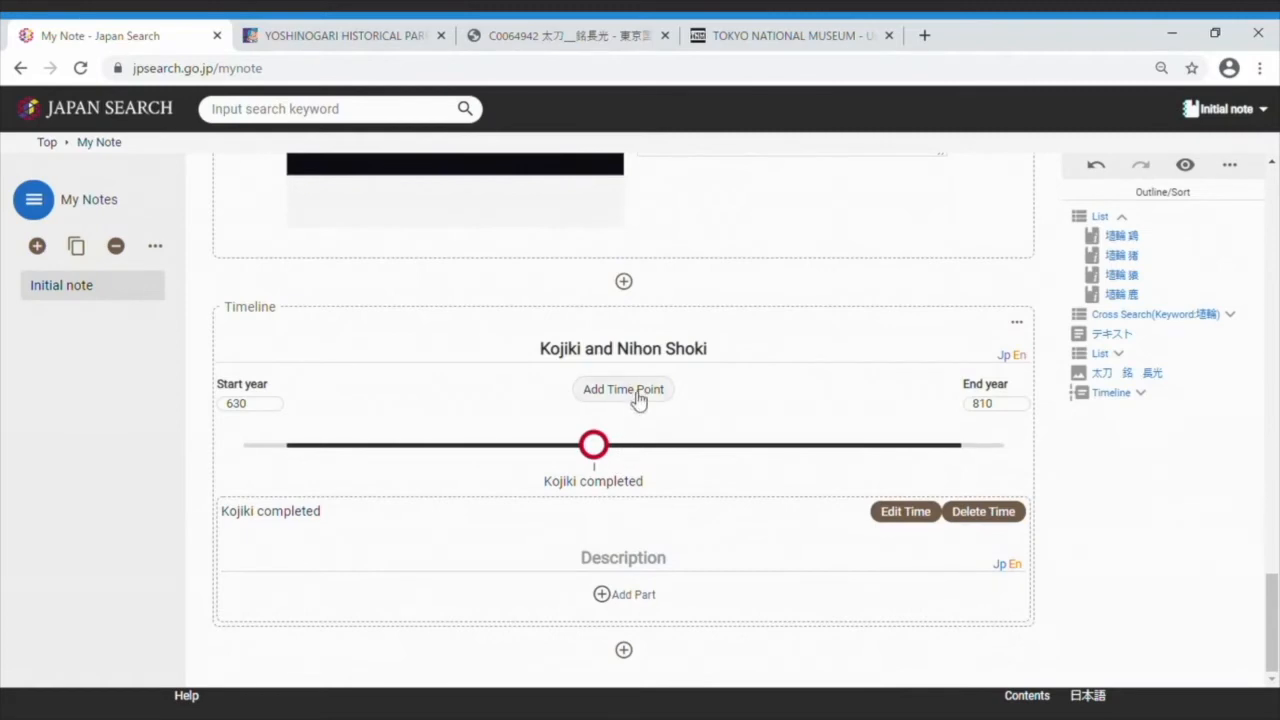
# Add a 'Nihon Shoki completed' time point with start year 720 to the timeline.
pyautogui.click(622, 388)
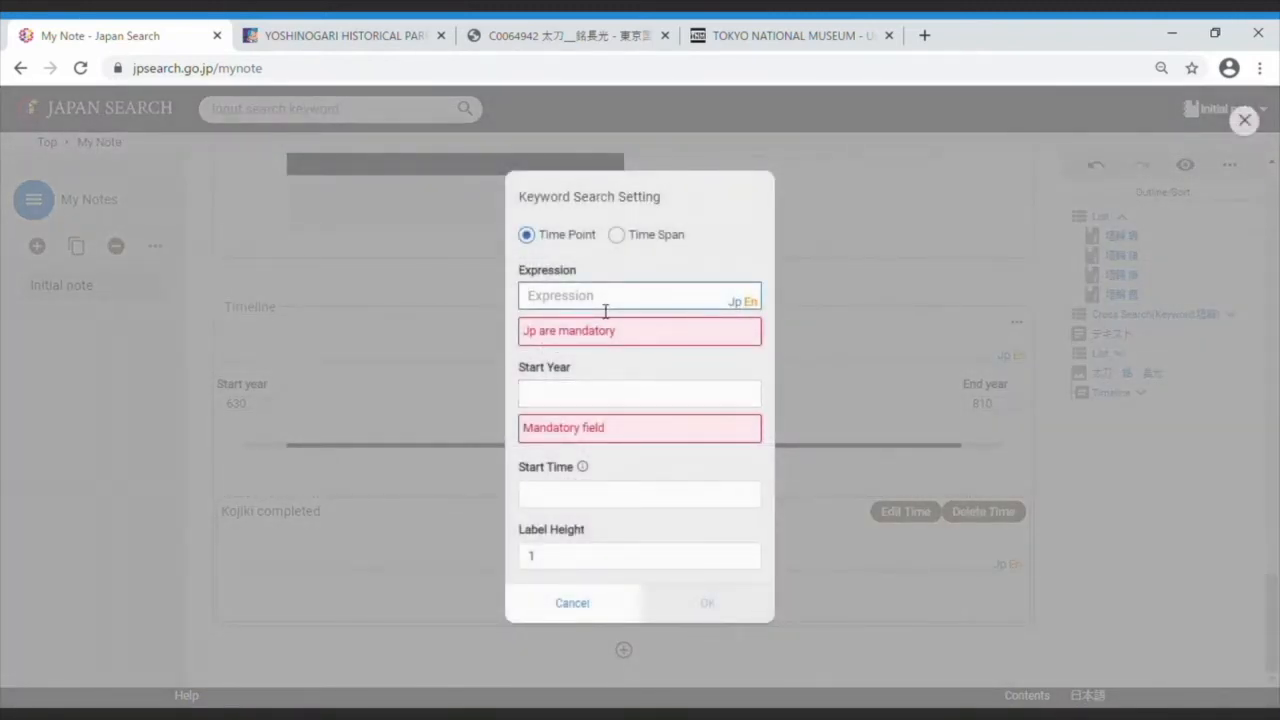
pyautogui.write('Nihon')
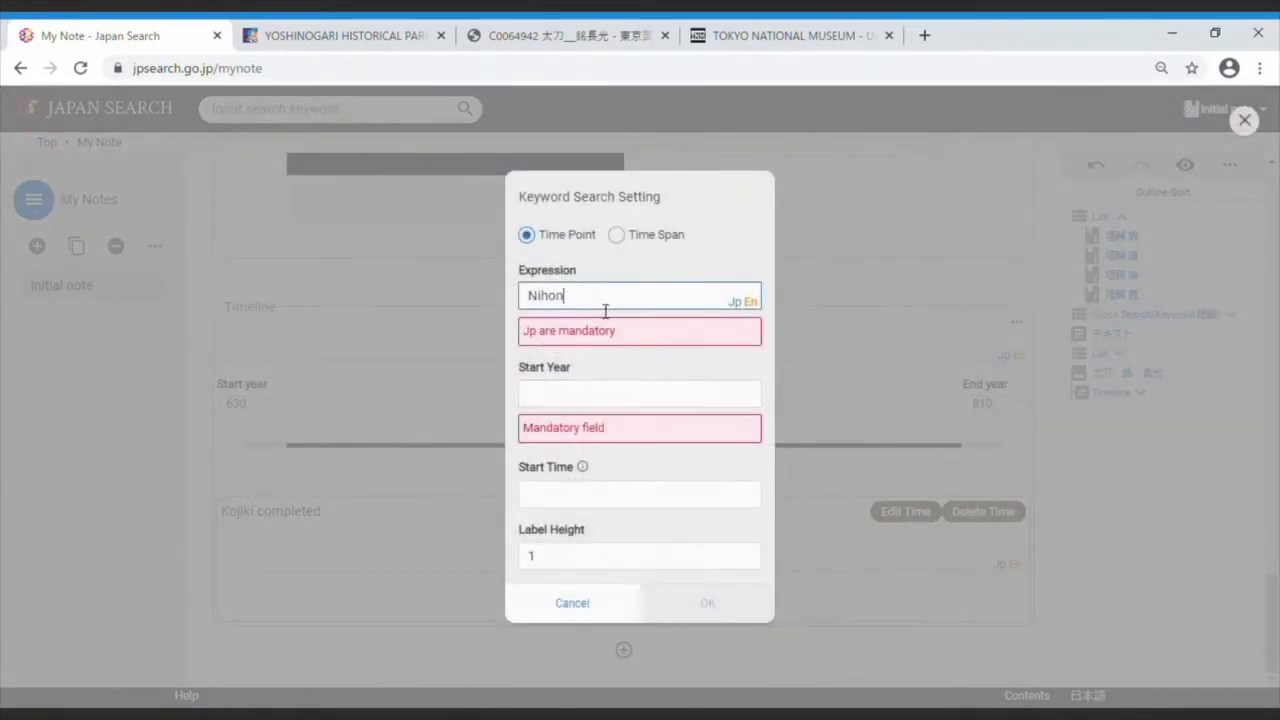
pyautogui.write('Shoki')
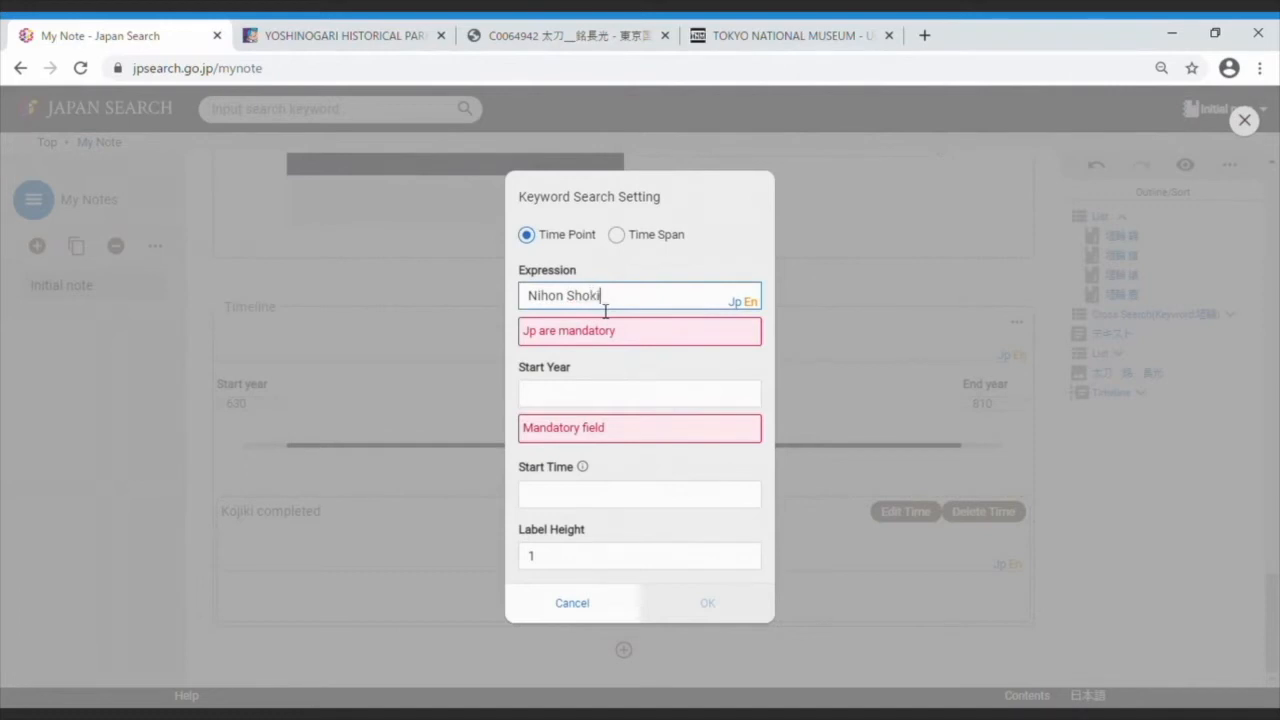
pyautogui.write('completed')
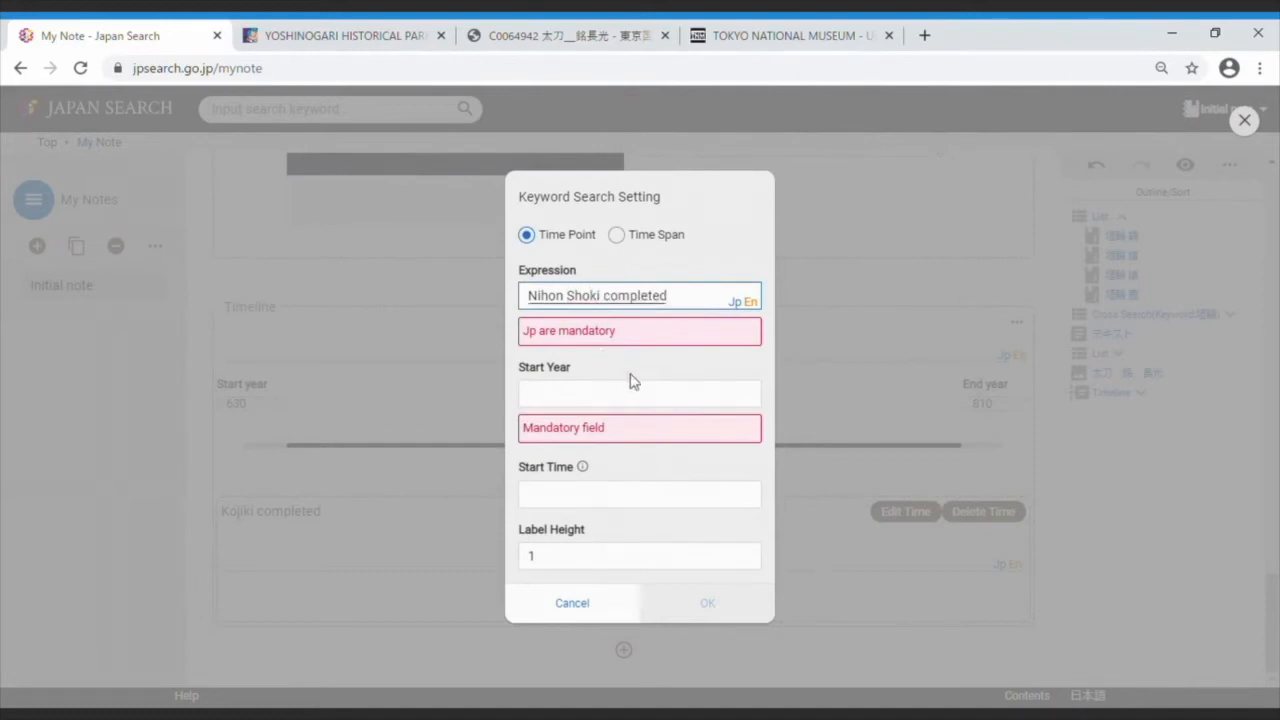
pyautogui.write('7')
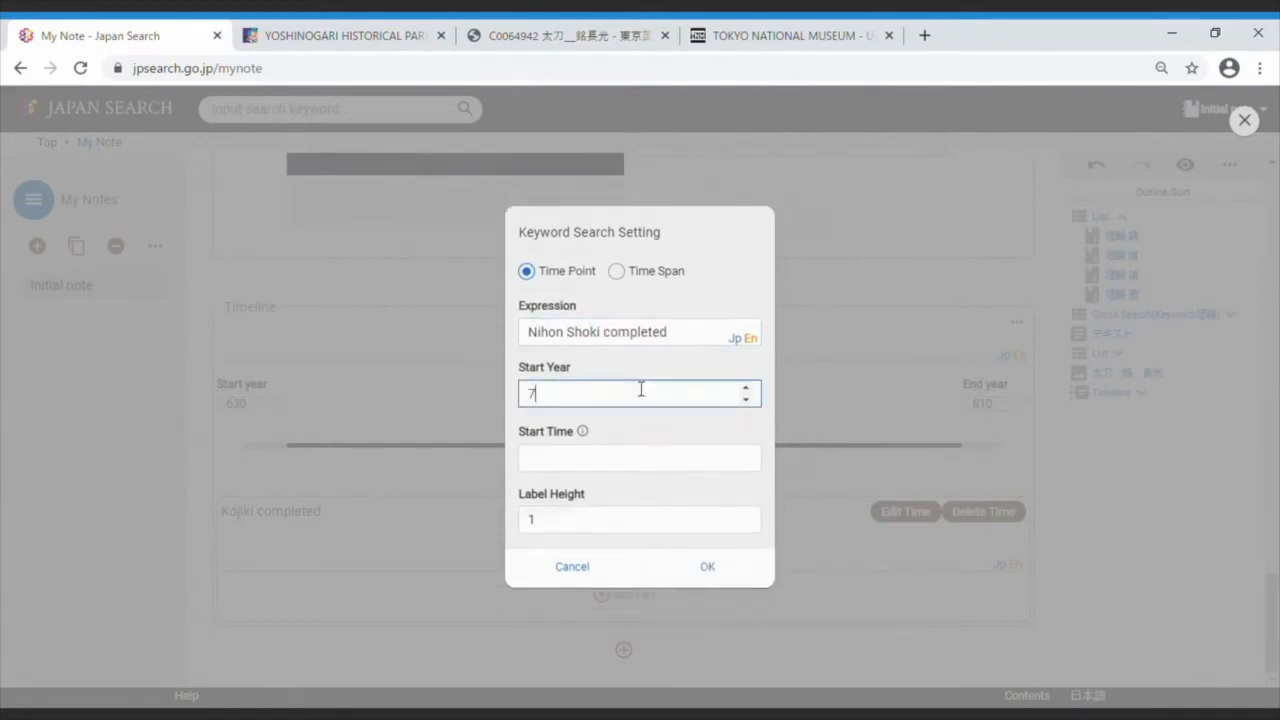
pyautogui.write('20')
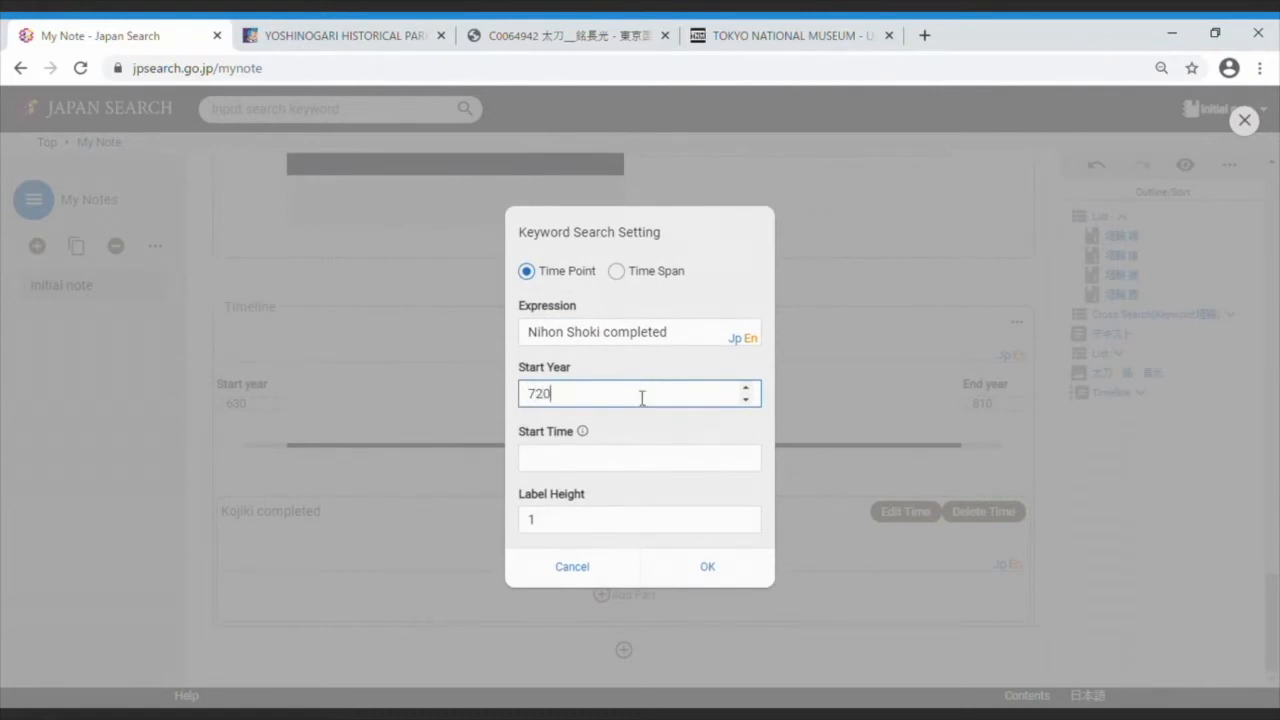
pyautogui.click(708, 566)
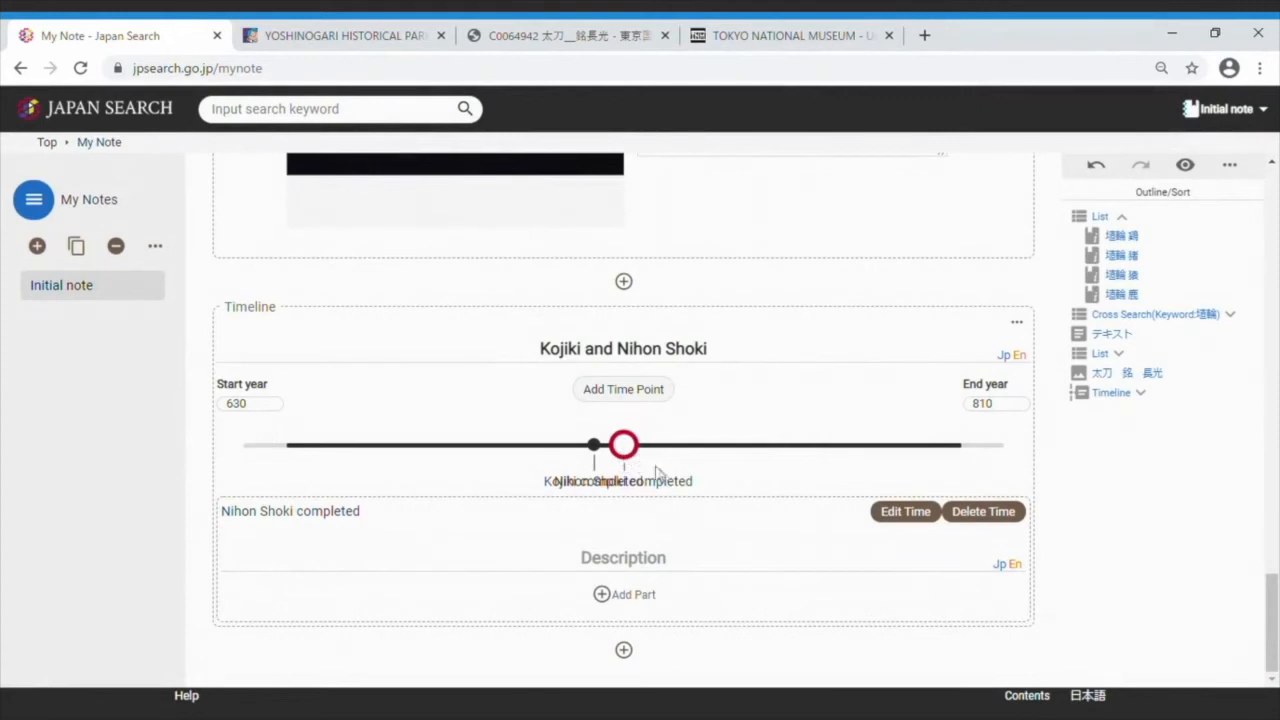
pyautogui.moveTo(736, 504)
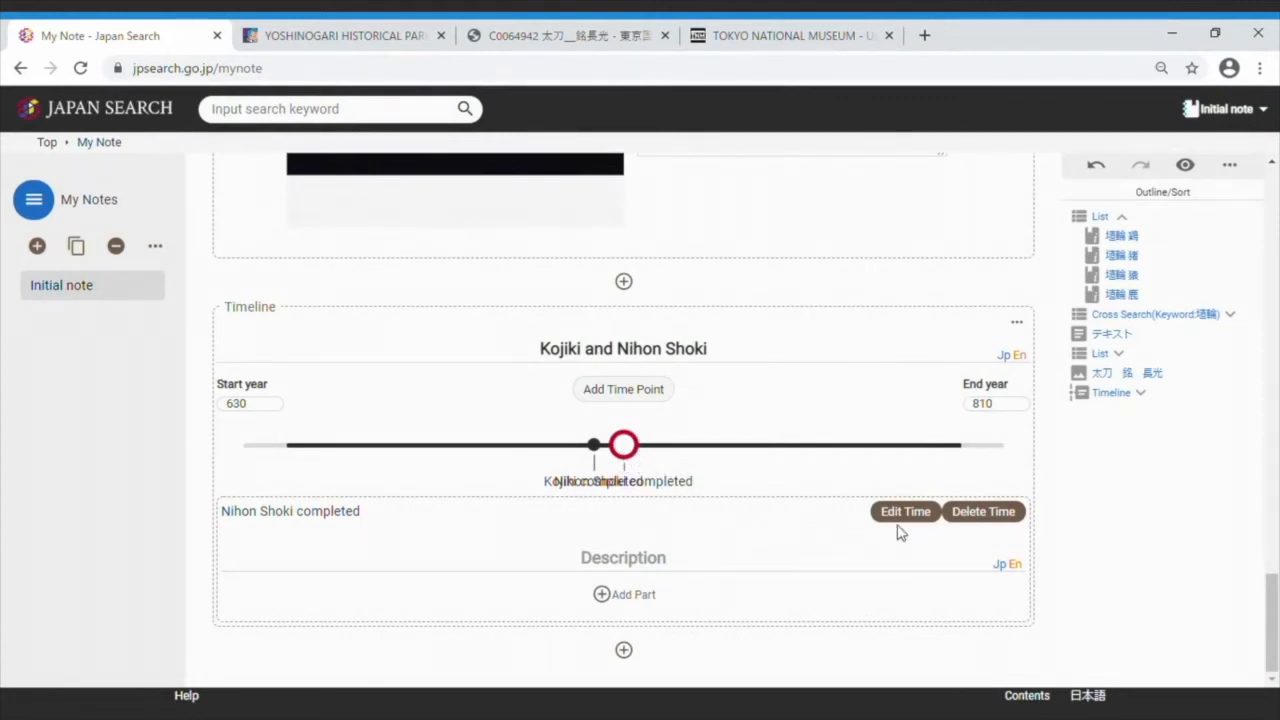
# Set the Nihon Shoki completed point's label height to 3 so it clears the Kojiki label.
pyautogui.click(904, 512)
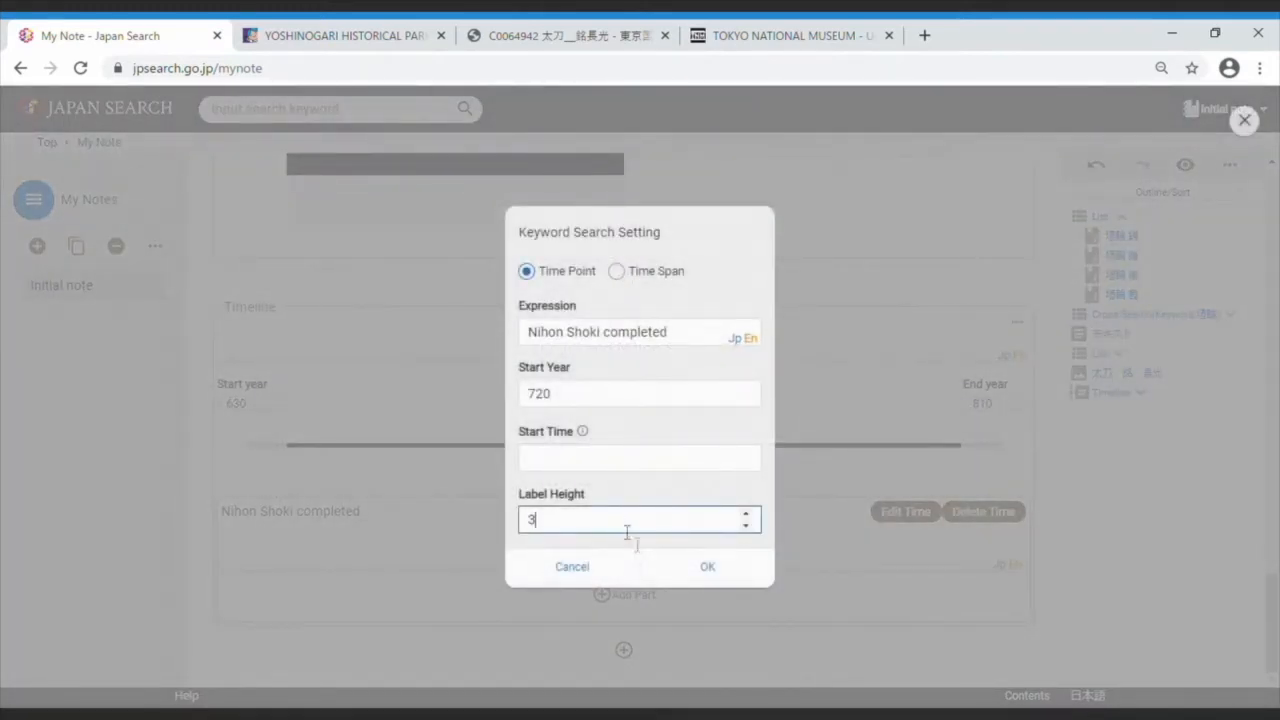
pyautogui.click(708, 566)
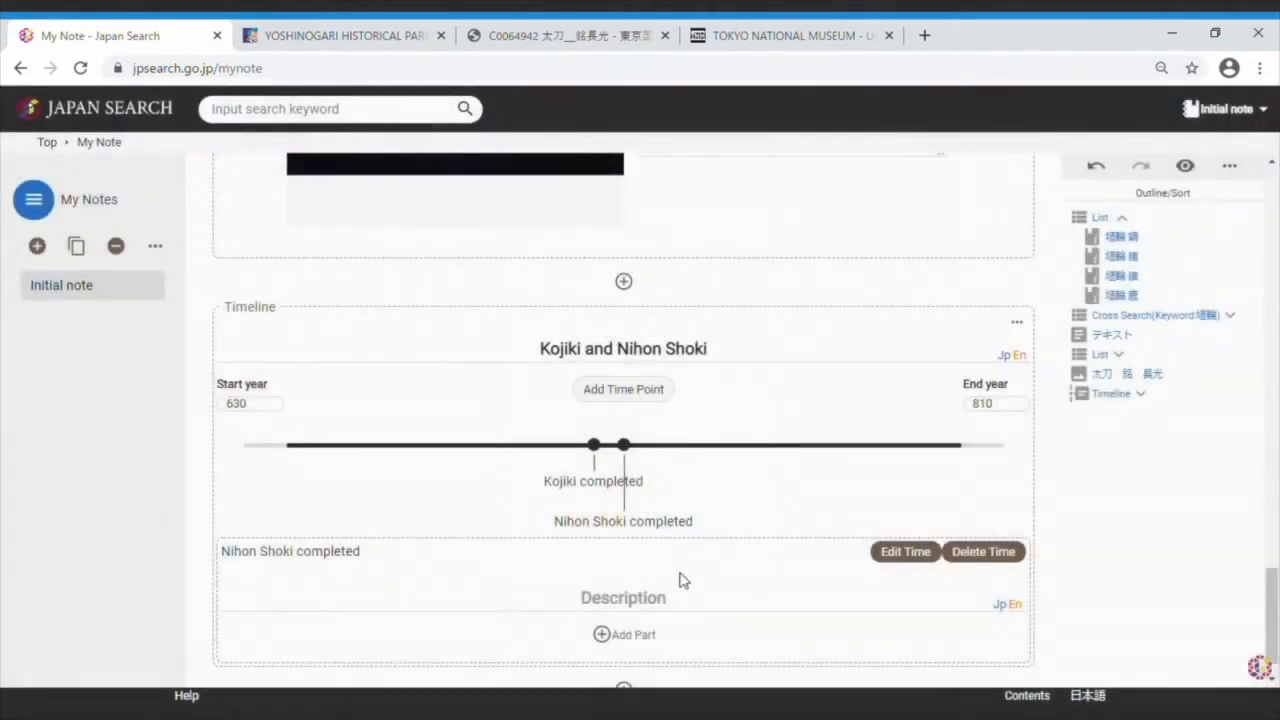
pyautogui.scroll(-3)
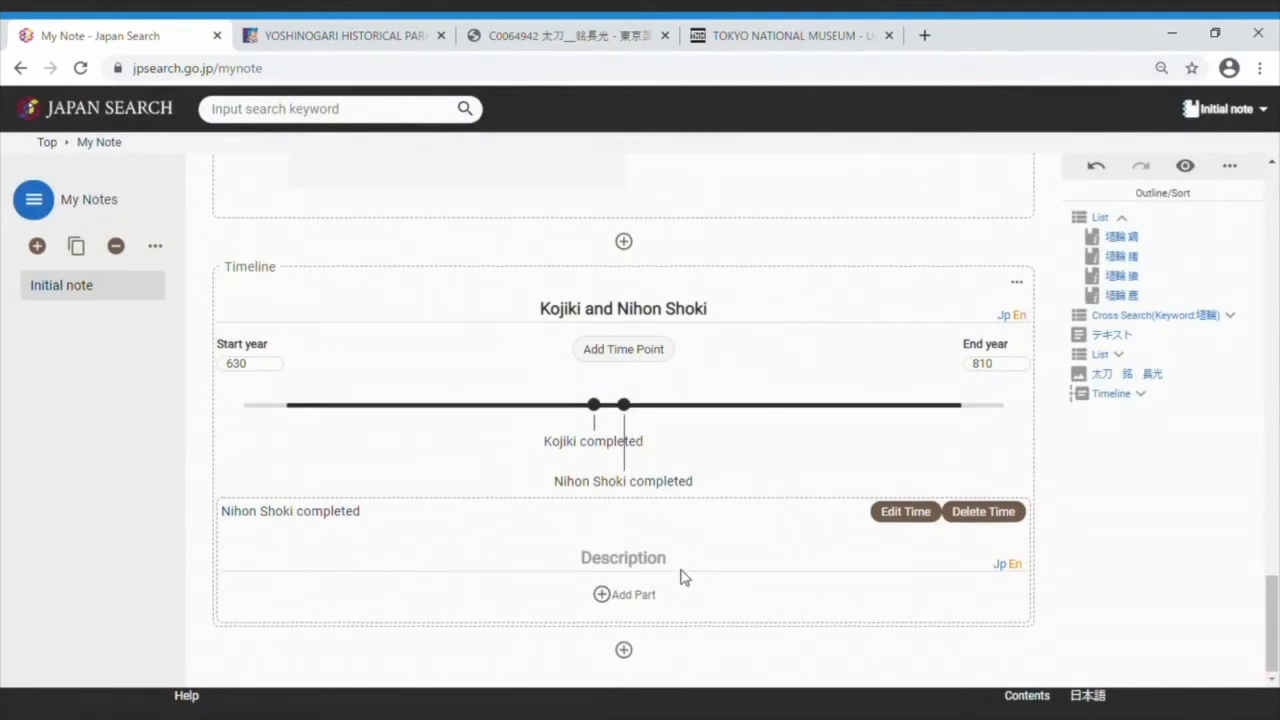
pyautogui.click(624, 582)
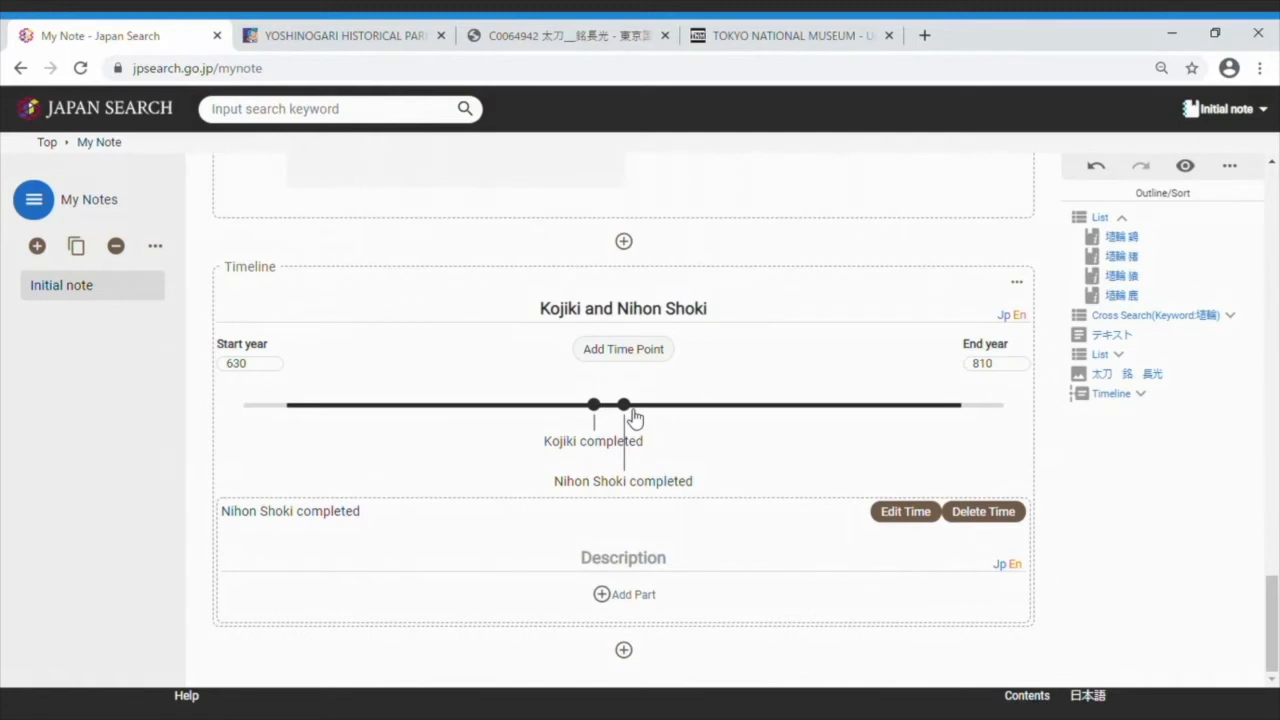
# Add a List part under the timeline's description and start adding search results to it.
pyautogui.click(624, 404)
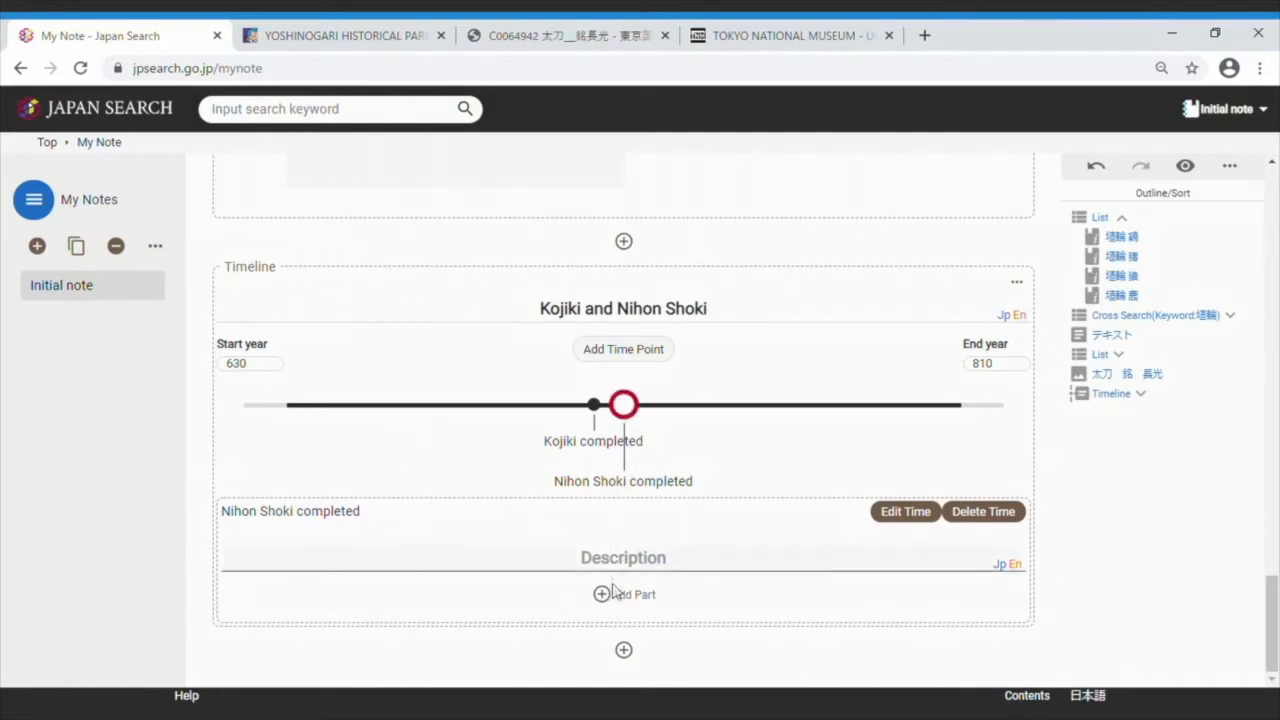
pyautogui.click(600, 594)
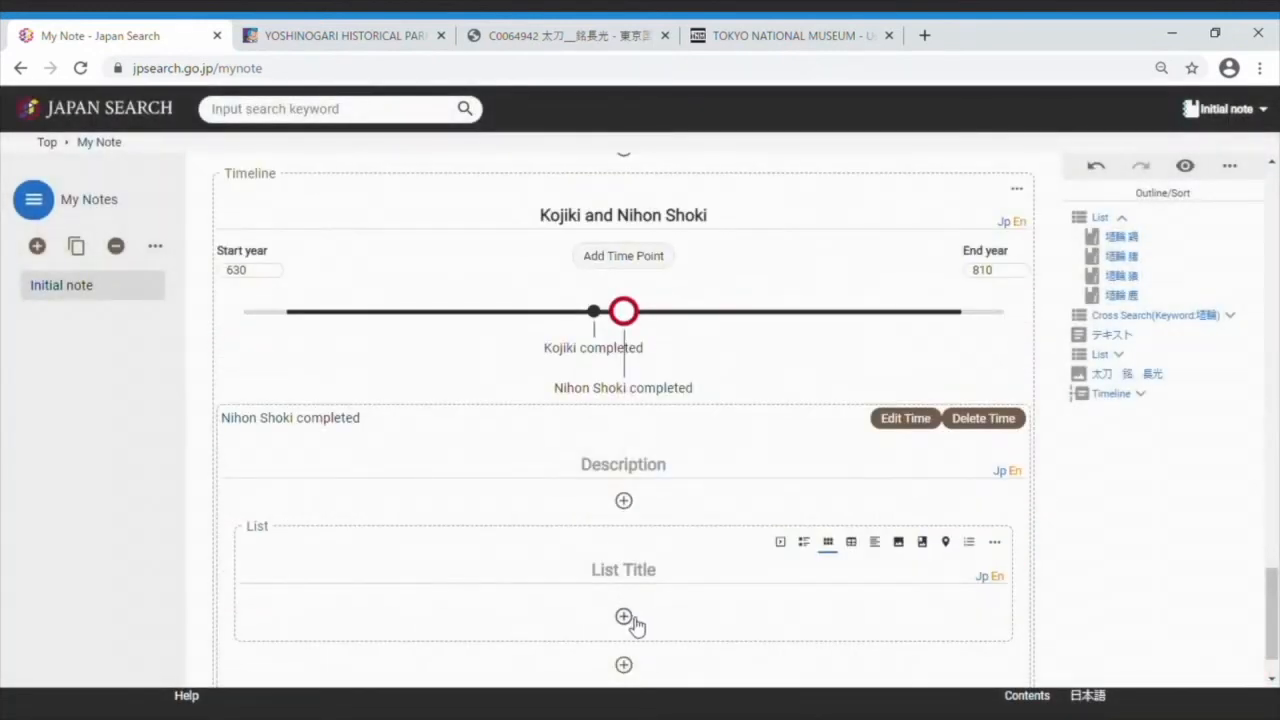
pyautogui.click(622, 612)
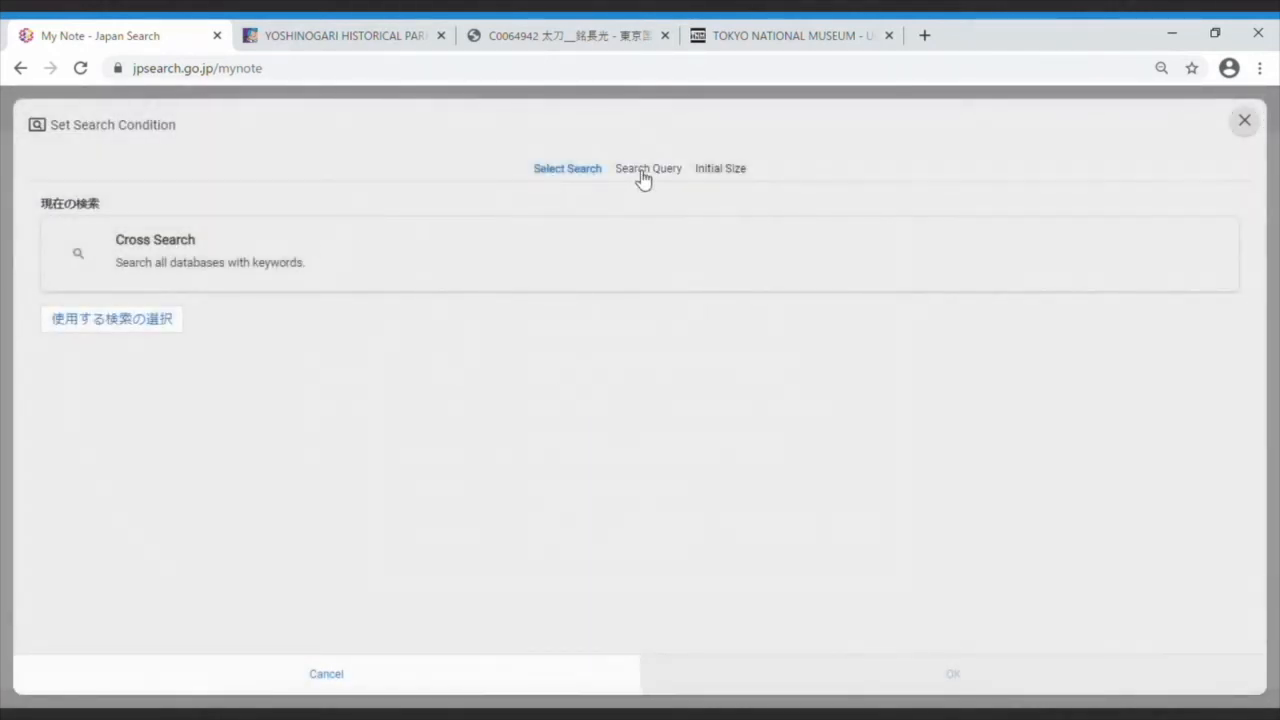
# Set the list's condition to a 日本書紀 search limited to National Diet Library Digital Collections.
pyautogui.click(648, 168)
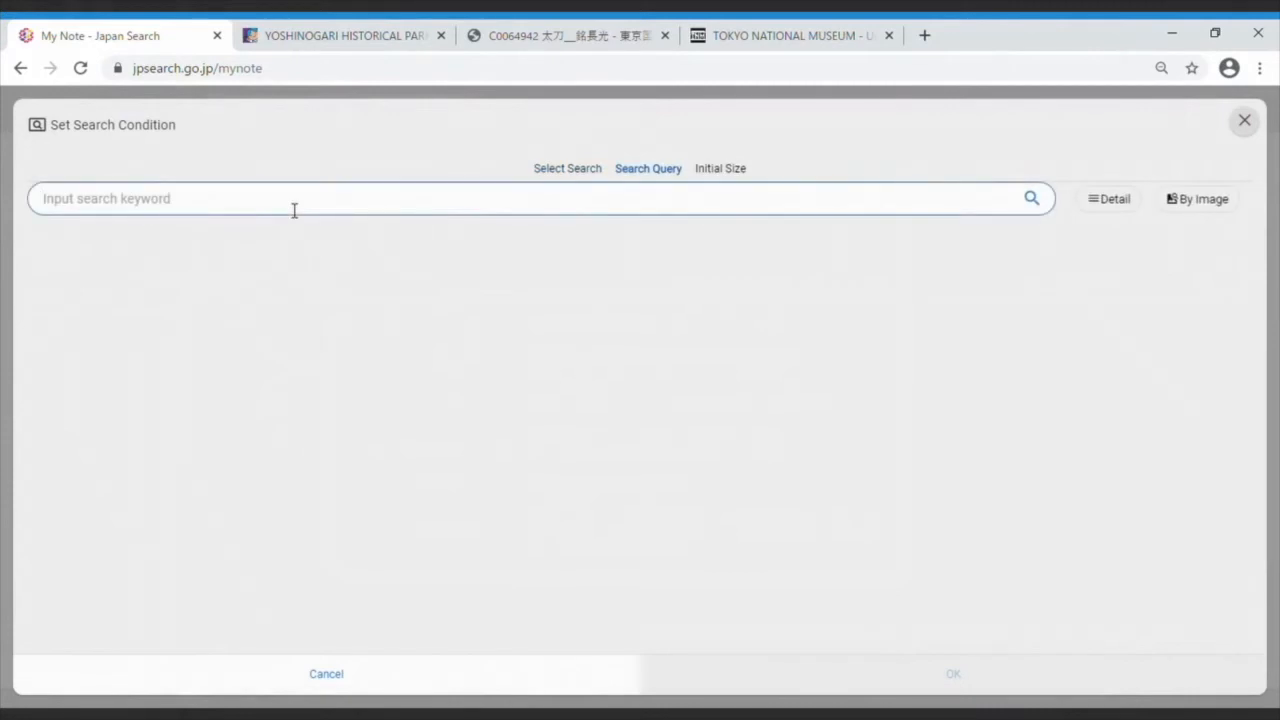
pyautogui.write('日本書紀')
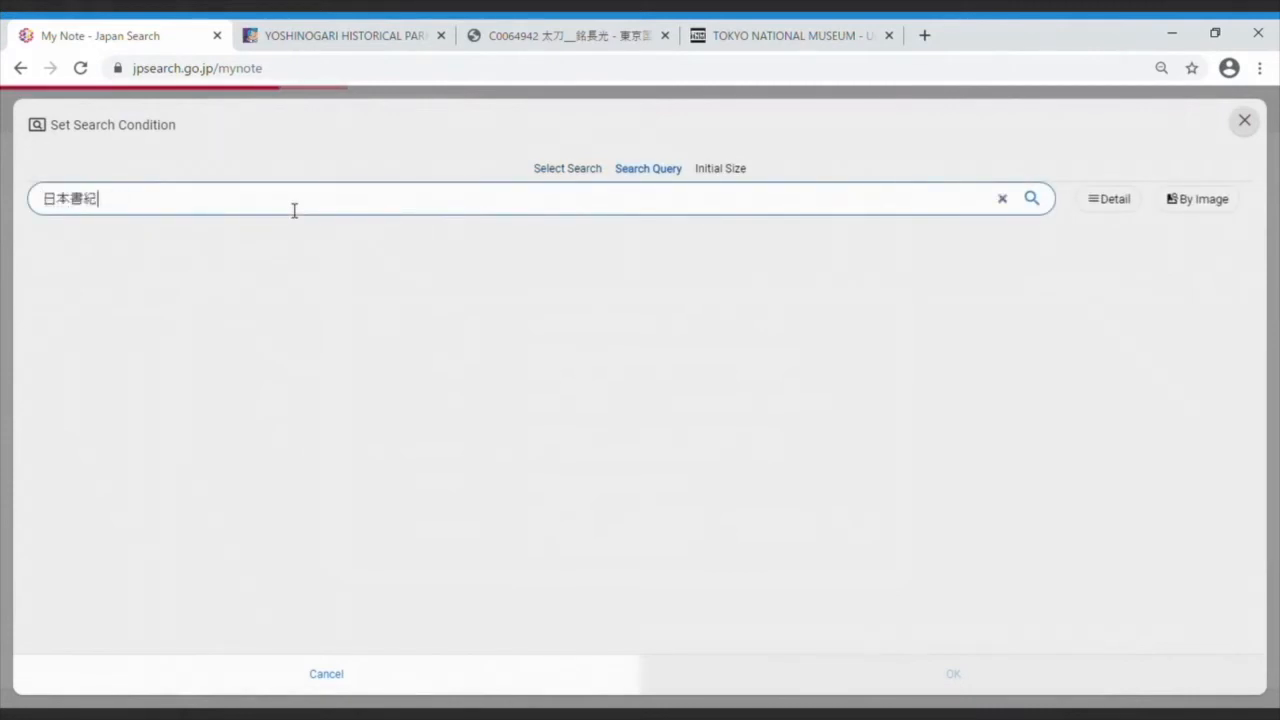
pyautogui.click(1030, 198)
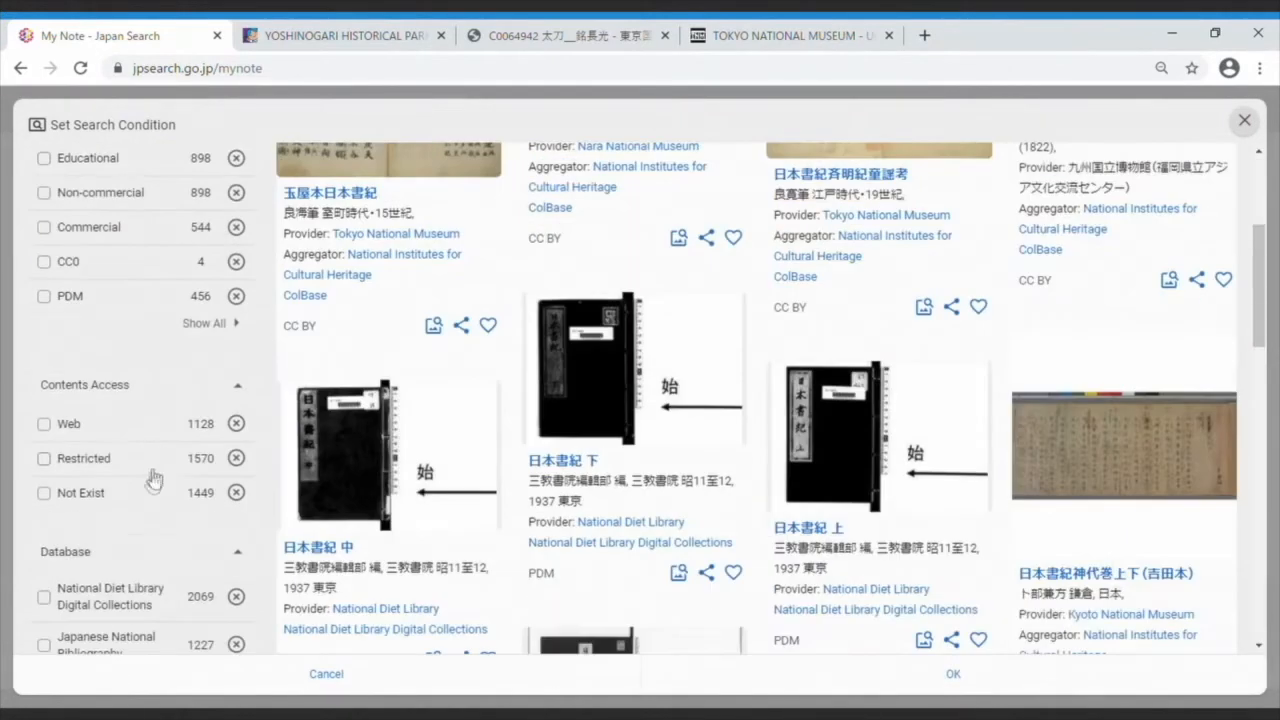
pyautogui.scroll(-3)
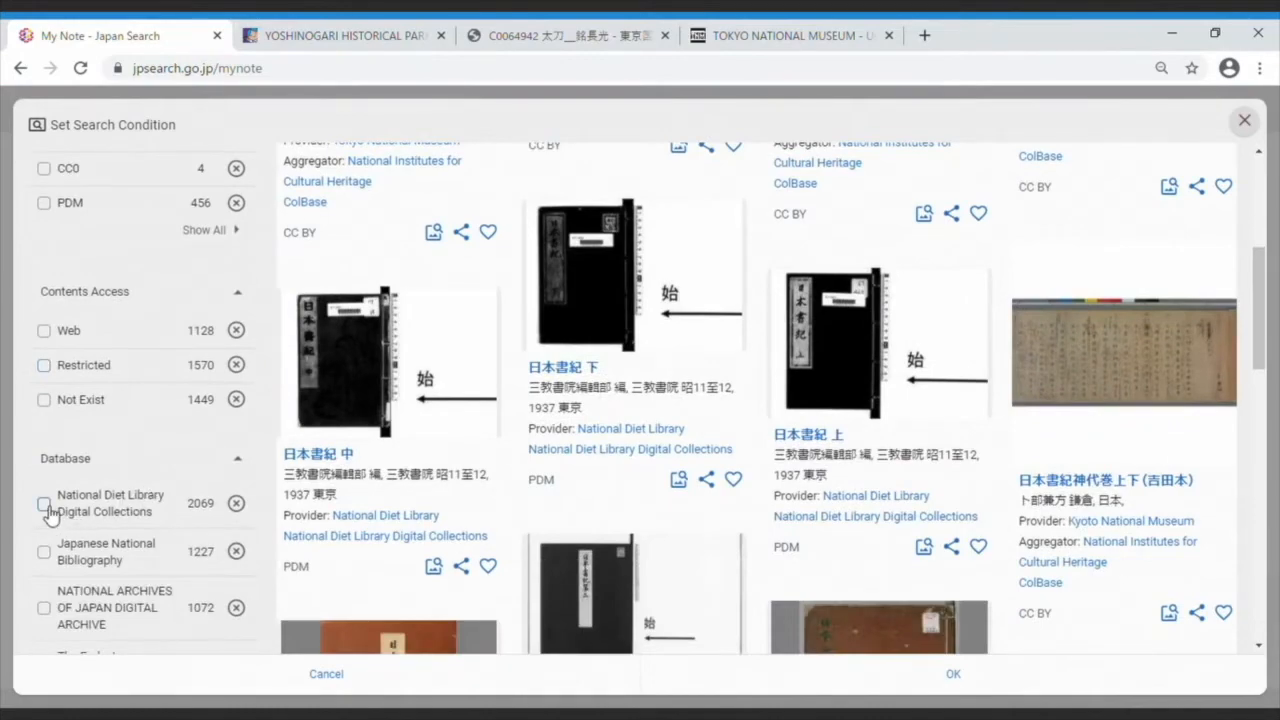
pyautogui.click(44, 504)
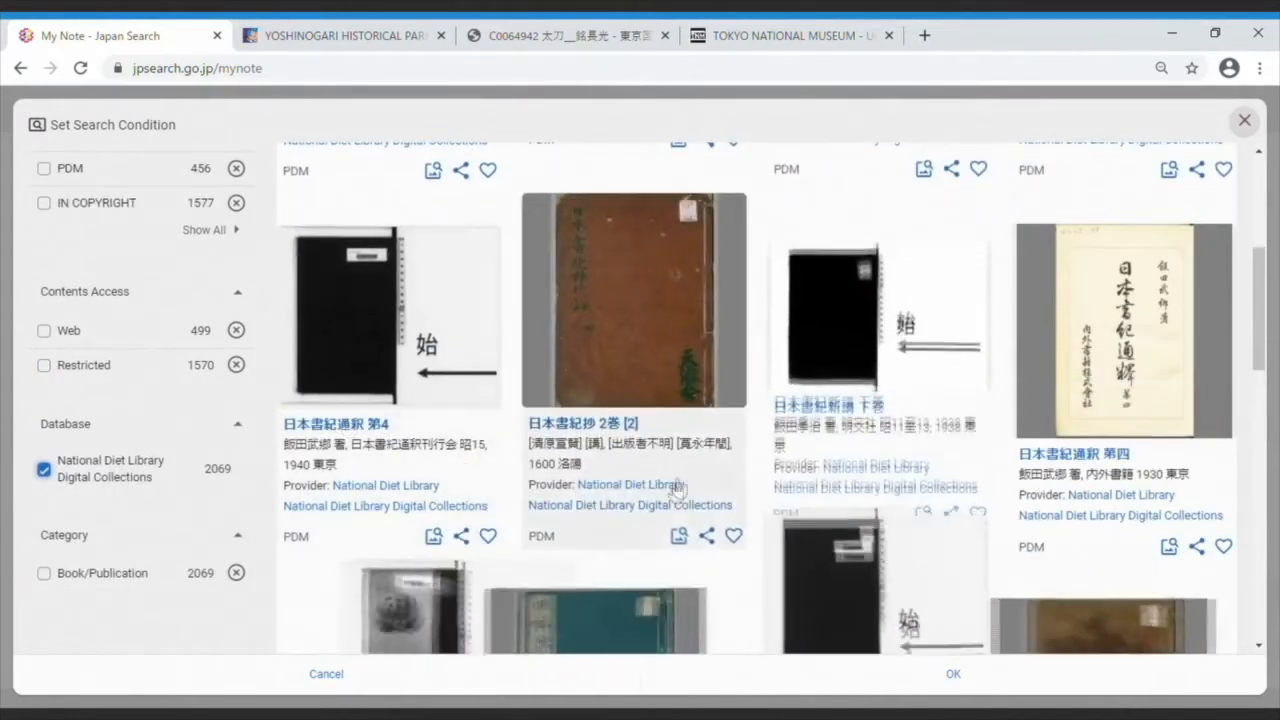
pyautogui.scroll(-3)
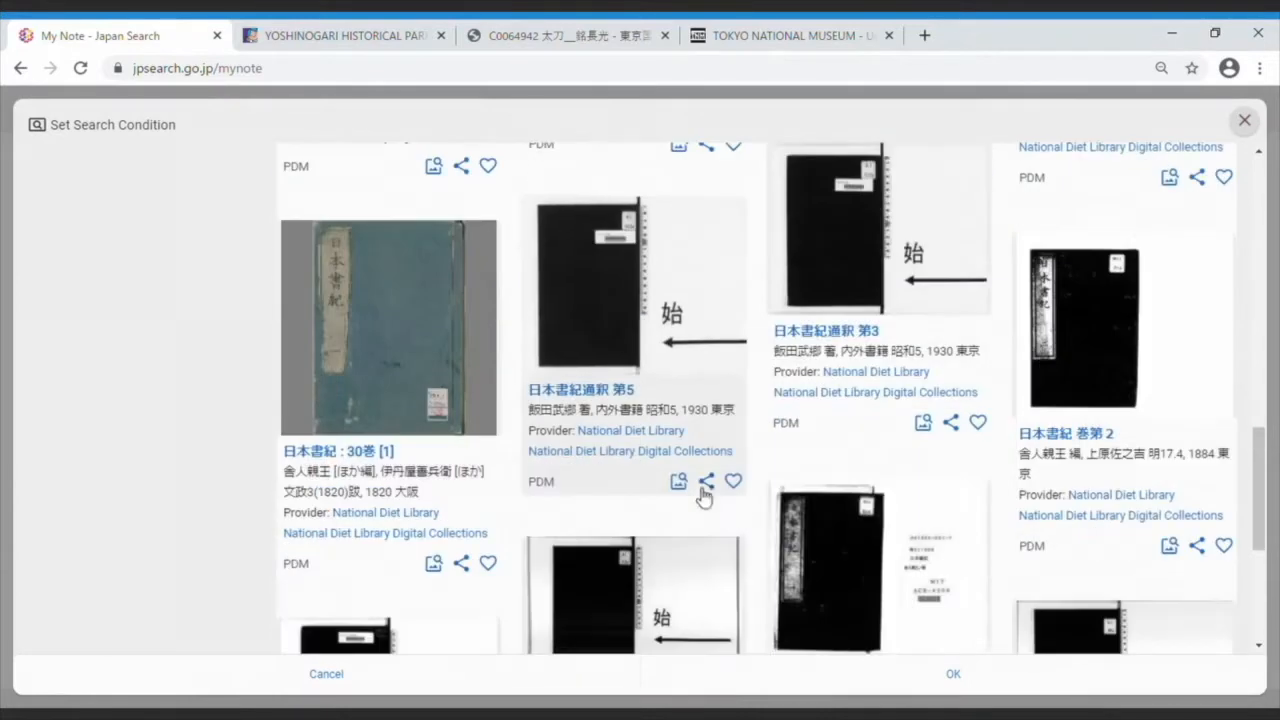
pyautogui.click(326, 674)
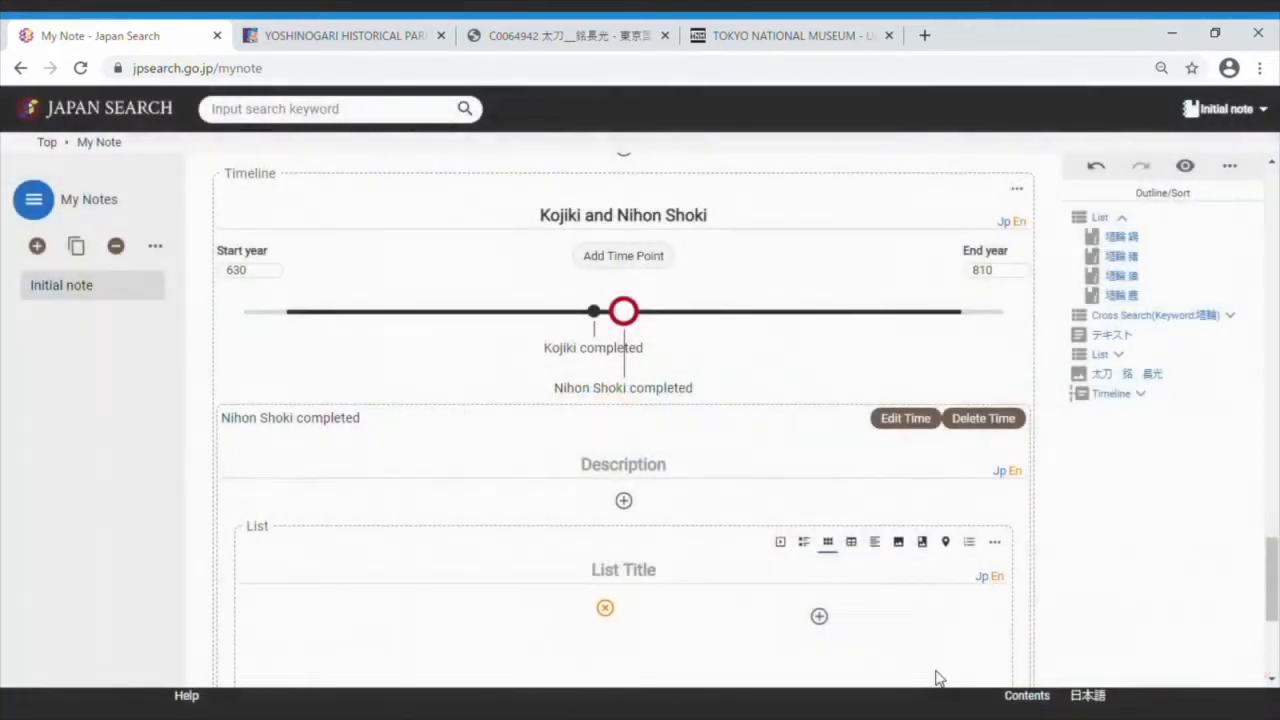
# Title the list 'Nihon Shoki owned by the National Diet Library'.
pyautogui.scroll(-3)
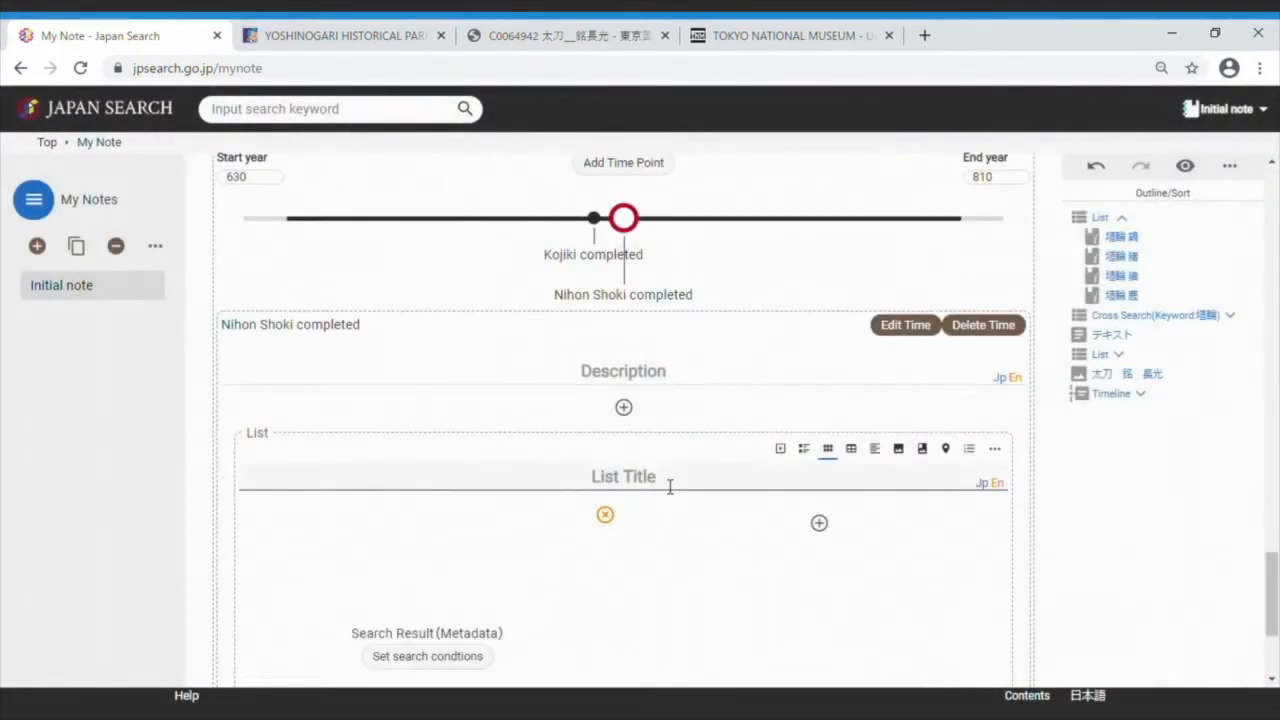
pyautogui.scroll(-3)
pyautogui.write('Nihon Shoki completed')
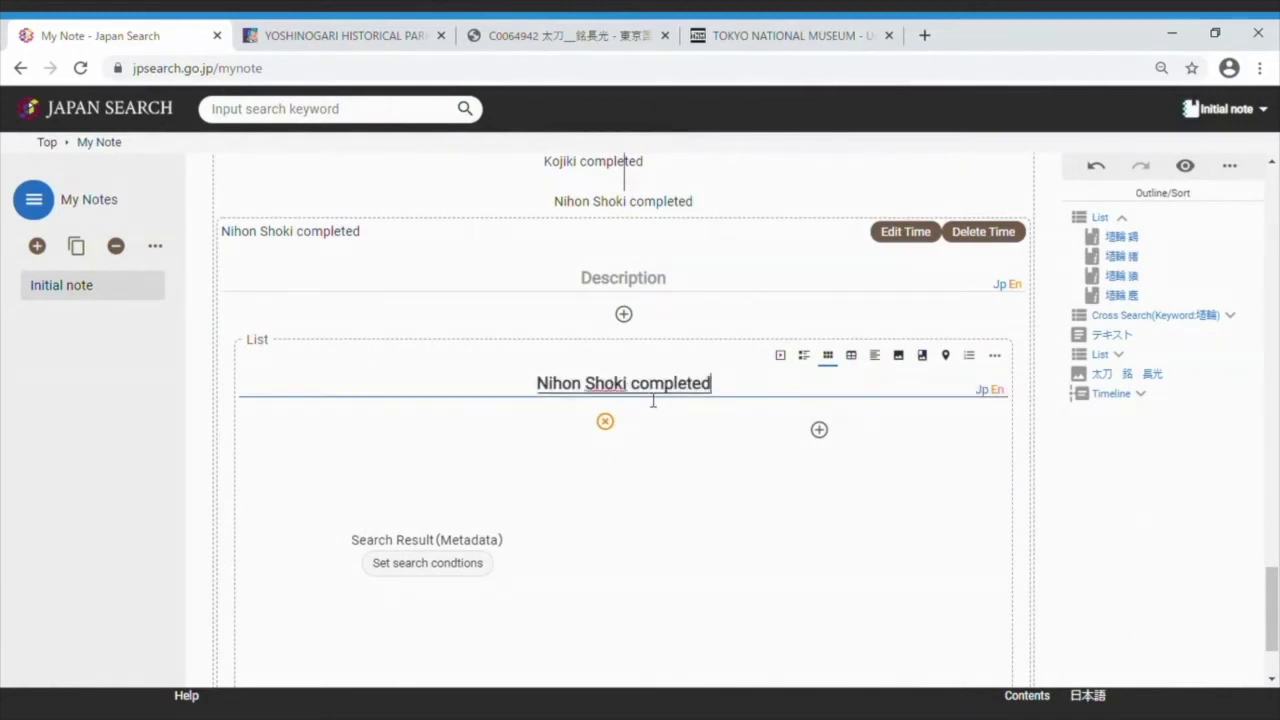
pyautogui.write('Nihon Shoki owned by the National Diet Library')
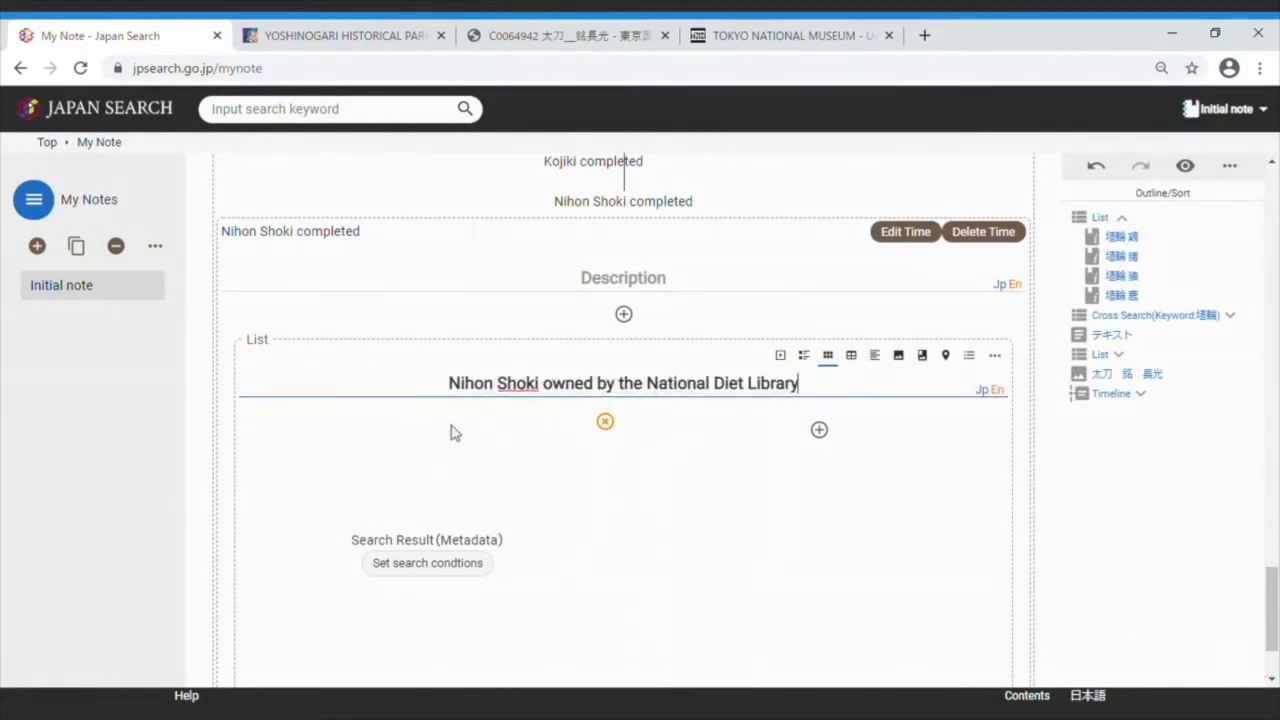
pyautogui.scroll(-3)
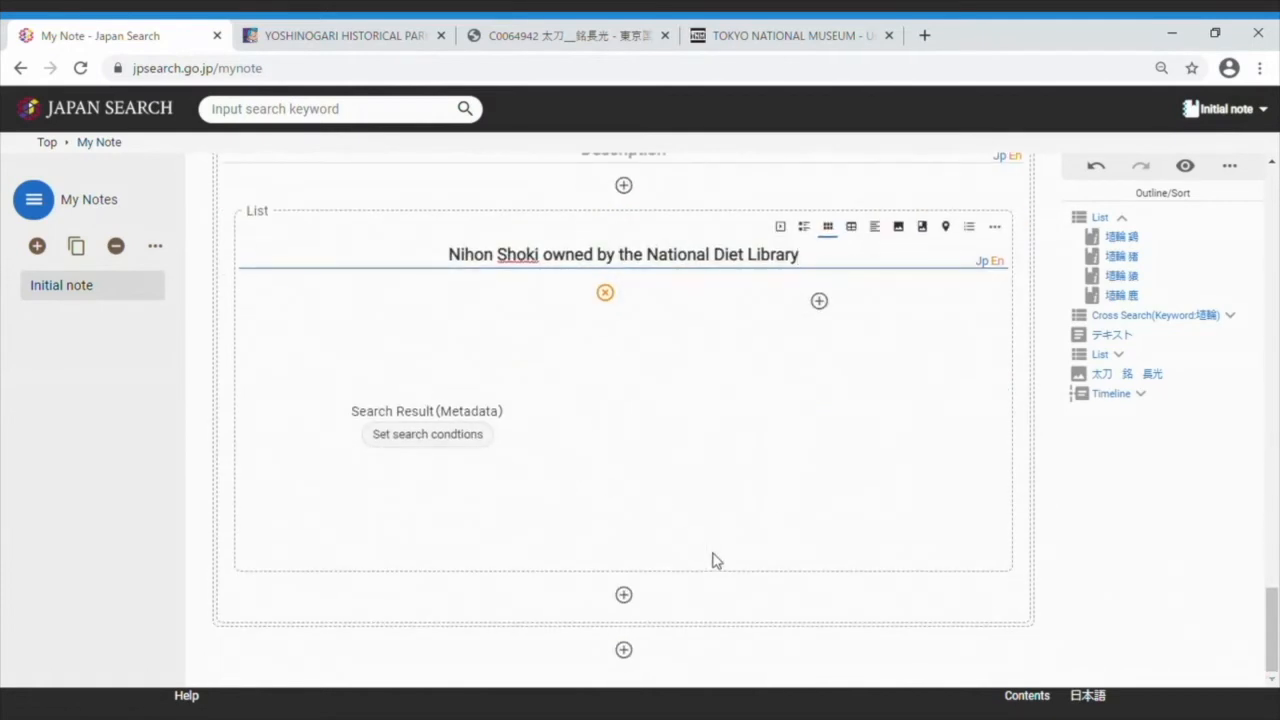
pyautogui.moveTo(720, 558)
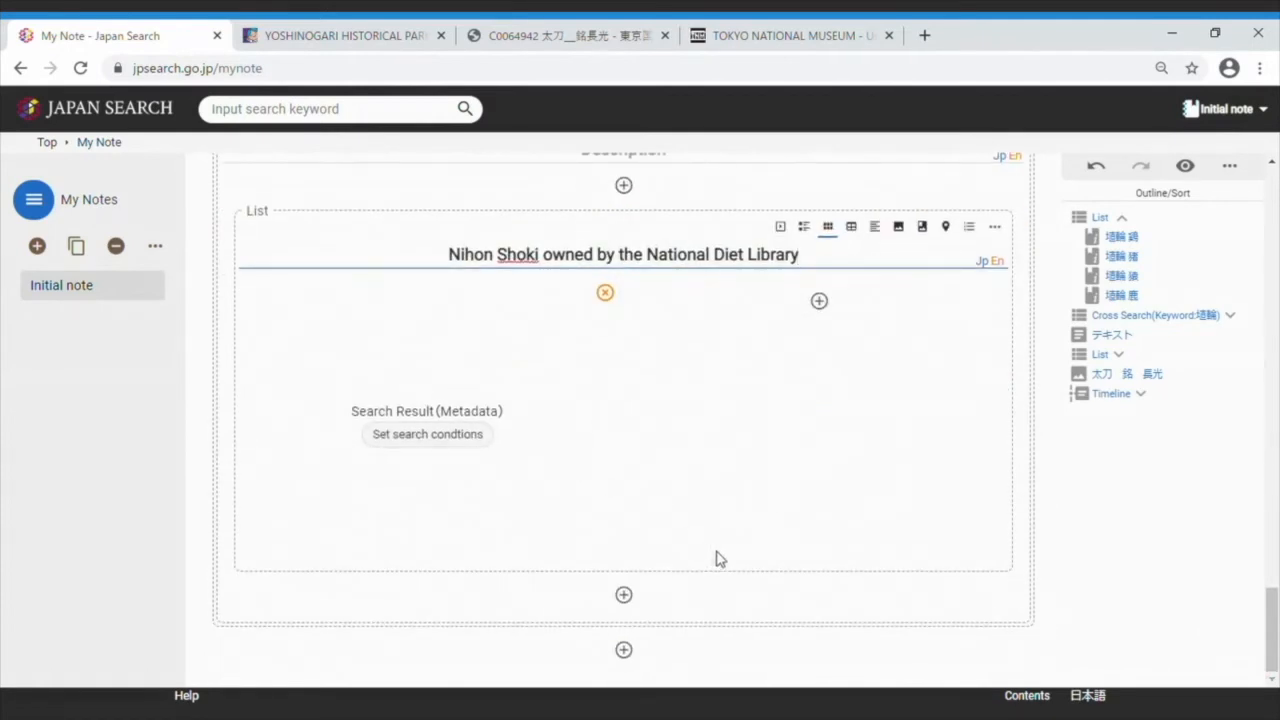
pyautogui.moveTo(1184, 166)
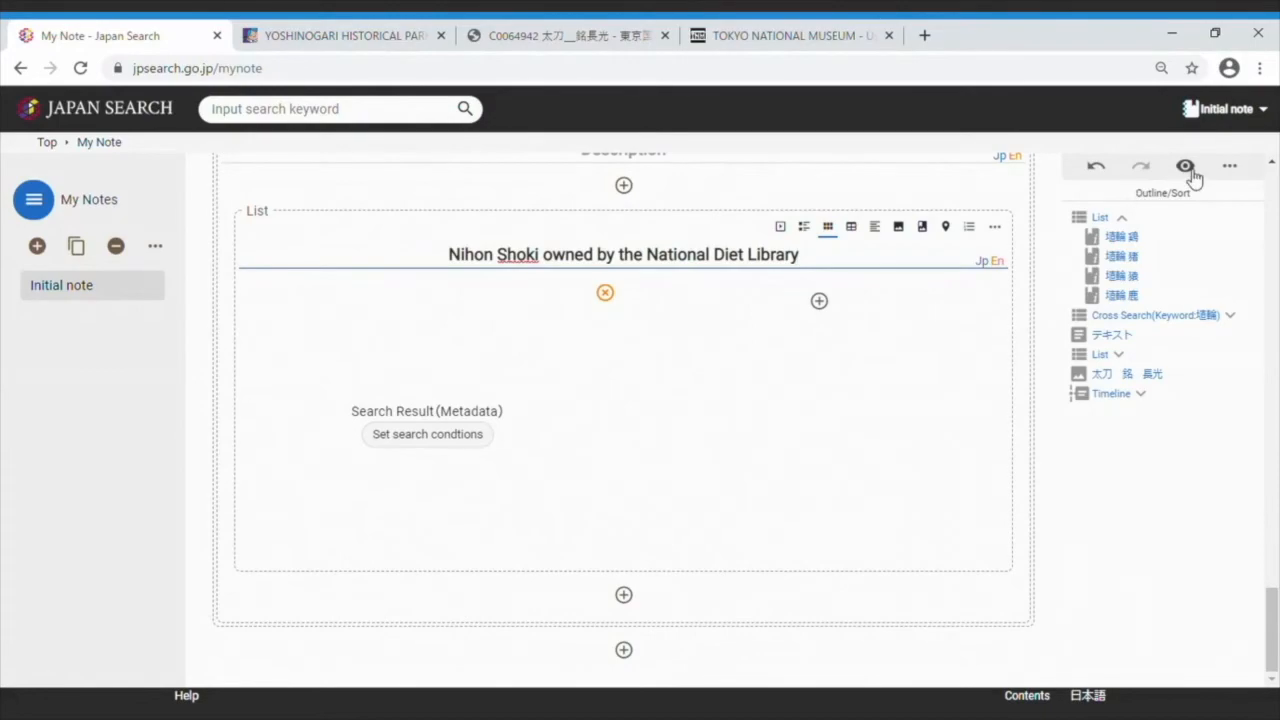
# Preview the note, scrolling through the timeline and the Nihon Shoki result grid.
pyautogui.click(1182, 166)
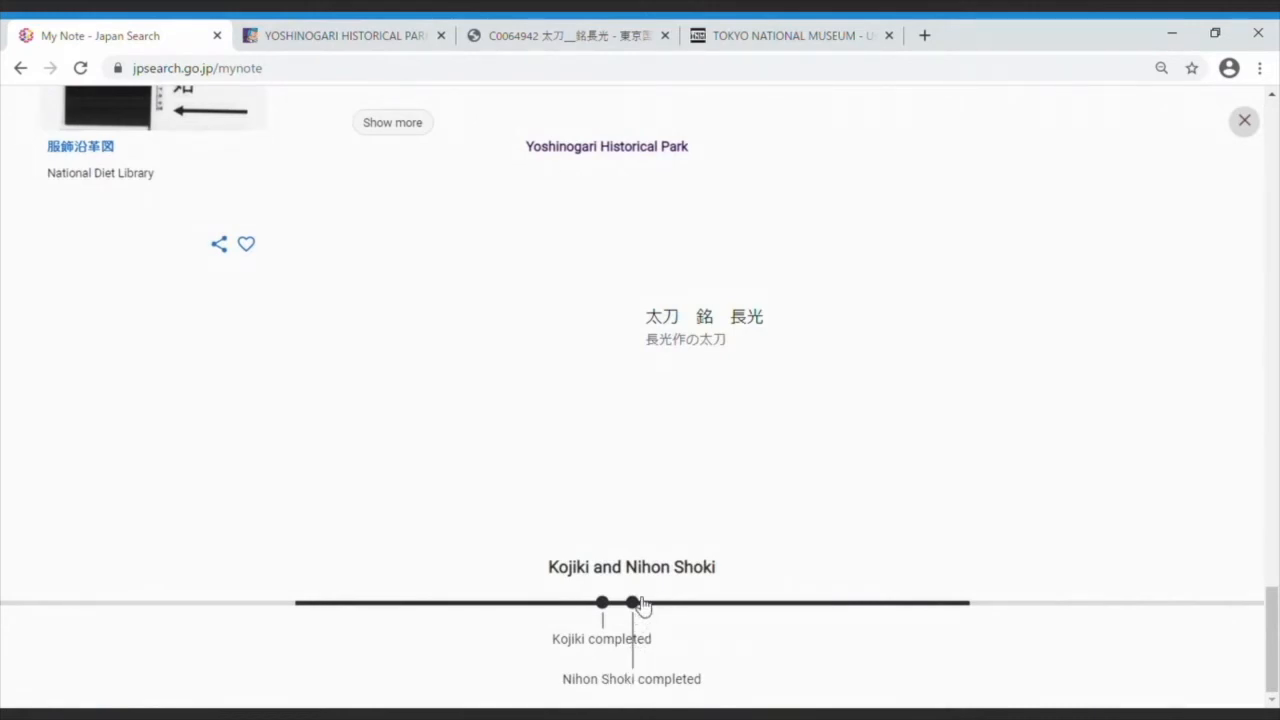
pyautogui.scroll(-3)
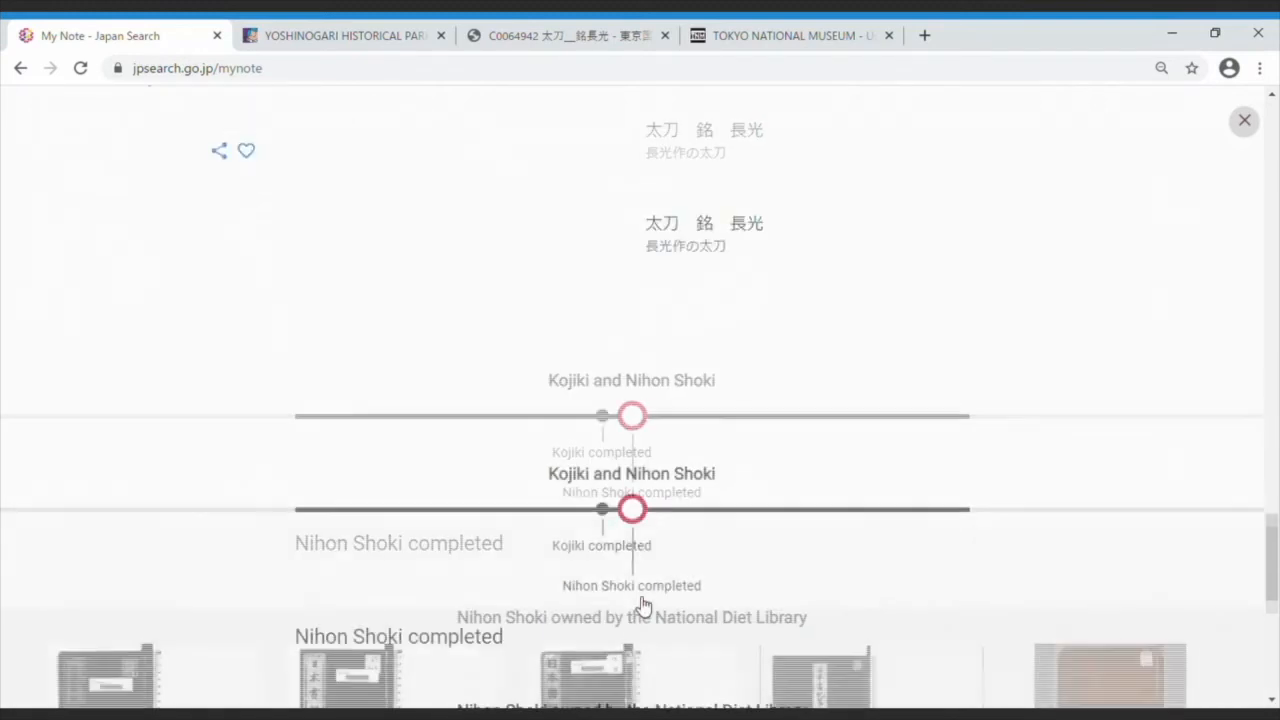
pyautogui.scroll(-3)
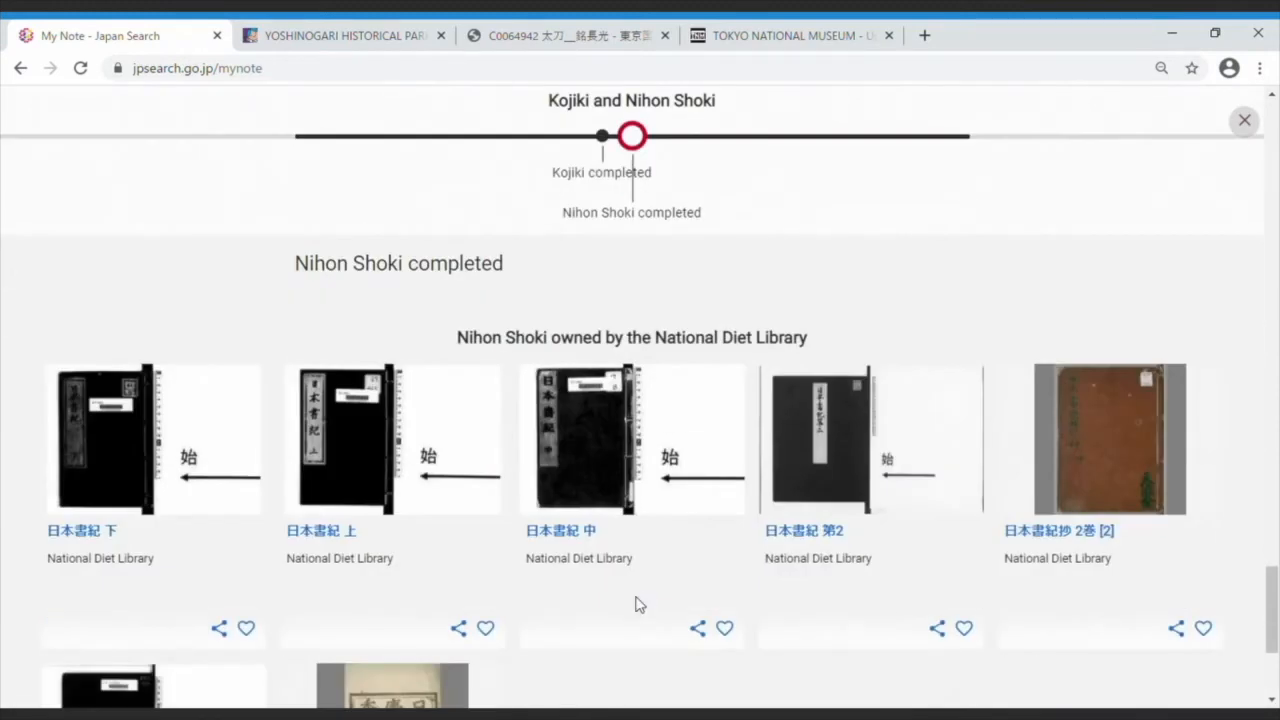
pyautogui.scroll(-3)
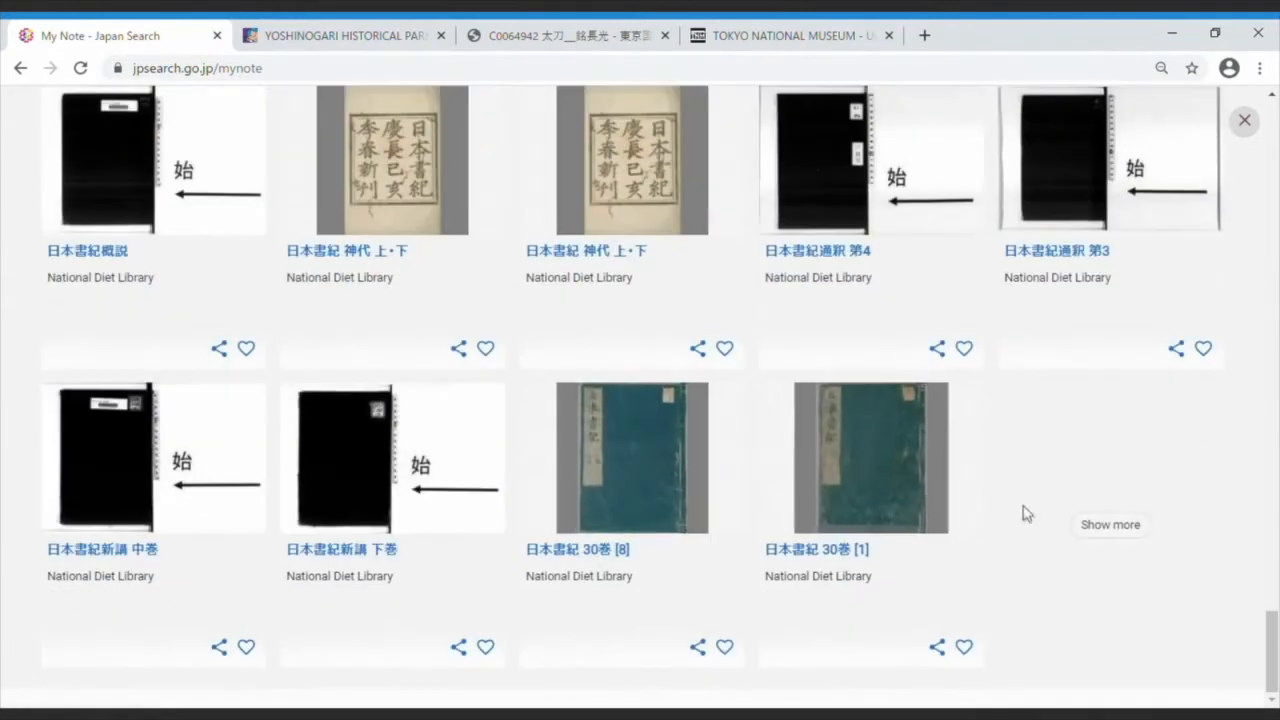
pyautogui.scroll(-3)
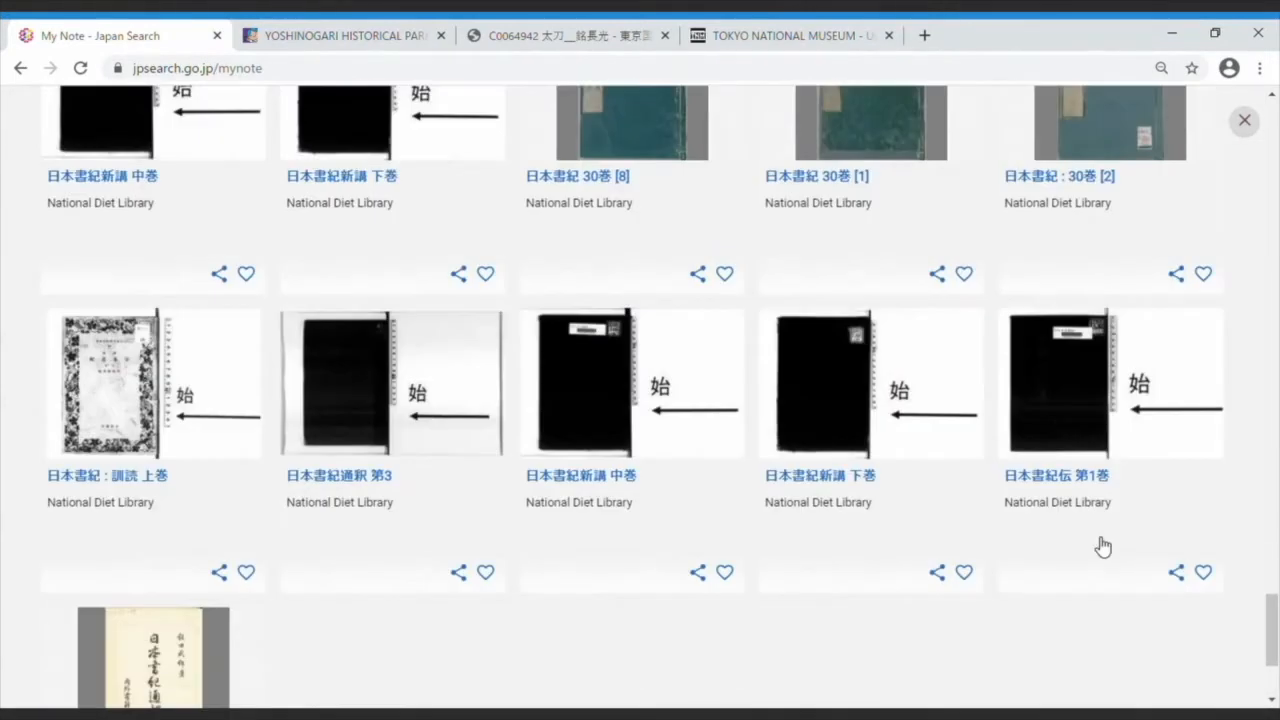
pyautogui.scroll(-3)
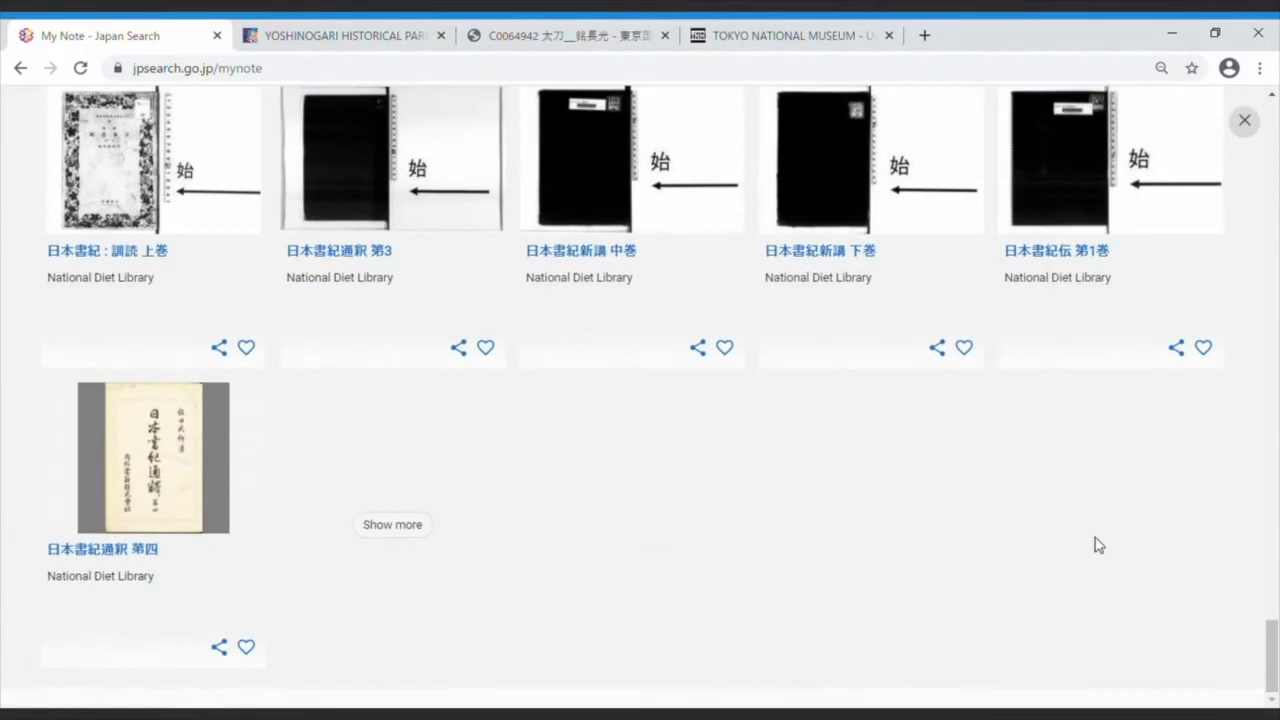
pyautogui.moveTo(1148, 386)
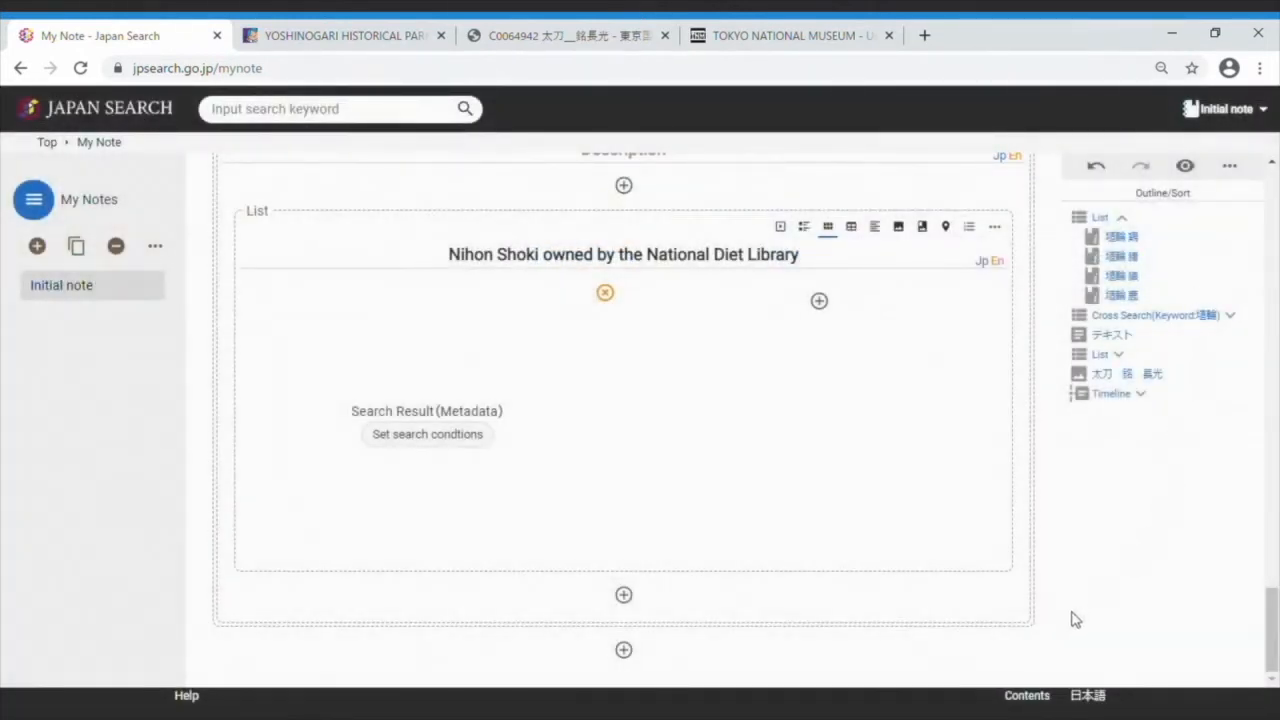
pyautogui.moveTo(622, 652)
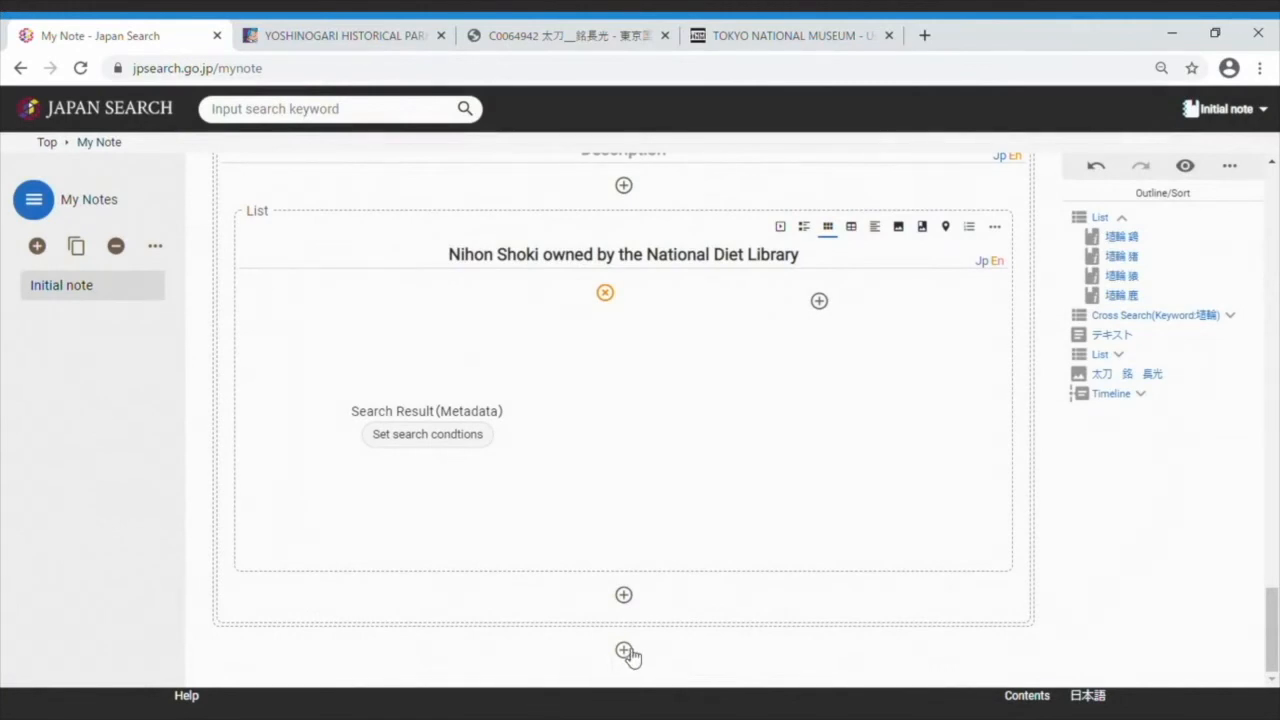
# Add an Annotated Image part below the list and start selecting its image.
pyautogui.click(622, 650)
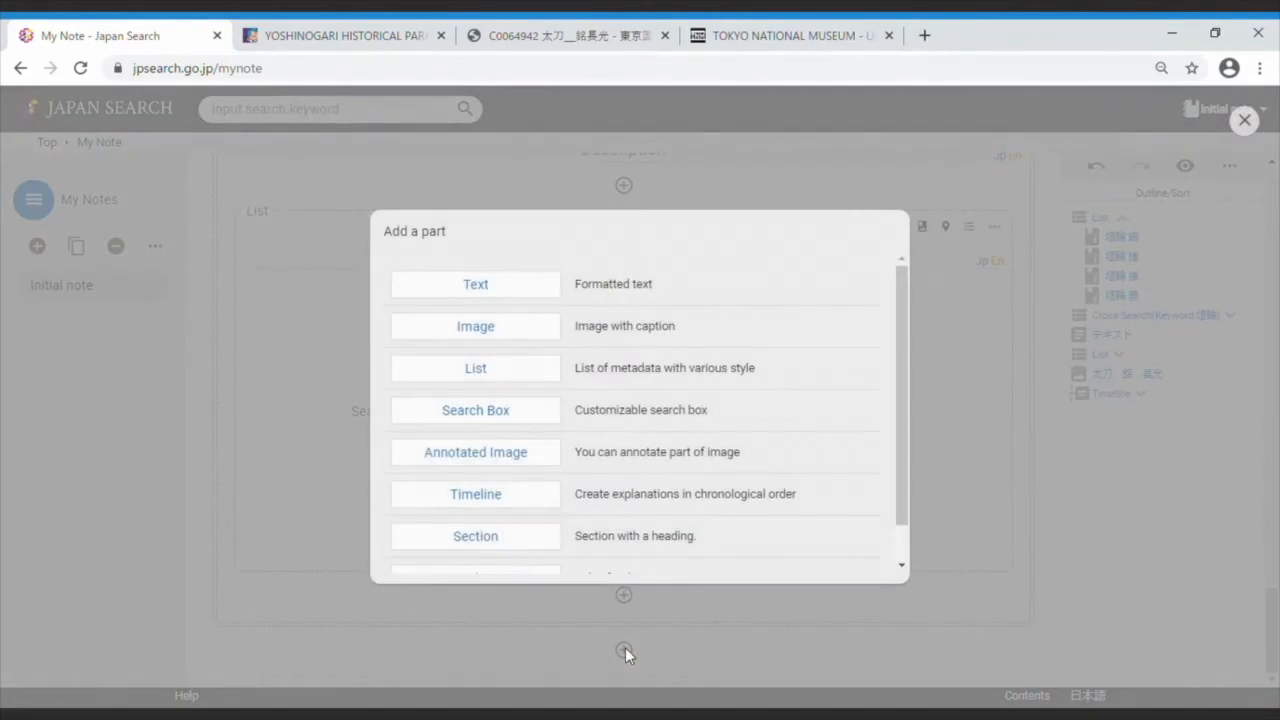
pyautogui.moveTo(558, 466)
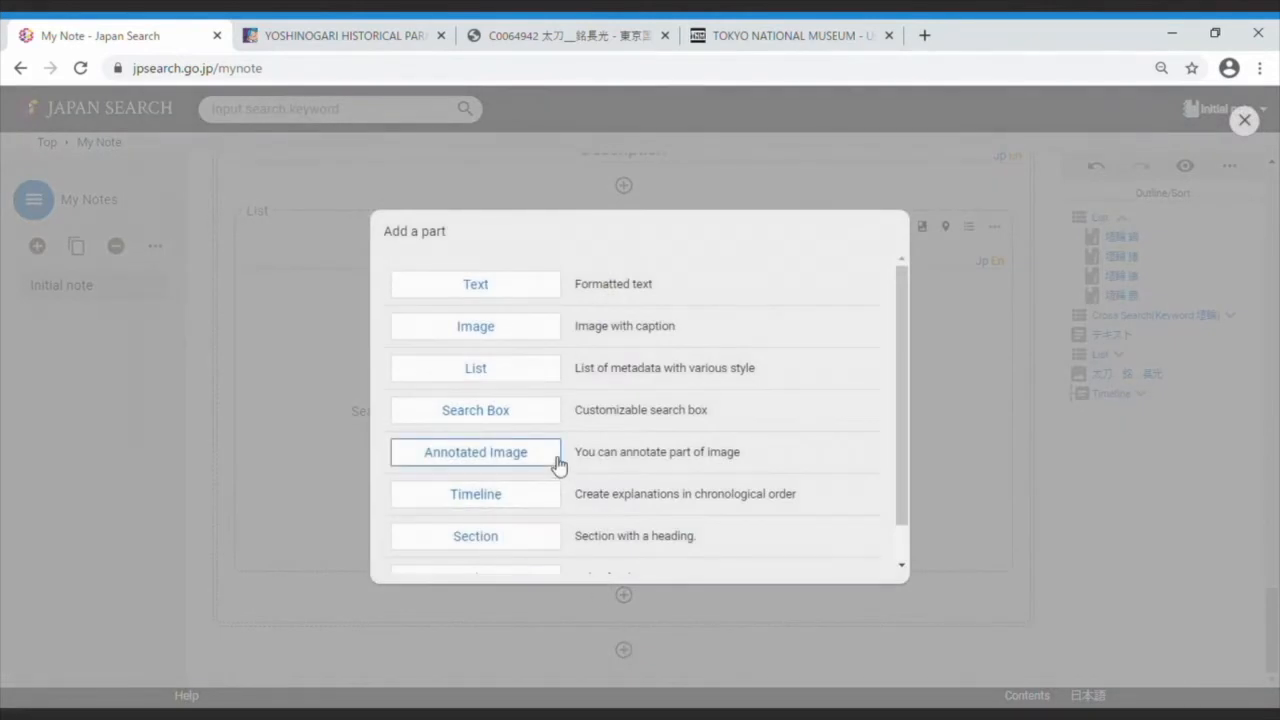
pyautogui.click(476, 452)
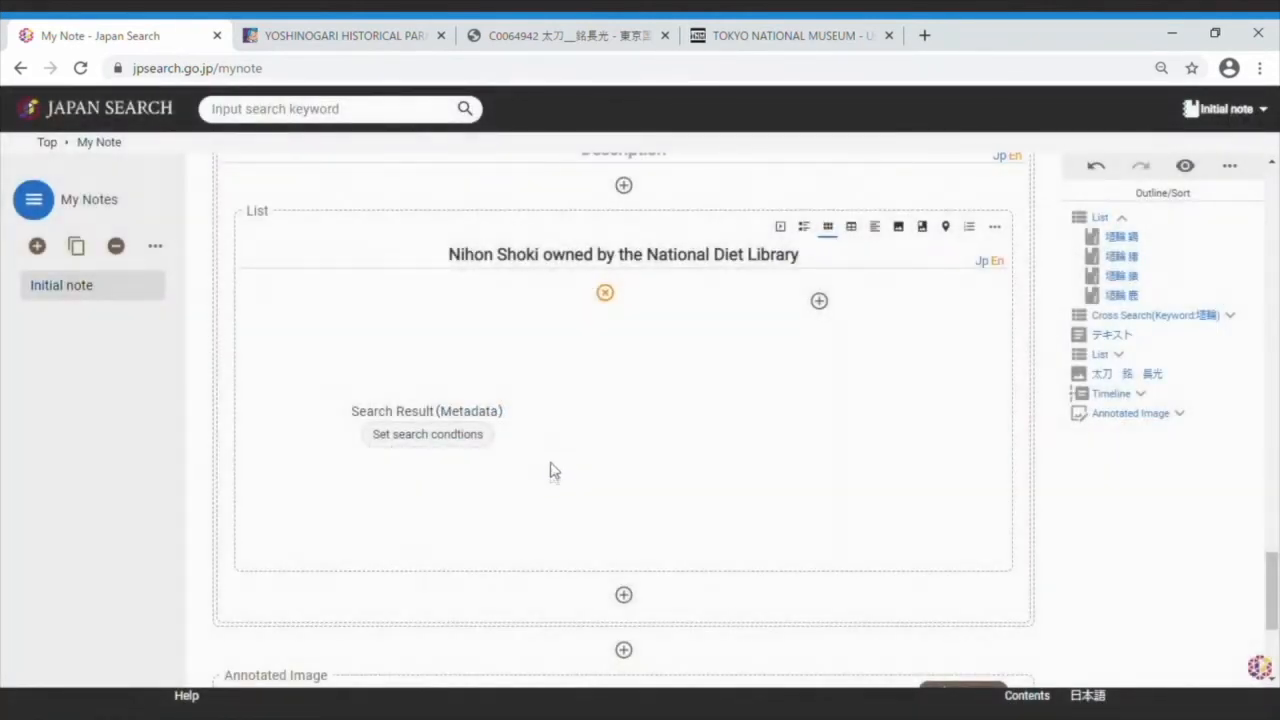
pyautogui.scroll(-3)
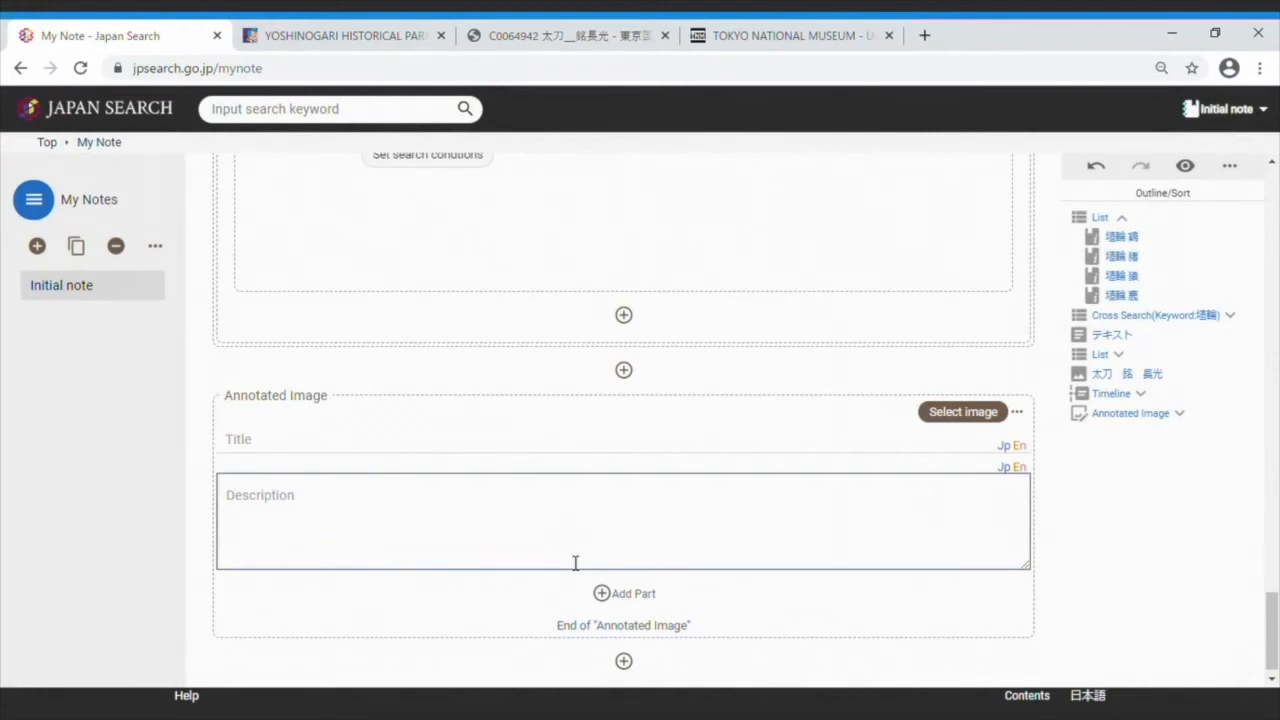
pyautogui.moveTo(704, 552)
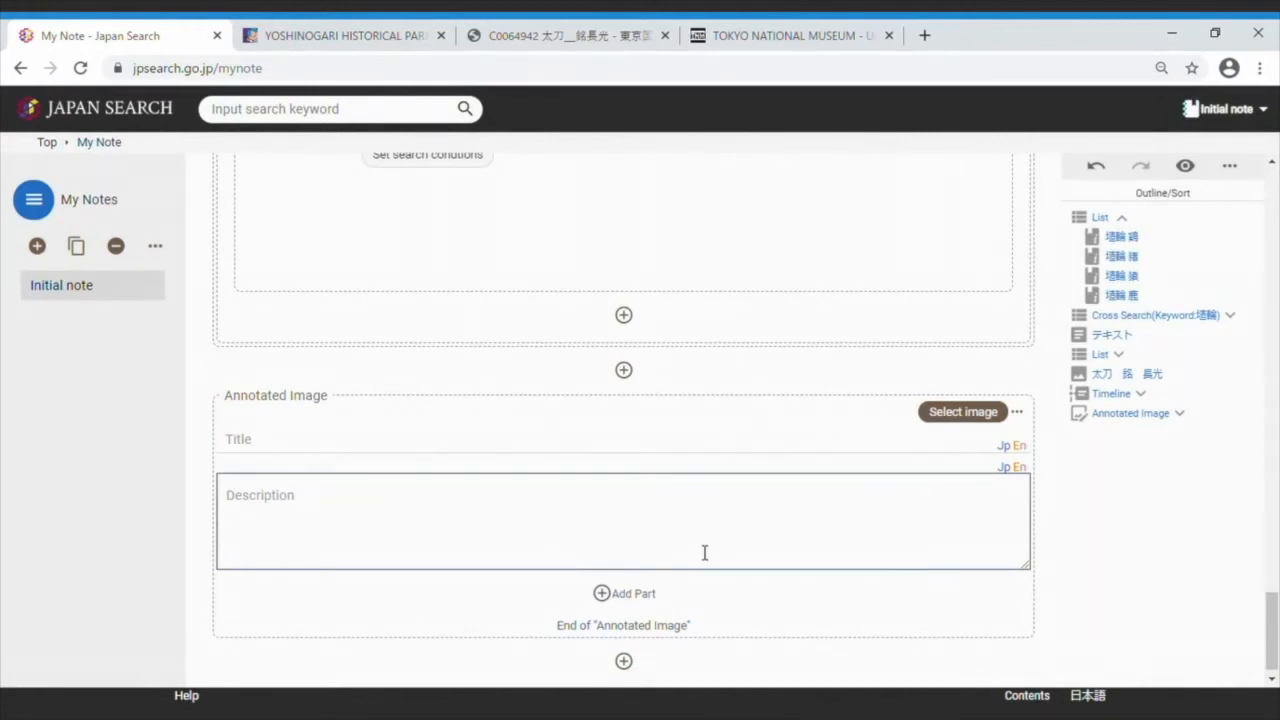
pyautogui.click(962, 412)
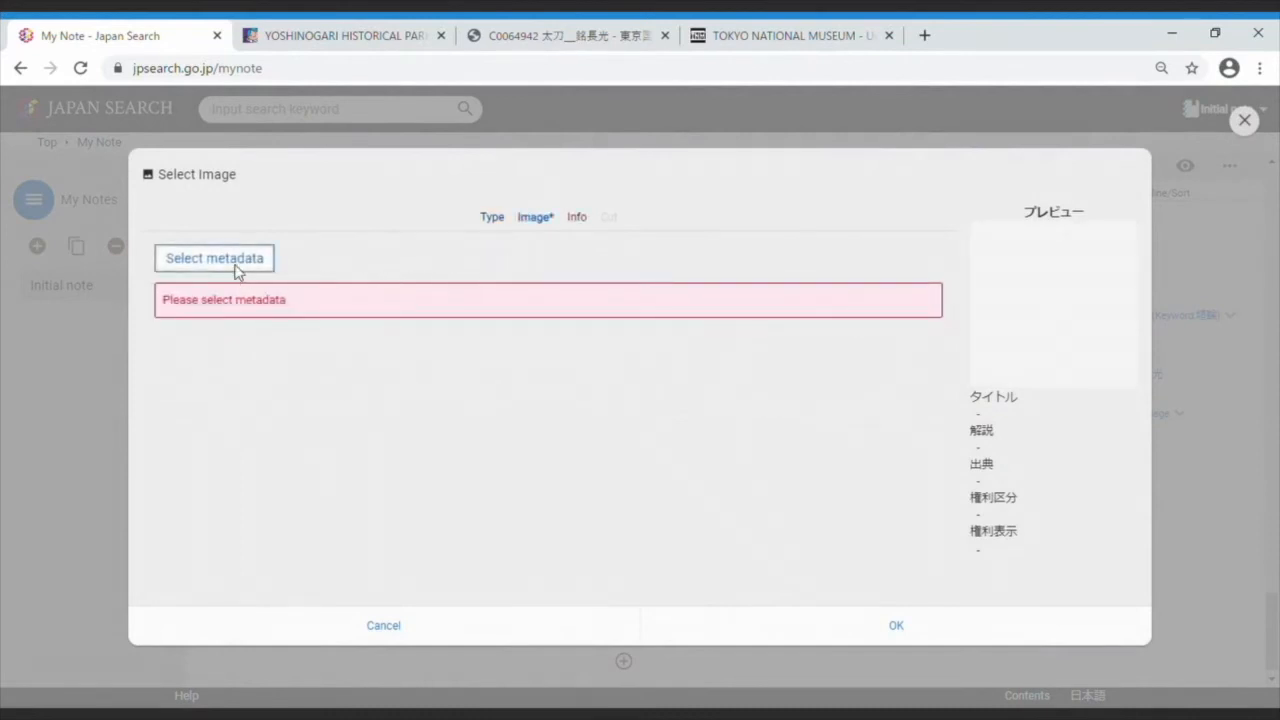
# Search item metadata for the 南総里見八犬伝 volume to source the image.
pyautogui.click(214, 258)
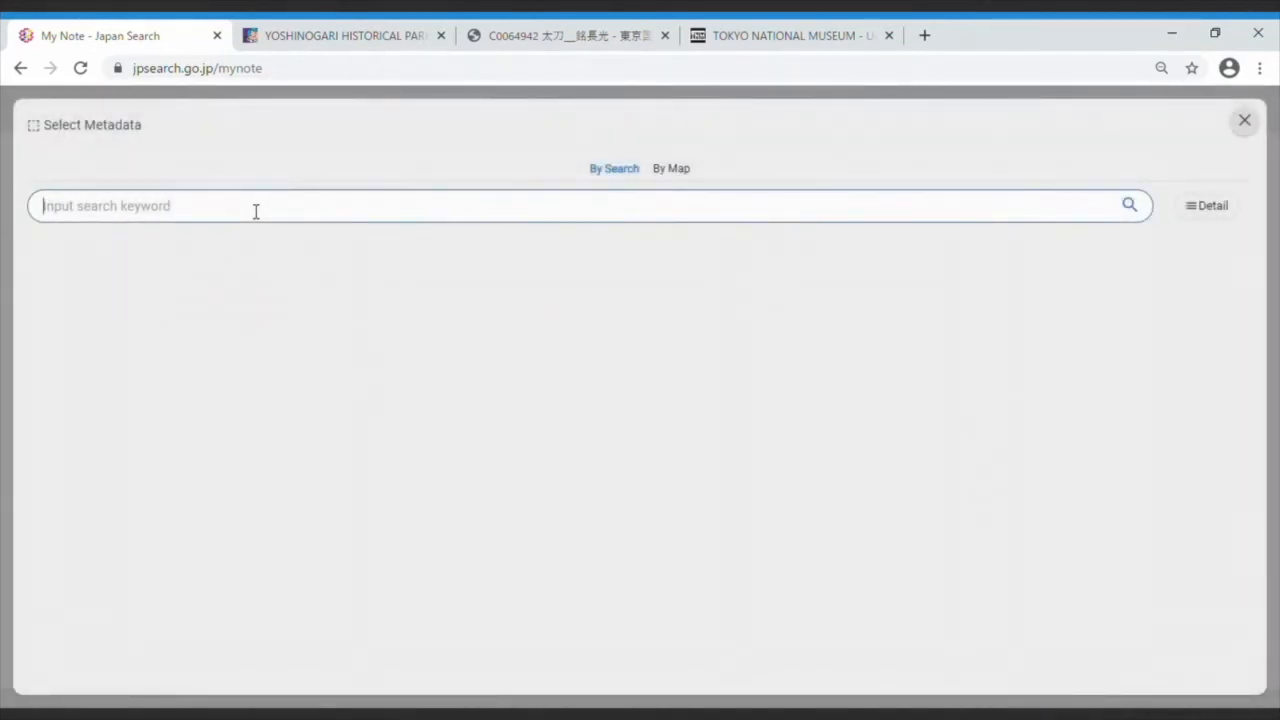
pyautogui.click(256, 206)
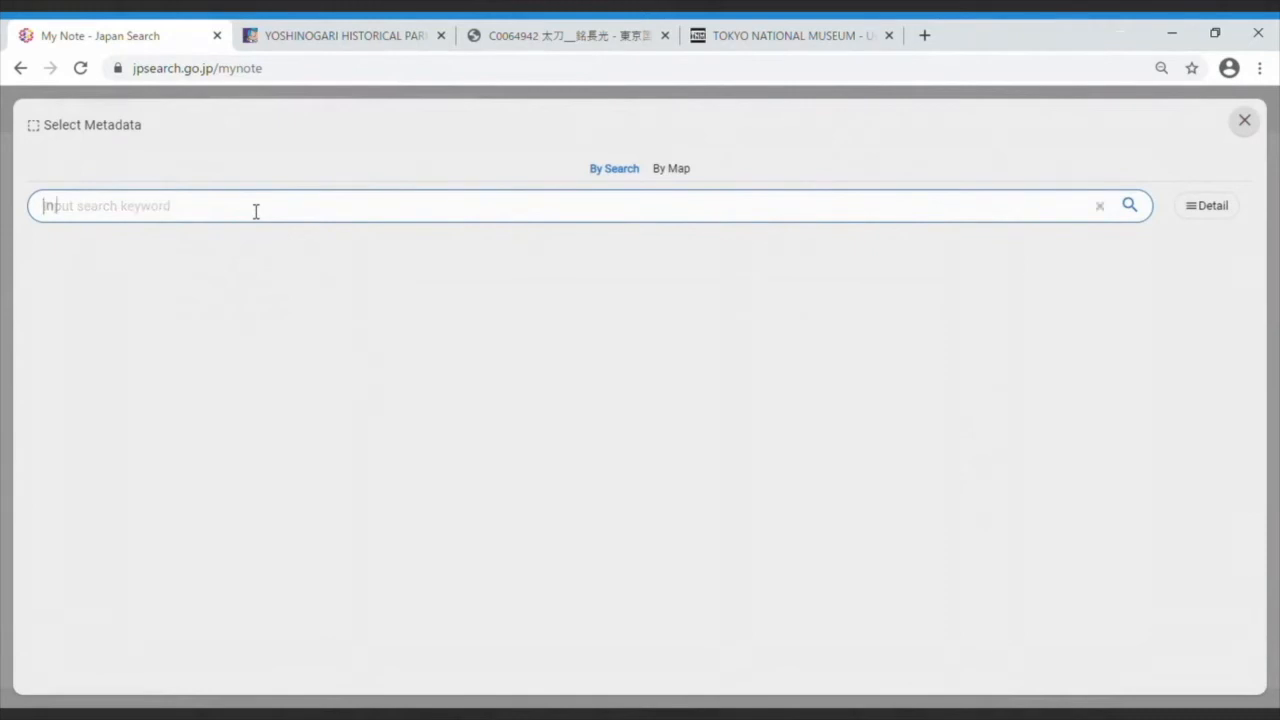
pyautogui.write('南総里見八犬伝')
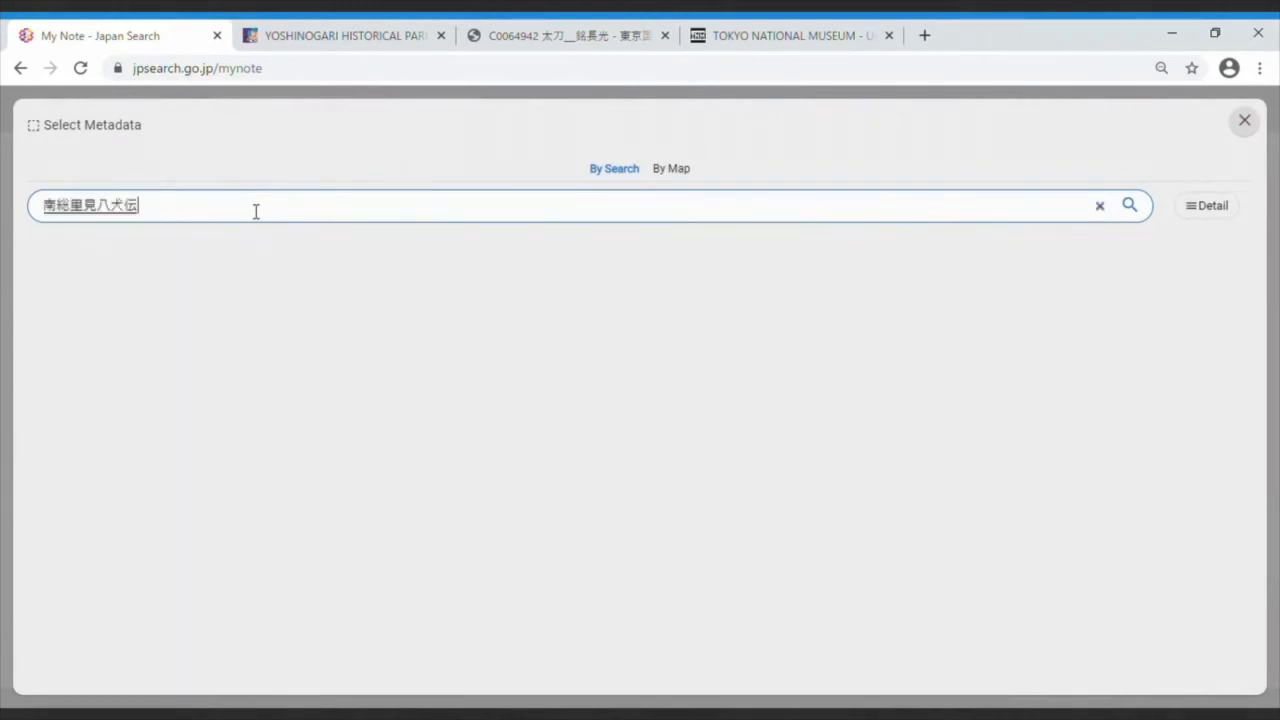
pyautogui.write('関')
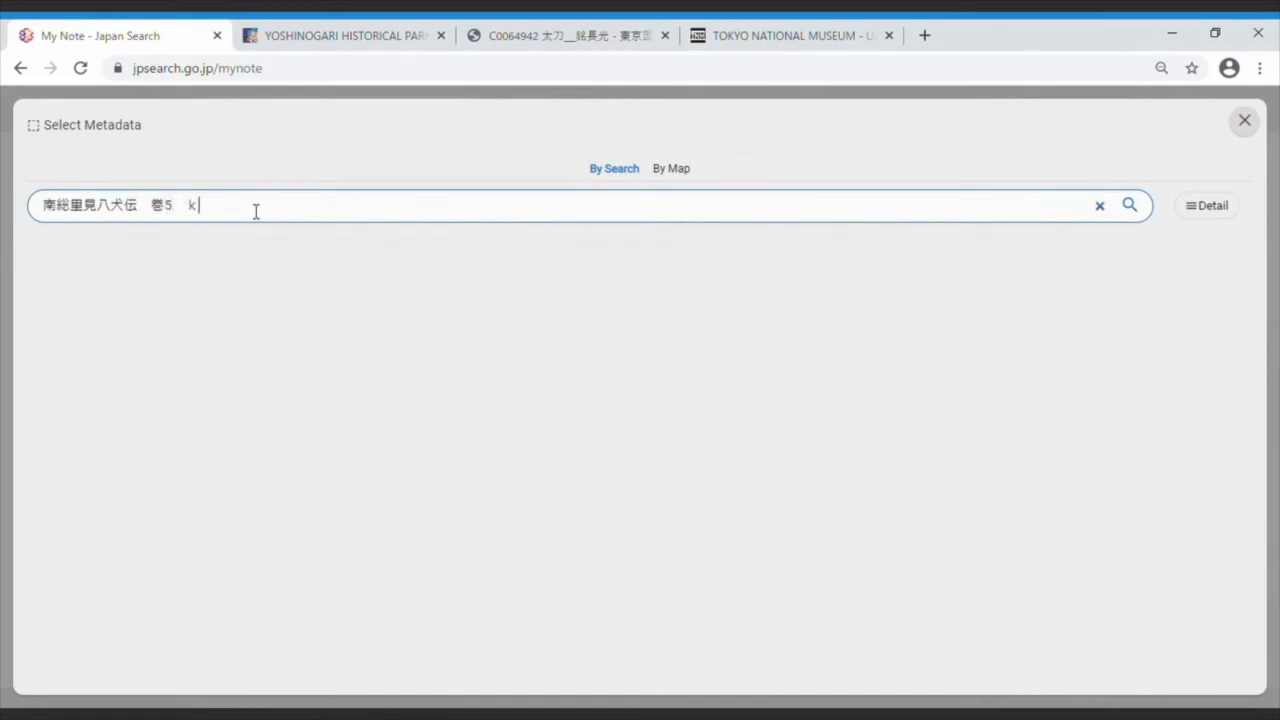
pyautogui.write('9しゅう')
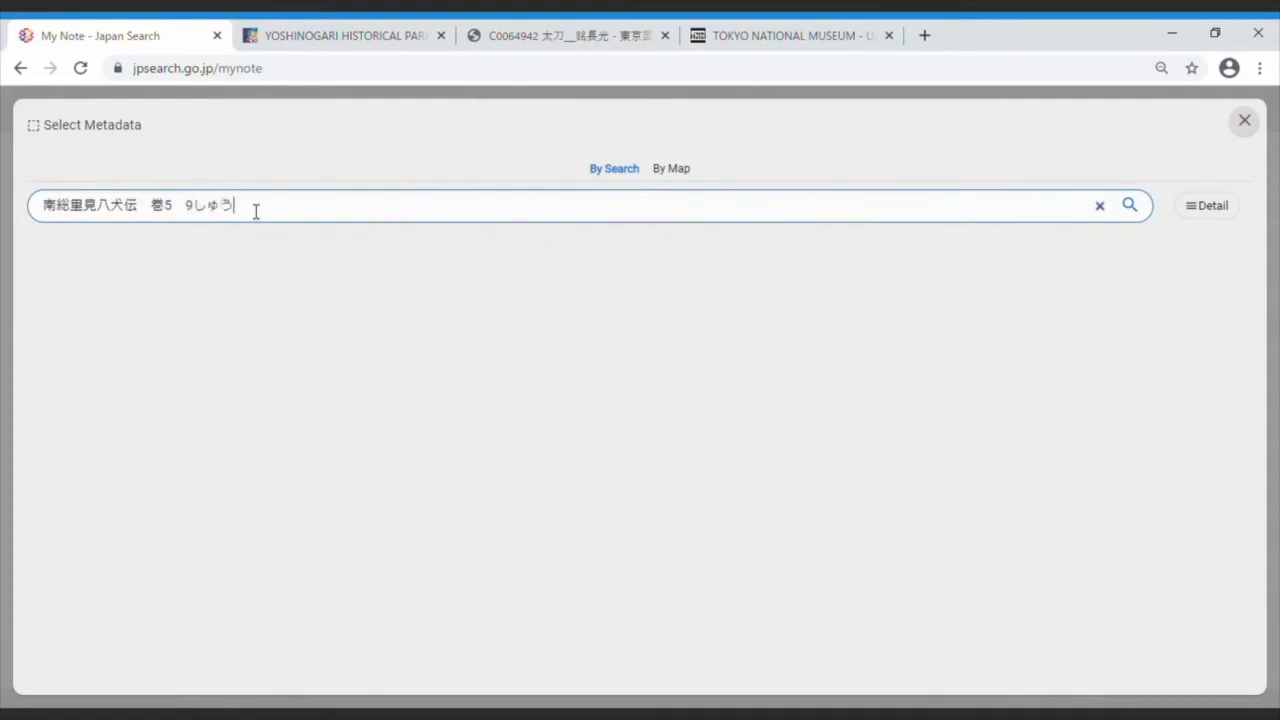
pyautogui.click(1128, 204)
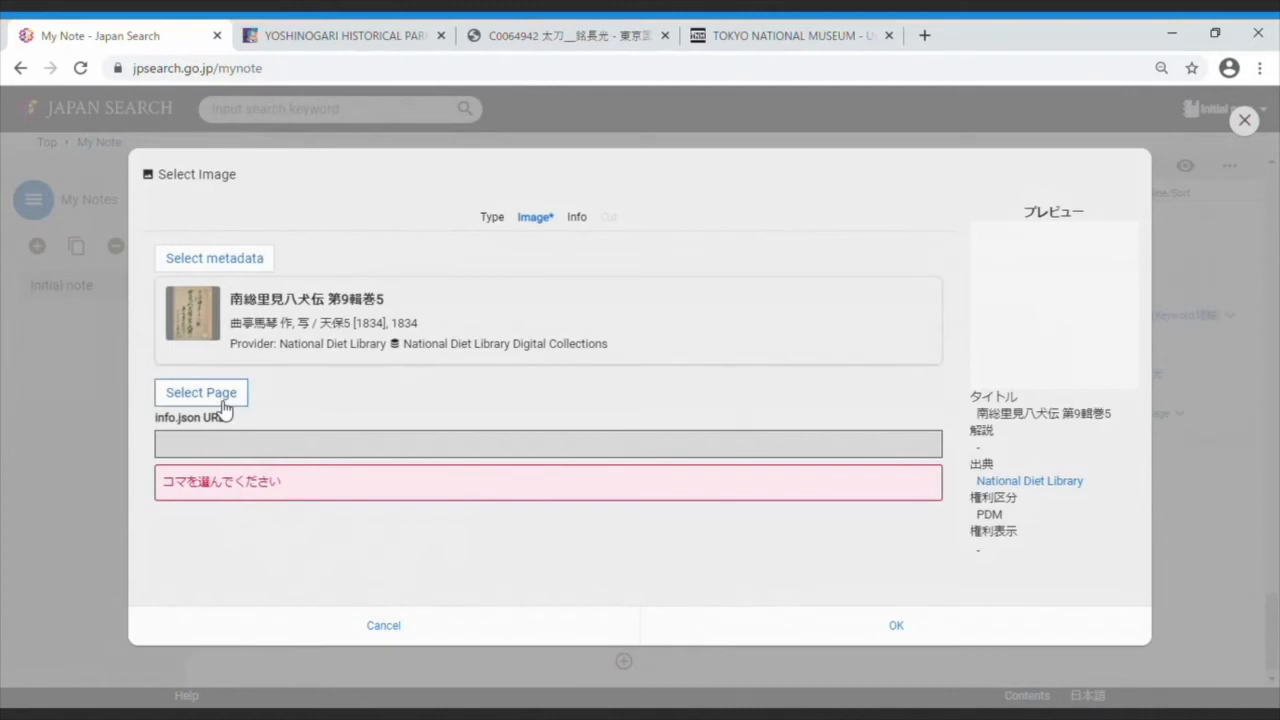
# Choose the two-page illustrated spread from the book and insert it into the note.
pyautogui.click(200, 392)
pyautogui.write('13')
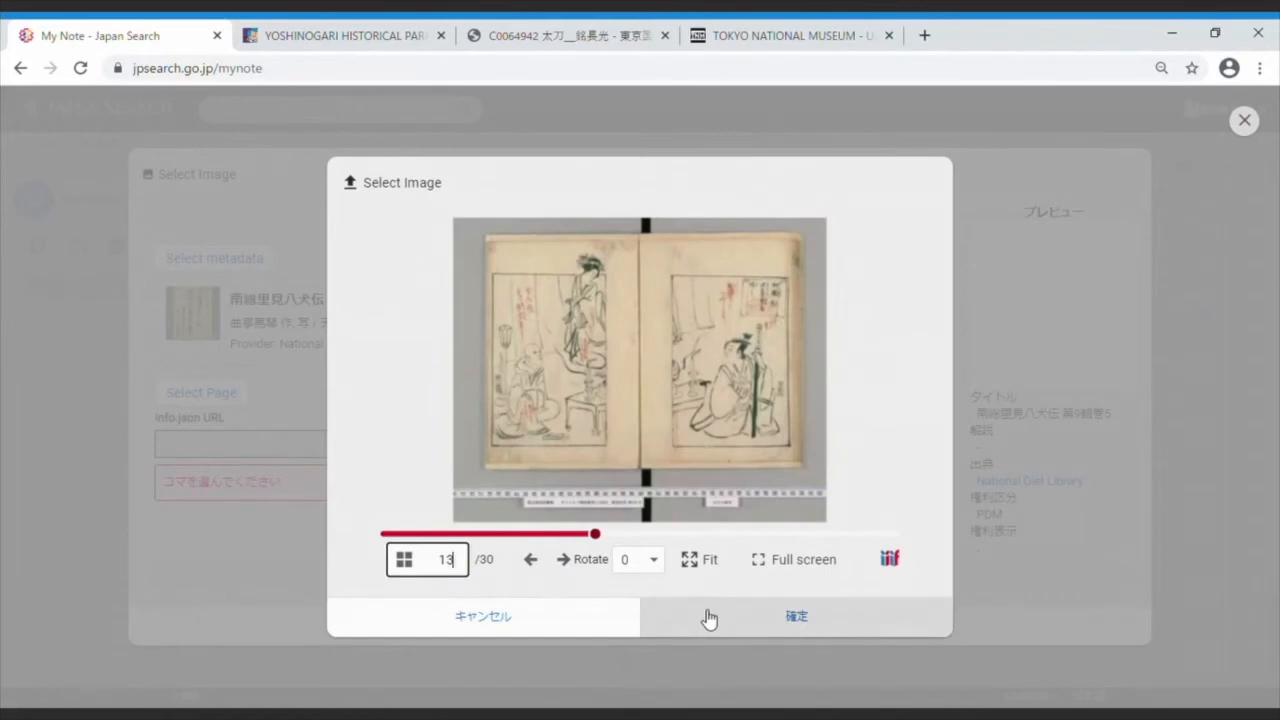
pyautogui.click(796, 616)
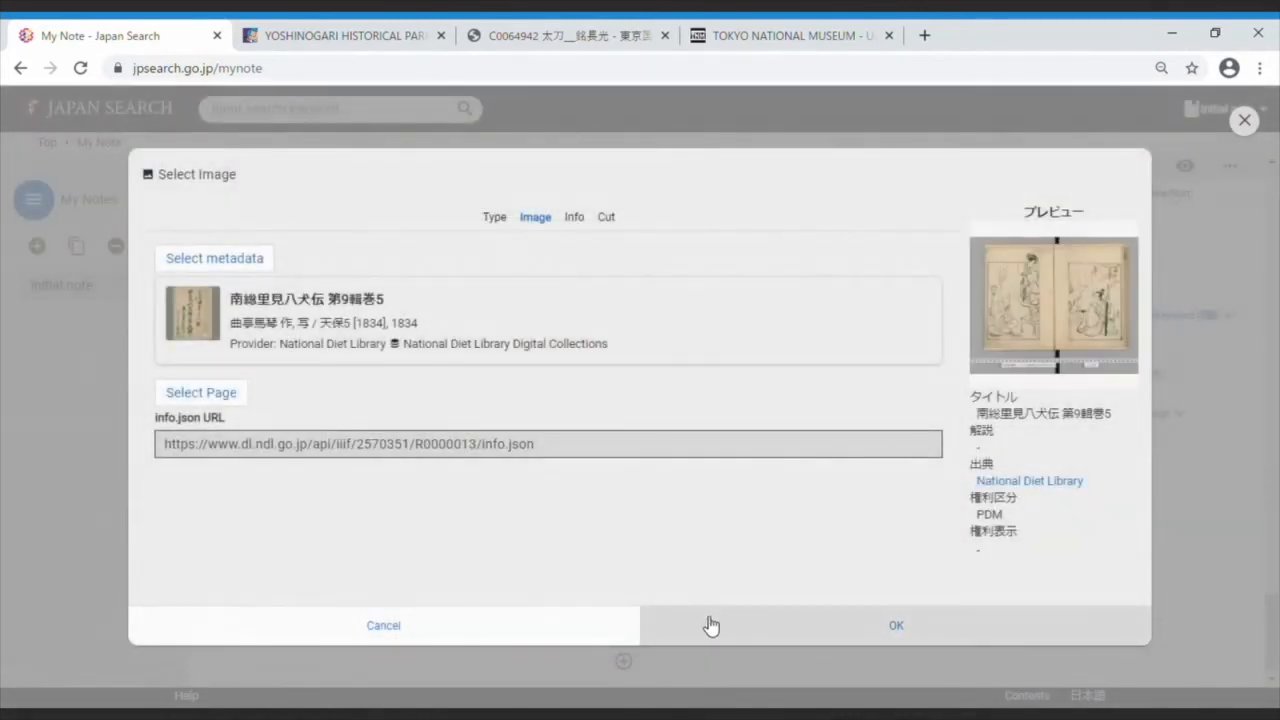
pyautogui.click(896, 624)
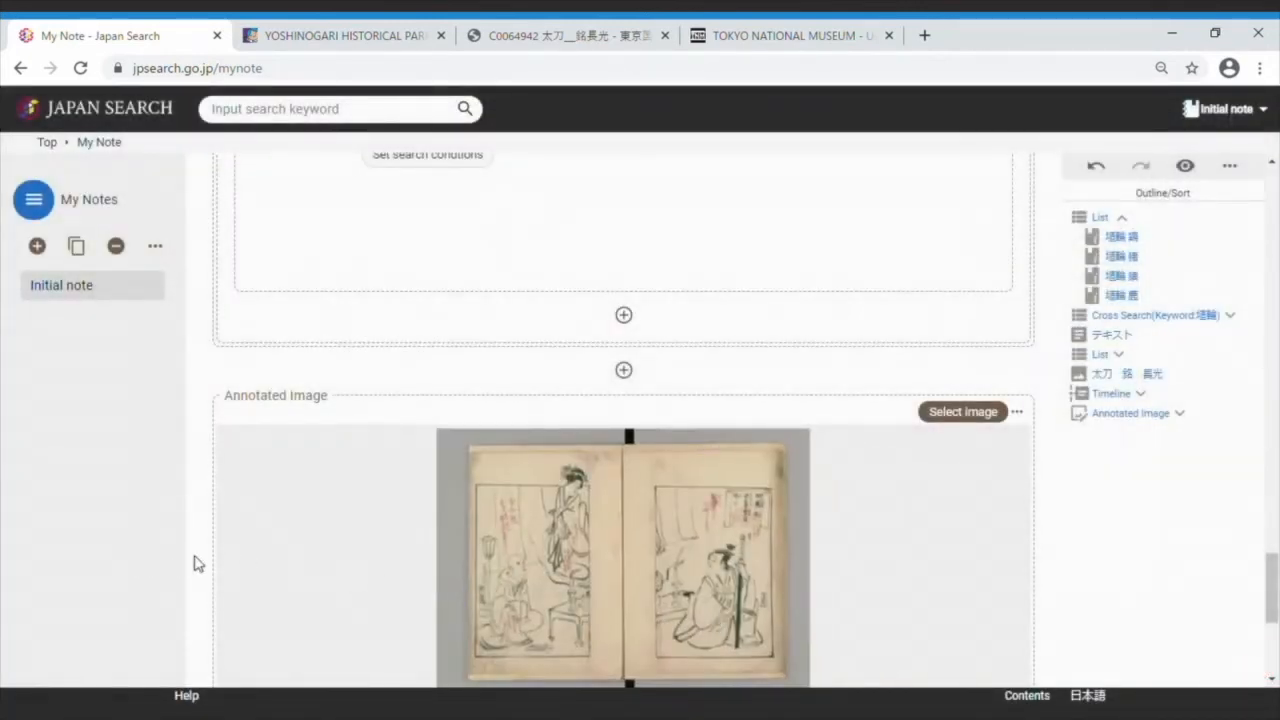
# Annotate the left-page standing figure as 'Memo by Kyokutei Bakin' with a うすすみにて description.
pyautogui.scroll(-3)
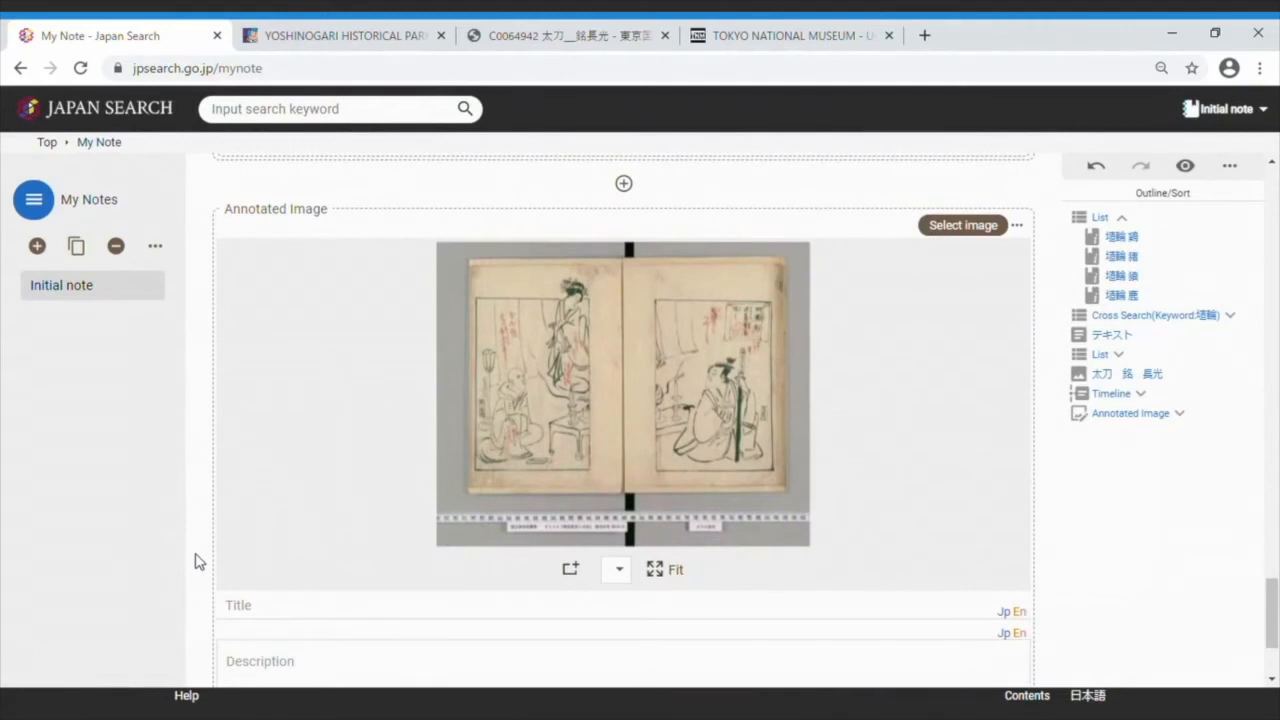
pyautogui.scroll(-3)
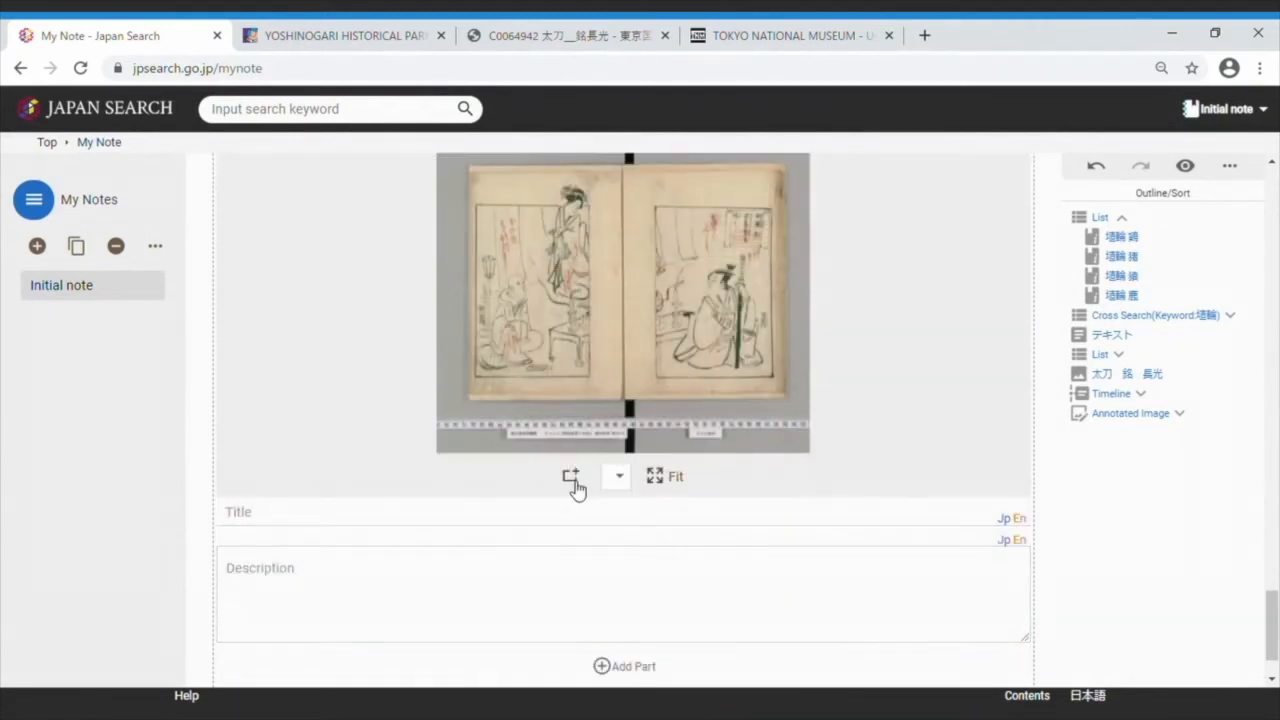
pyautogui.moveTo(540, 190); pyautogui.dragTo(584, 316)
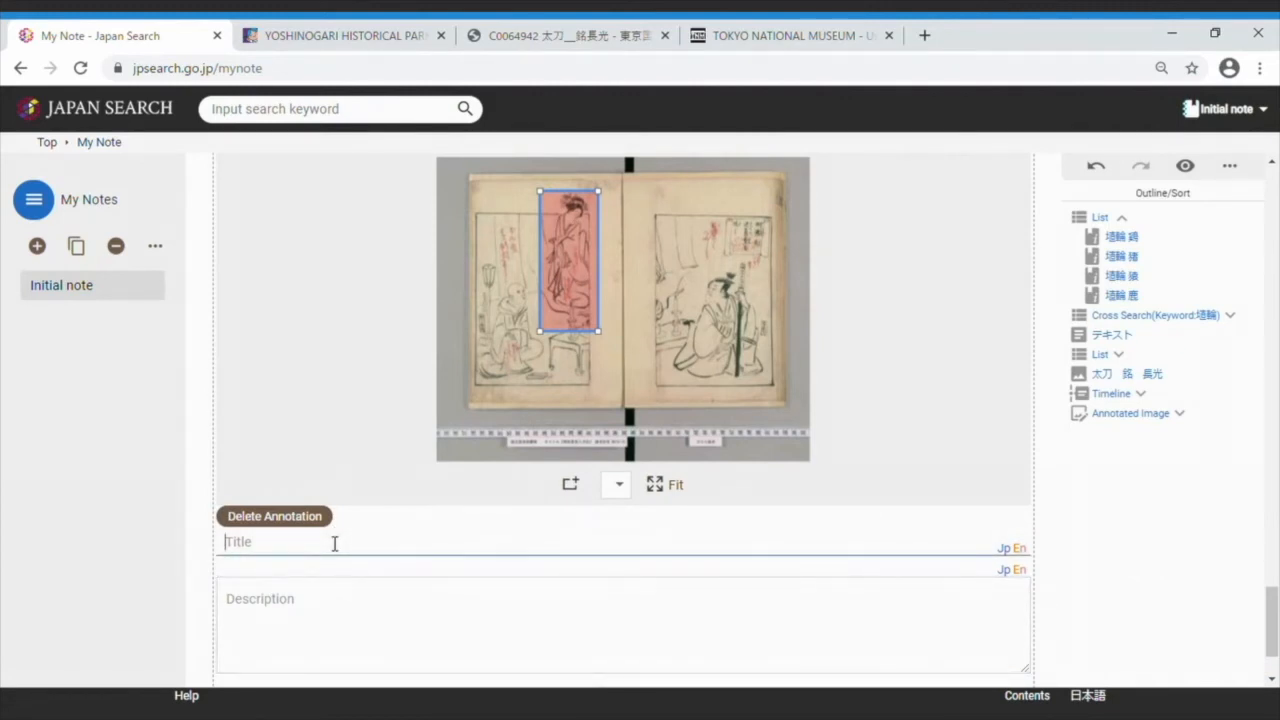
pyautogui.write('Memo by Kyokutei Bakin')
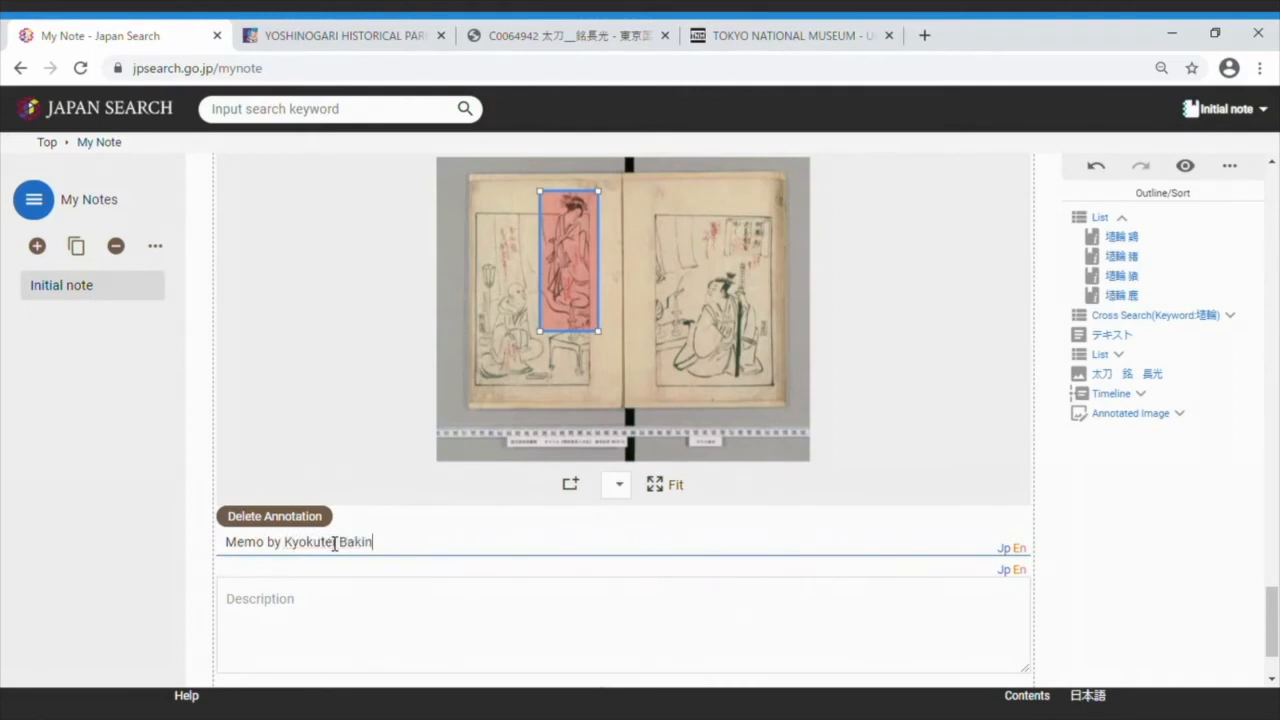
pyautogui.click(352, 608)
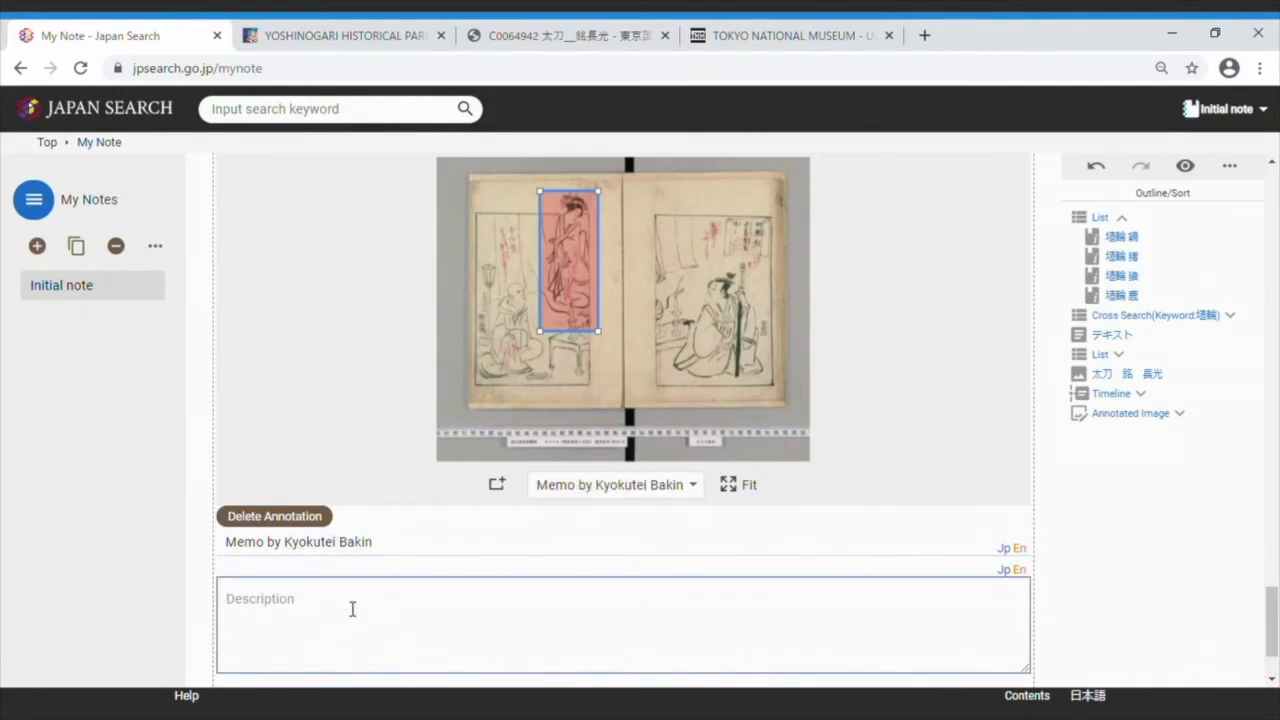
pyautogui.write('Ususuminite moyau うすすみにて\u3000もやう')
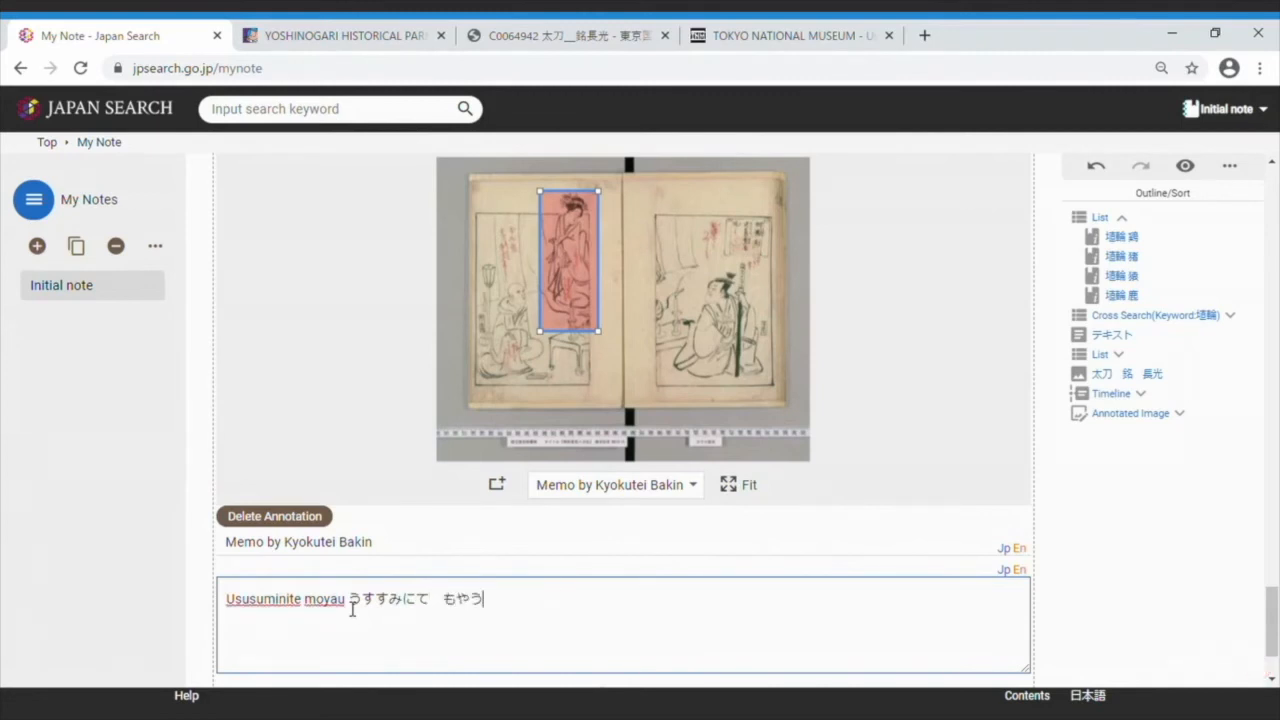
pyautogui.moveTo(628, 644)
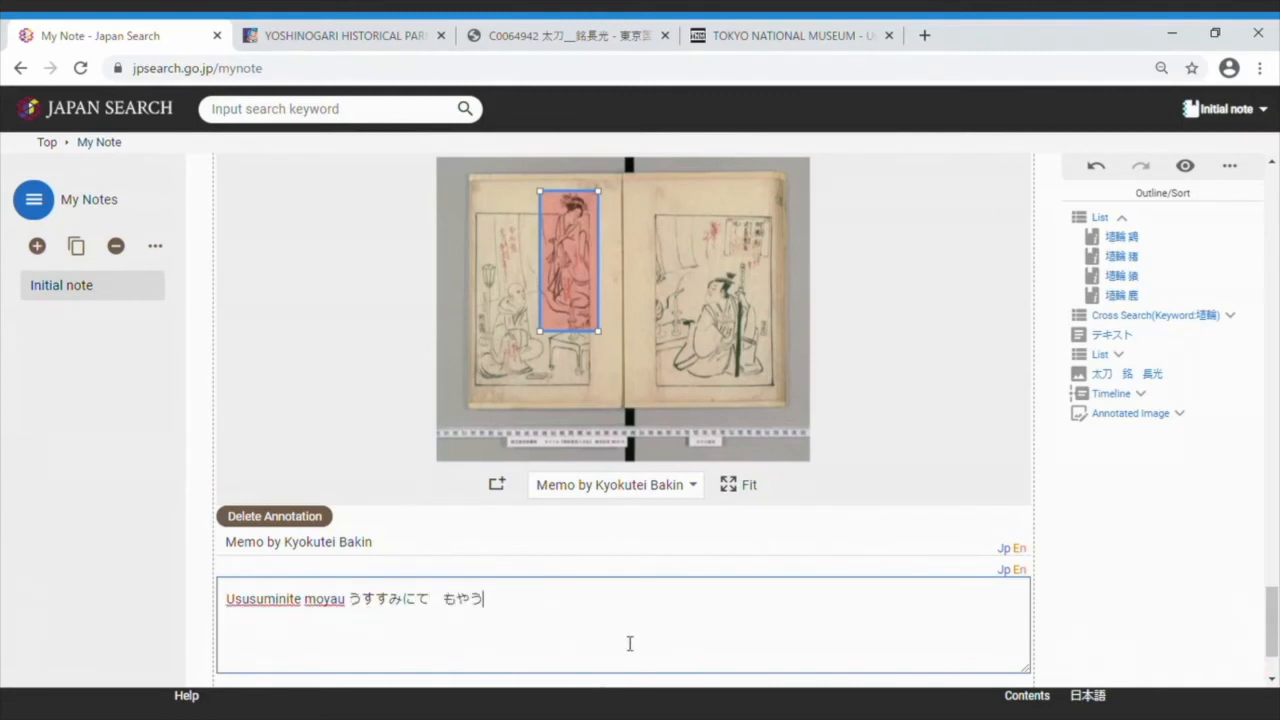
pyautogui.scroll(-3)
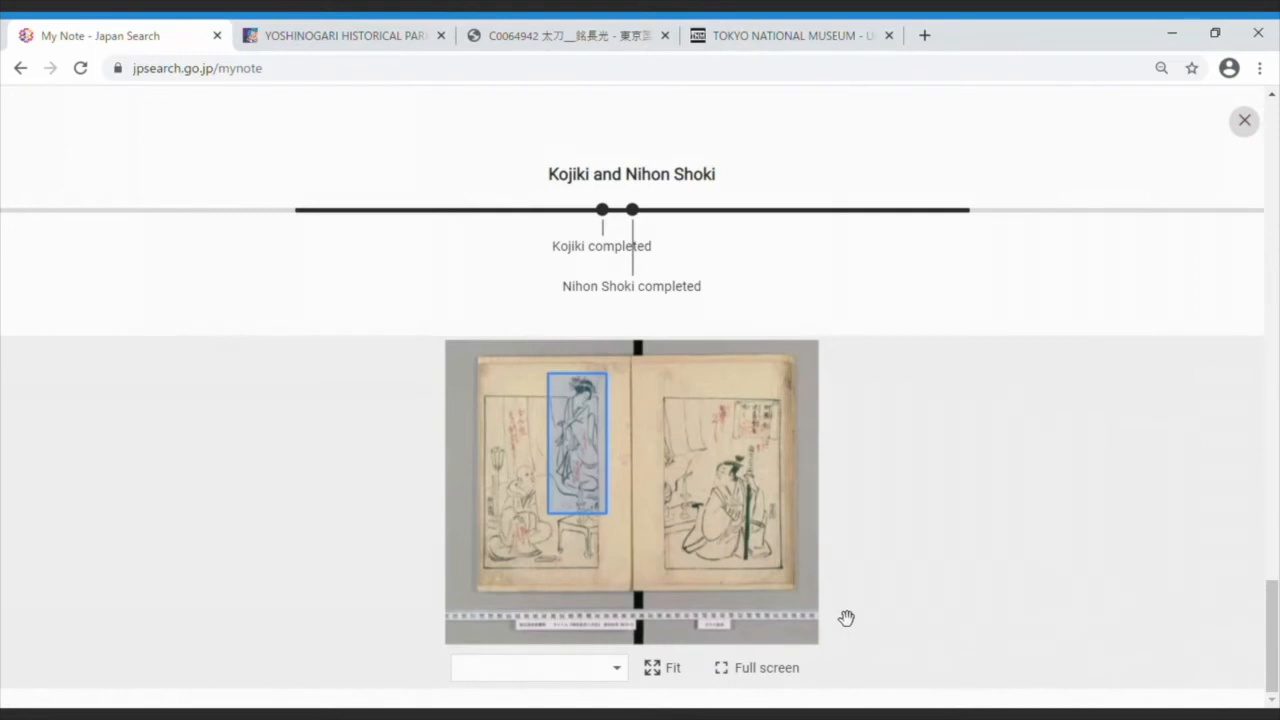
pyautogui.moveTo(592, 490)
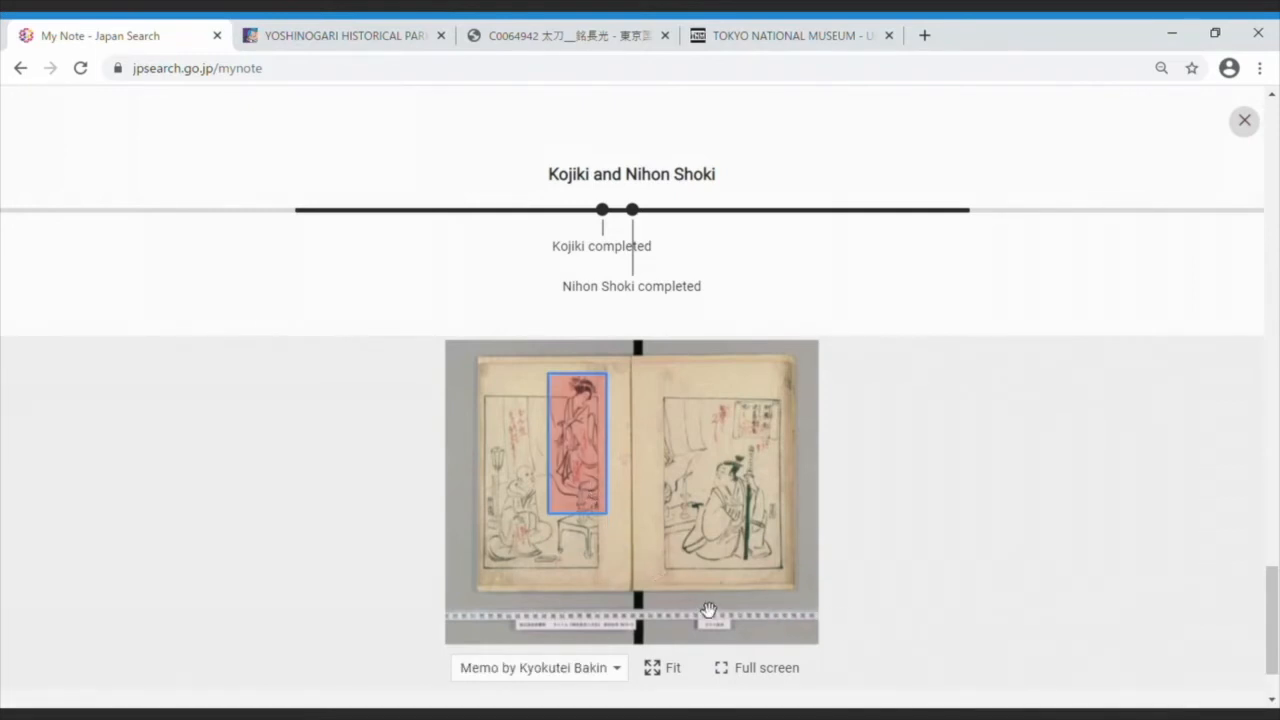
# Scroll the published preview down to the annotated image with the Kyokutei Bakin memo.
pyautogui.scroll(-3)
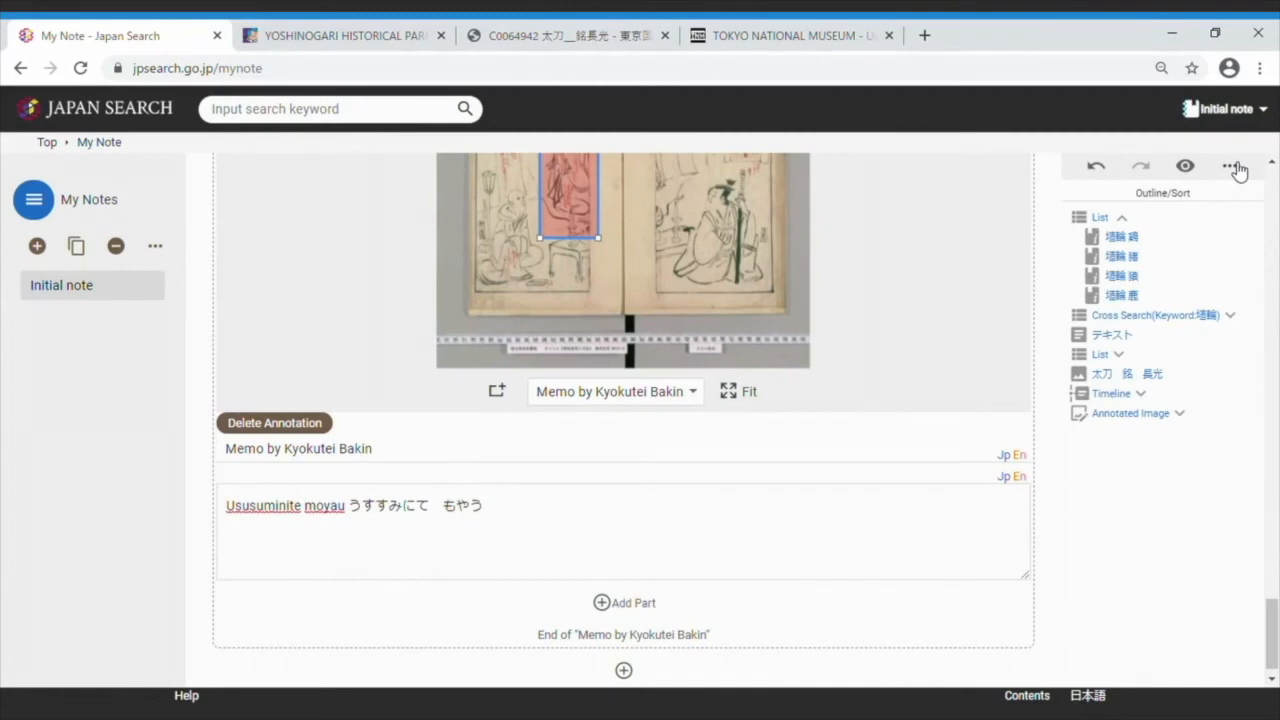
# Export the note as English Webpart embed code, copy it, and close the dialog.
pyautogui.click(1228, 166)
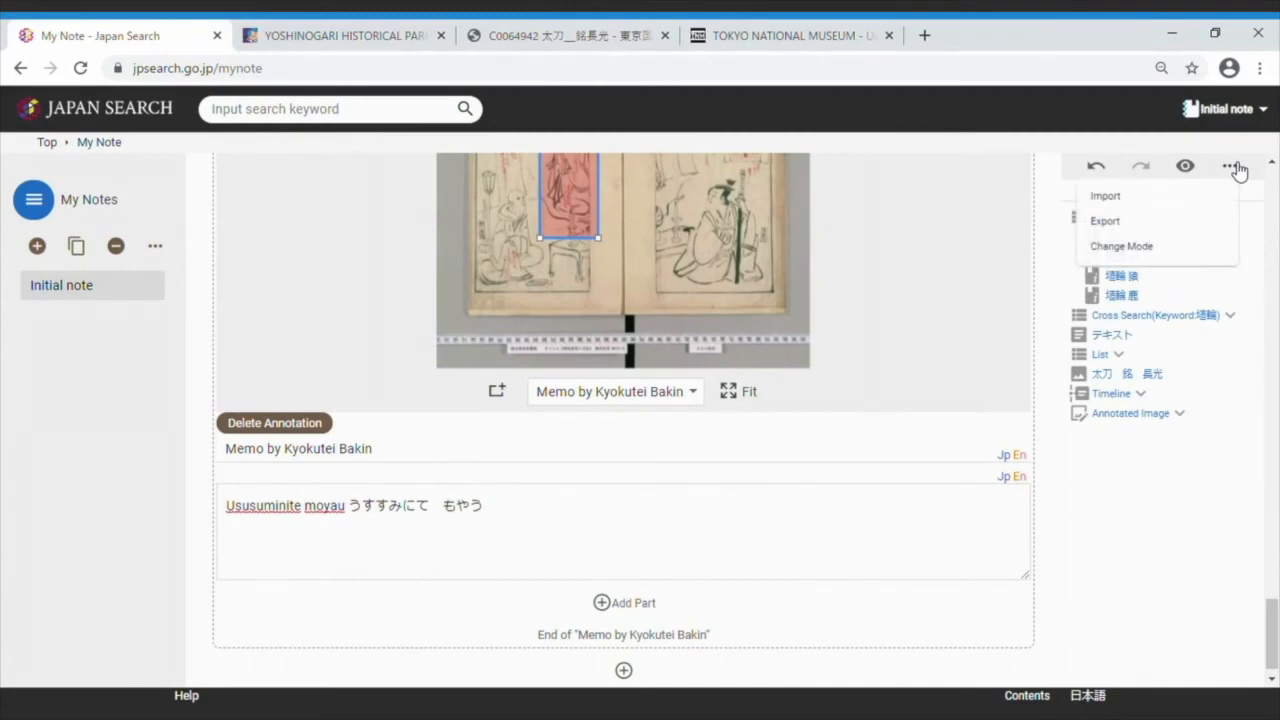
pyautogui.click(1104, 220)
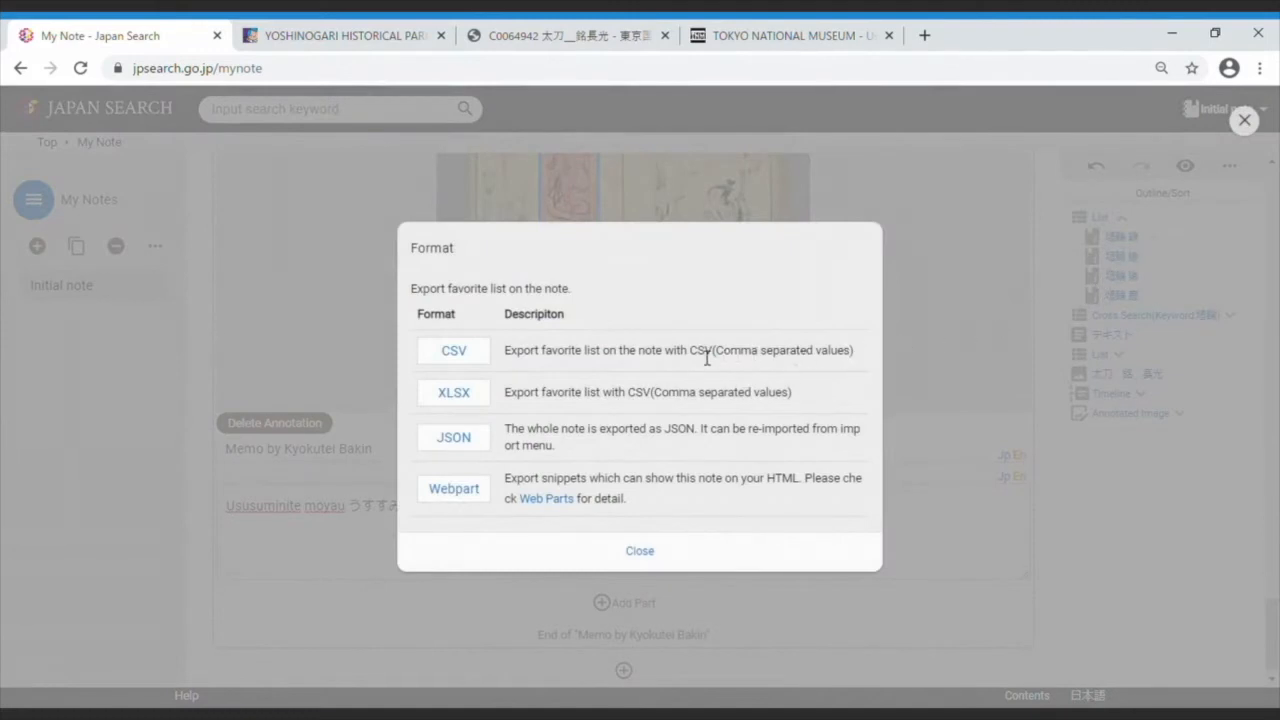
pyautogui.moveTo(684, 366)
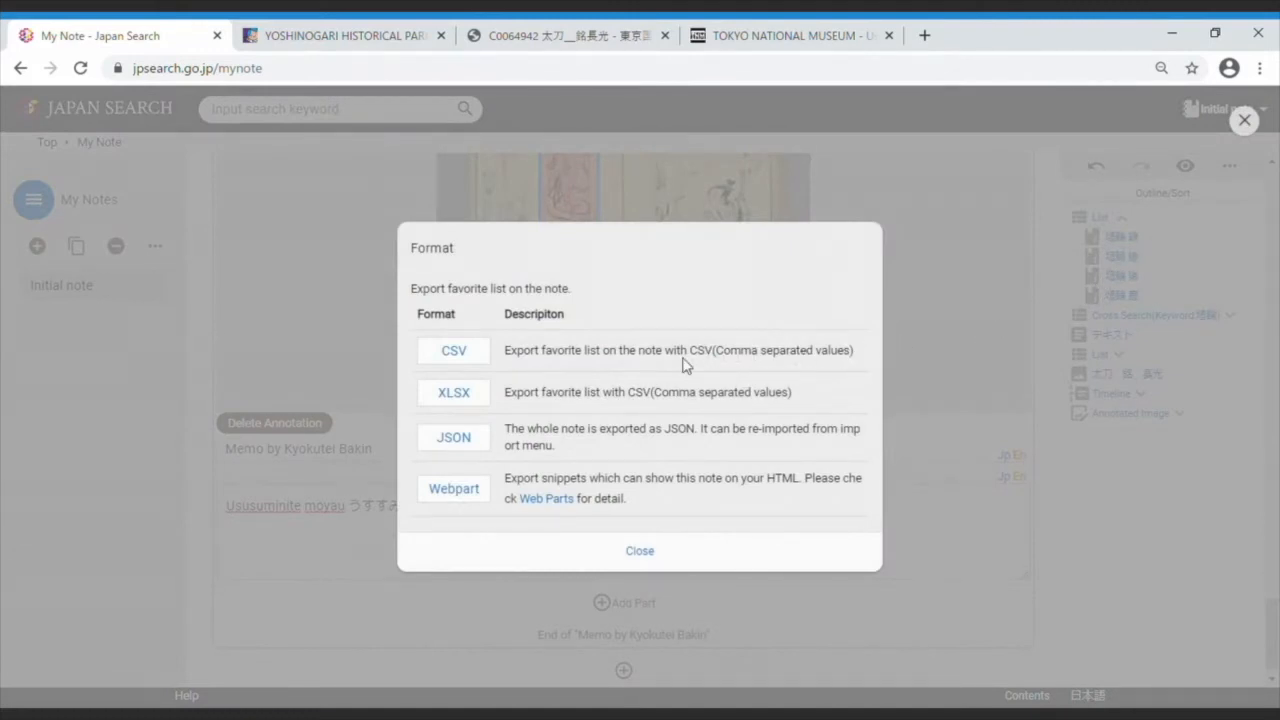
pyautogui.moveTo(488, 500)
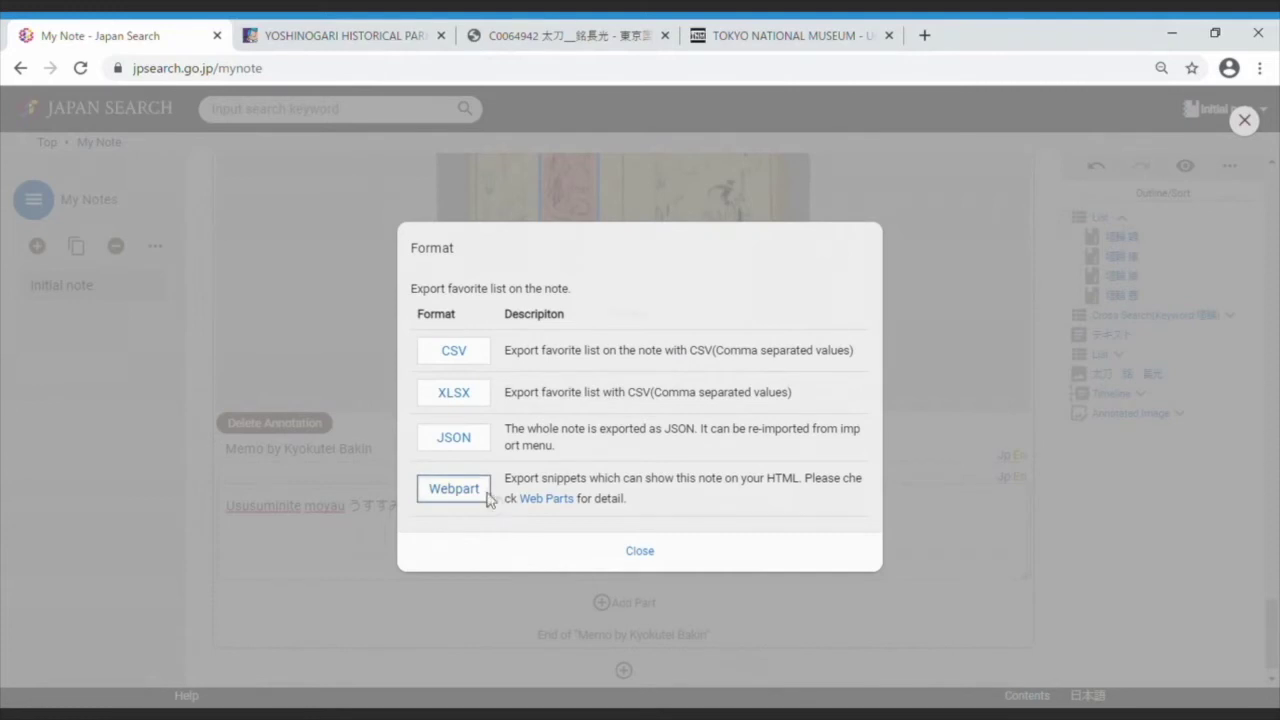
pyautogui.click(452, 488)
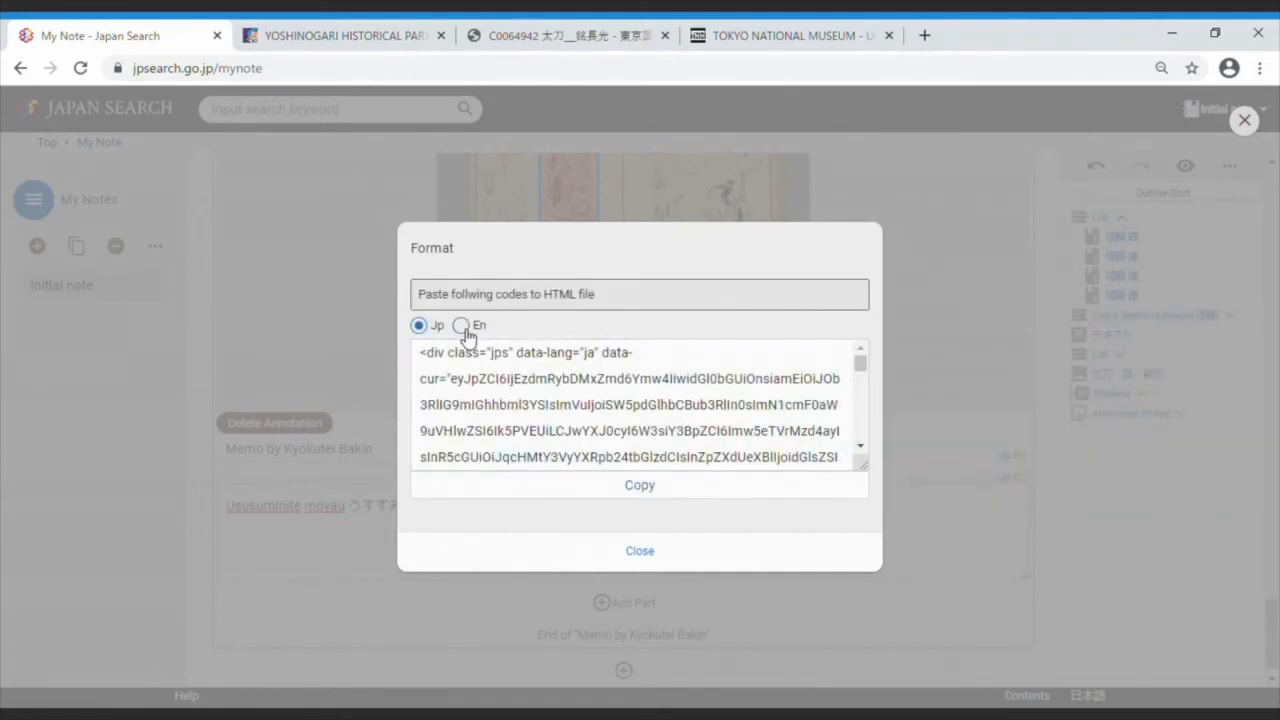
pyautogui.click(460, 324)
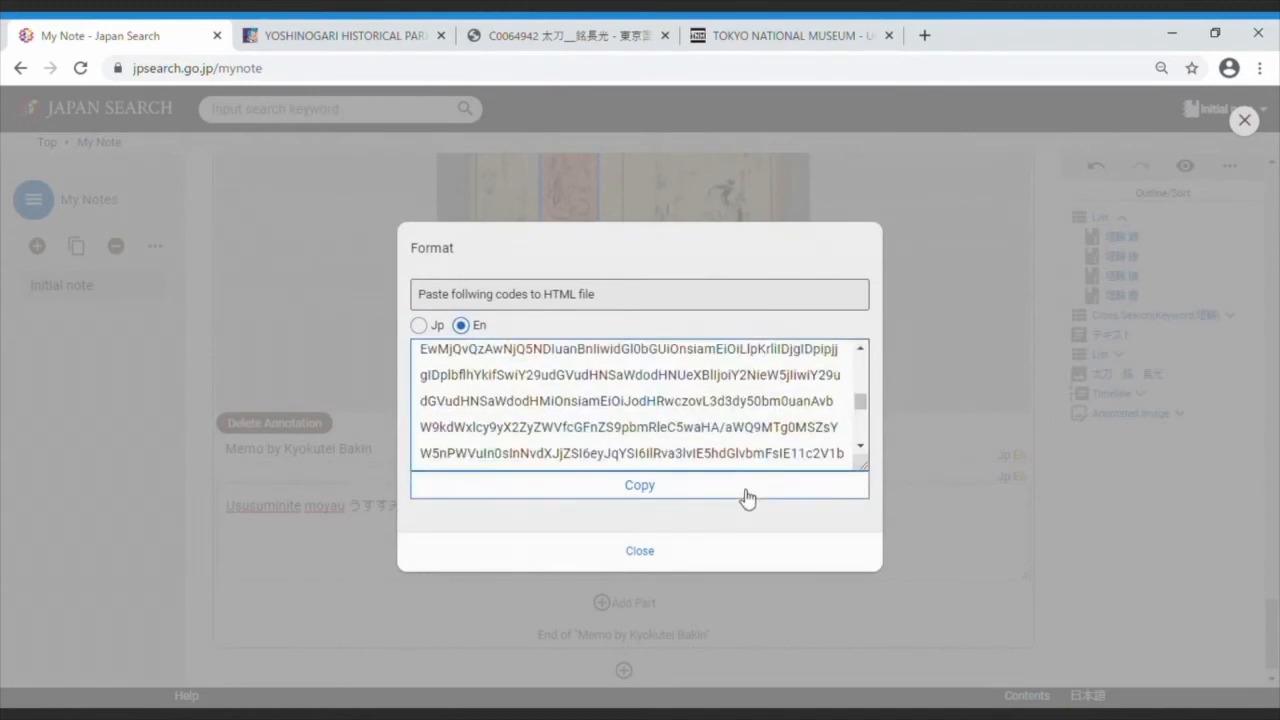
pyautogui.click(640, 486)
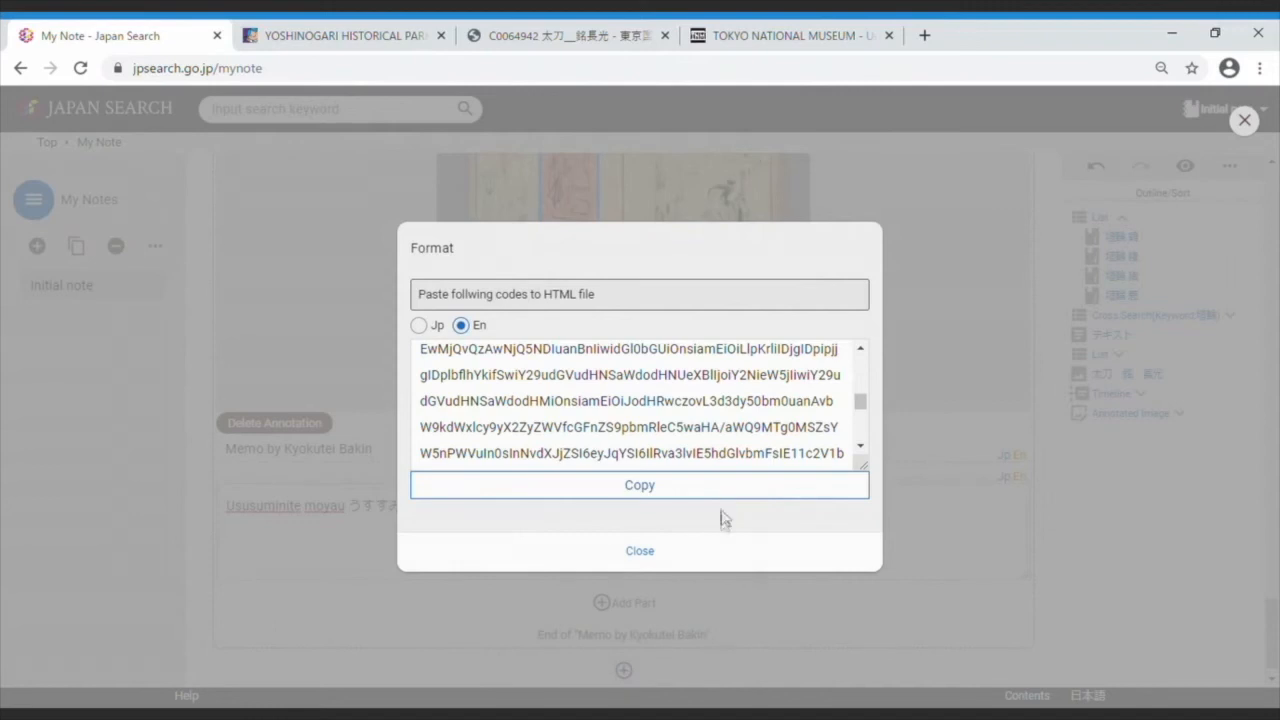
pyautogui.click(640, 552)
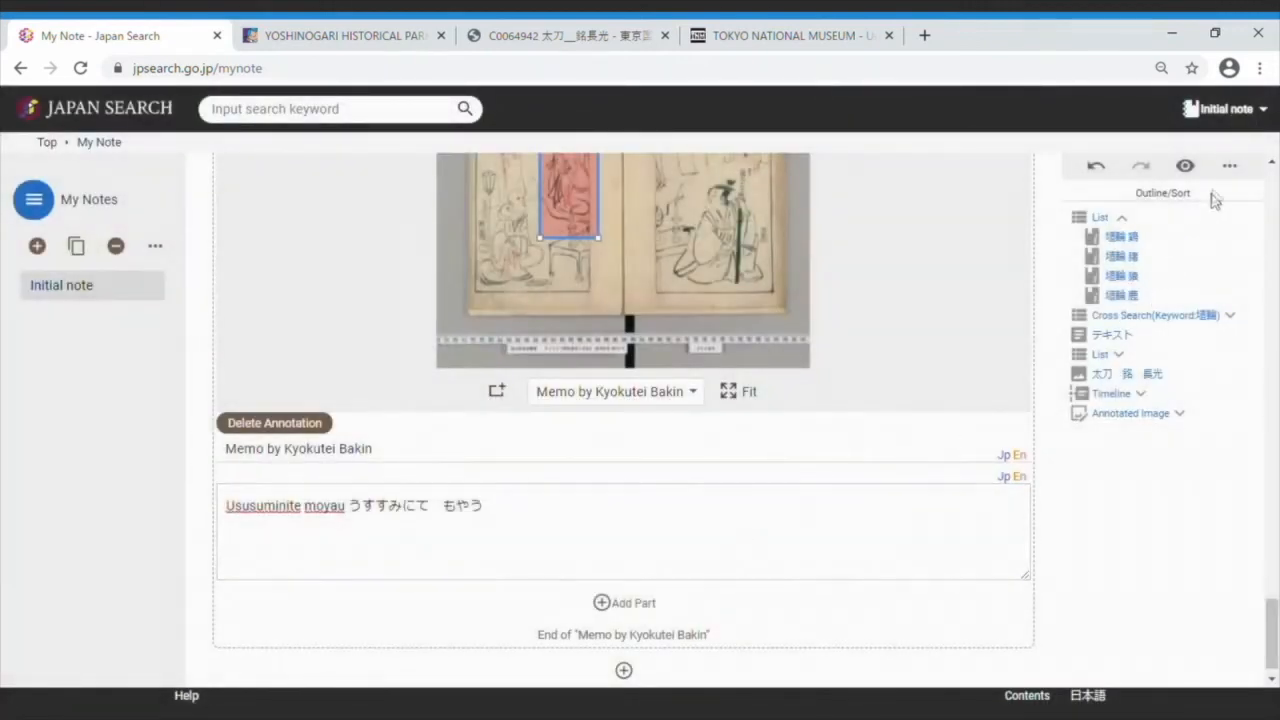
pyautogui.moveTo(1228, 170)
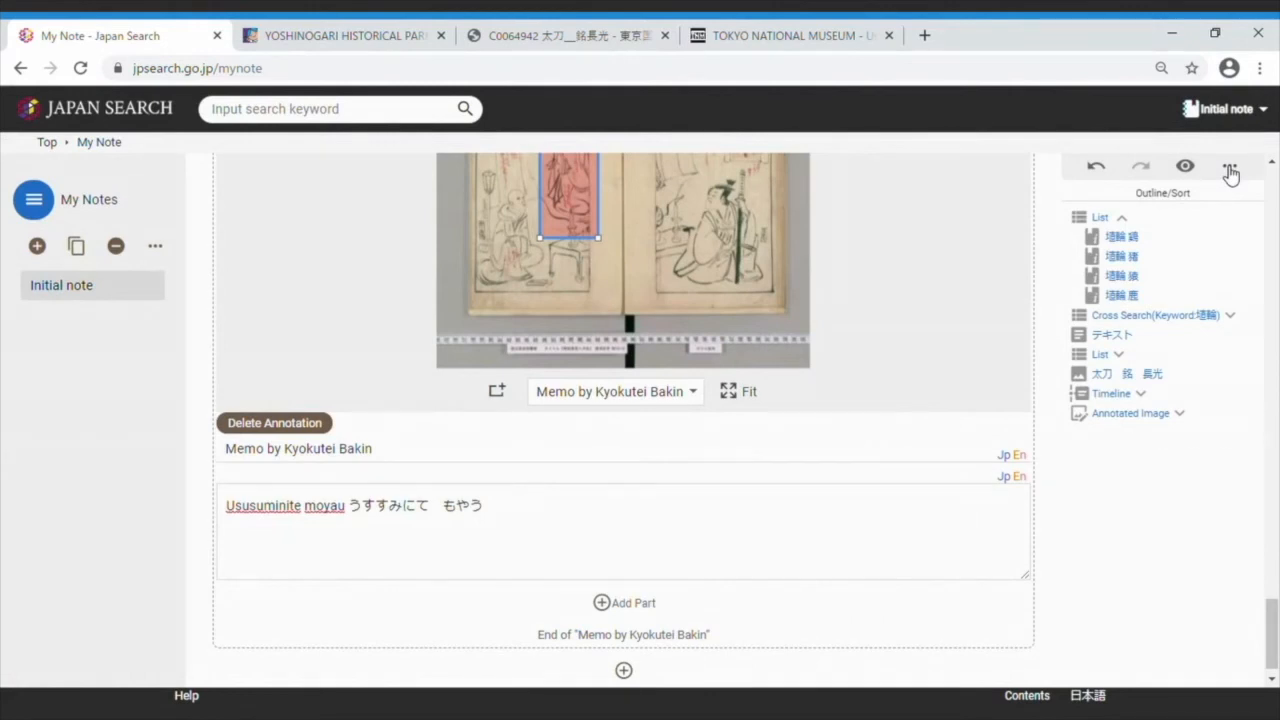
# Show the note's extra options with import, export and mode choices.
pyautogui.click(1228, 168)
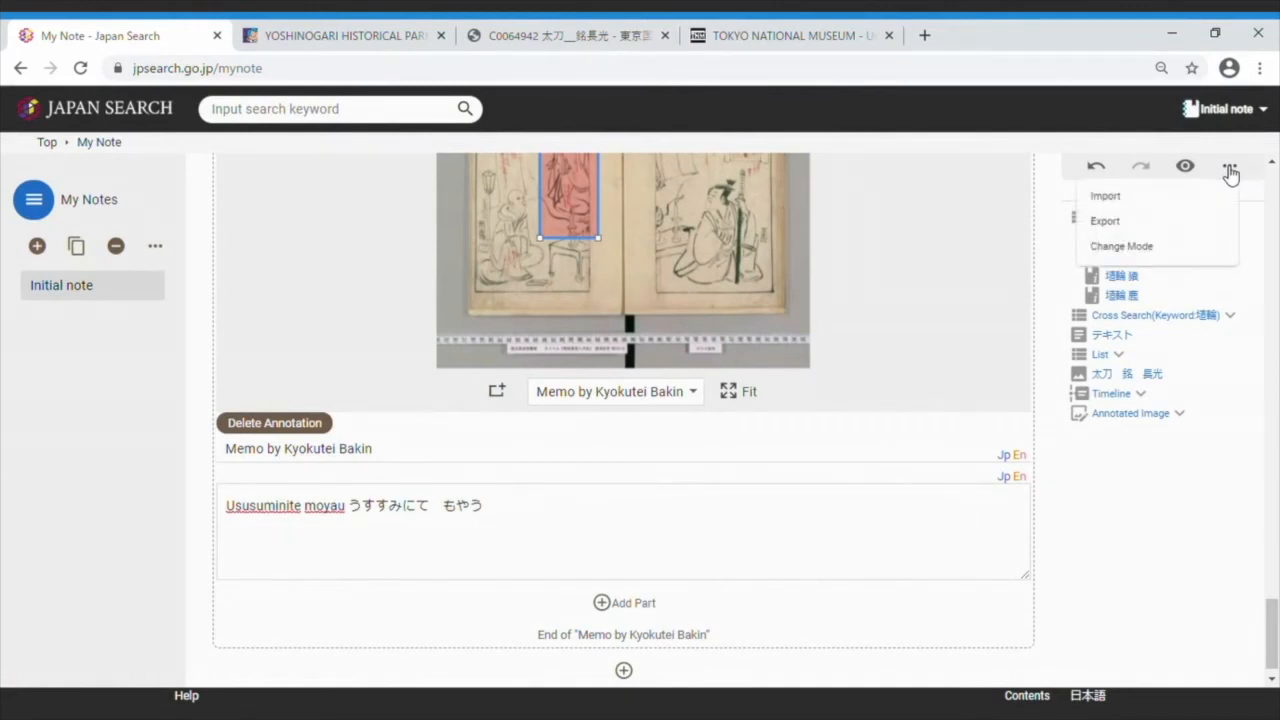
pyautogui.moveTo(1206, 214)
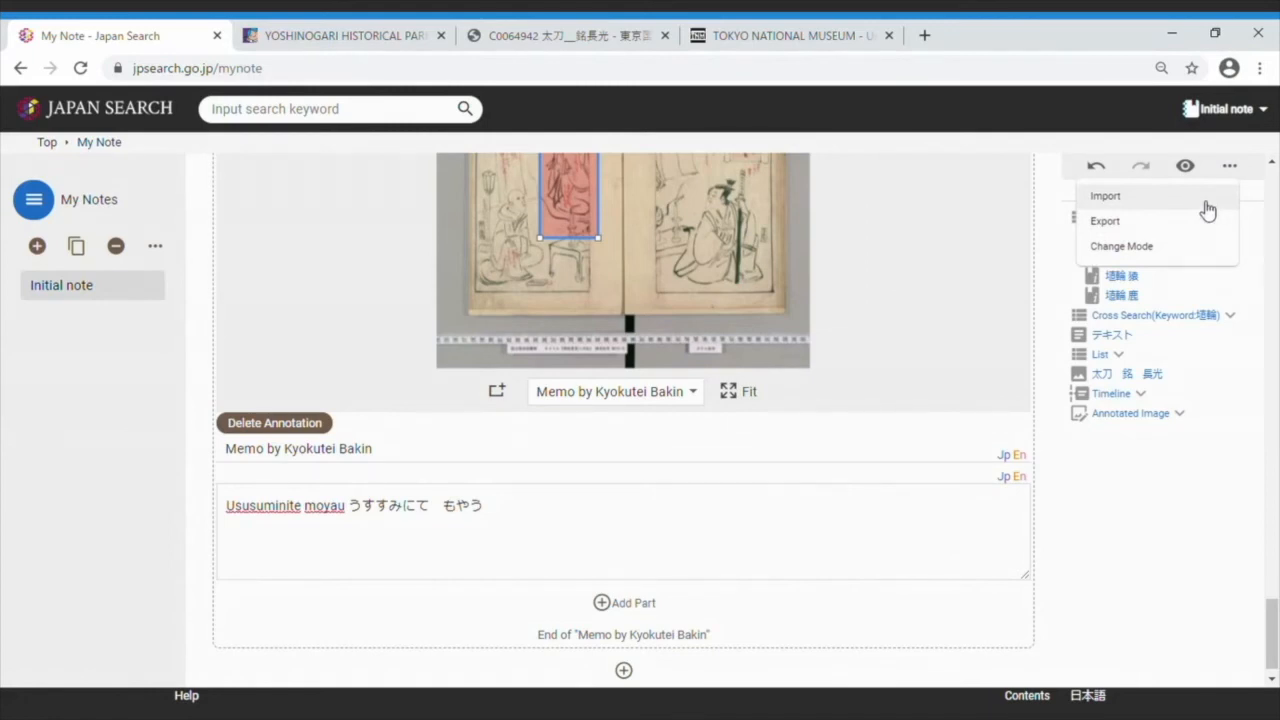
# Import the Plum (Ume).json file, adding its plum and related-materials sections to the note.
pyautogui.click(1104, 196)
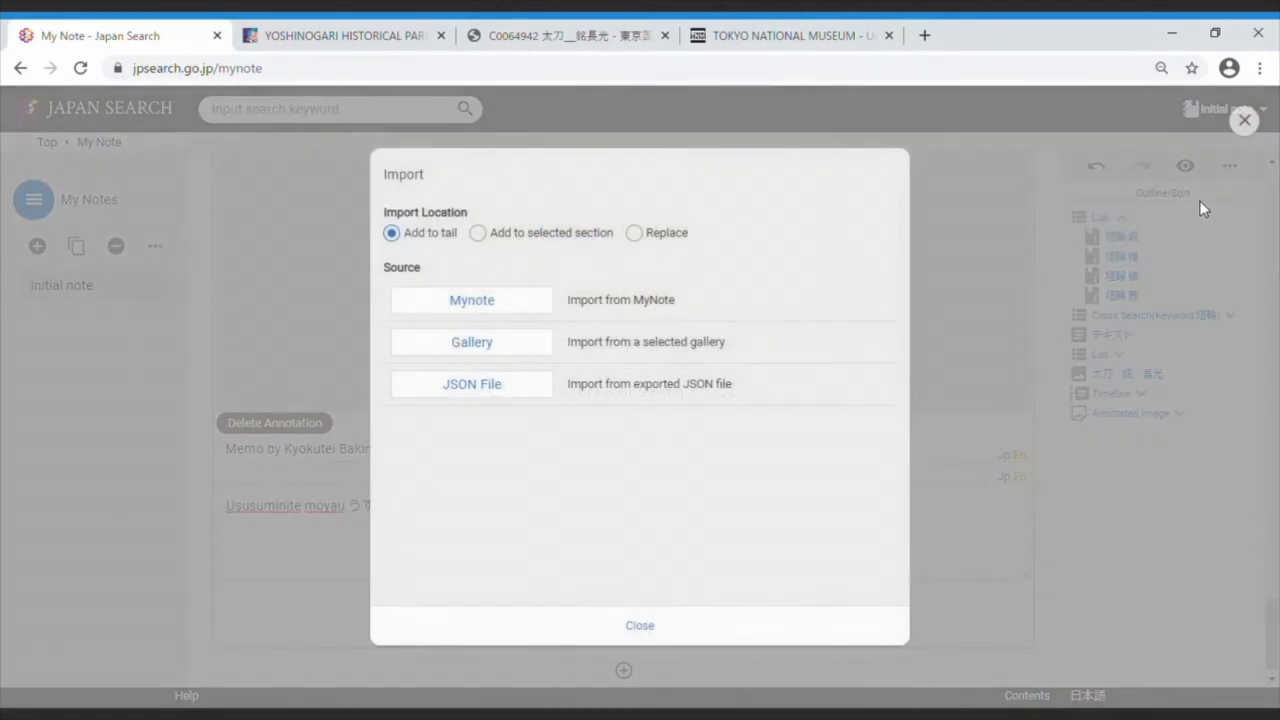
pyautogui.moveTo(706, 306)
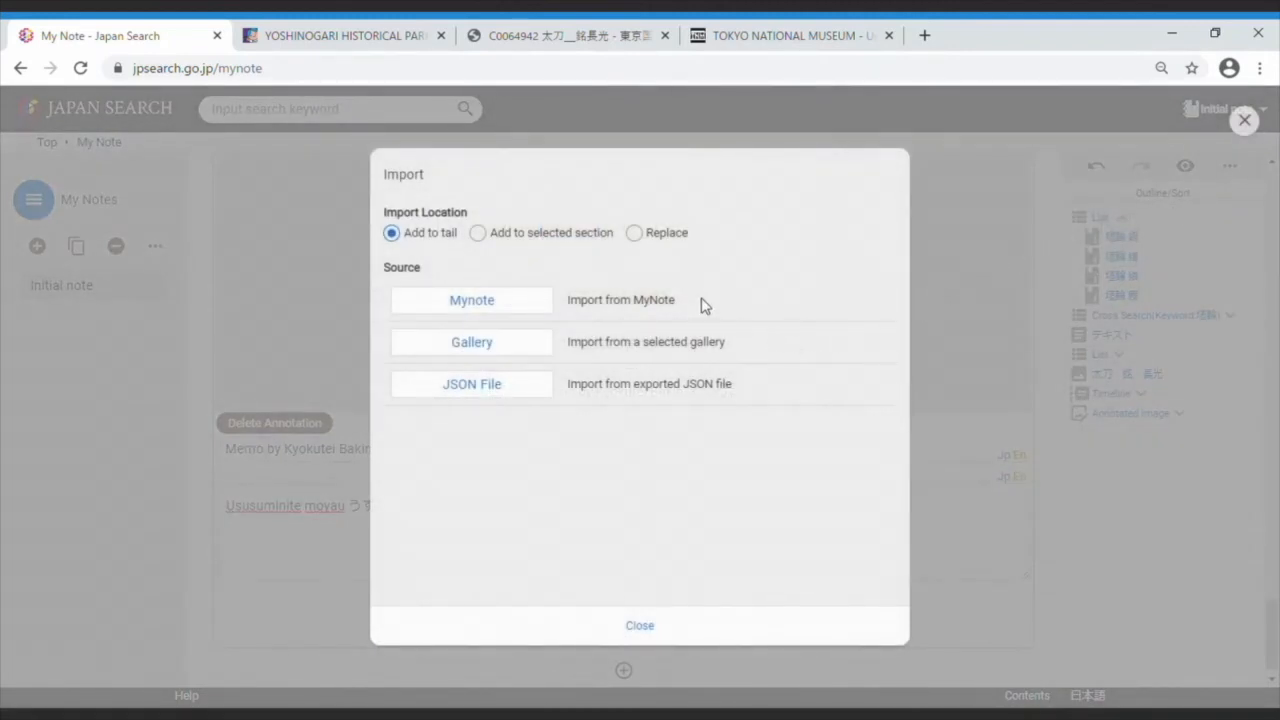
pyautogui.moveTo(530, 336)
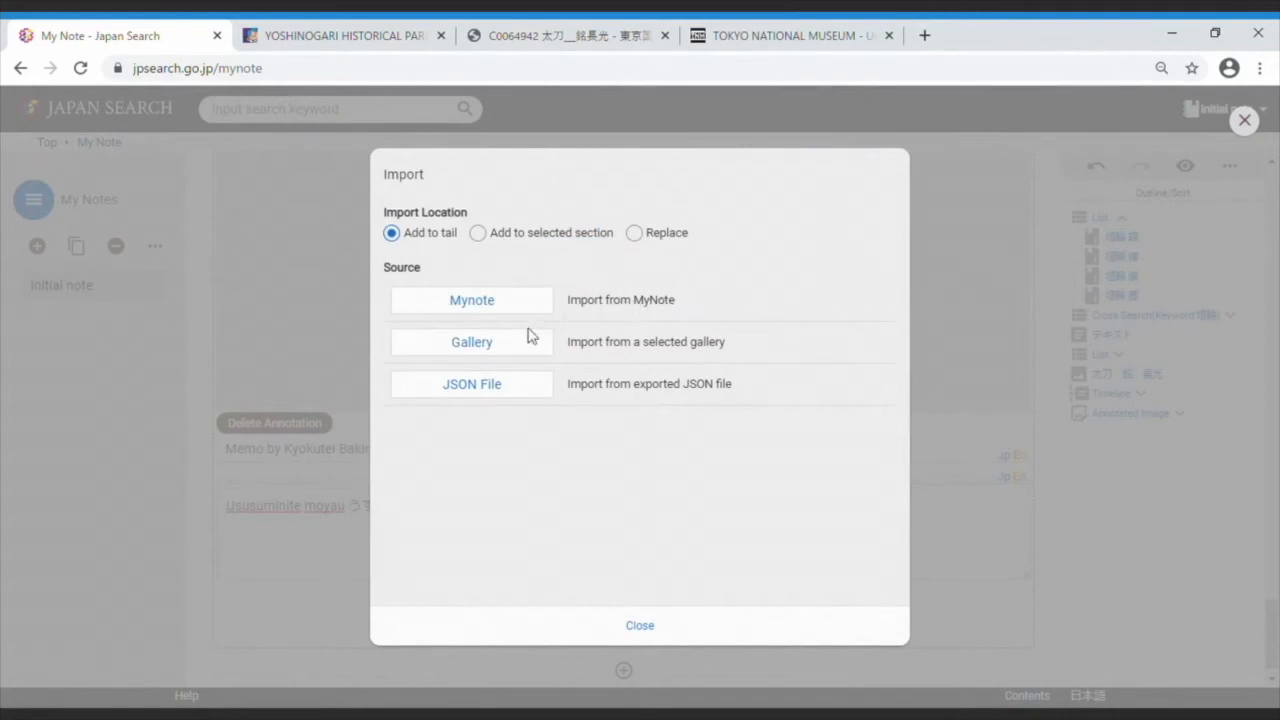
pyautogui.click(470, 384)
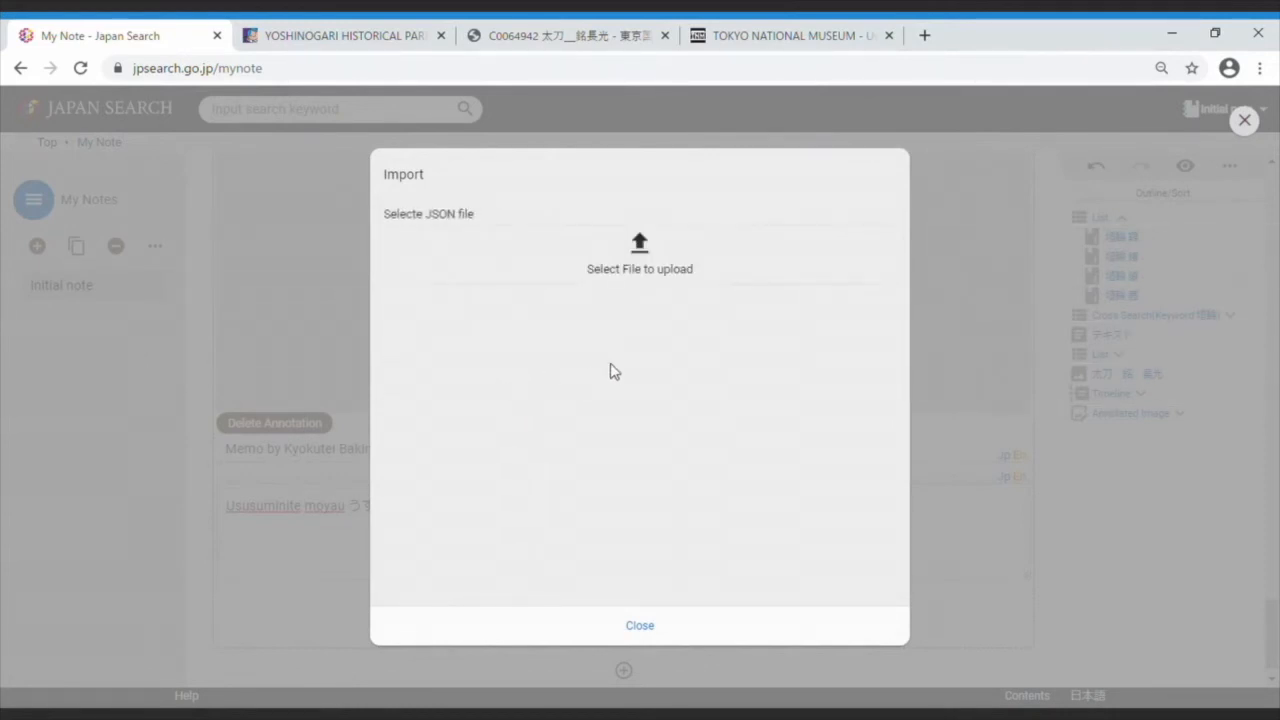
pyautogui.moveTo(580, 390)
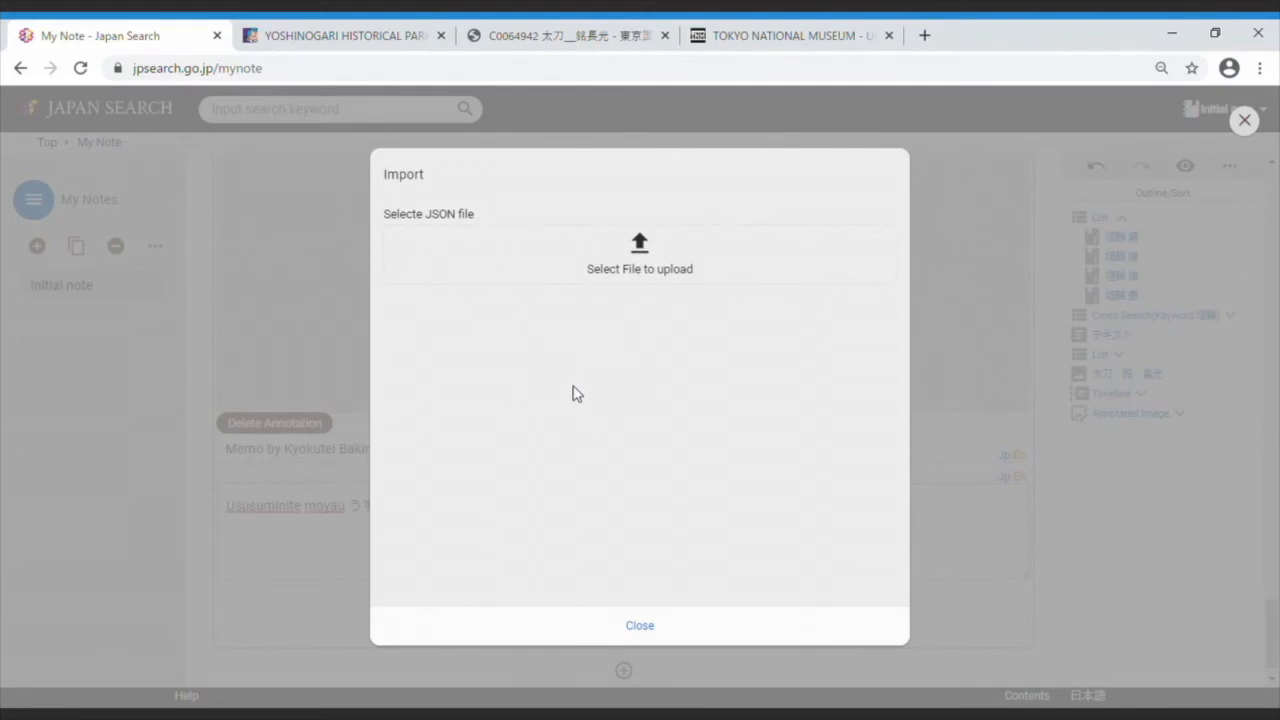
pyautogui.moveTo(592, 364)
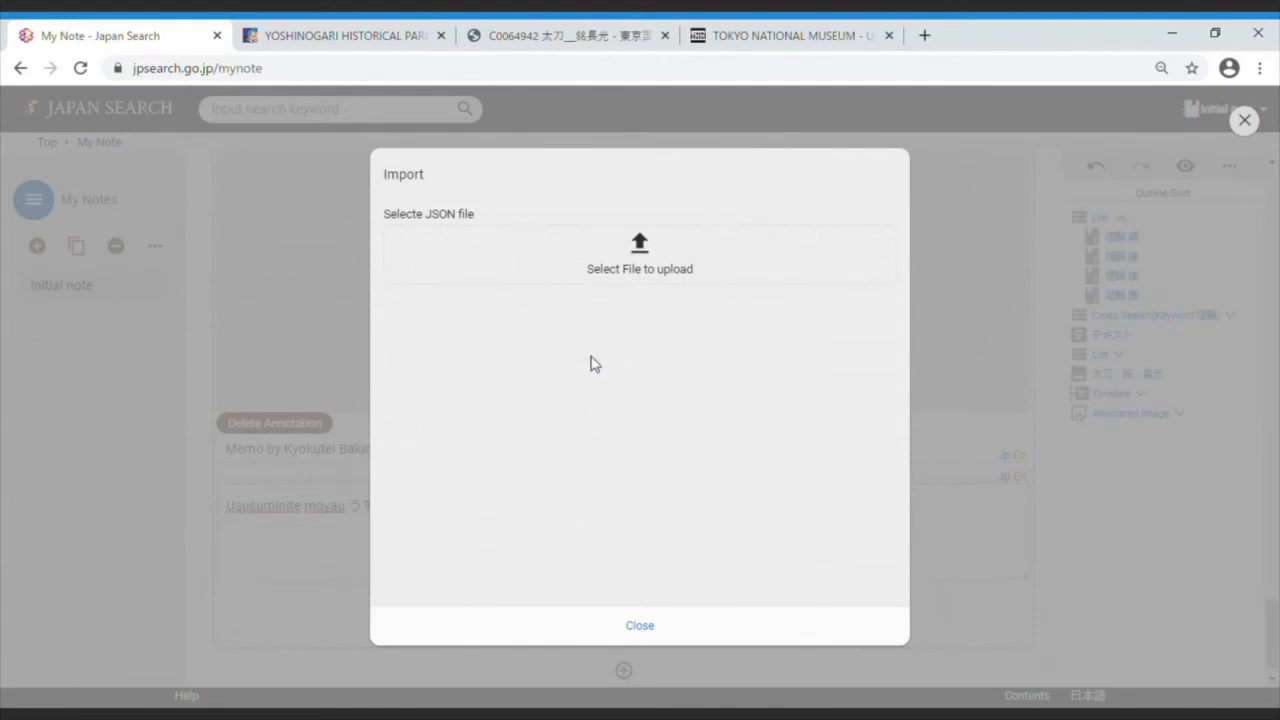
pyautogui.moveTo(616, 270)
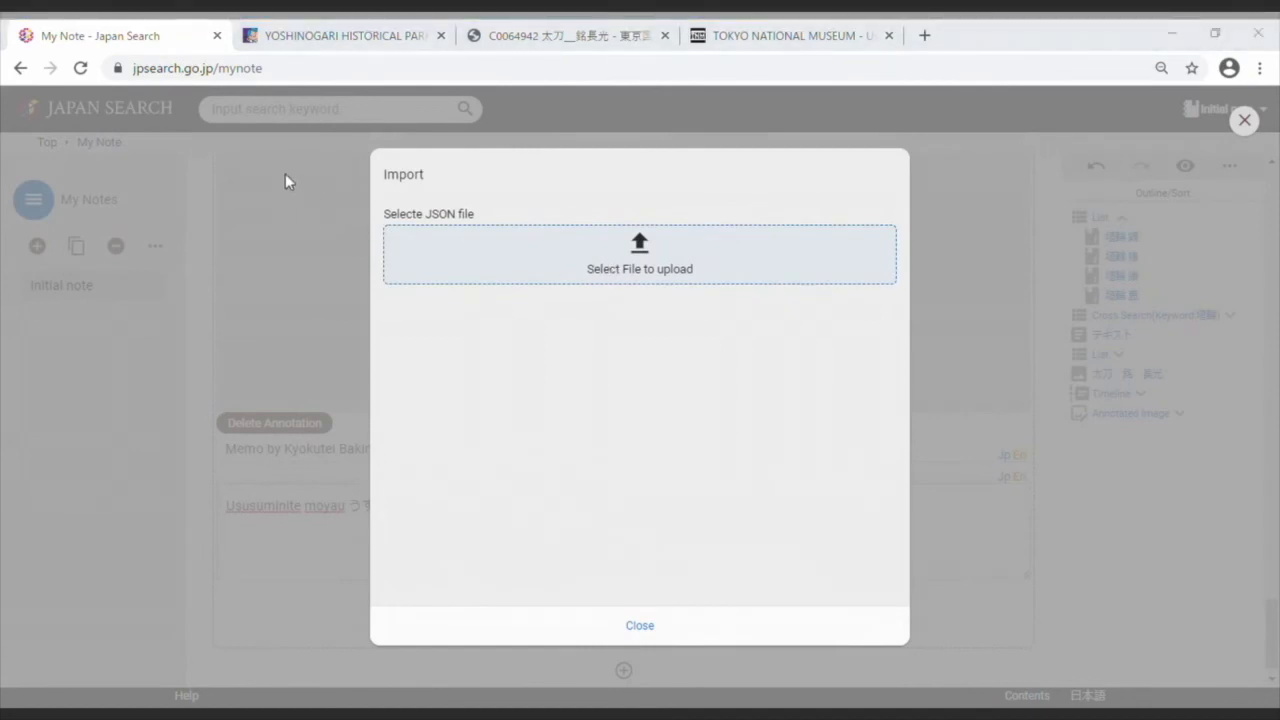
pyautogui.click(640, 256)
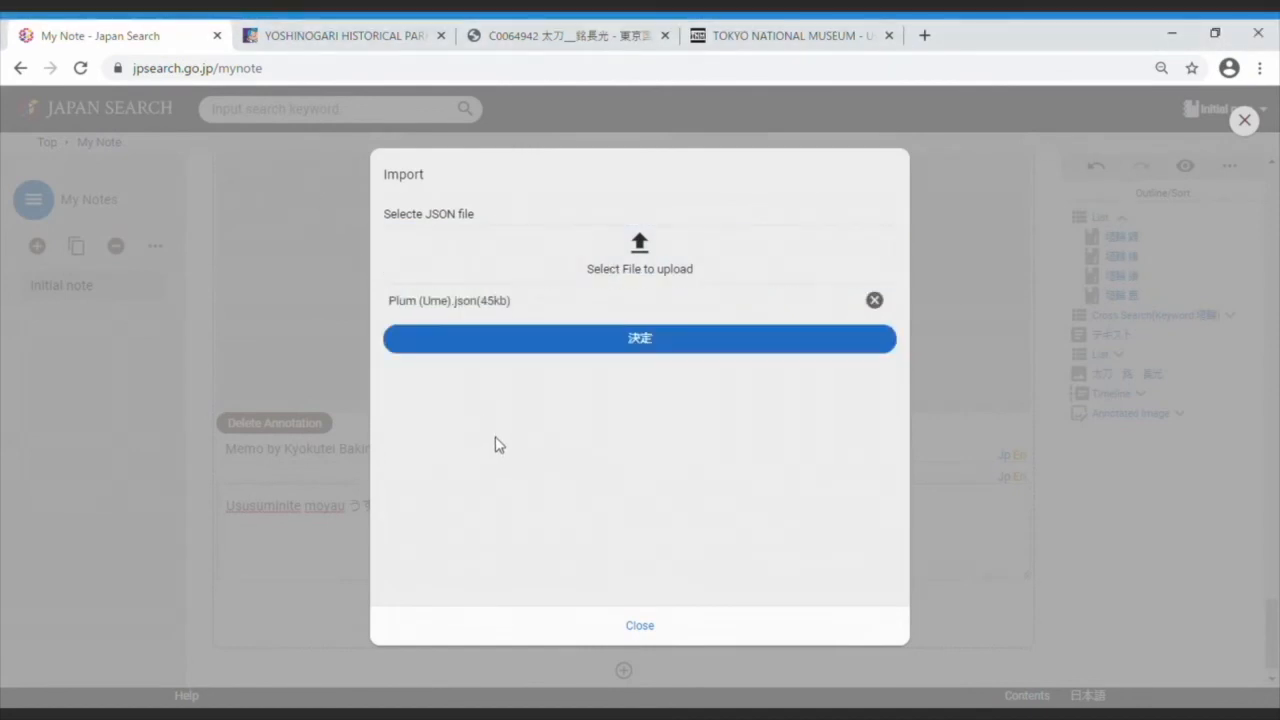
pyautogui.moveTo(544, 352)
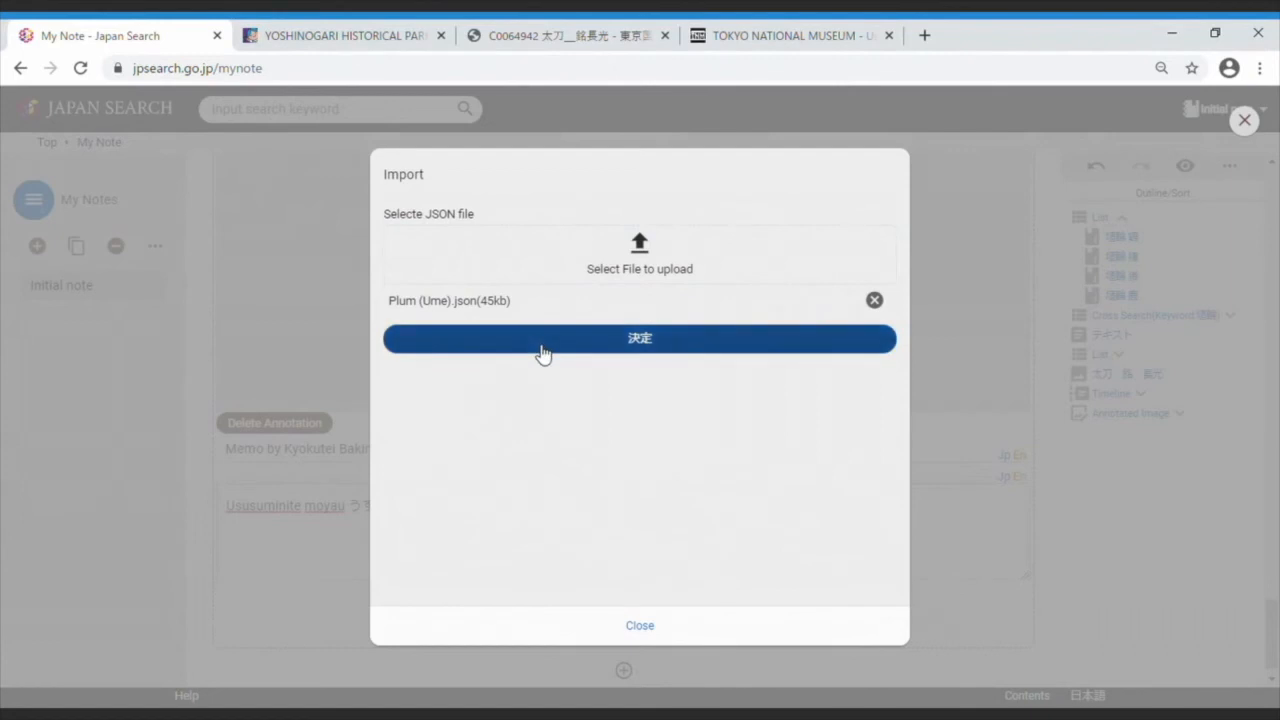
pyautogui.click(640, 338)
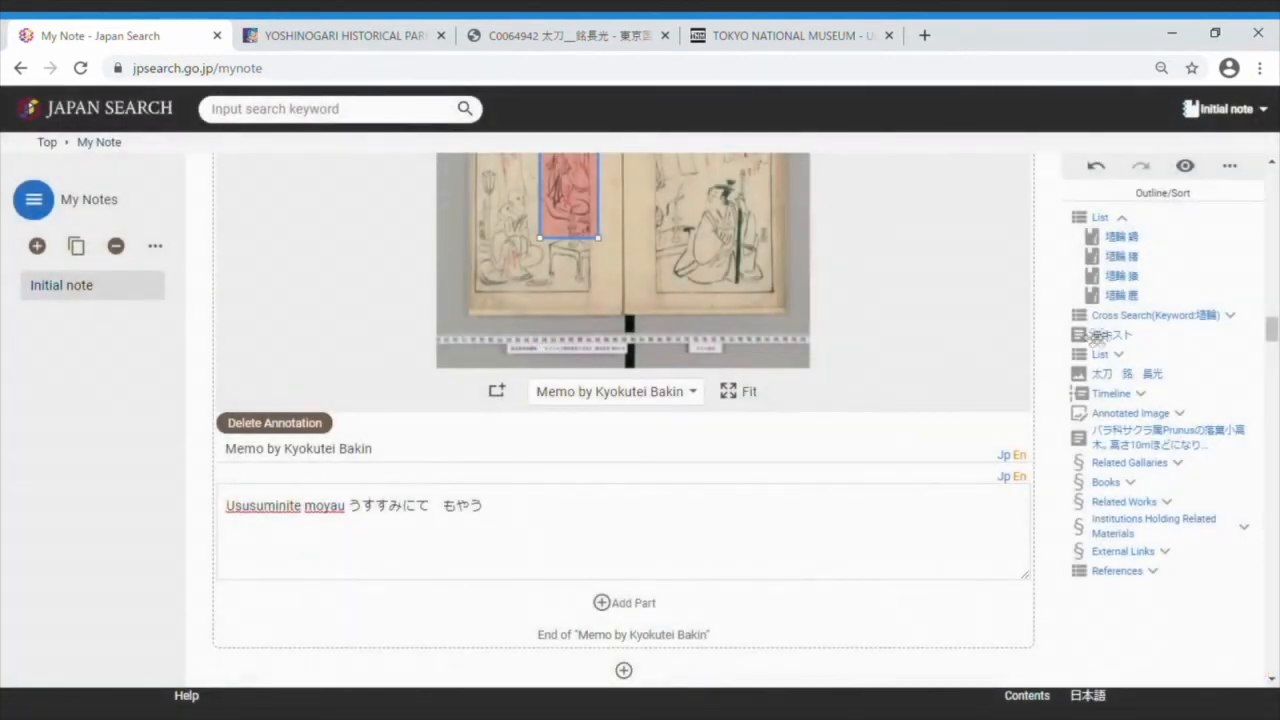
pyautogui.moveTo(1234, 338)
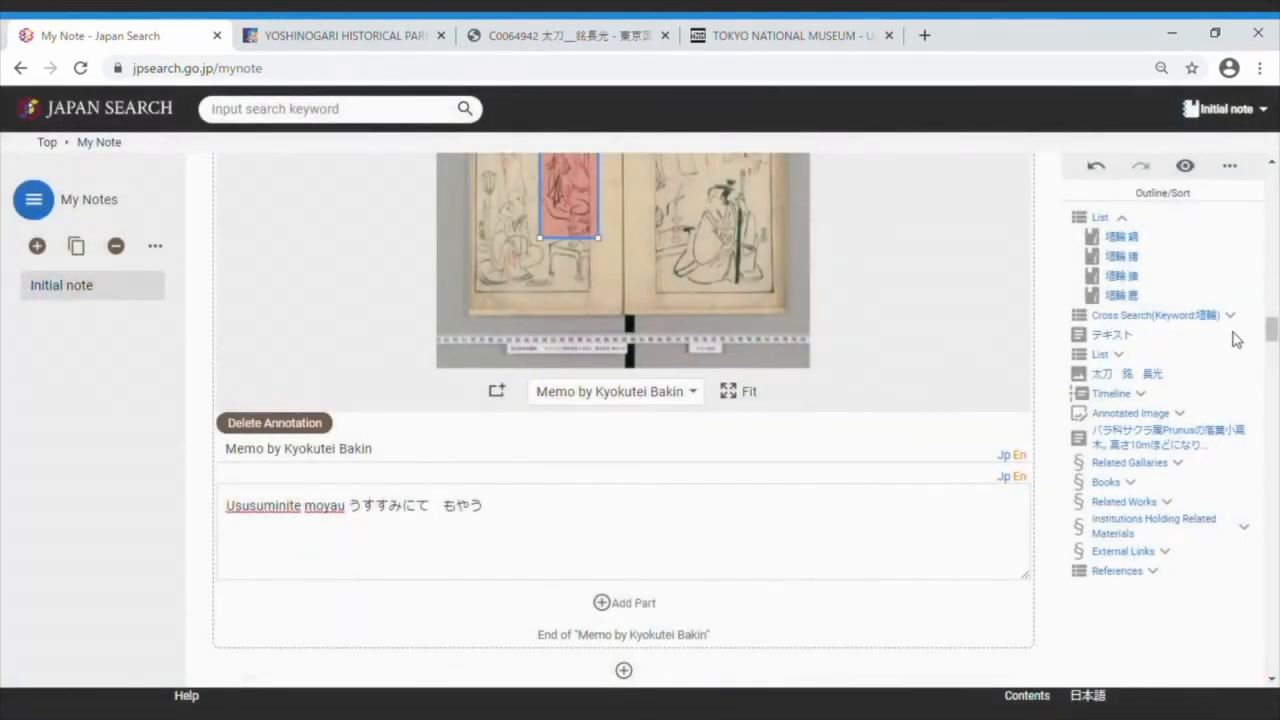
pyautogui.moveTo(1230, 376)
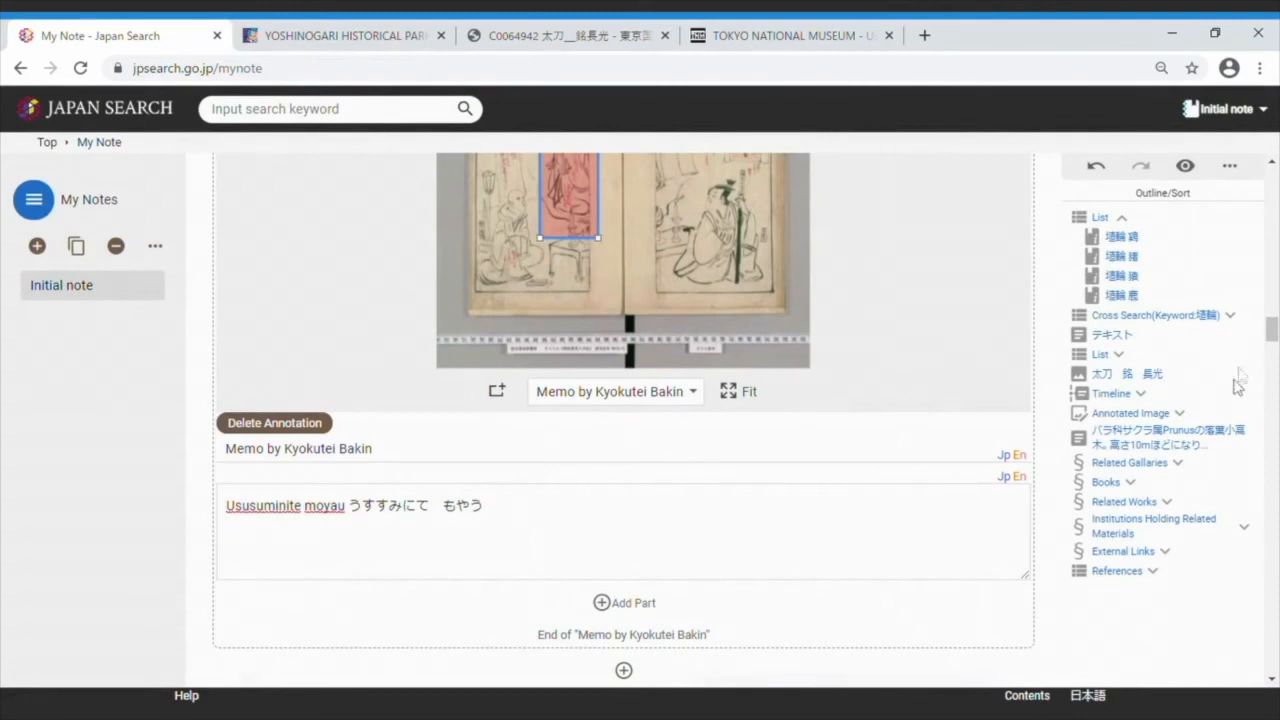
pyautogui.scroll(-3)
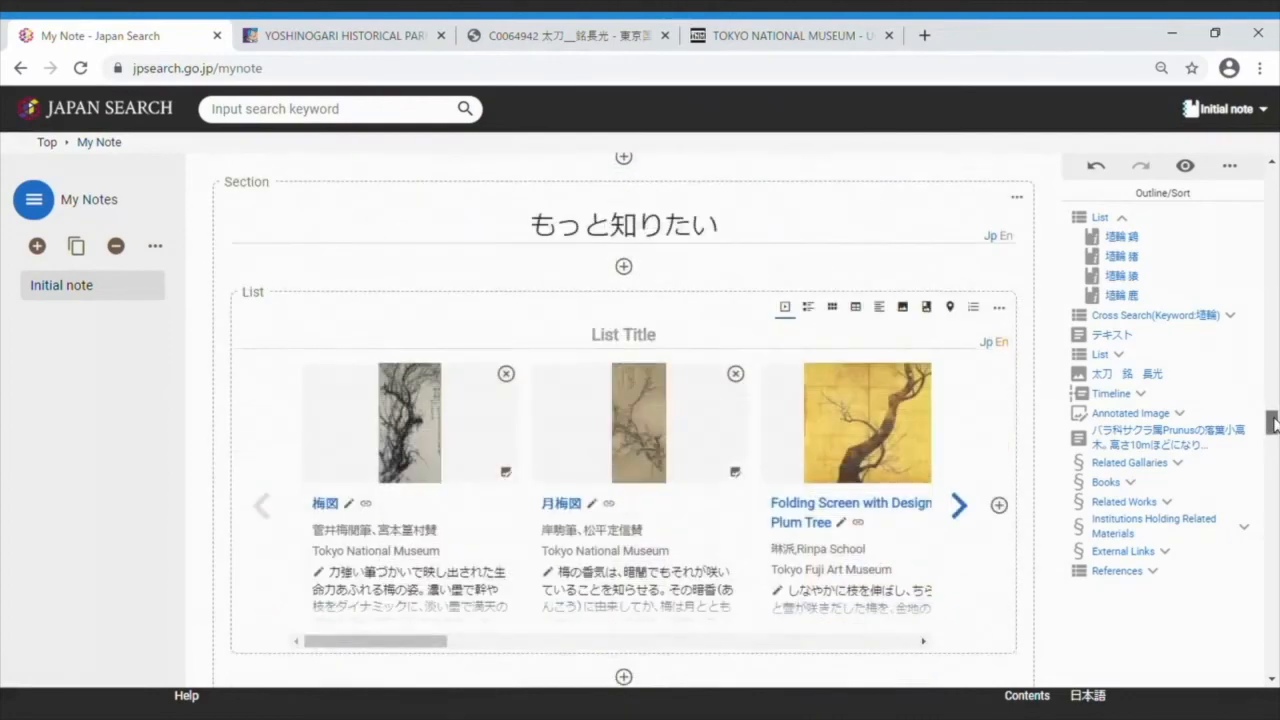
pyautogui.scroll(-3)
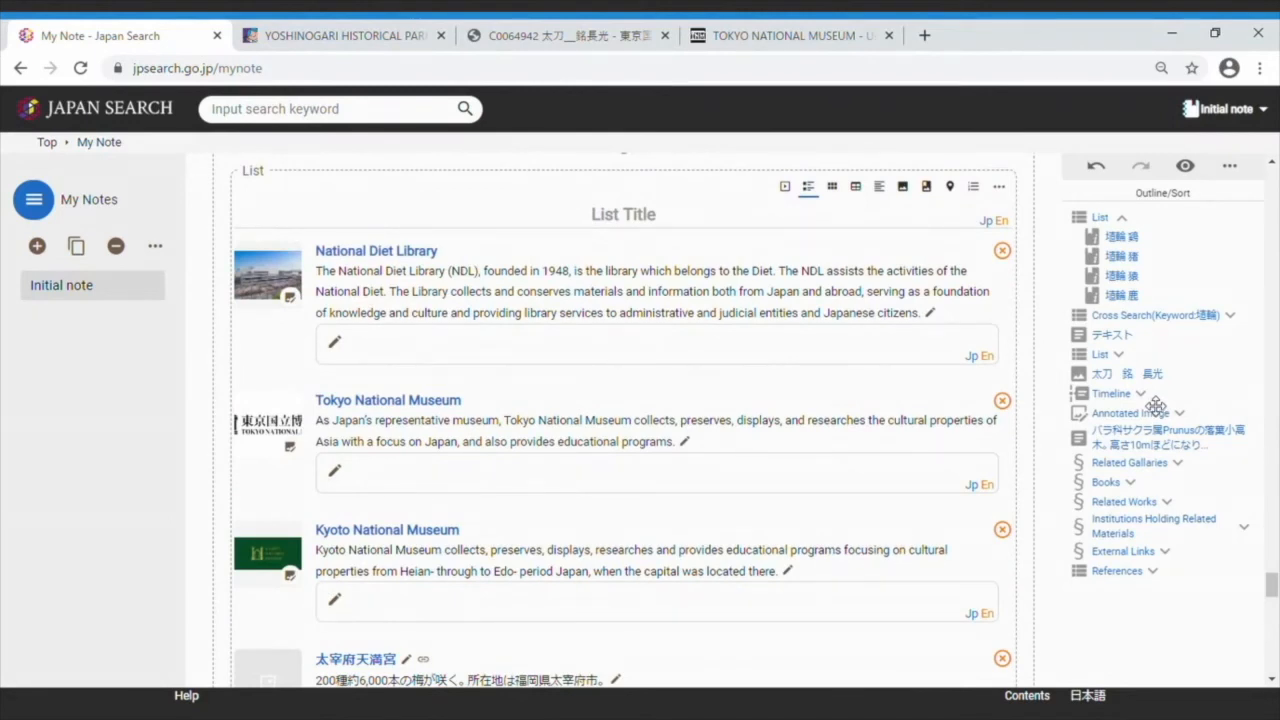
pyautogui.moveTo(8, 380)
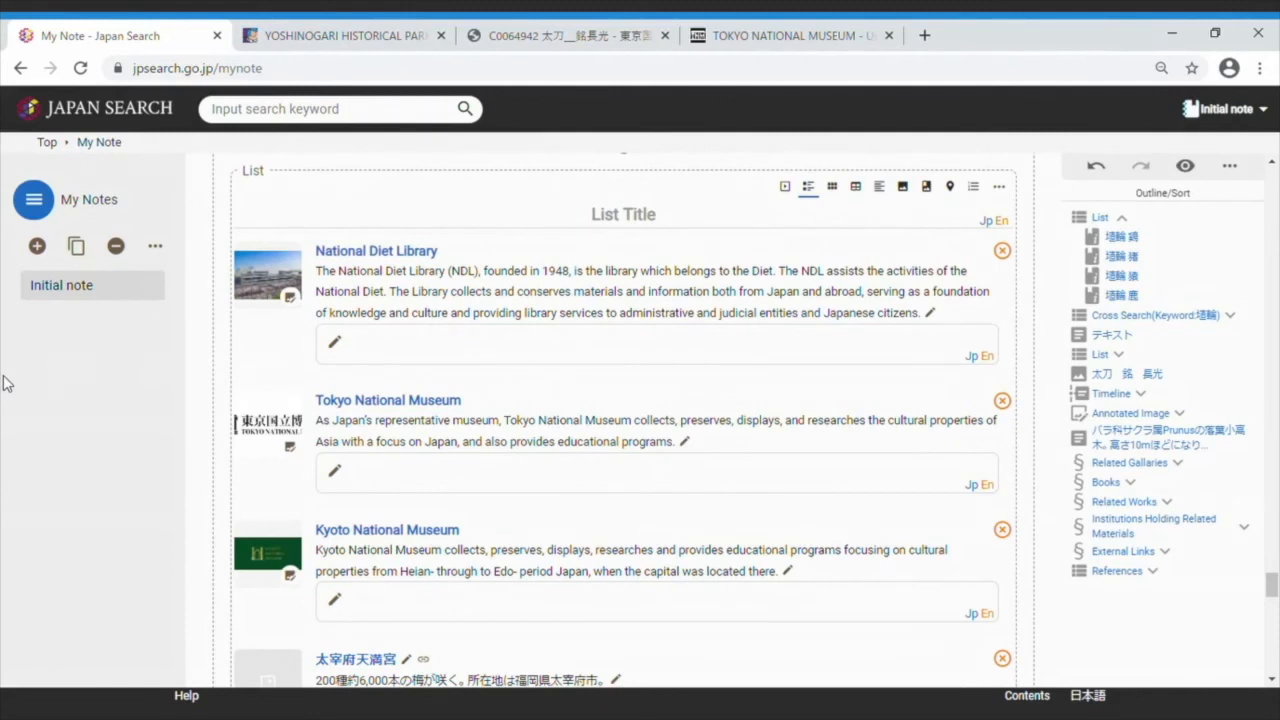
pyautogui.moveTo(6, 340)
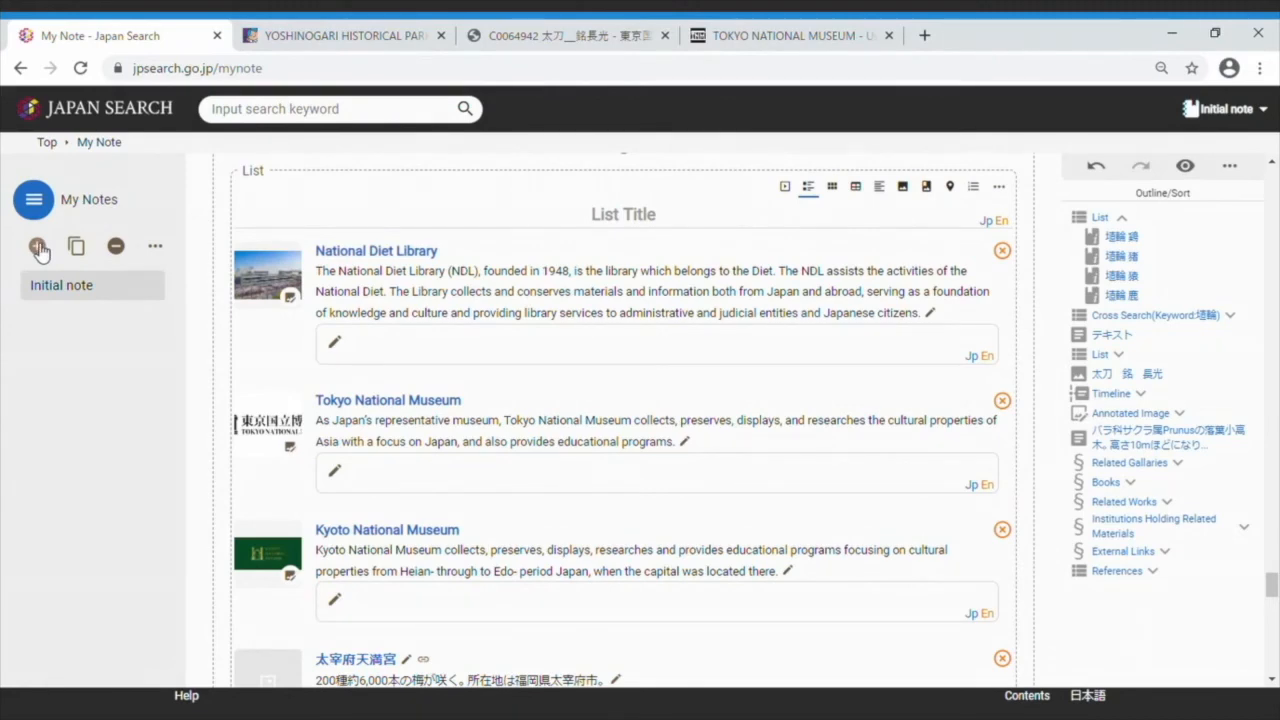
# Create a new empty note titled 'Note 2'.
pyautogui.click(36, 246)
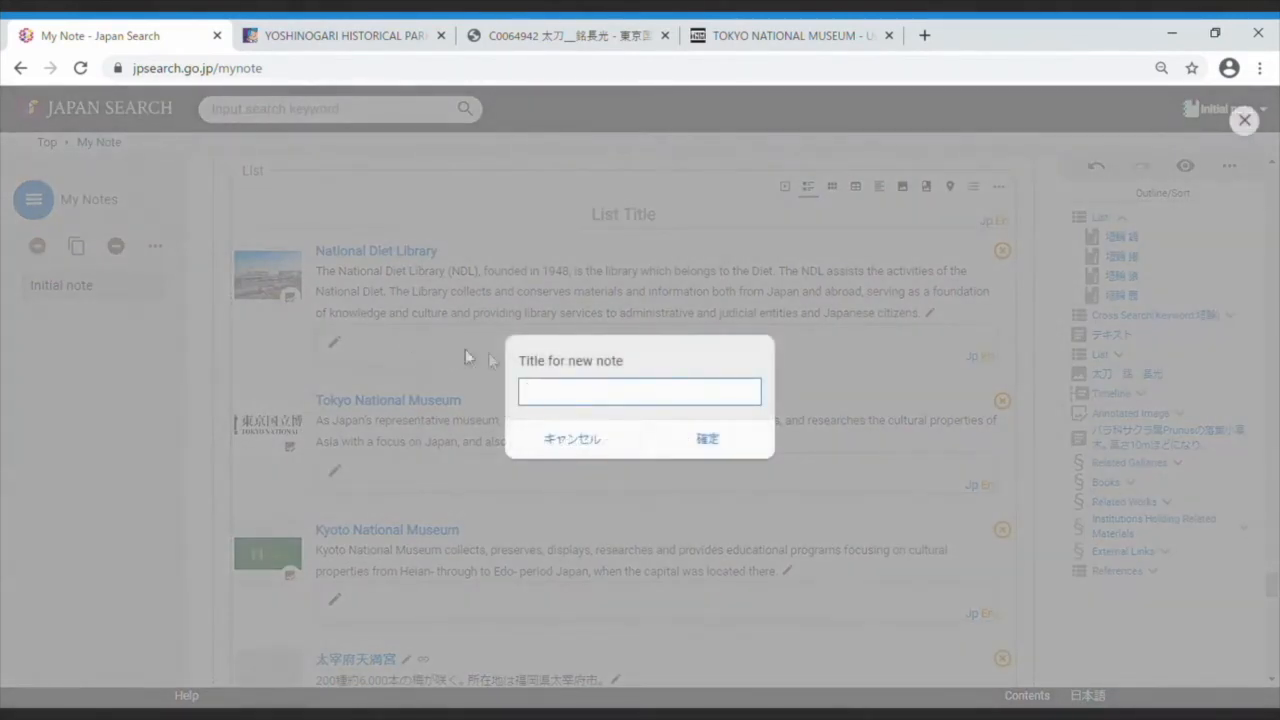
pyautogui.click(640, 392)
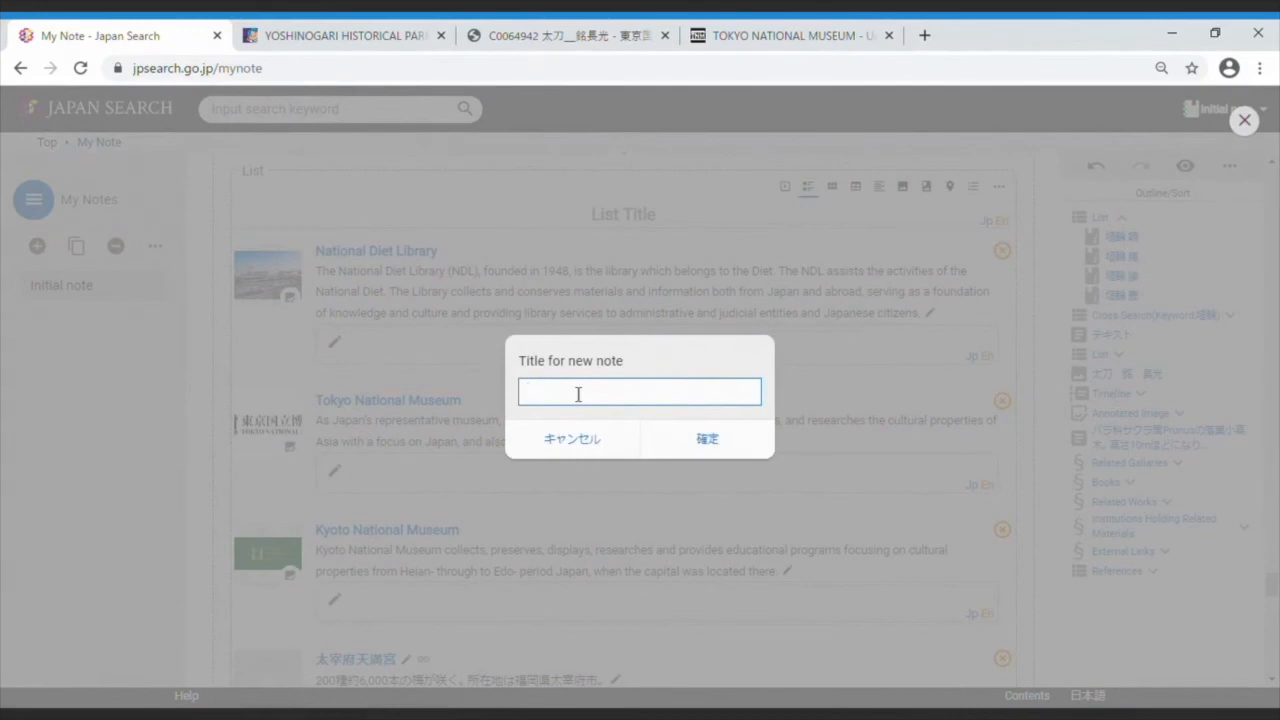
pyautogui.write('Note 2')
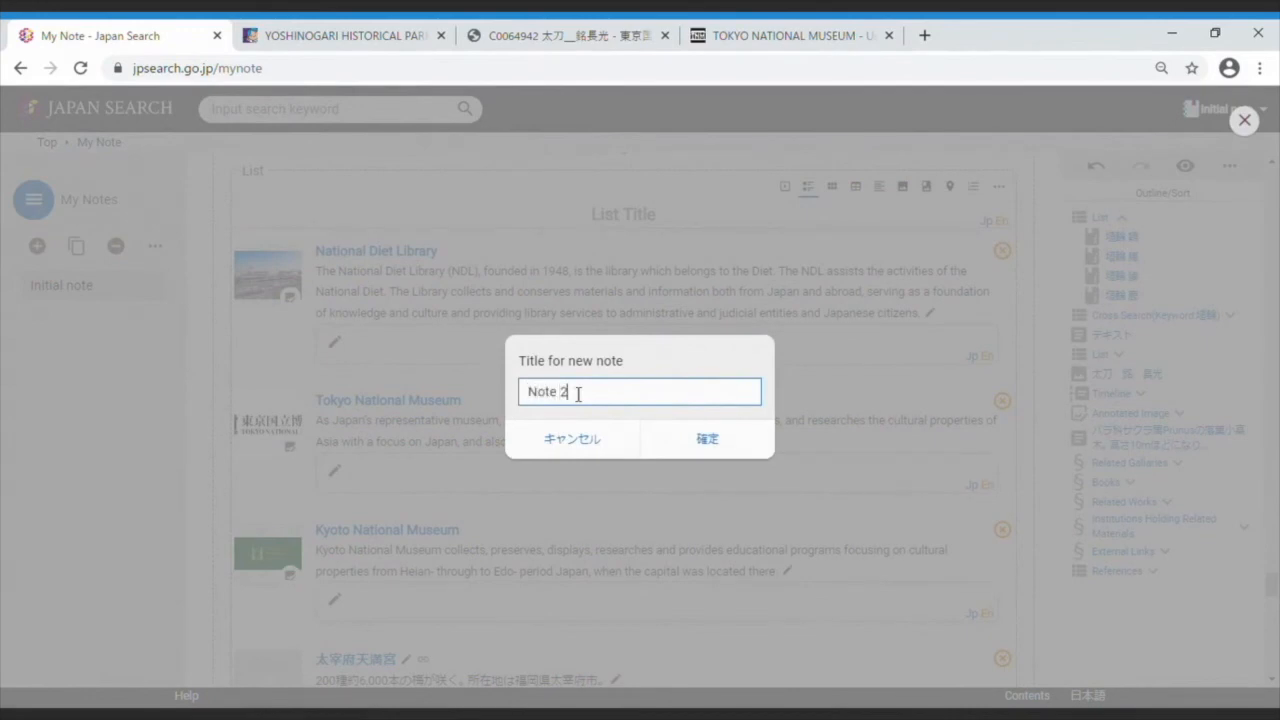
pyautogui.moveTo(706, 440)
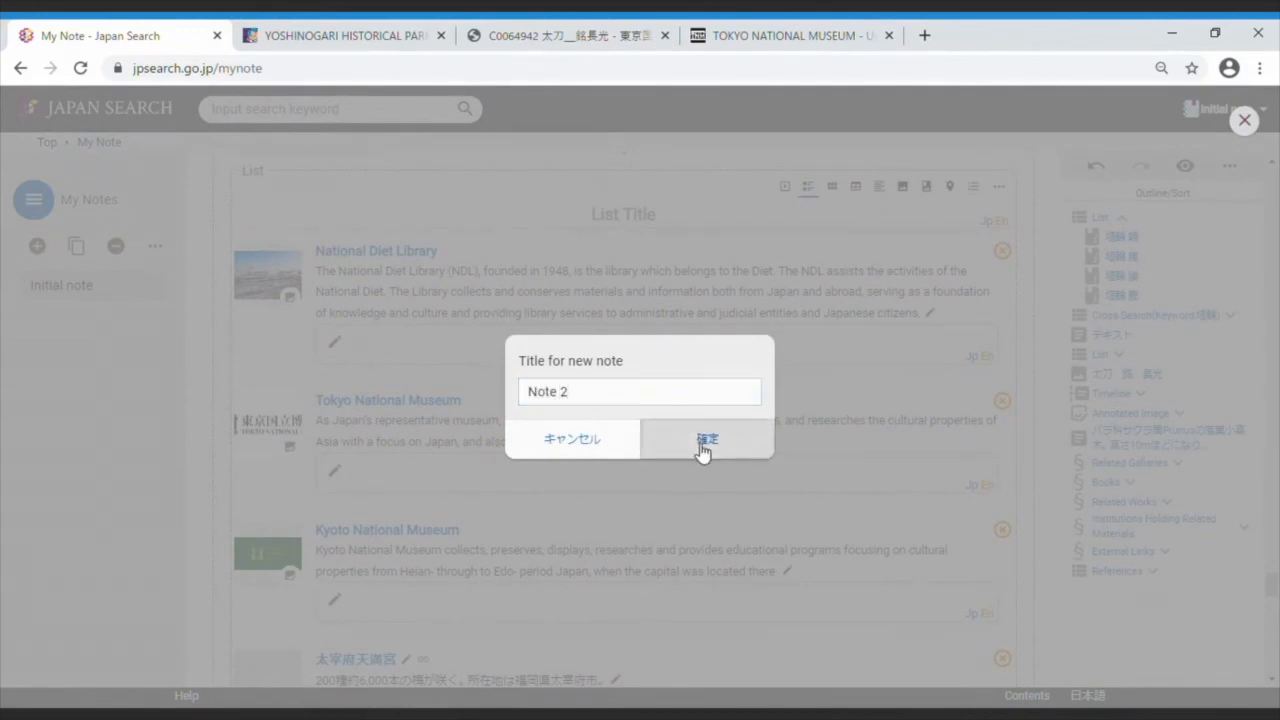
pyautogui.click(708, 440)
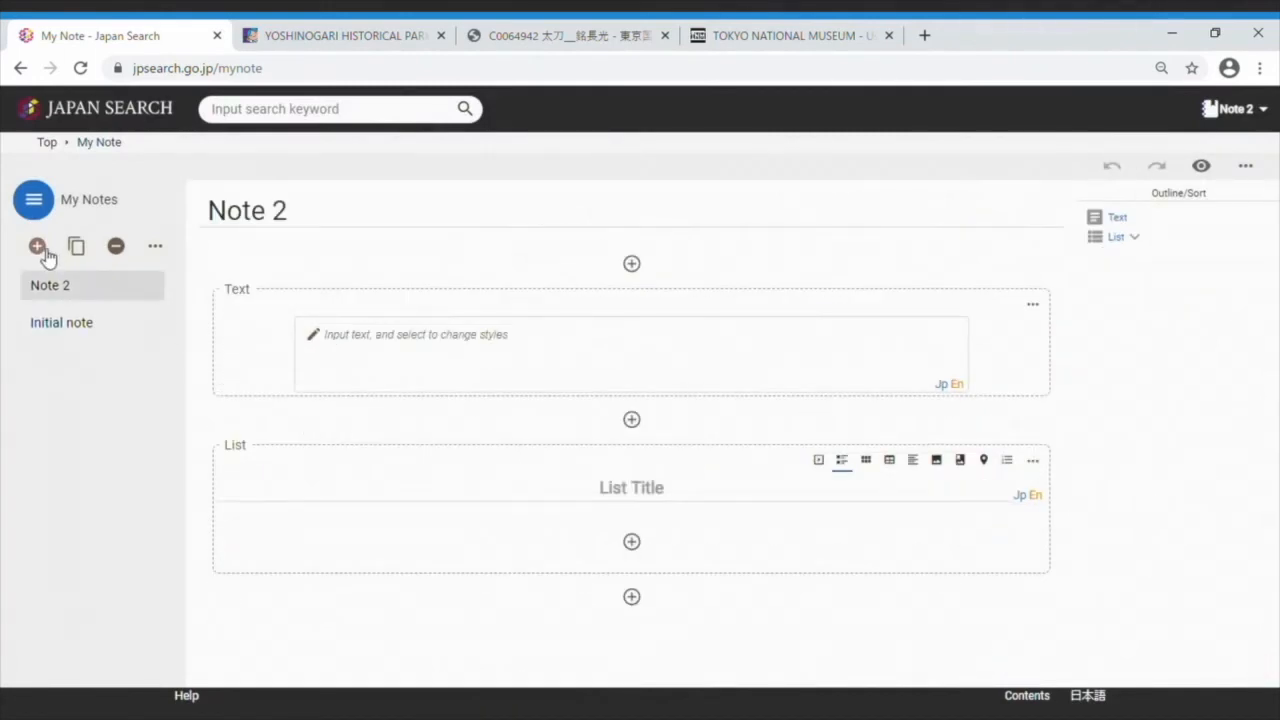
# Create another empty note titled 'Note 3'.
pyautogui.click(36, 244)
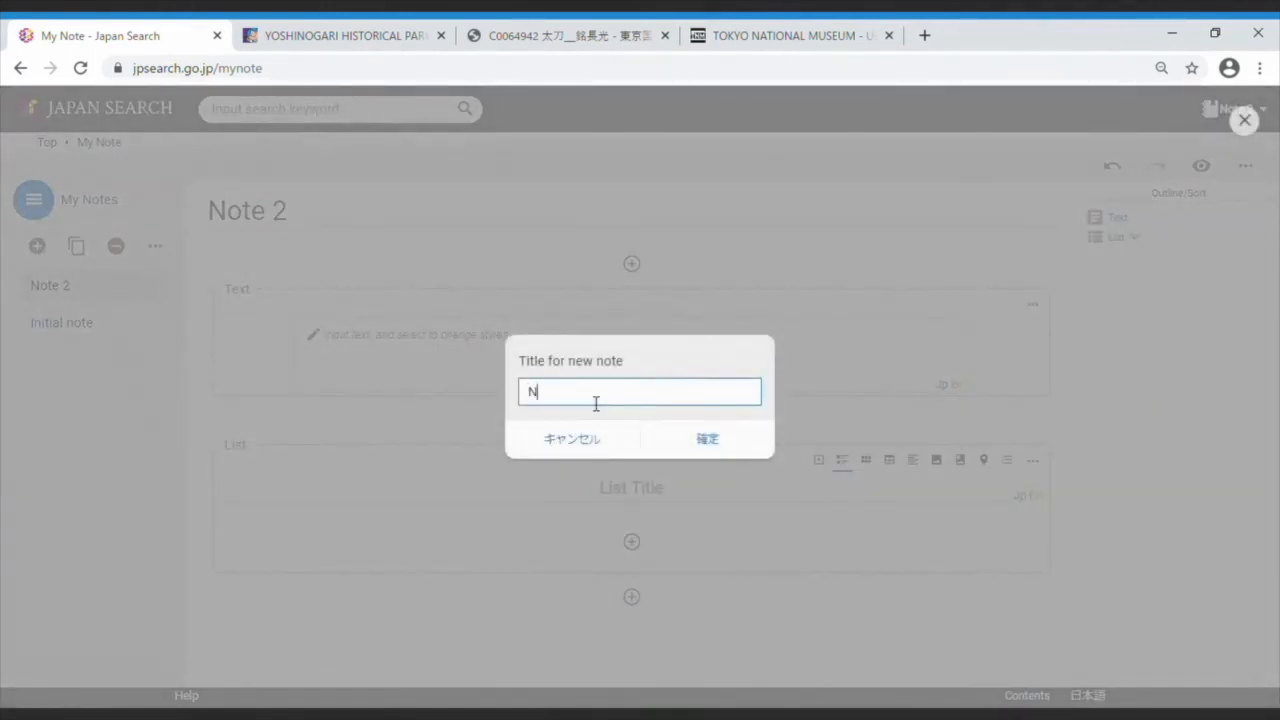
pyautogui.write('ote 3')
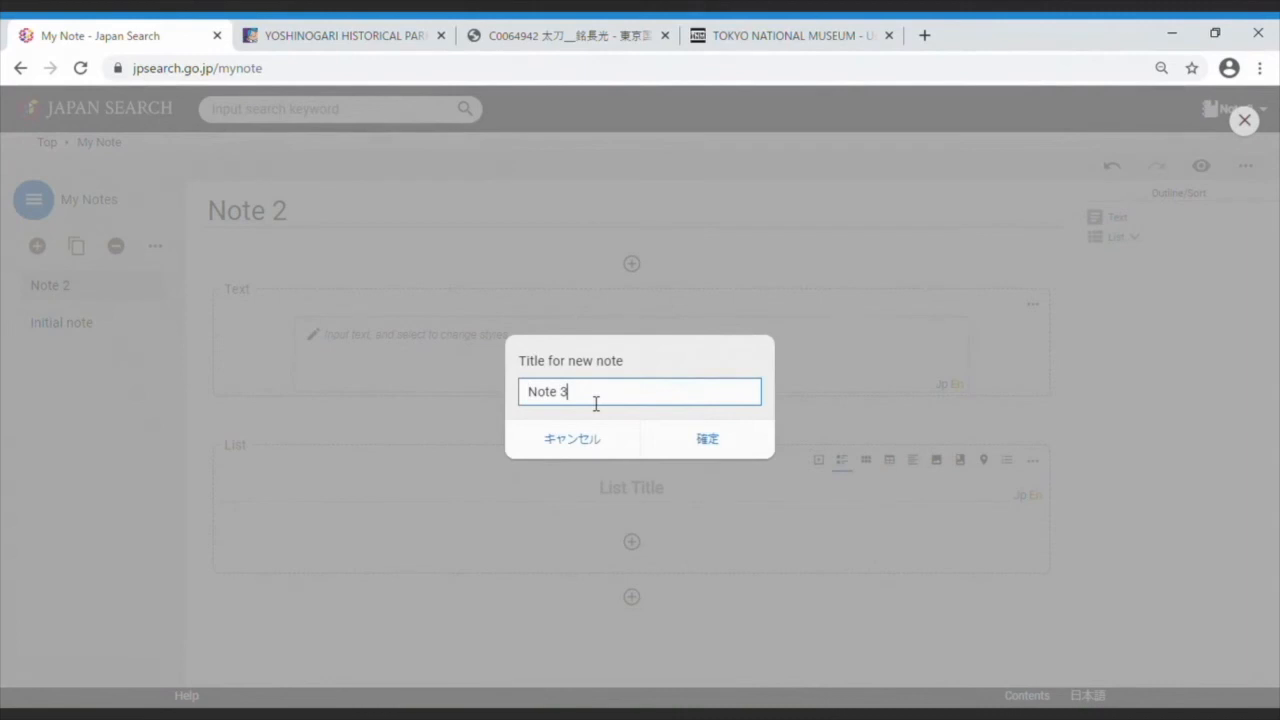
pyautogui.click(708, 440)
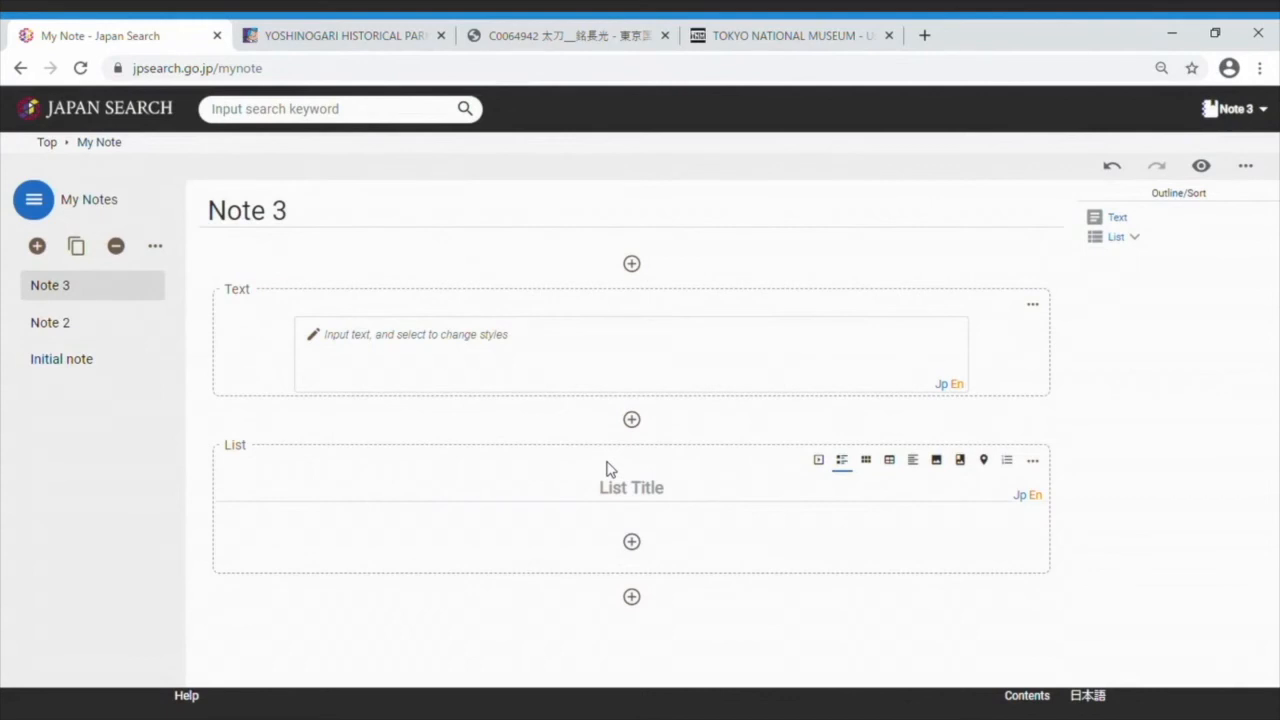
pyautogui.moveTo(360, 480)
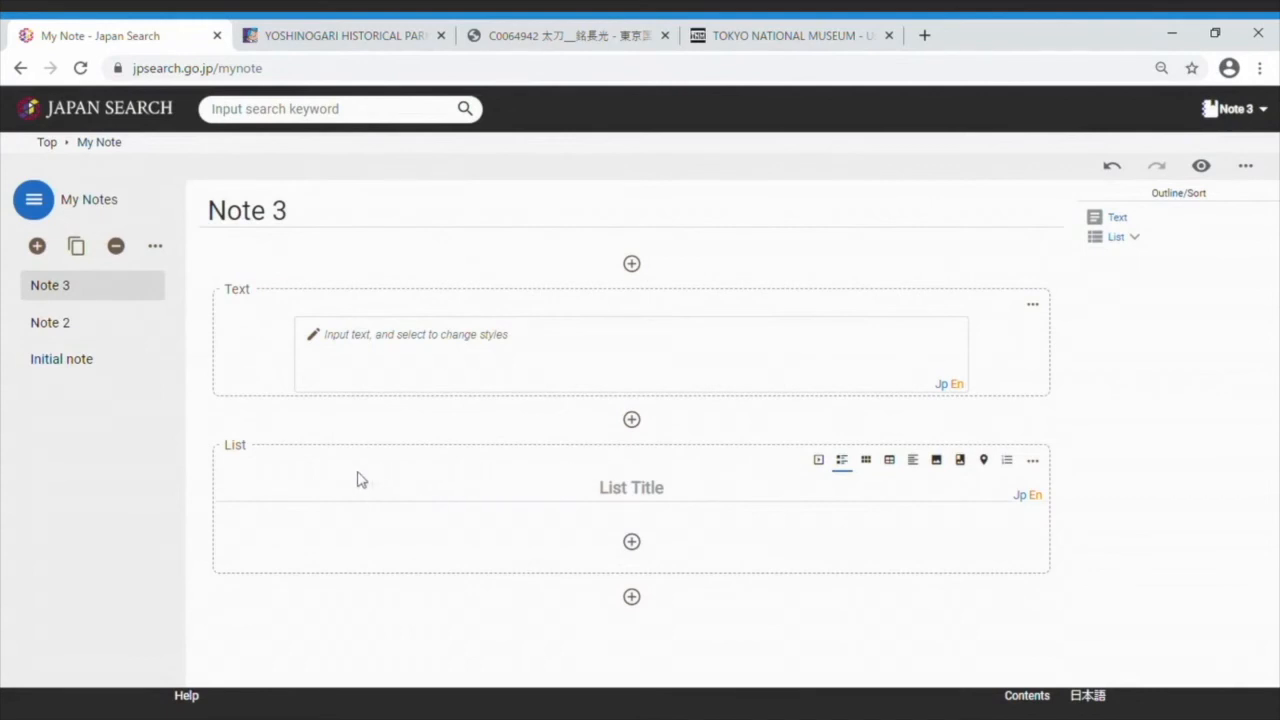
pyautogui.moveTo(116, 340)
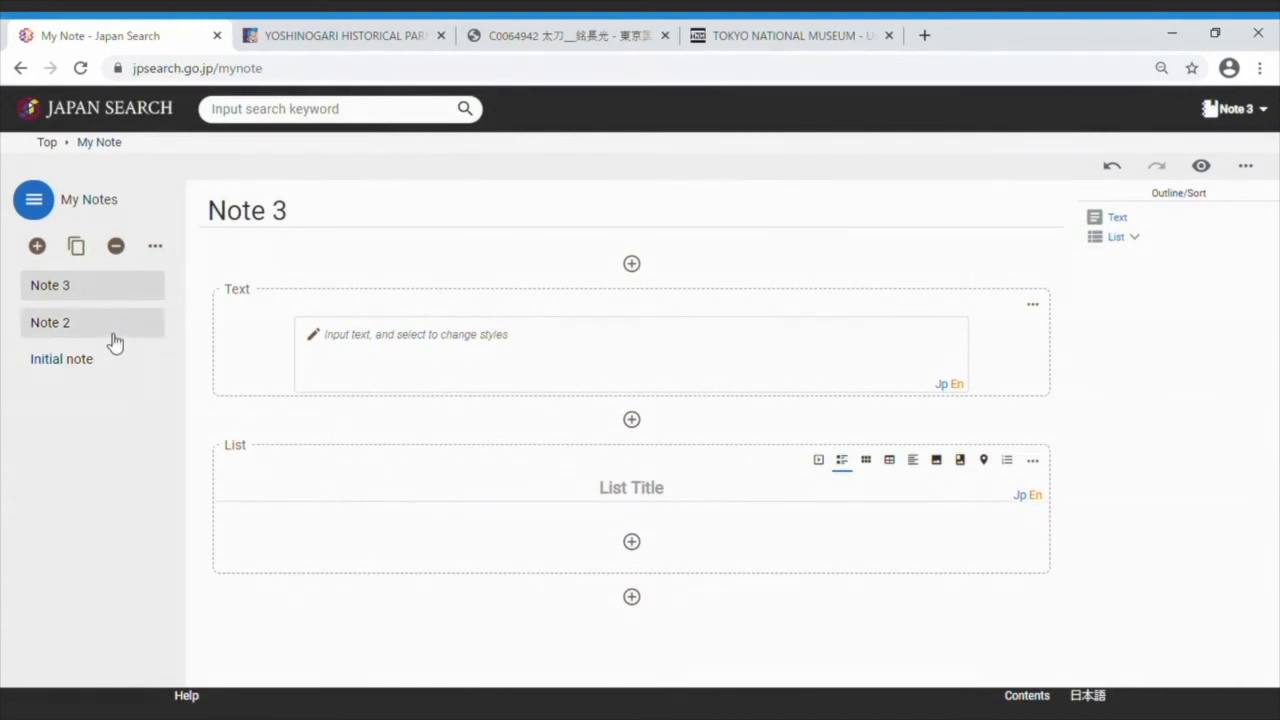
# Delete Note 3 and then Note 2, confirming each, leaving only Note of haniwa.
pyautogui.click(116, 246)
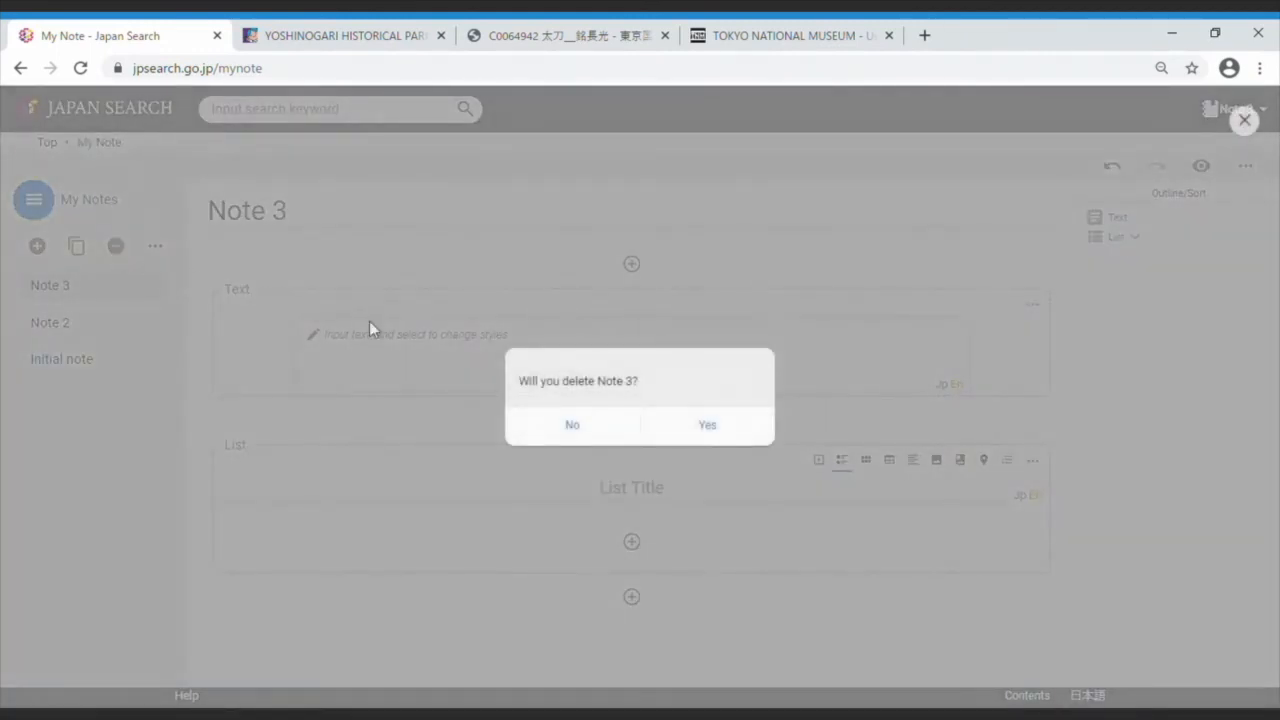
pyautogui.click(706, 424)
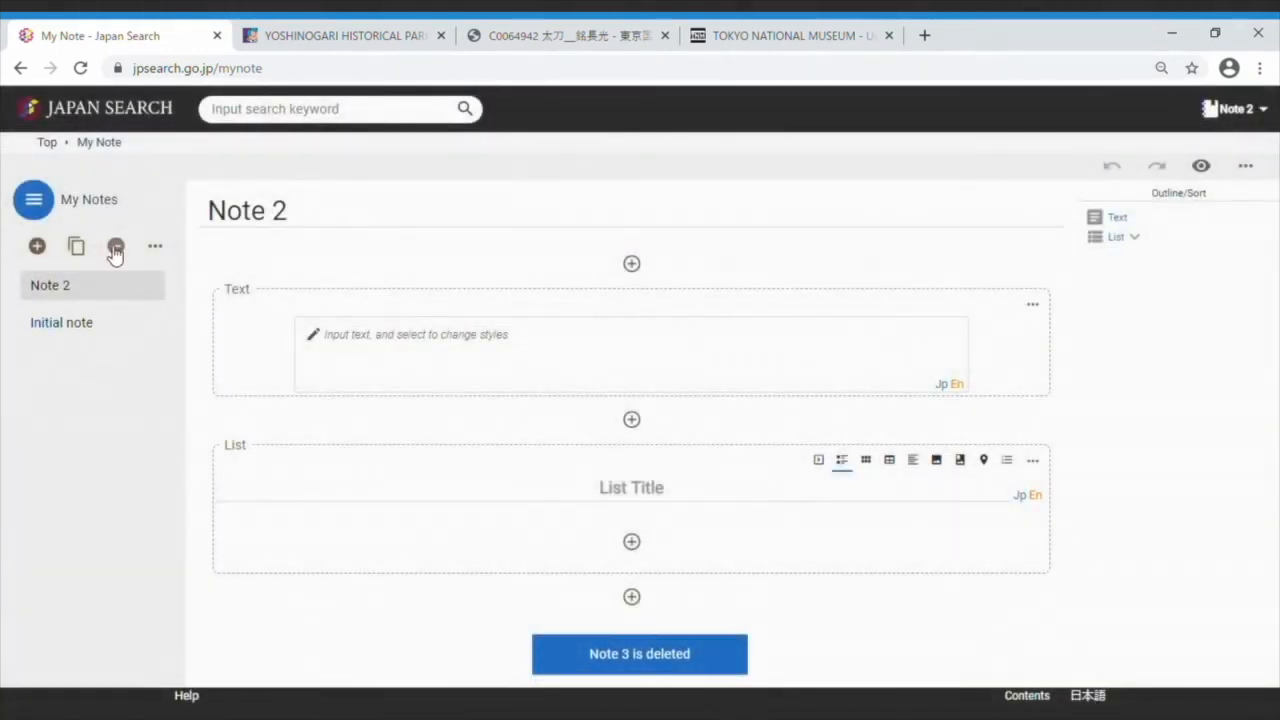
pyautogui.click(116, 246)
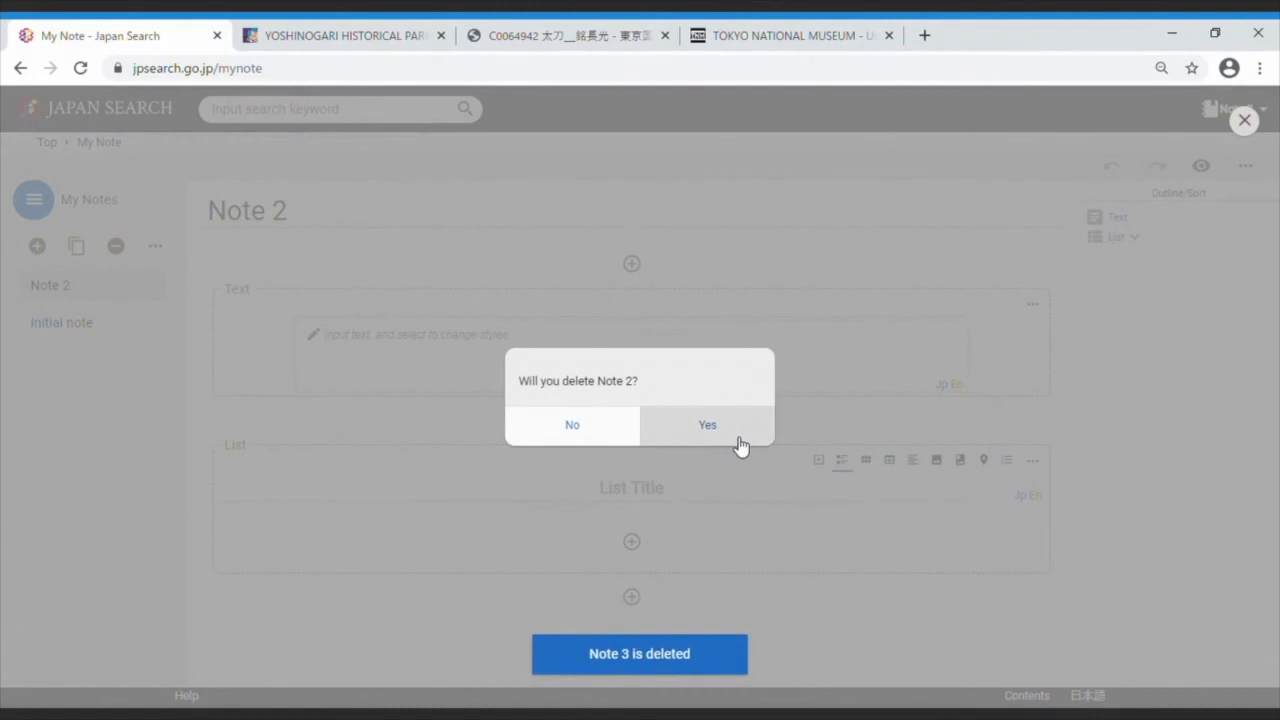
pyautogui.click(706, 424)
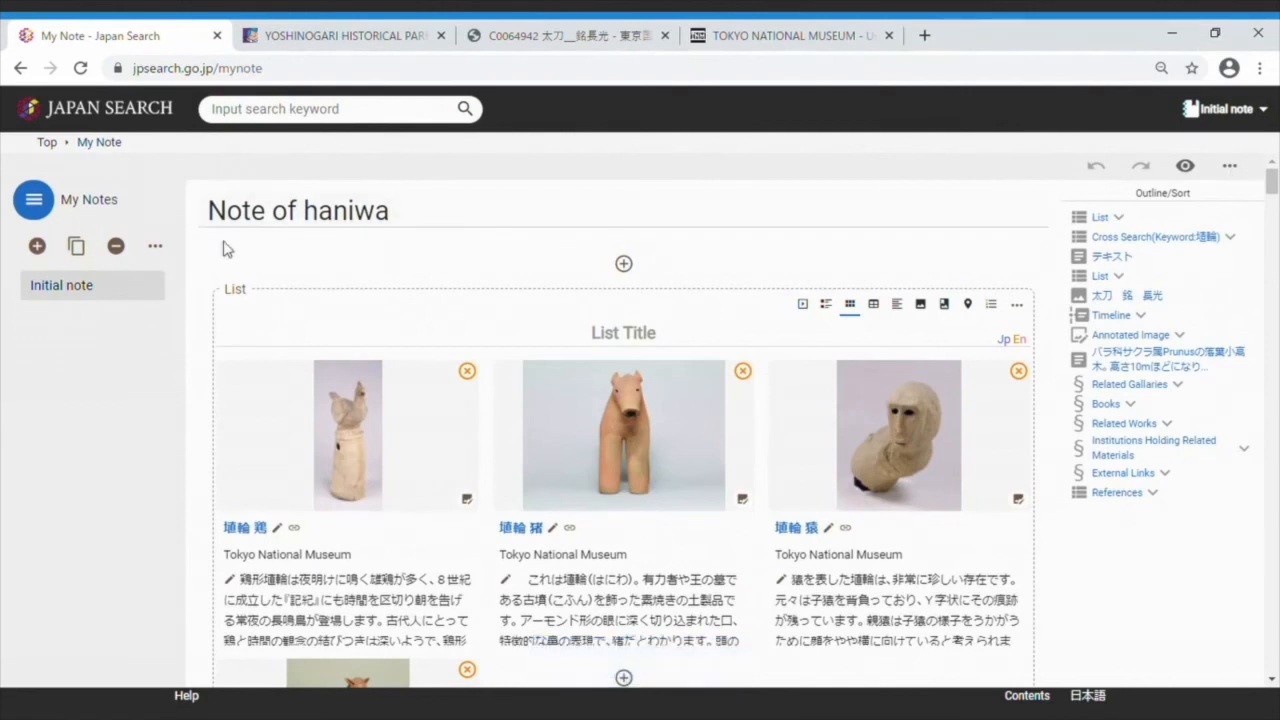
pyautogui.click(154, 246)
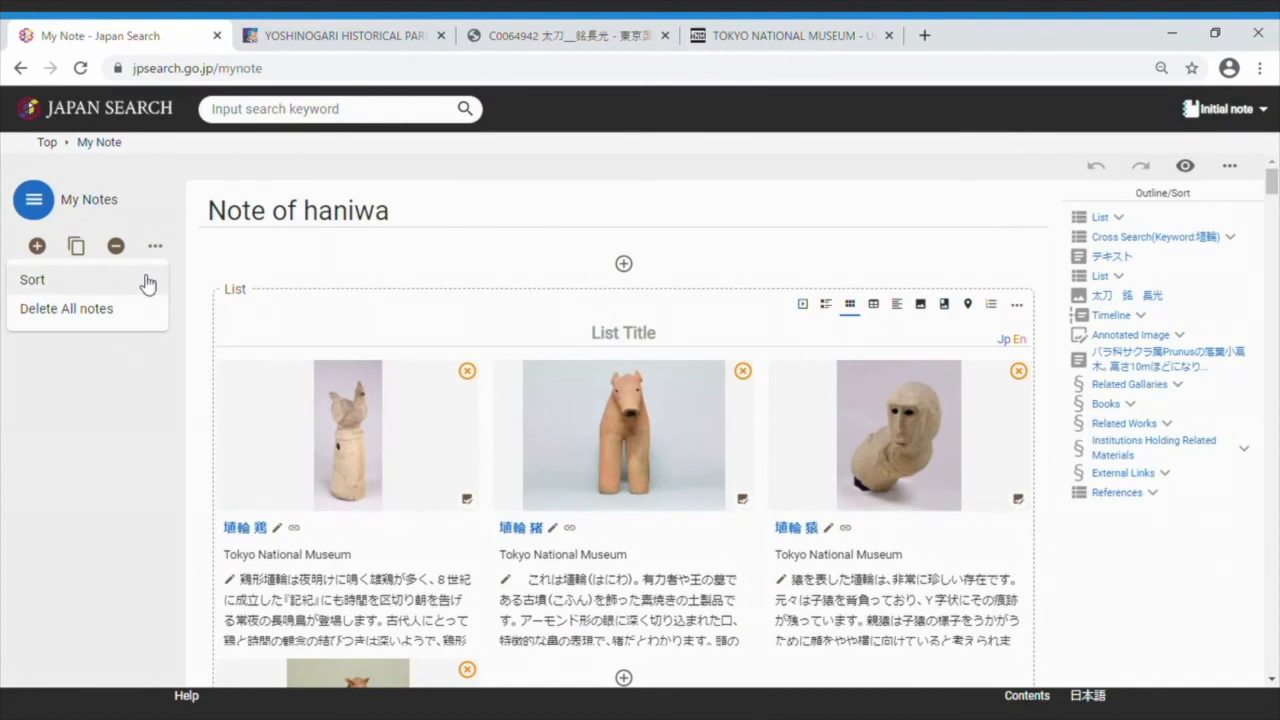
pyautogui.moveTo(140, 316)
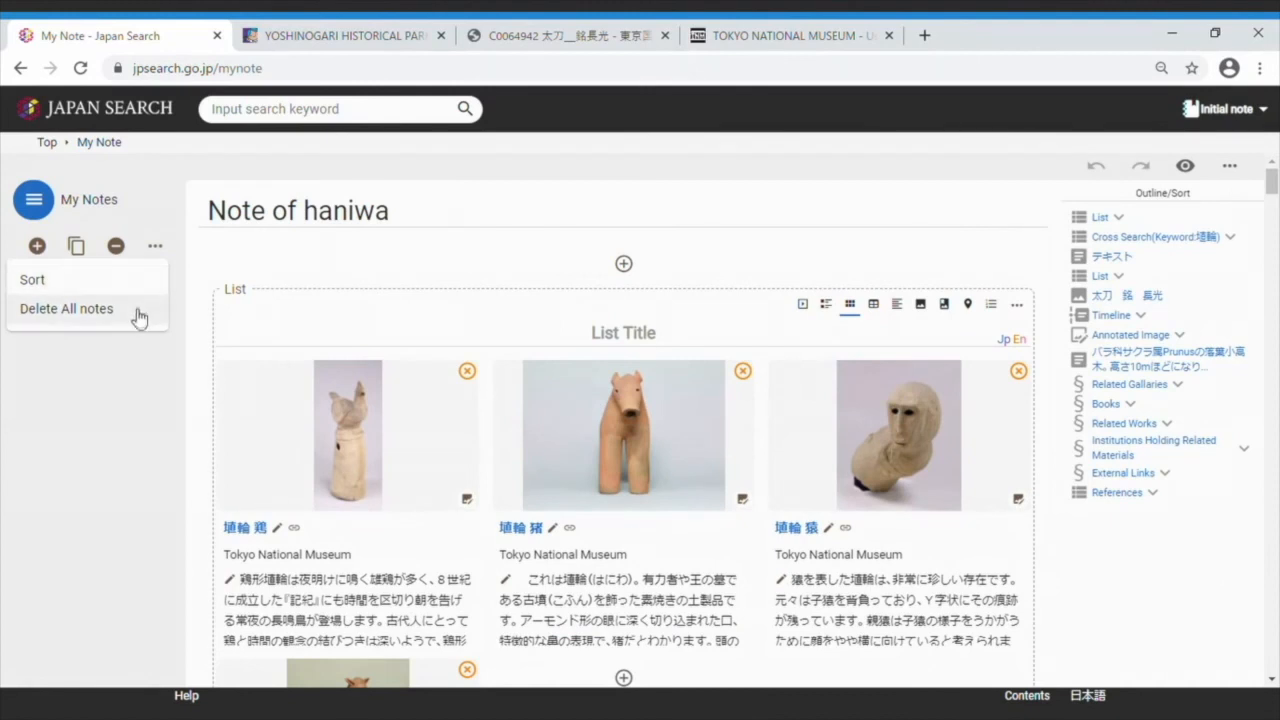
pyautogui.moveTo(134, 374)
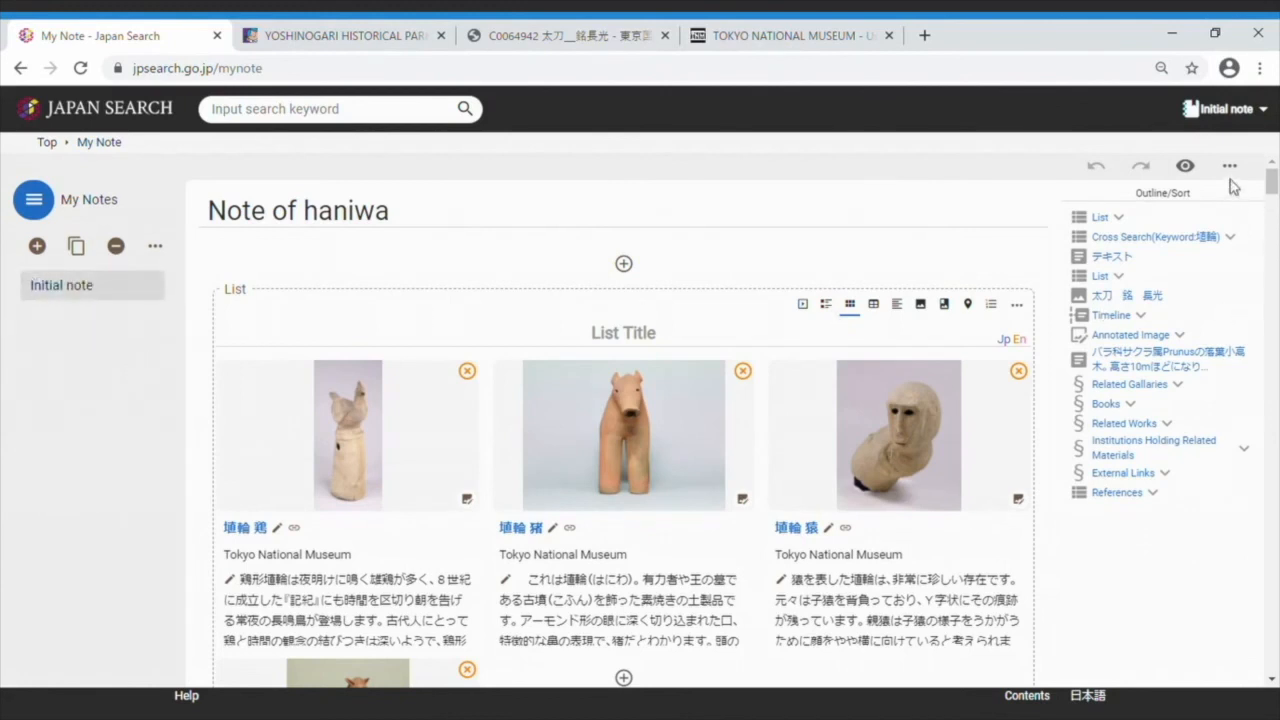
pyautogui.moveTo(1242, 172)
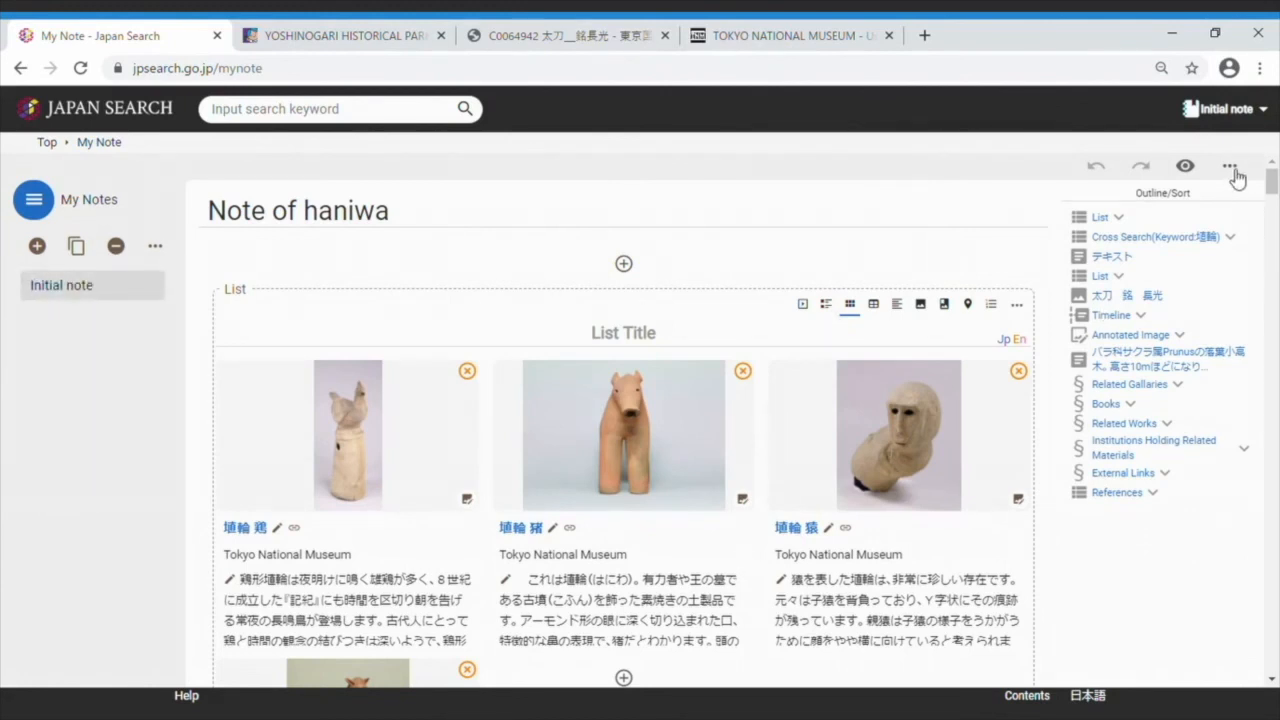
pyautogui.moveTo(1196, 120)
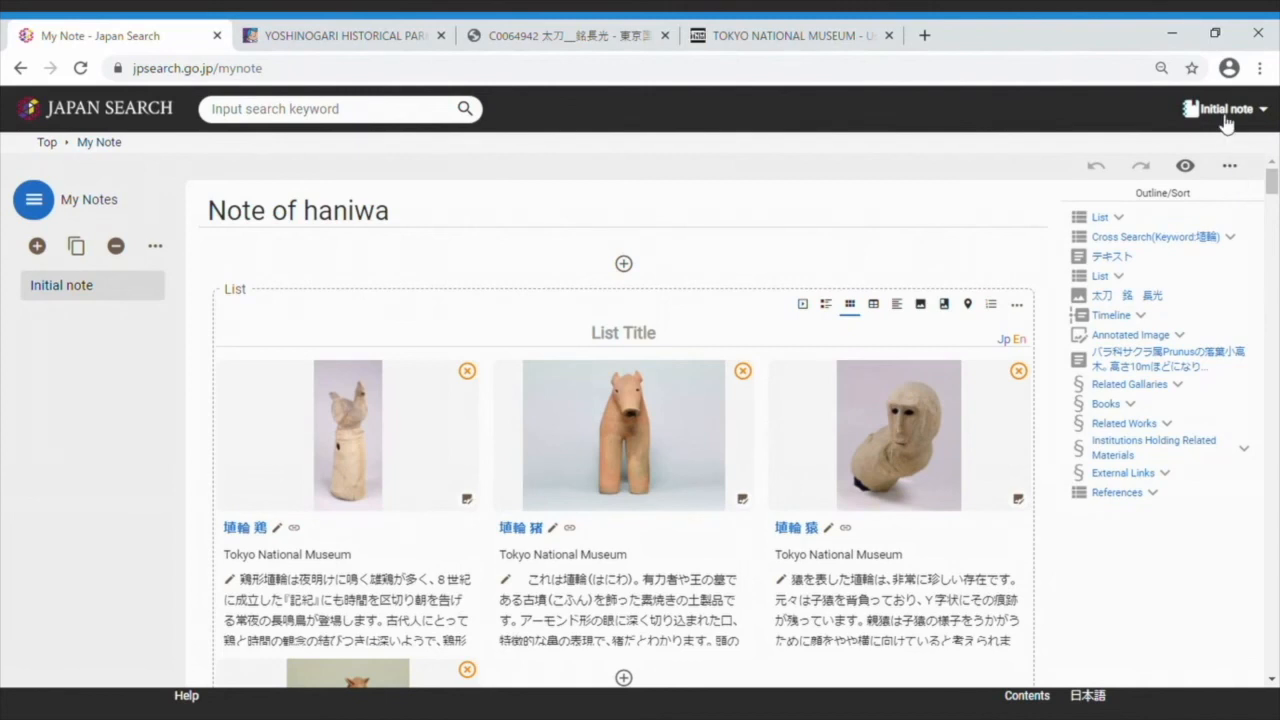
# Show the note switcher listing the Initial note with create and manage options.
pyautogui.click(1258, 108)
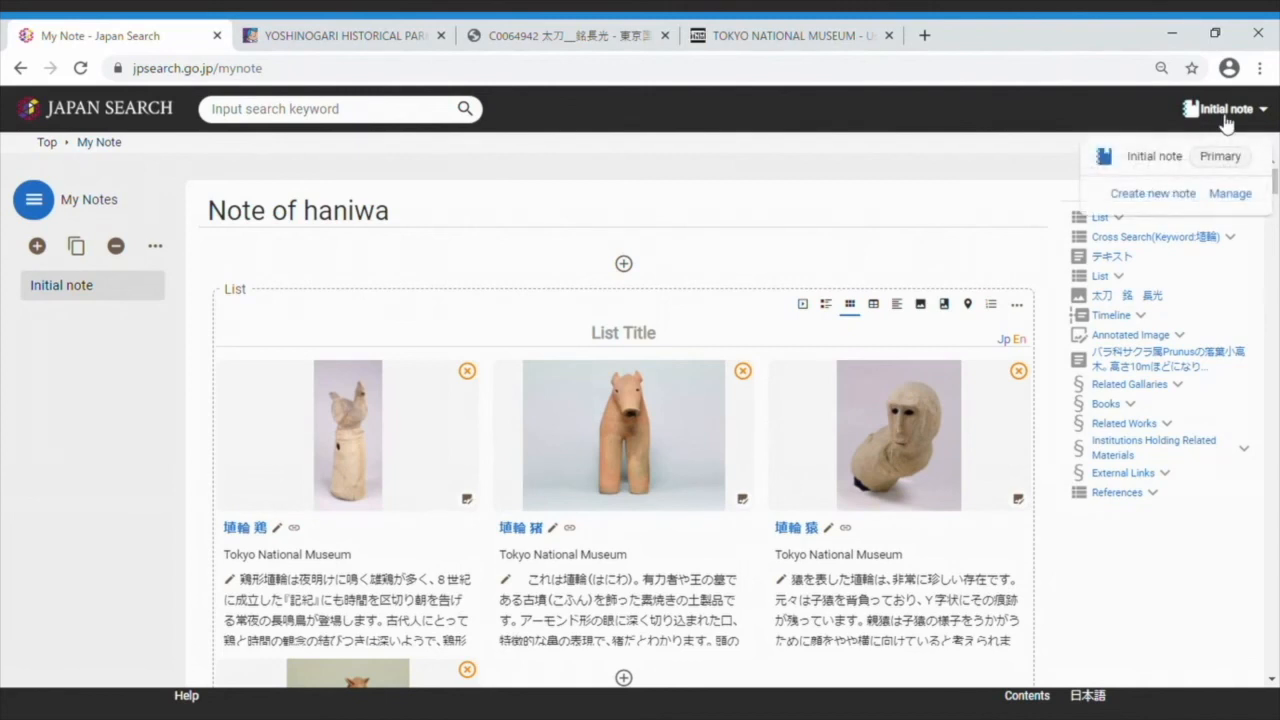
pyautogui.moveTo(1176, 180)
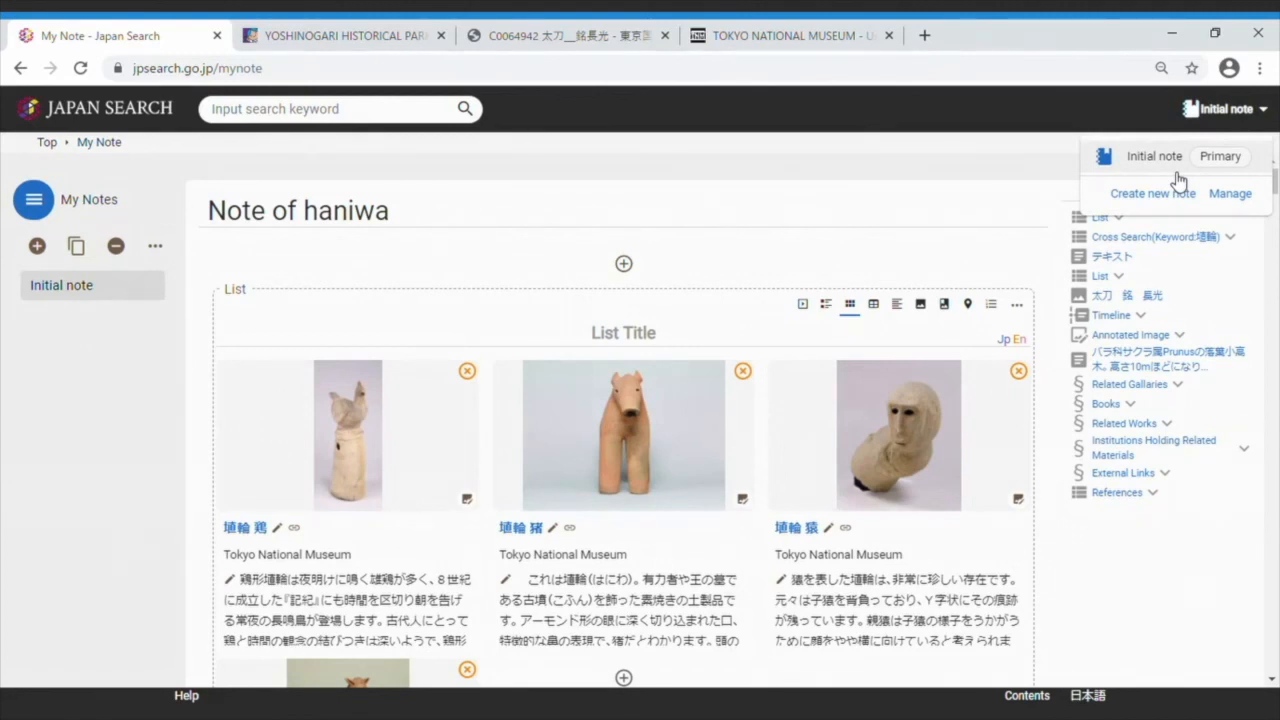
pyautogui.moveTo(1044, 194)
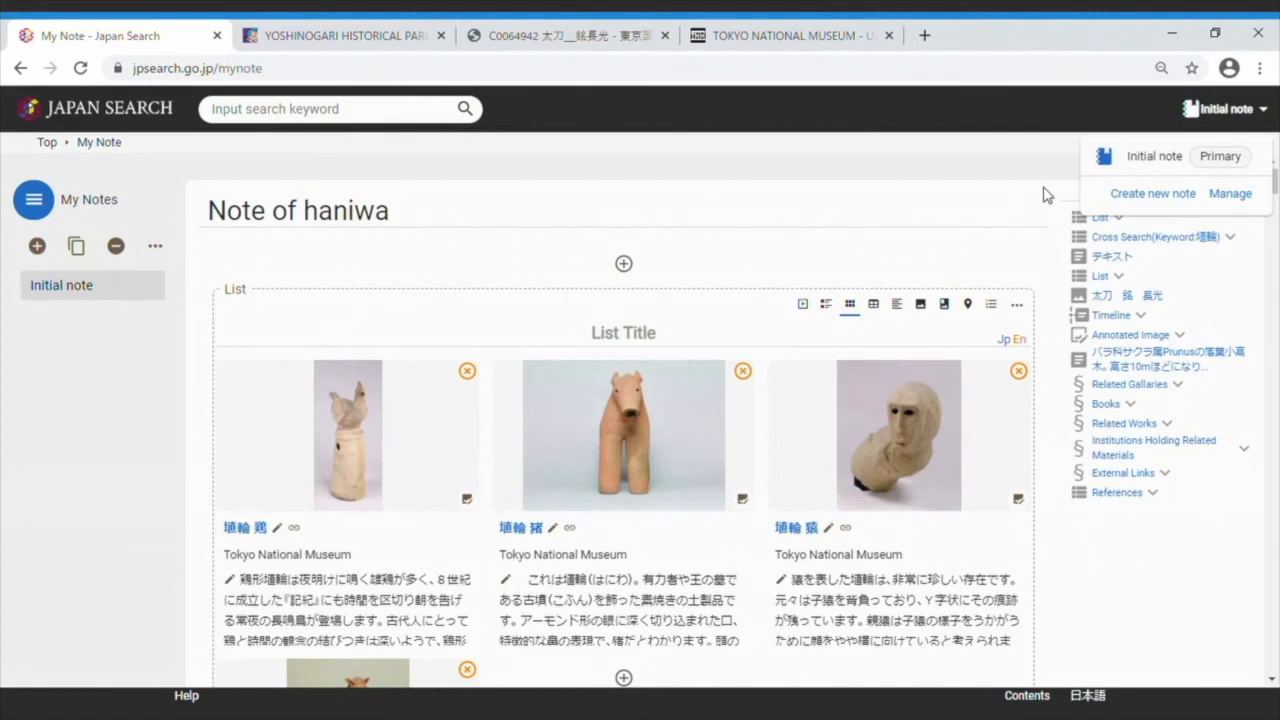